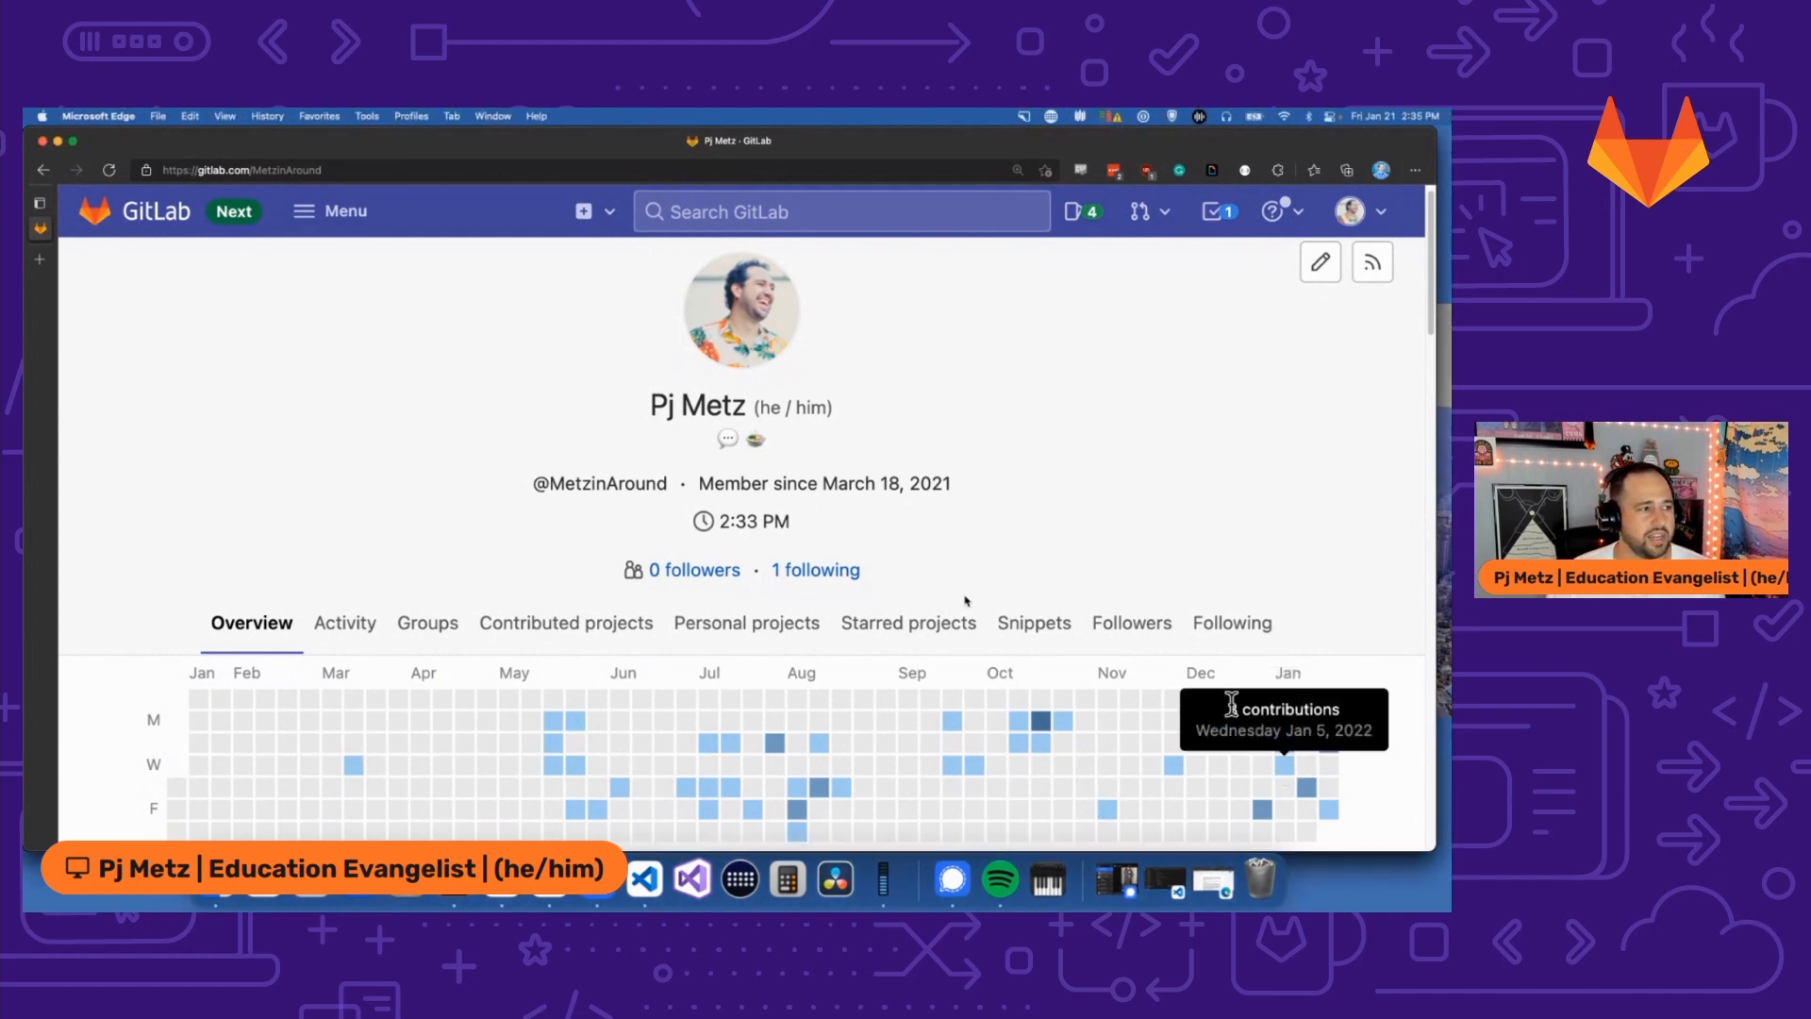
mouse_move(398, 420)
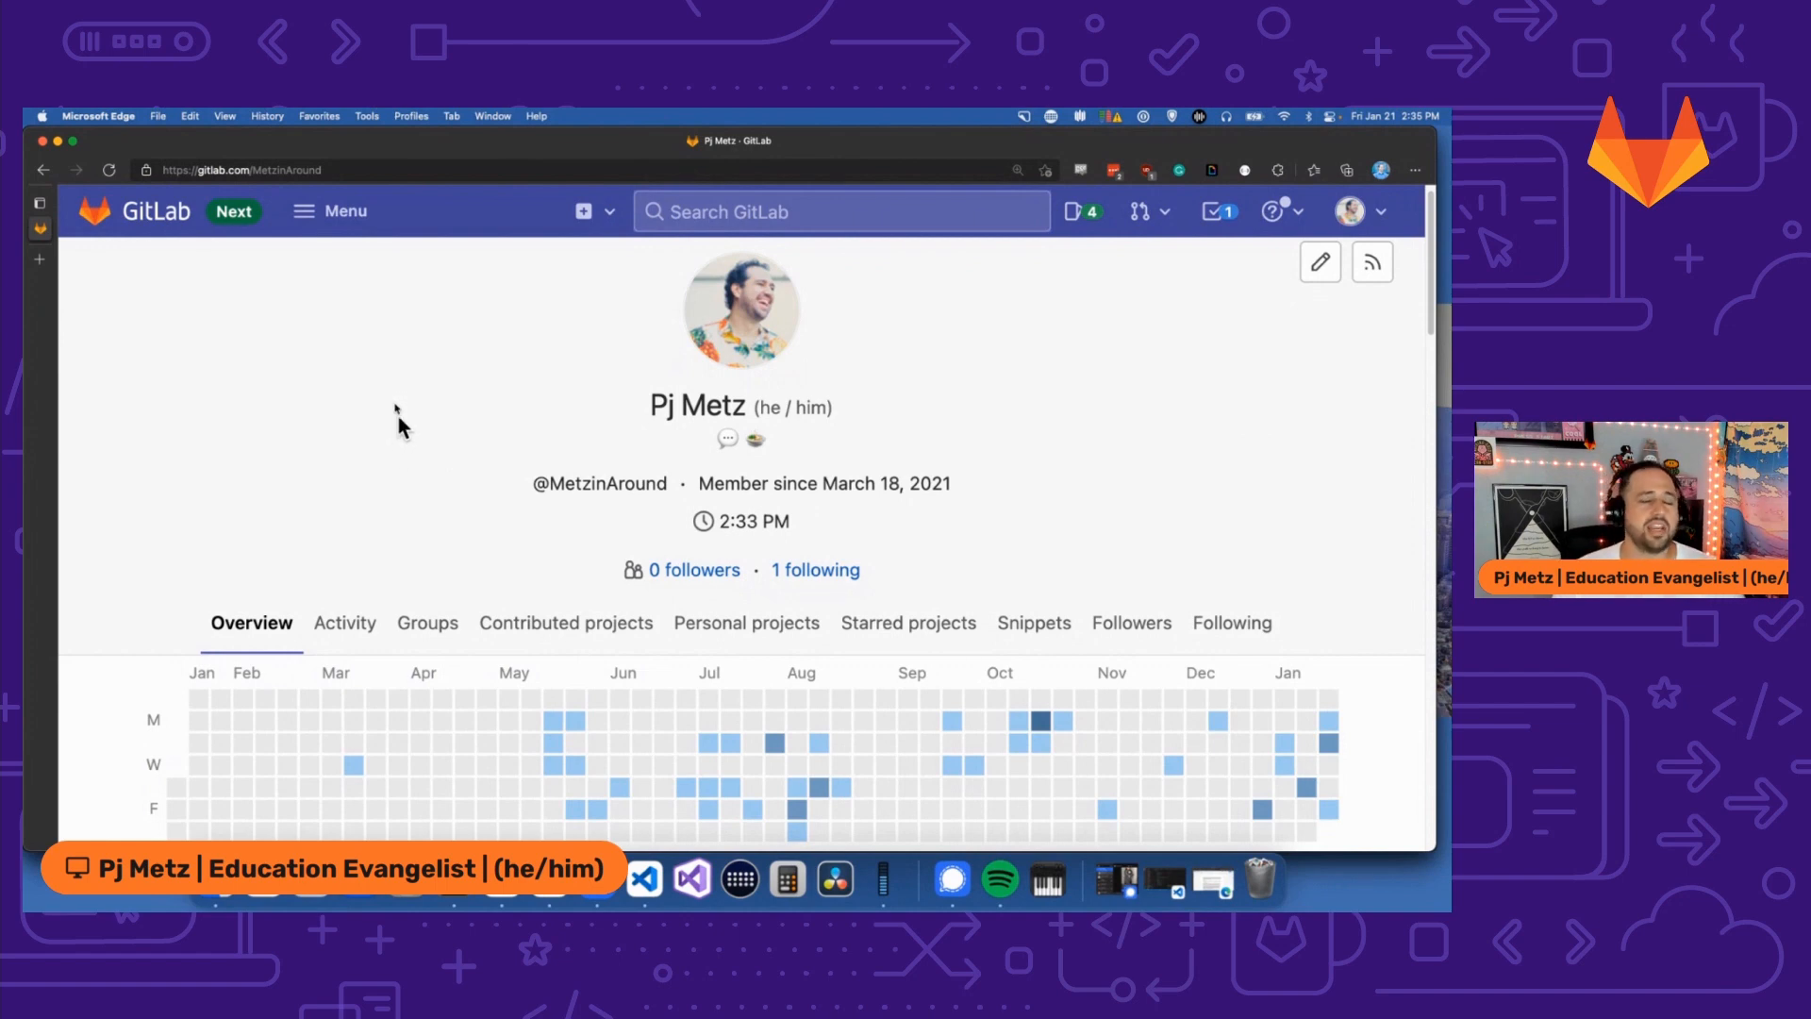
mouse_move(347, 219)
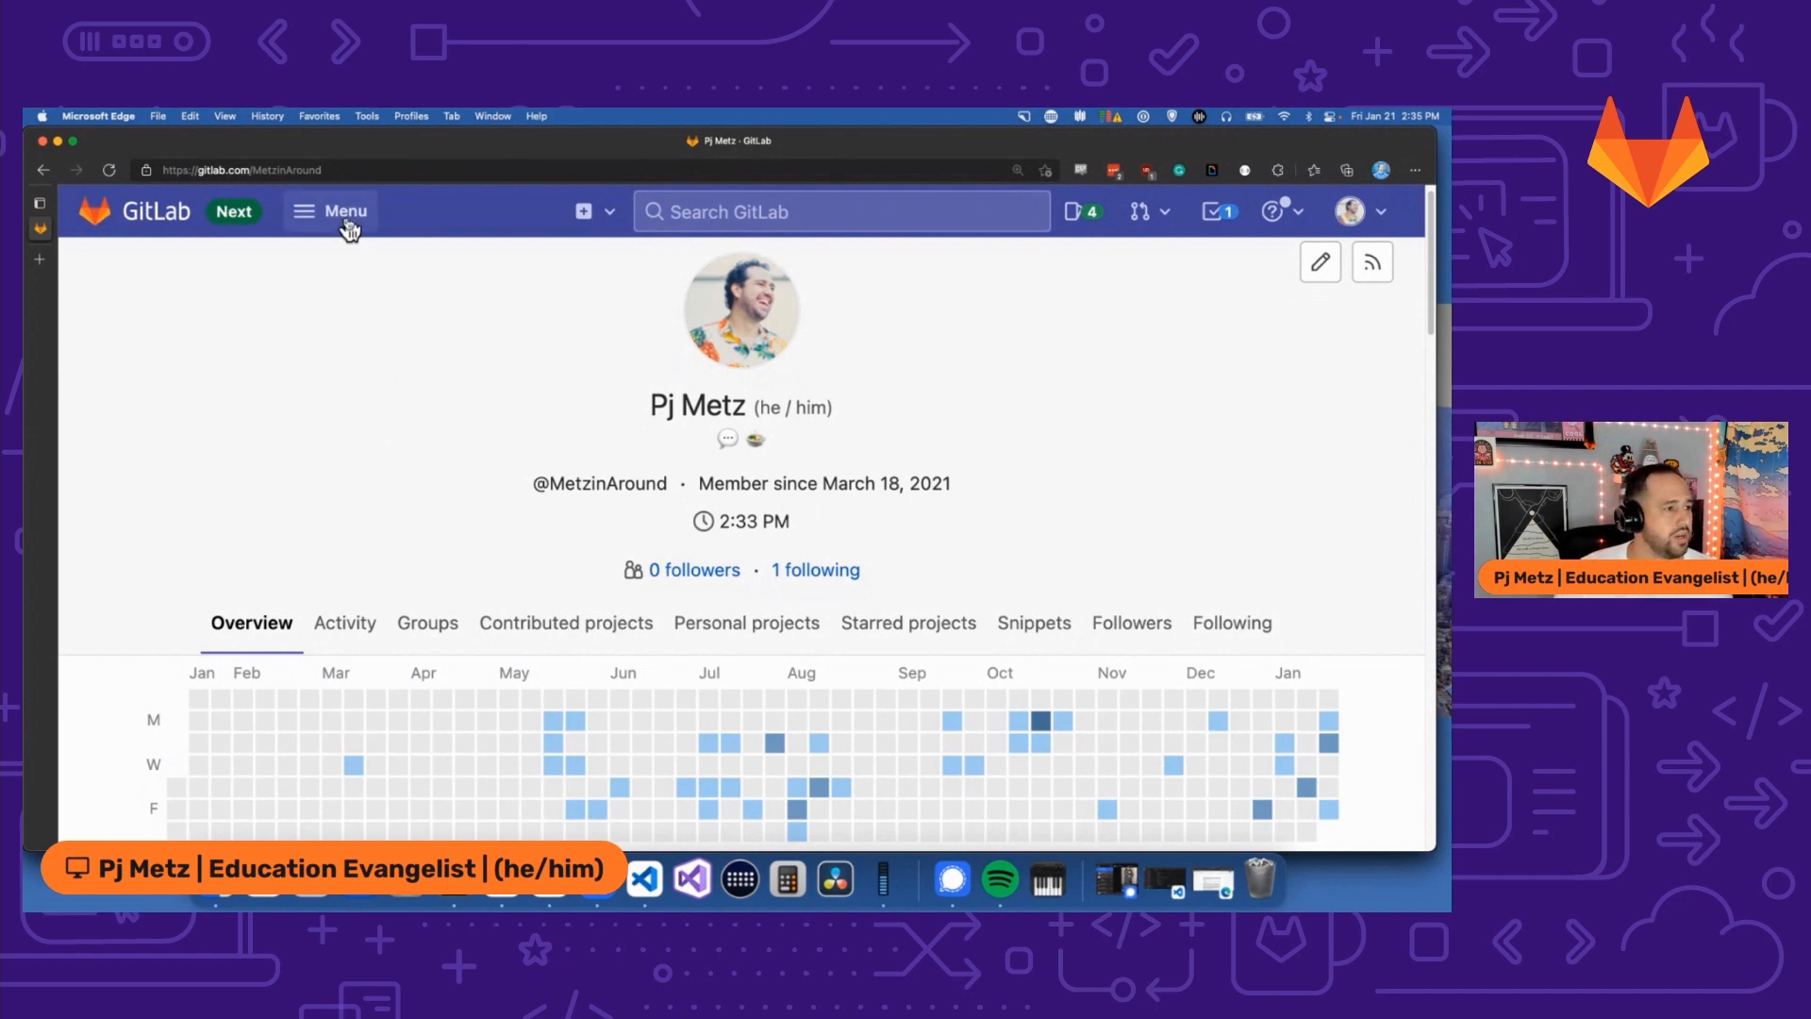
Navigate via Menu > Projects > Frequently visited to the DivasLive project.
left_click(330, 211)
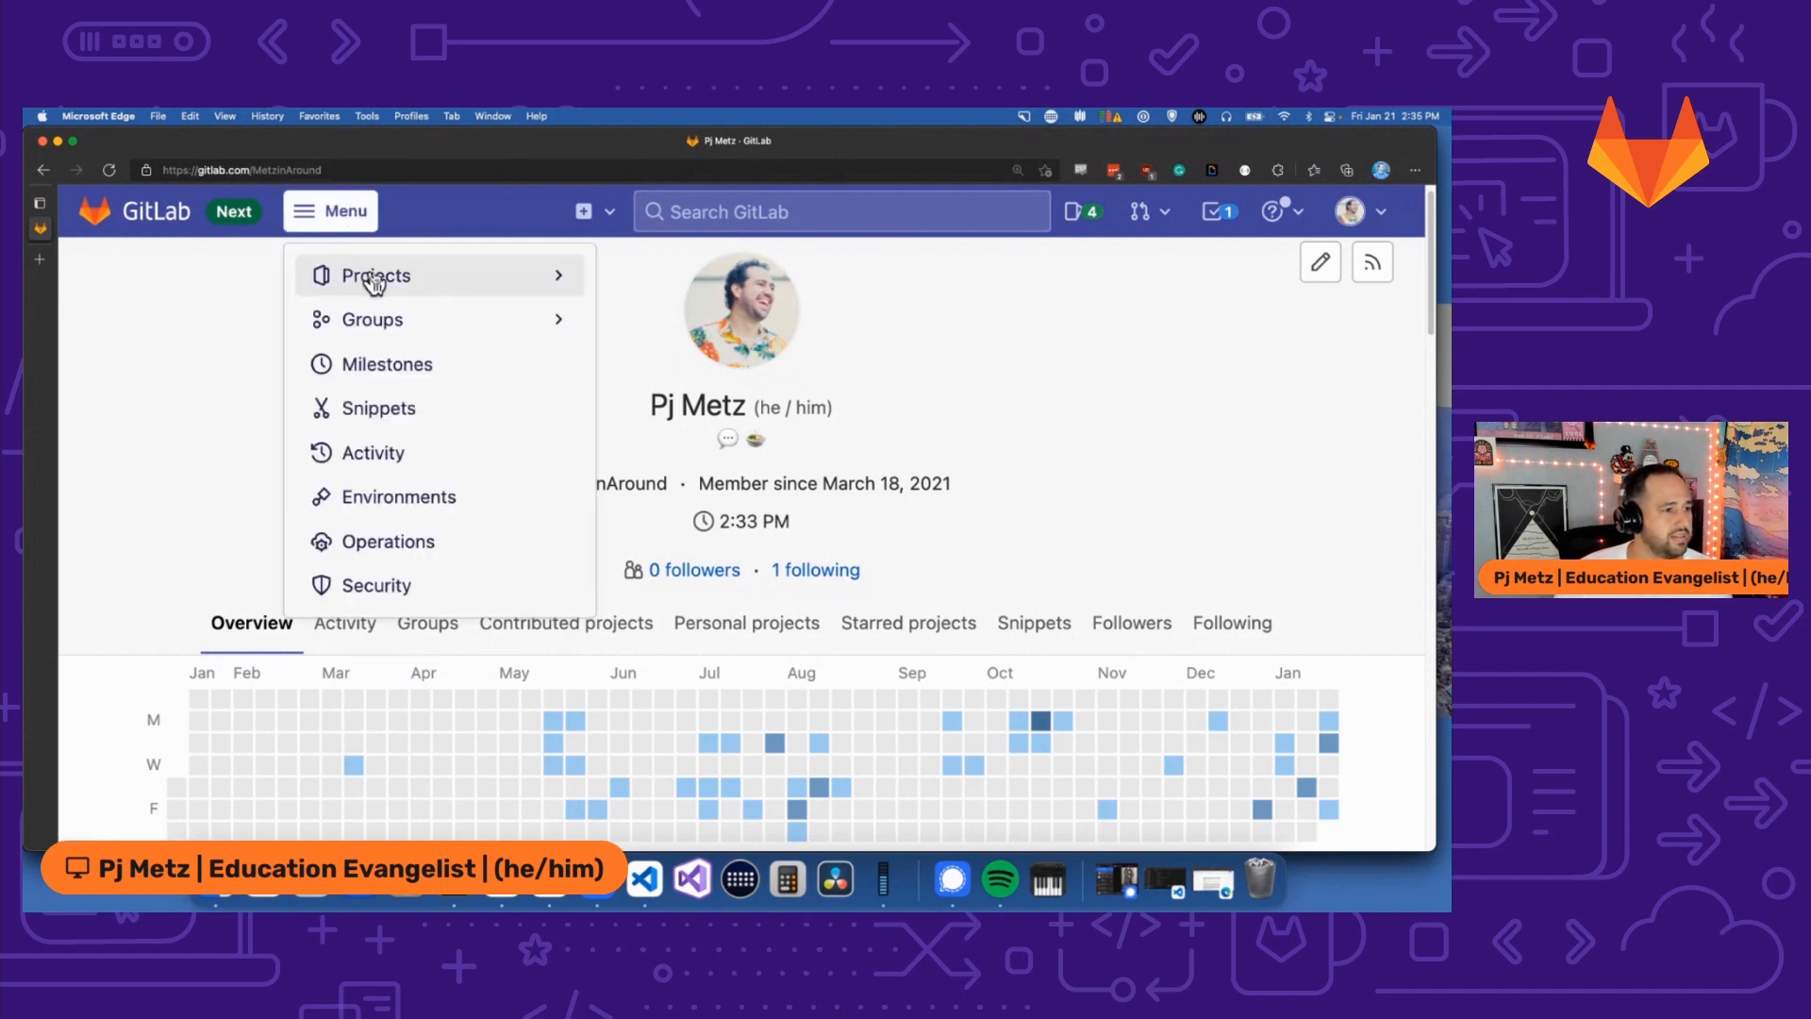
left_click(374, 276)
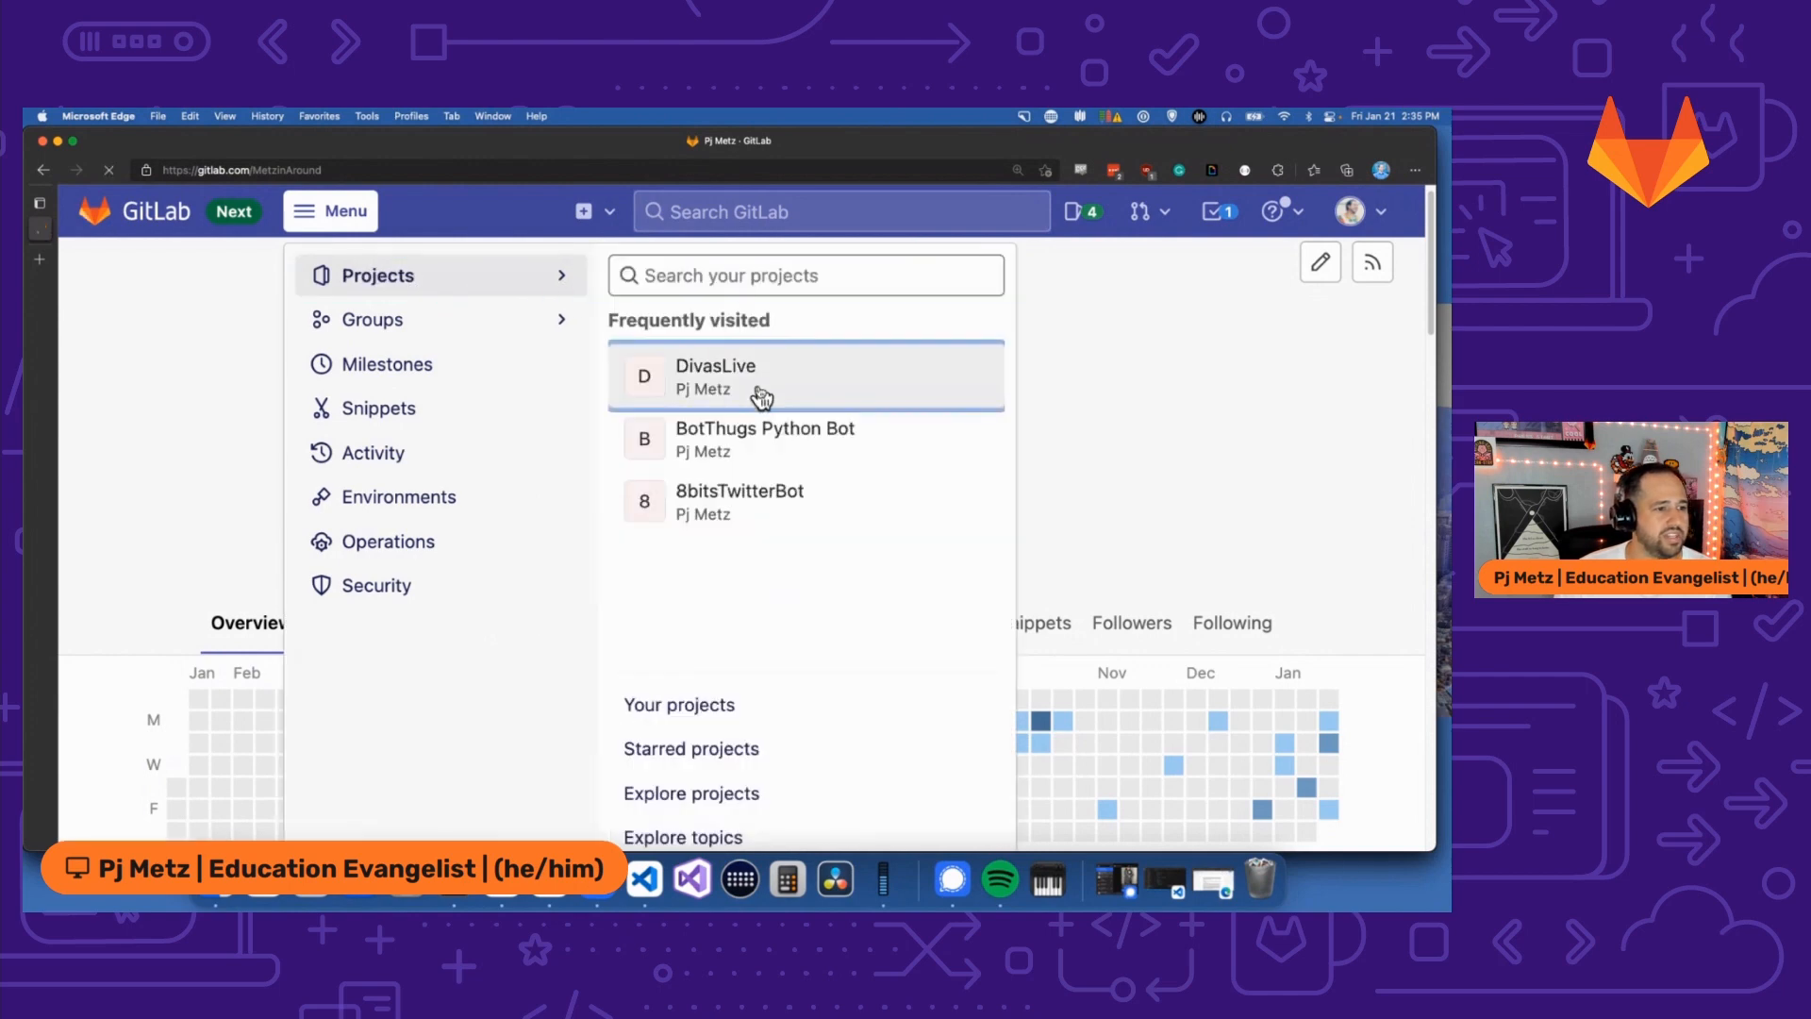
left_click(715, 377)
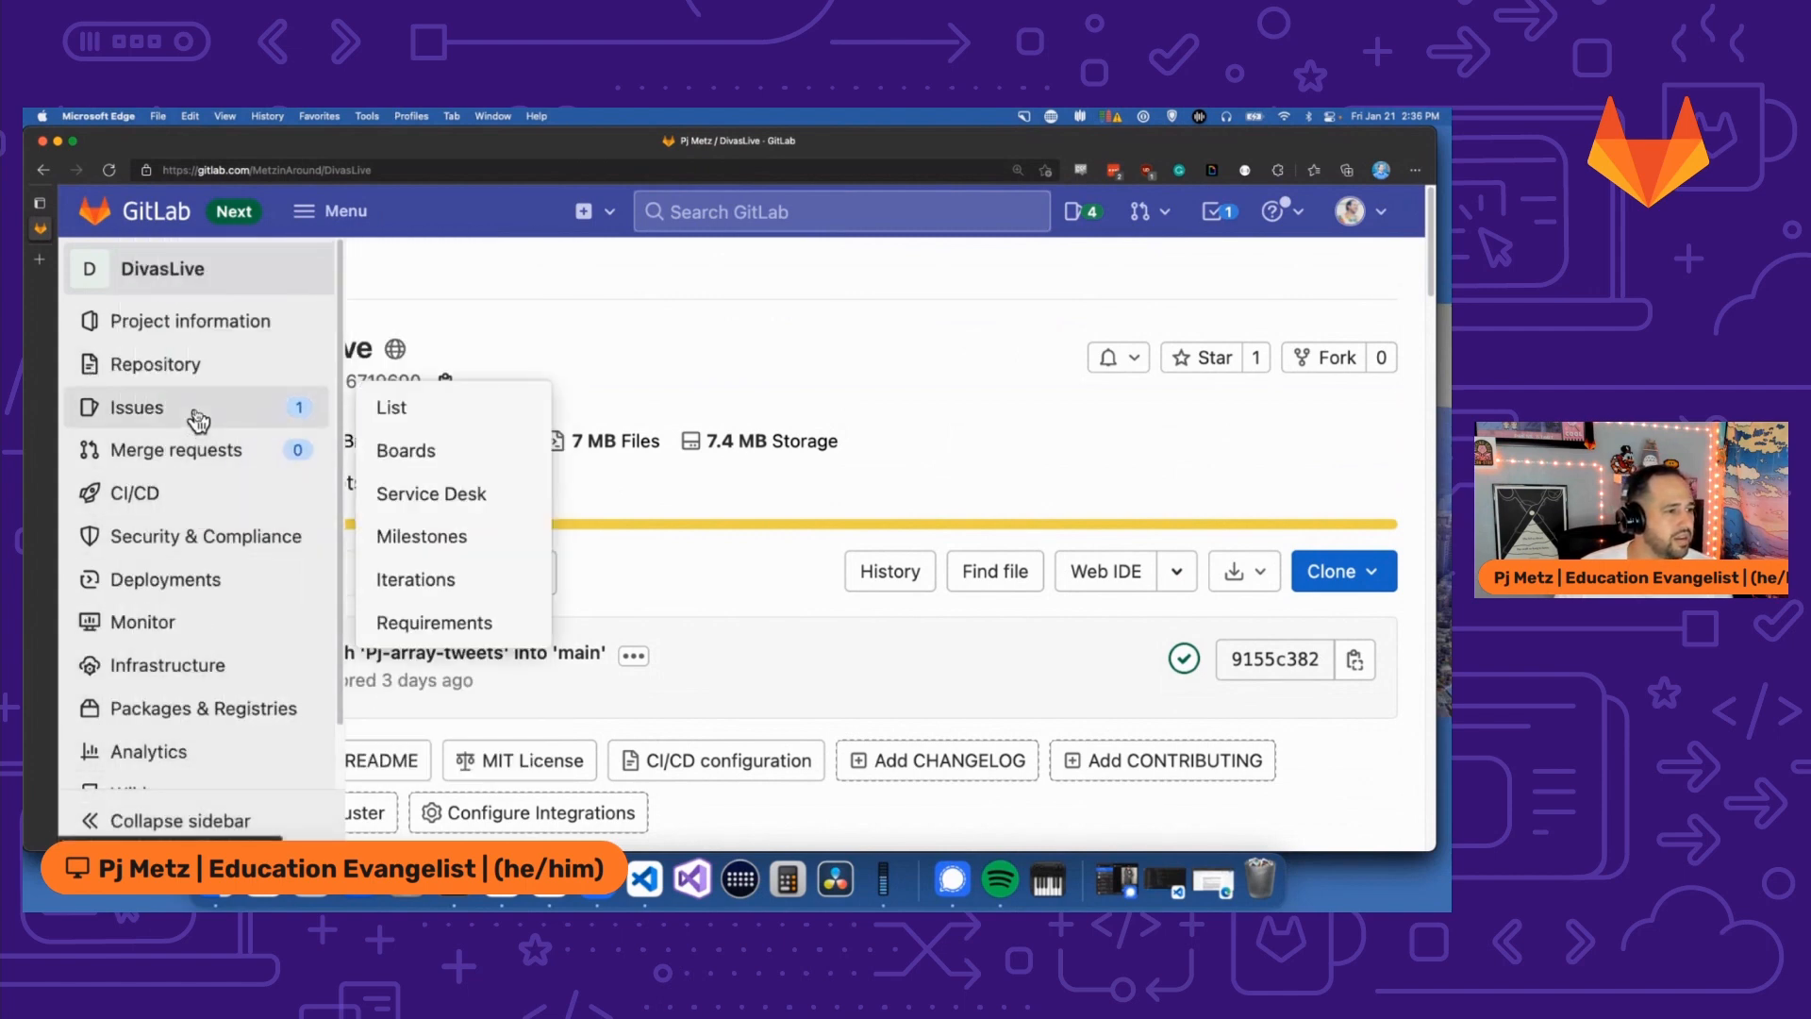
Start a new DivasLive issue 'Add console log for variable' with a description about checking a variable populates.
left_click(391, 407)
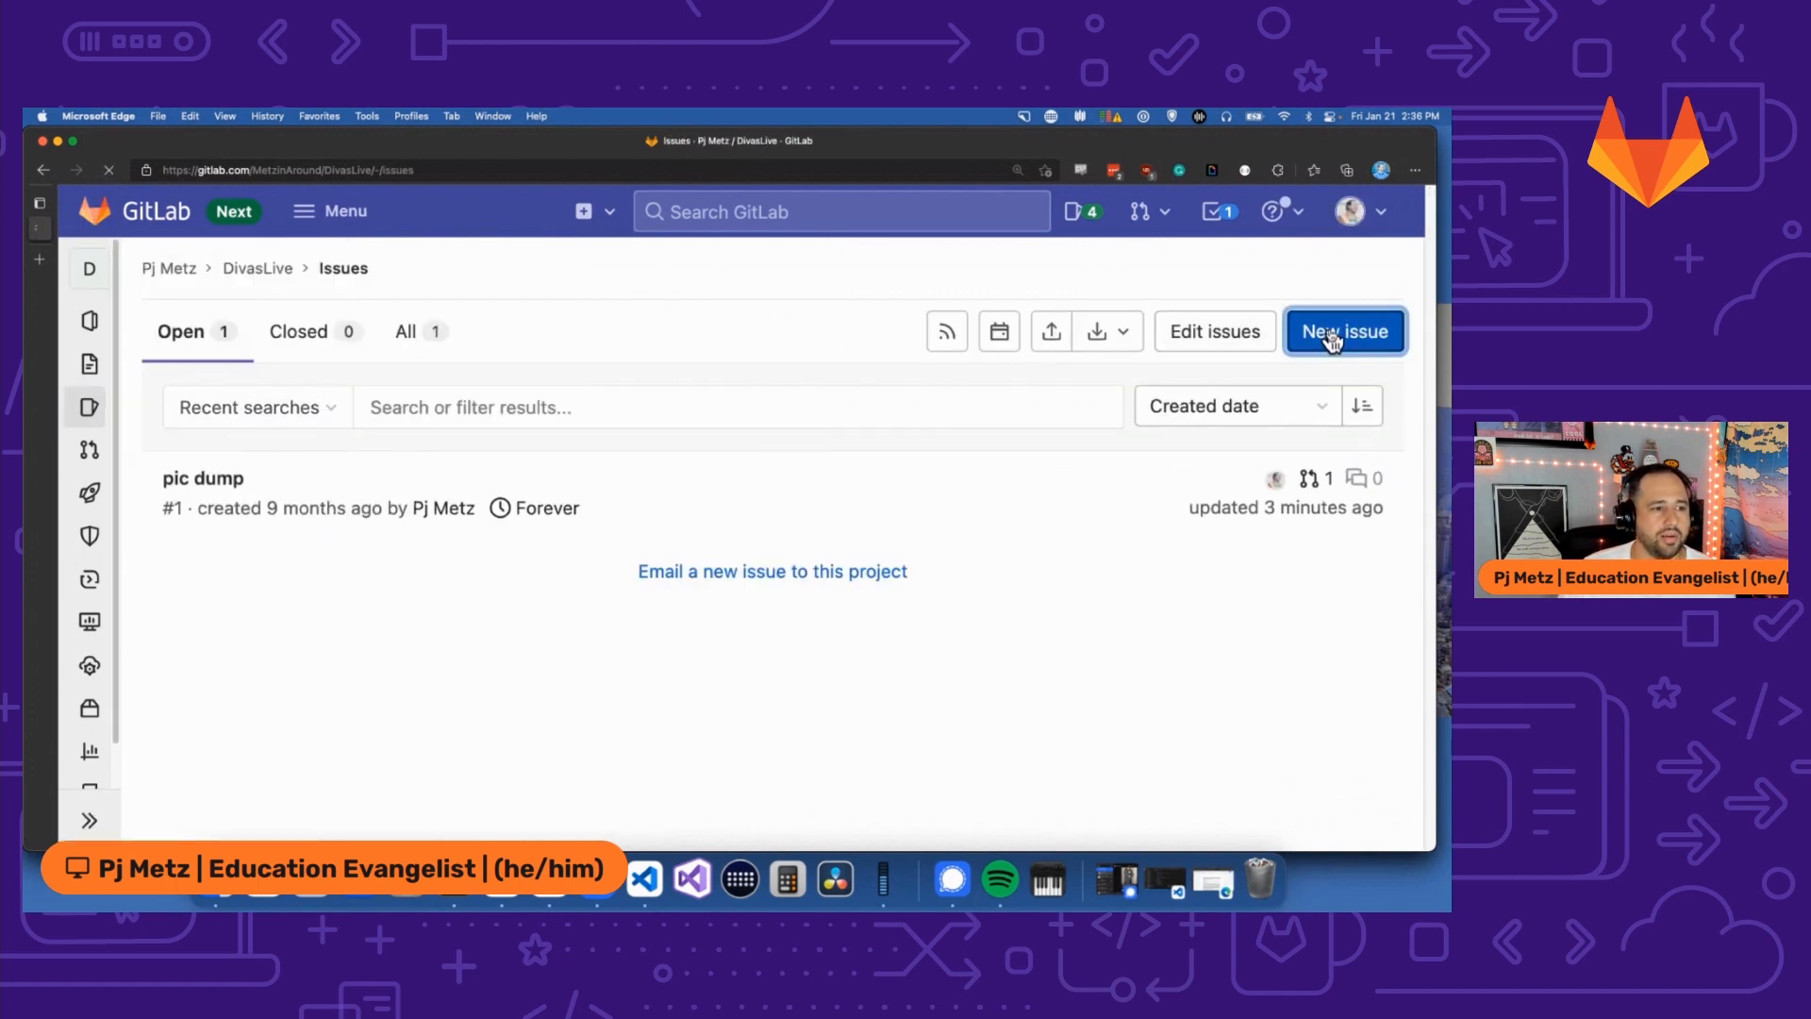
left_click(1343, 332)
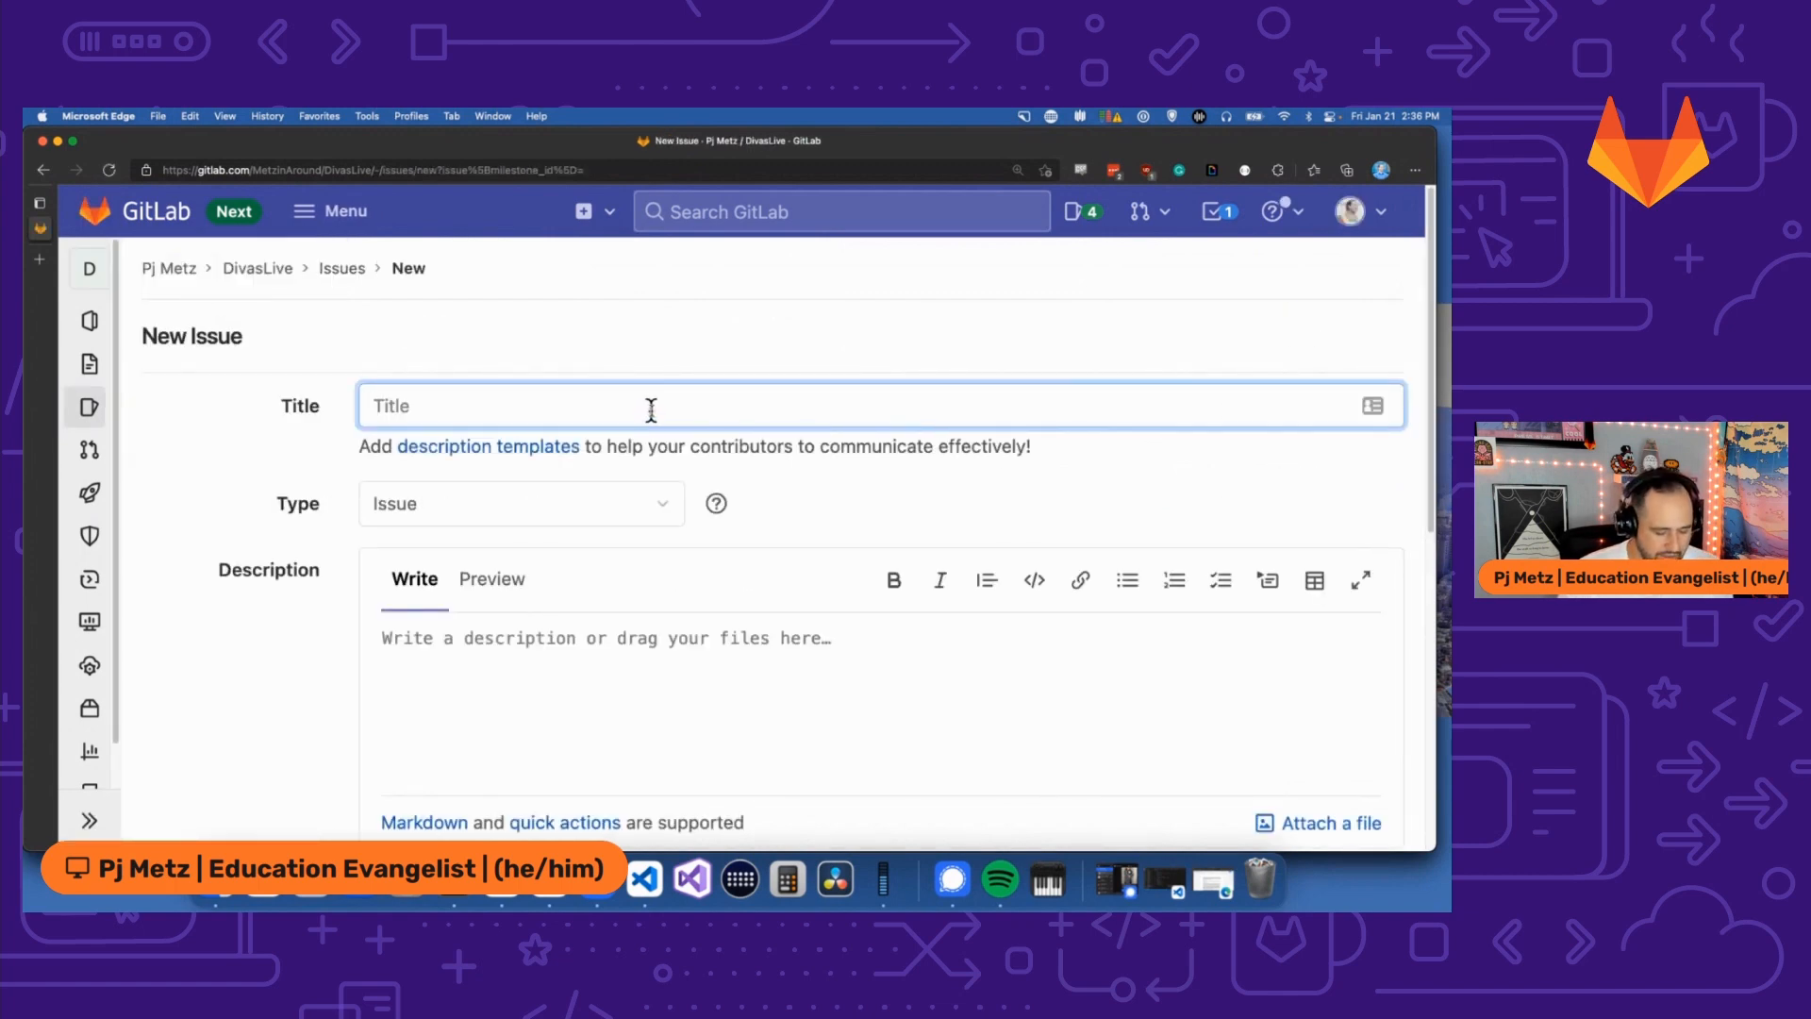
type("Add console log for variable")
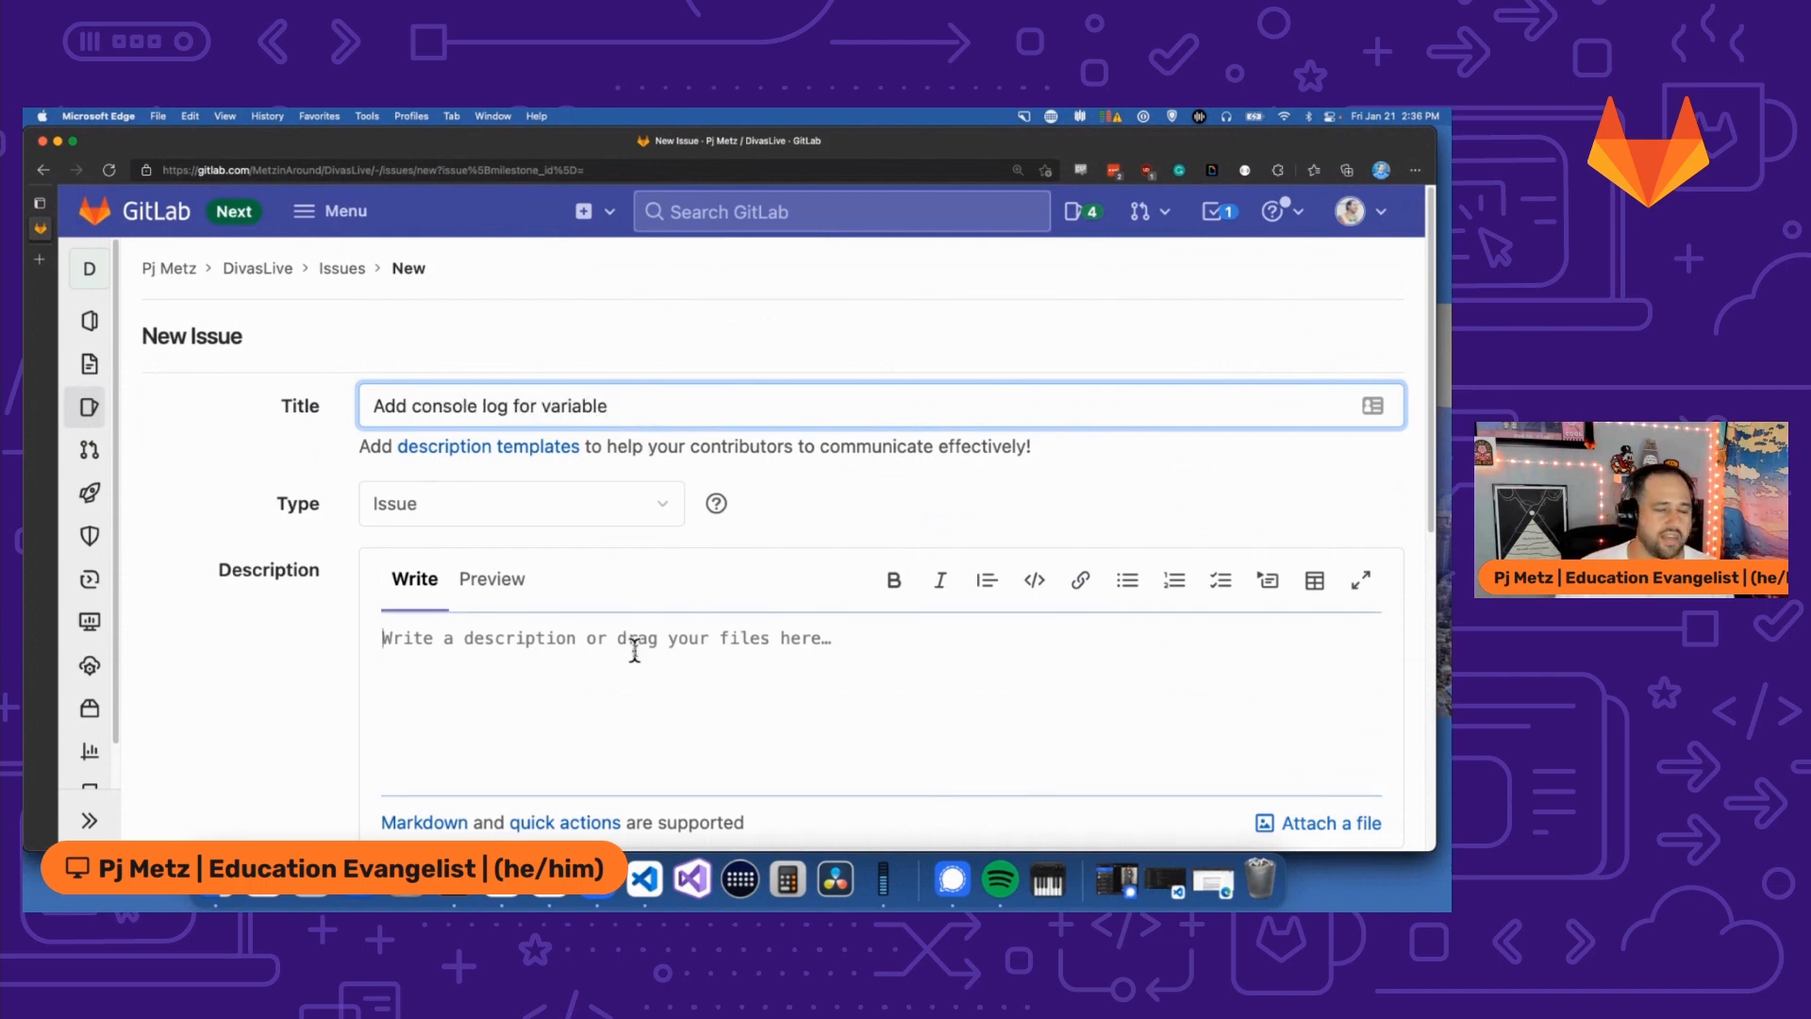
type("I want to make sure a variable is populating correctly. So we're going to add a line so it prints to the console.")
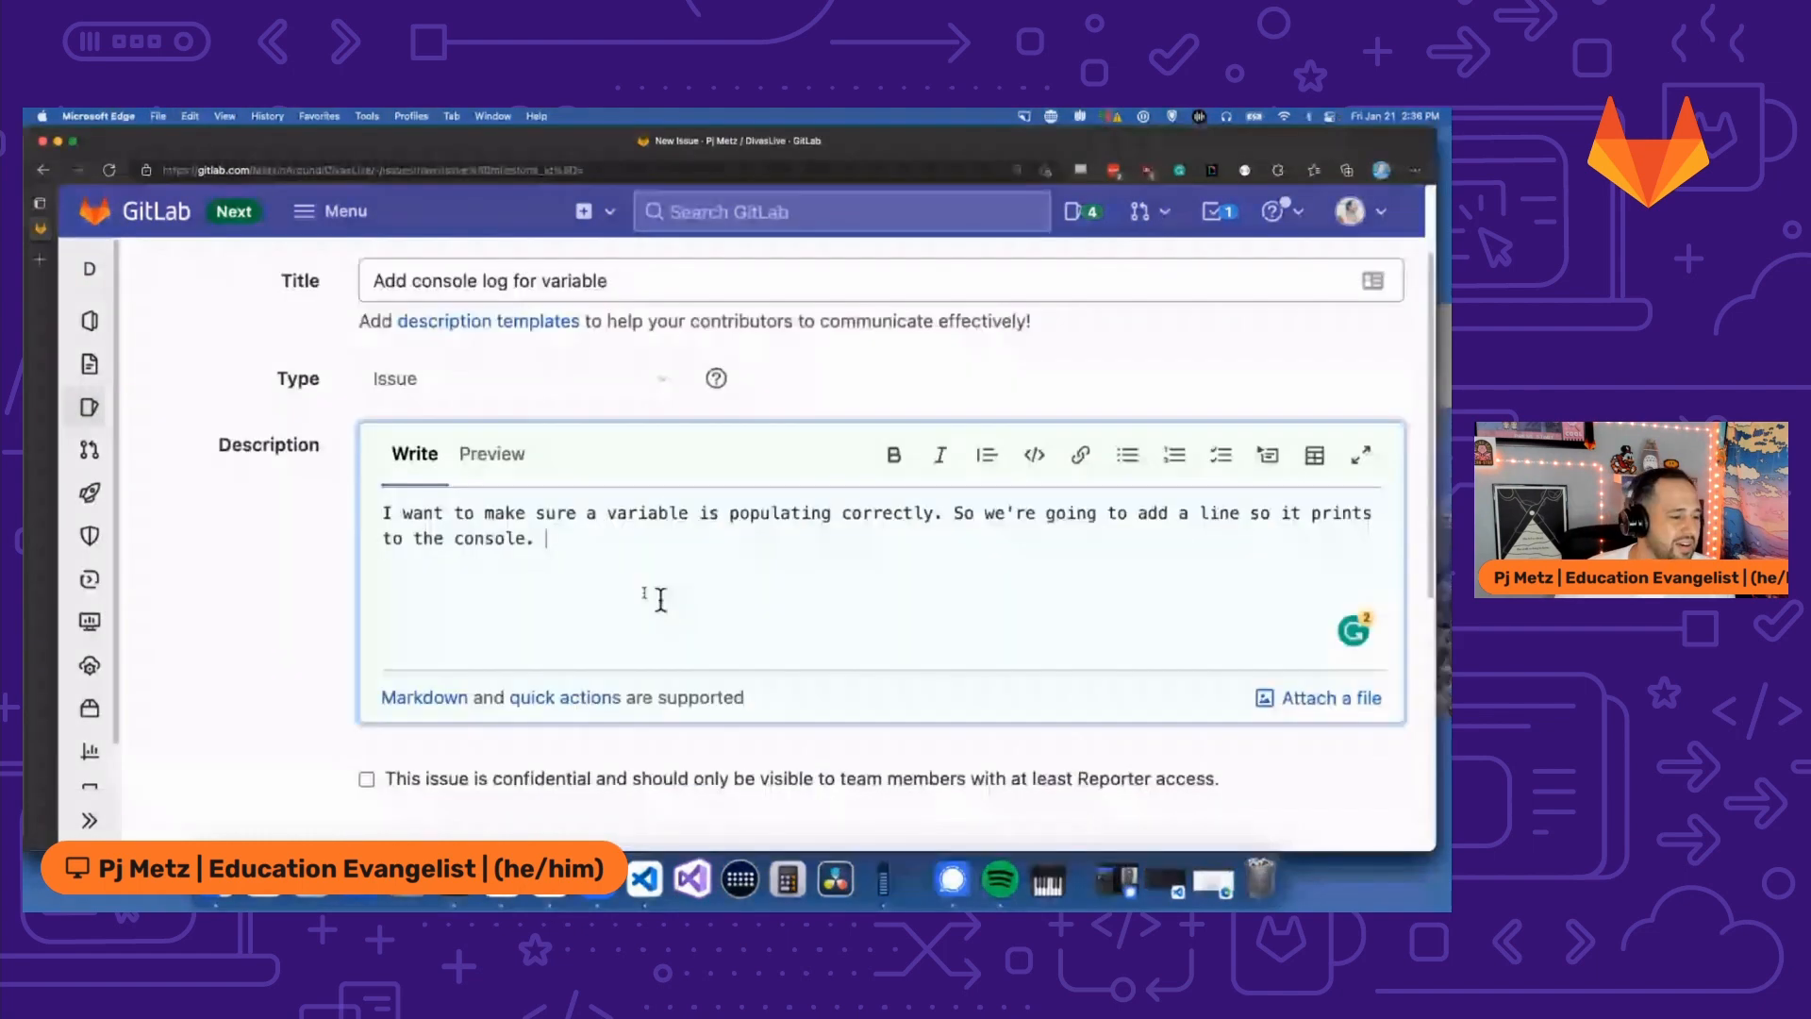
scroll("down", 3)
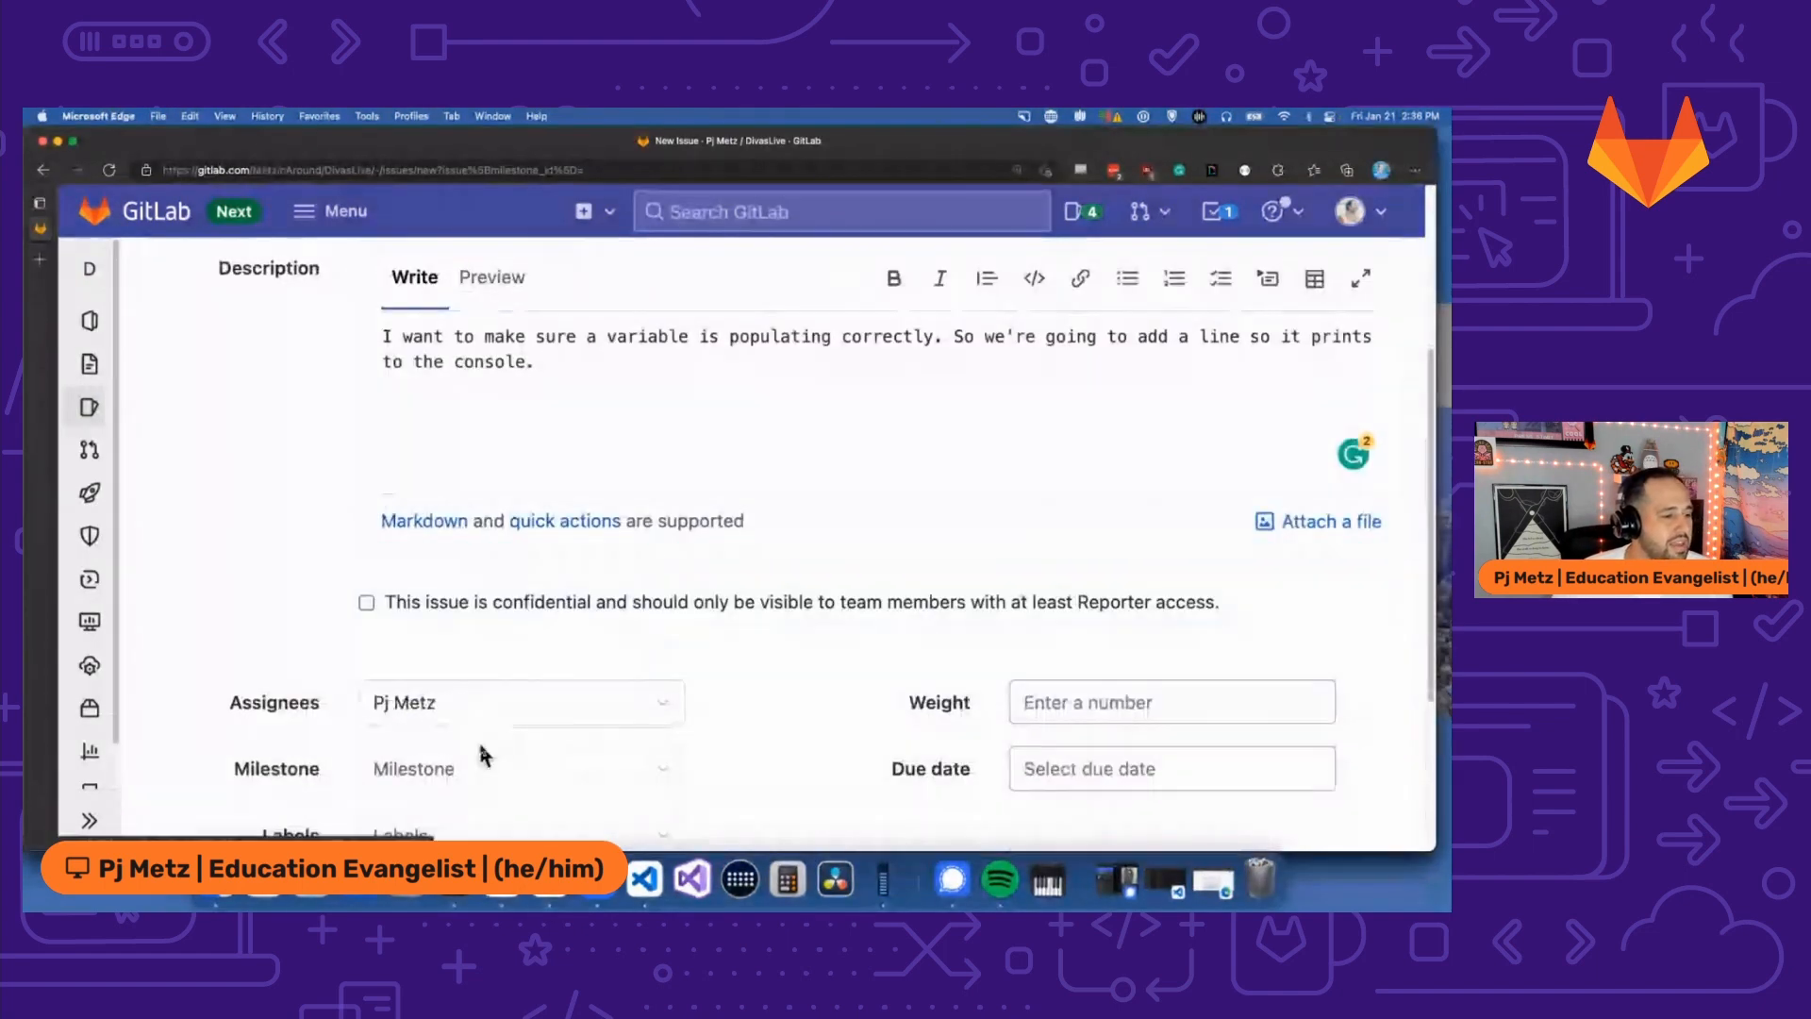
left_click(521, 702)
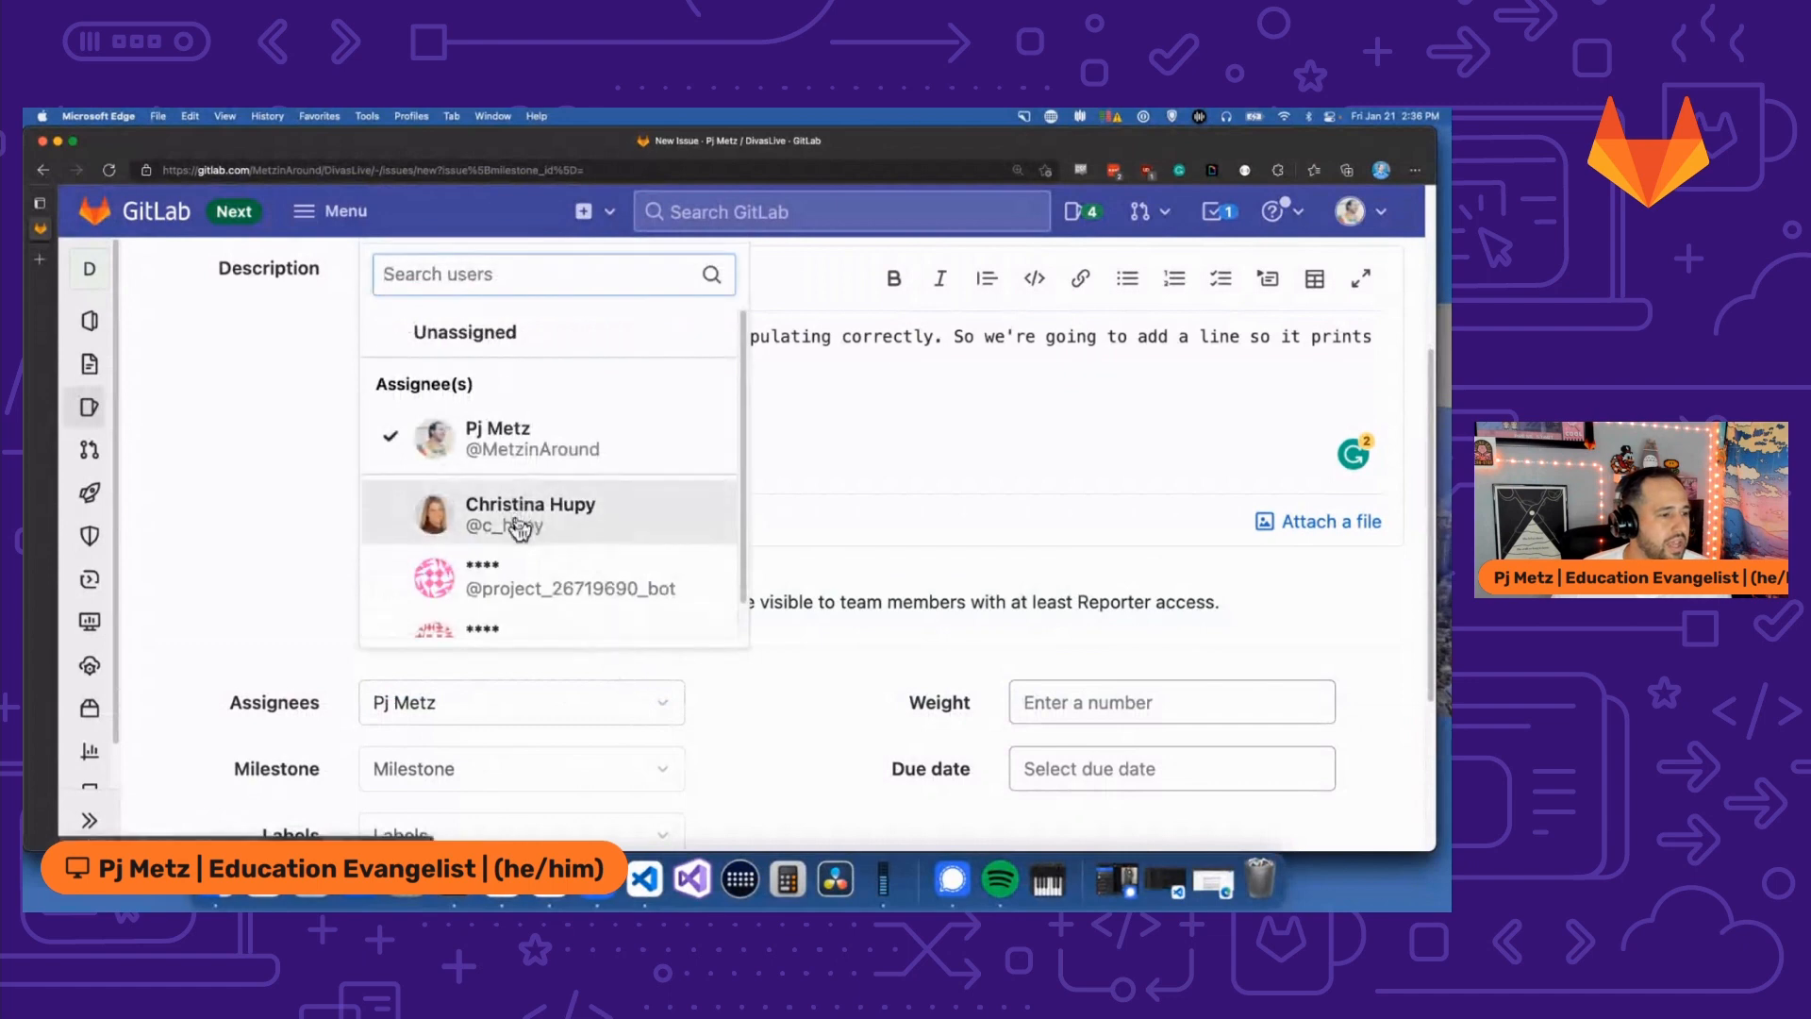
left_click(530, 513)
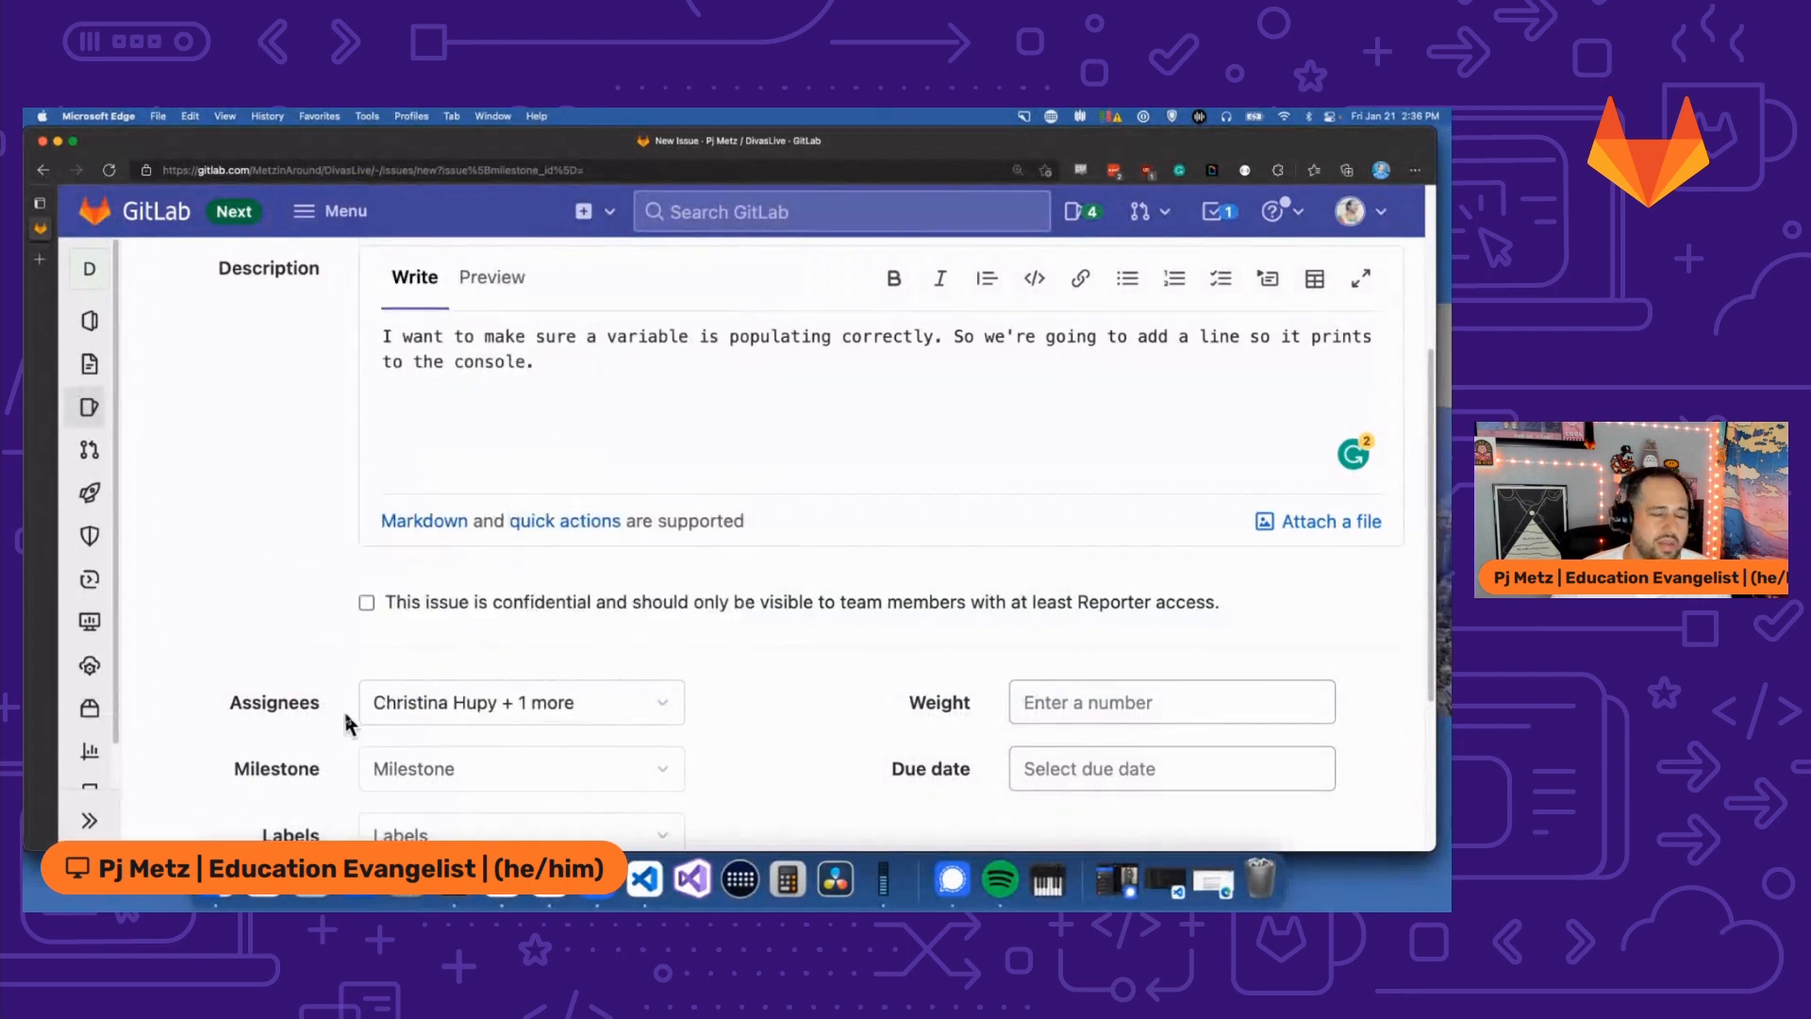
scroll("down", 3)
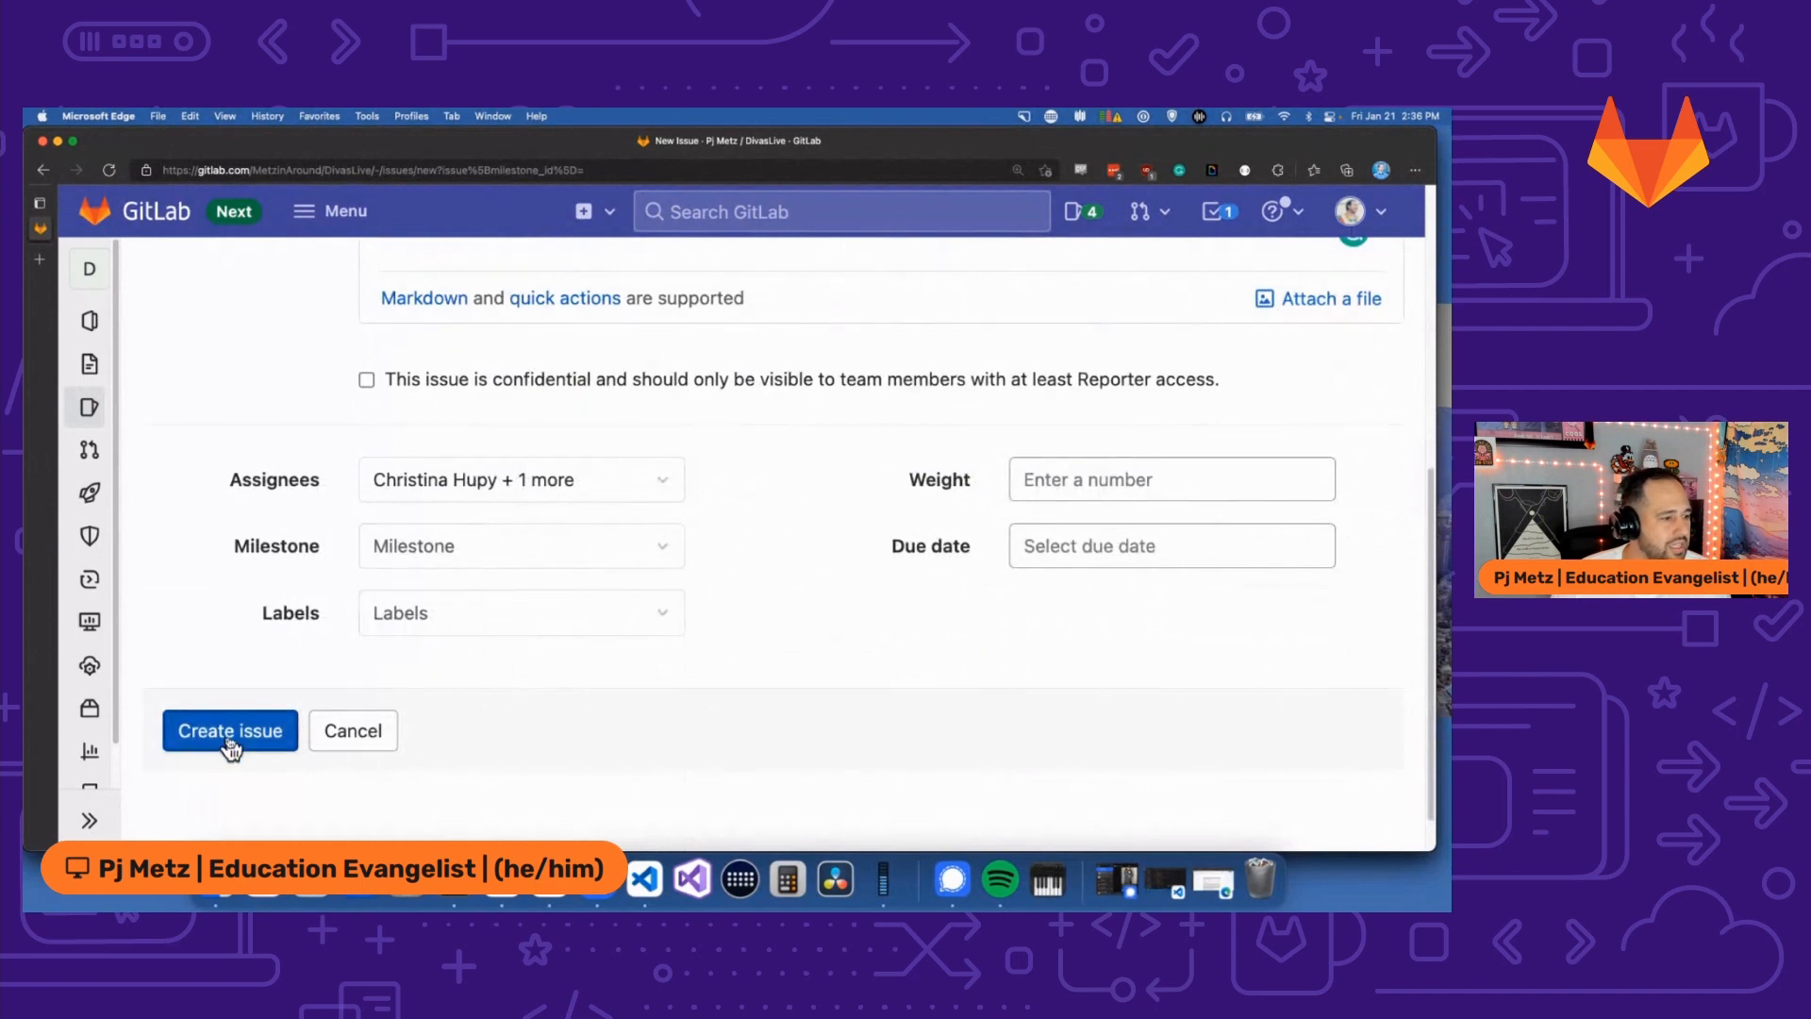
left_click(229, 730)
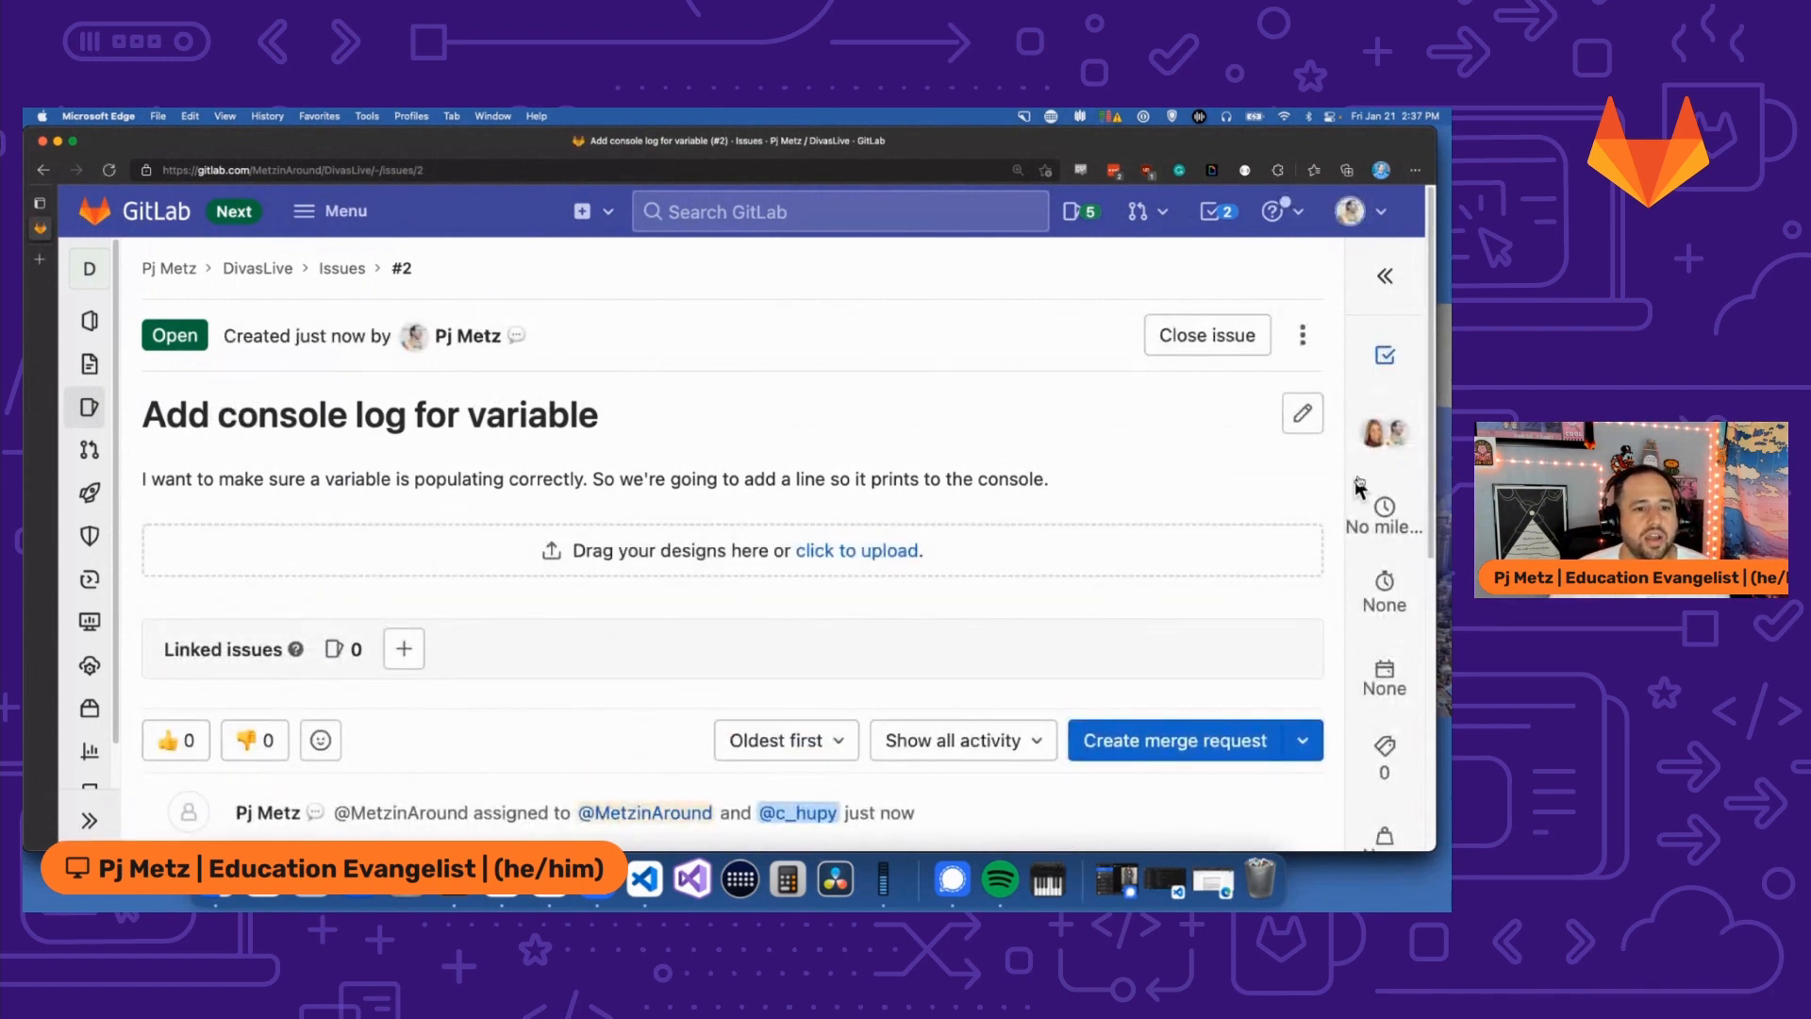
mouse_move(1062, 480)
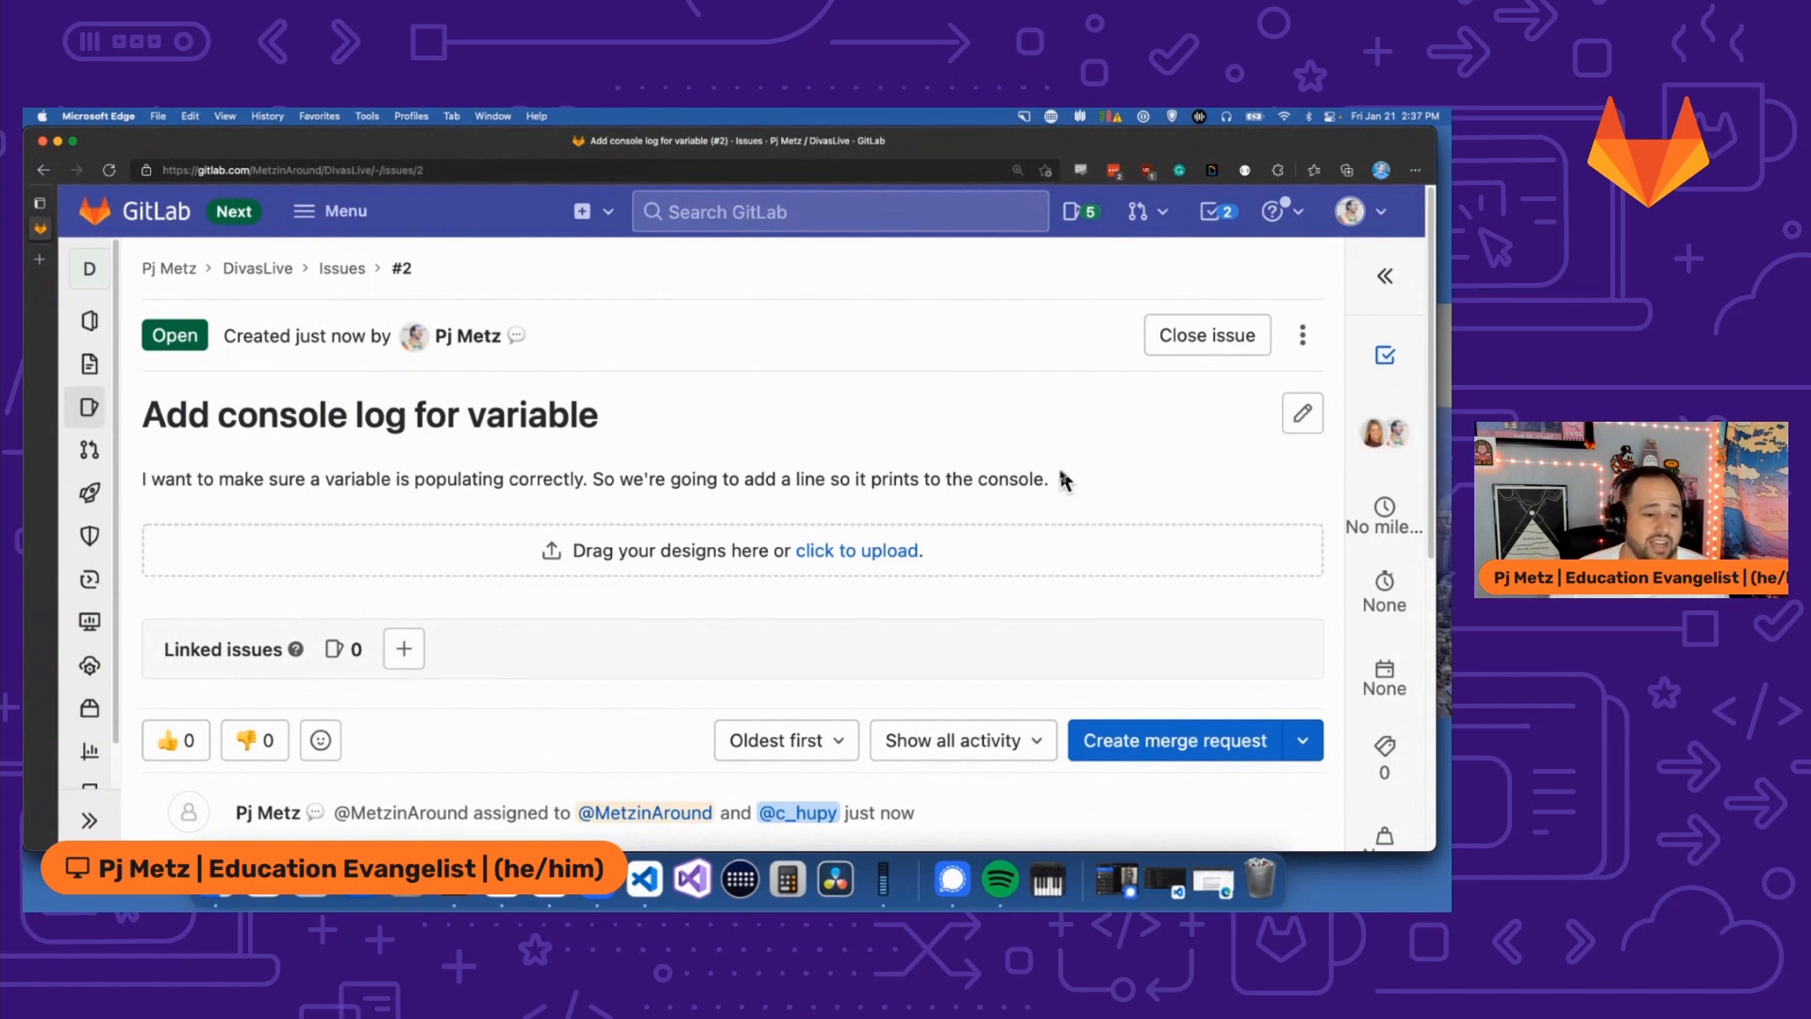
mouse_move(1177, 702)
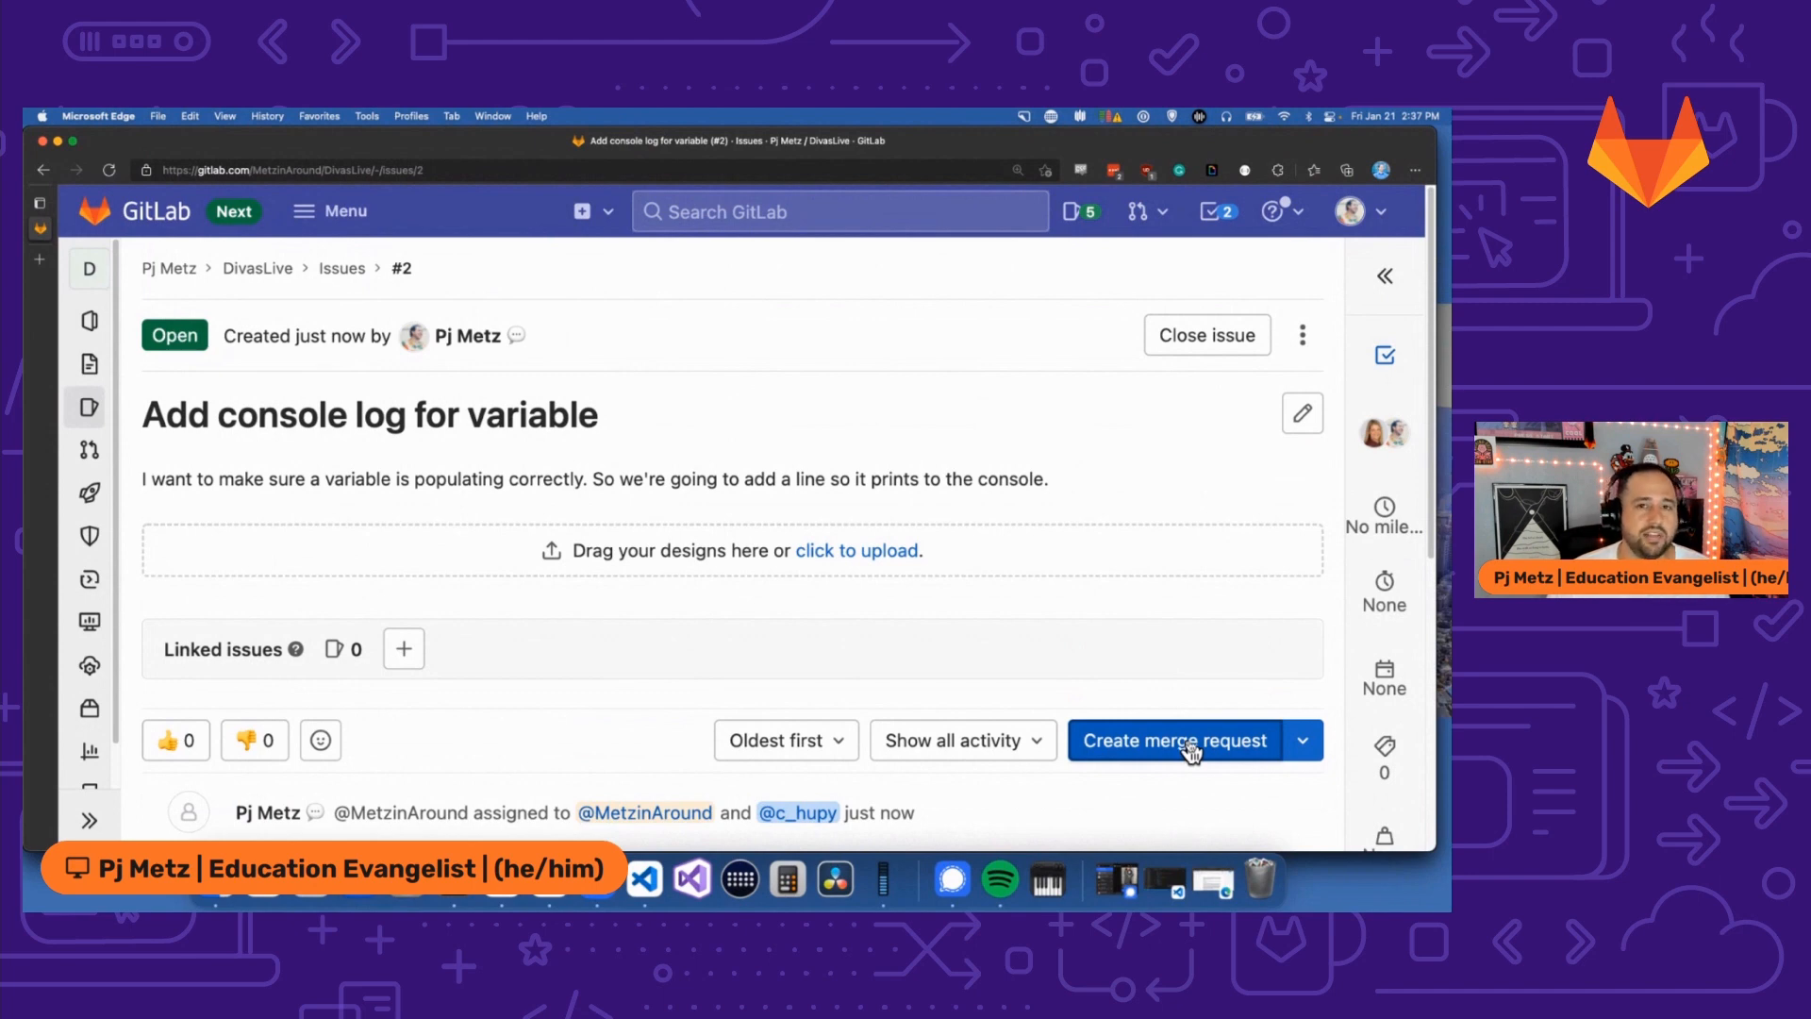
Create a draft merge request from issue #2 Add console log for variable.
left_click(1173, 740)
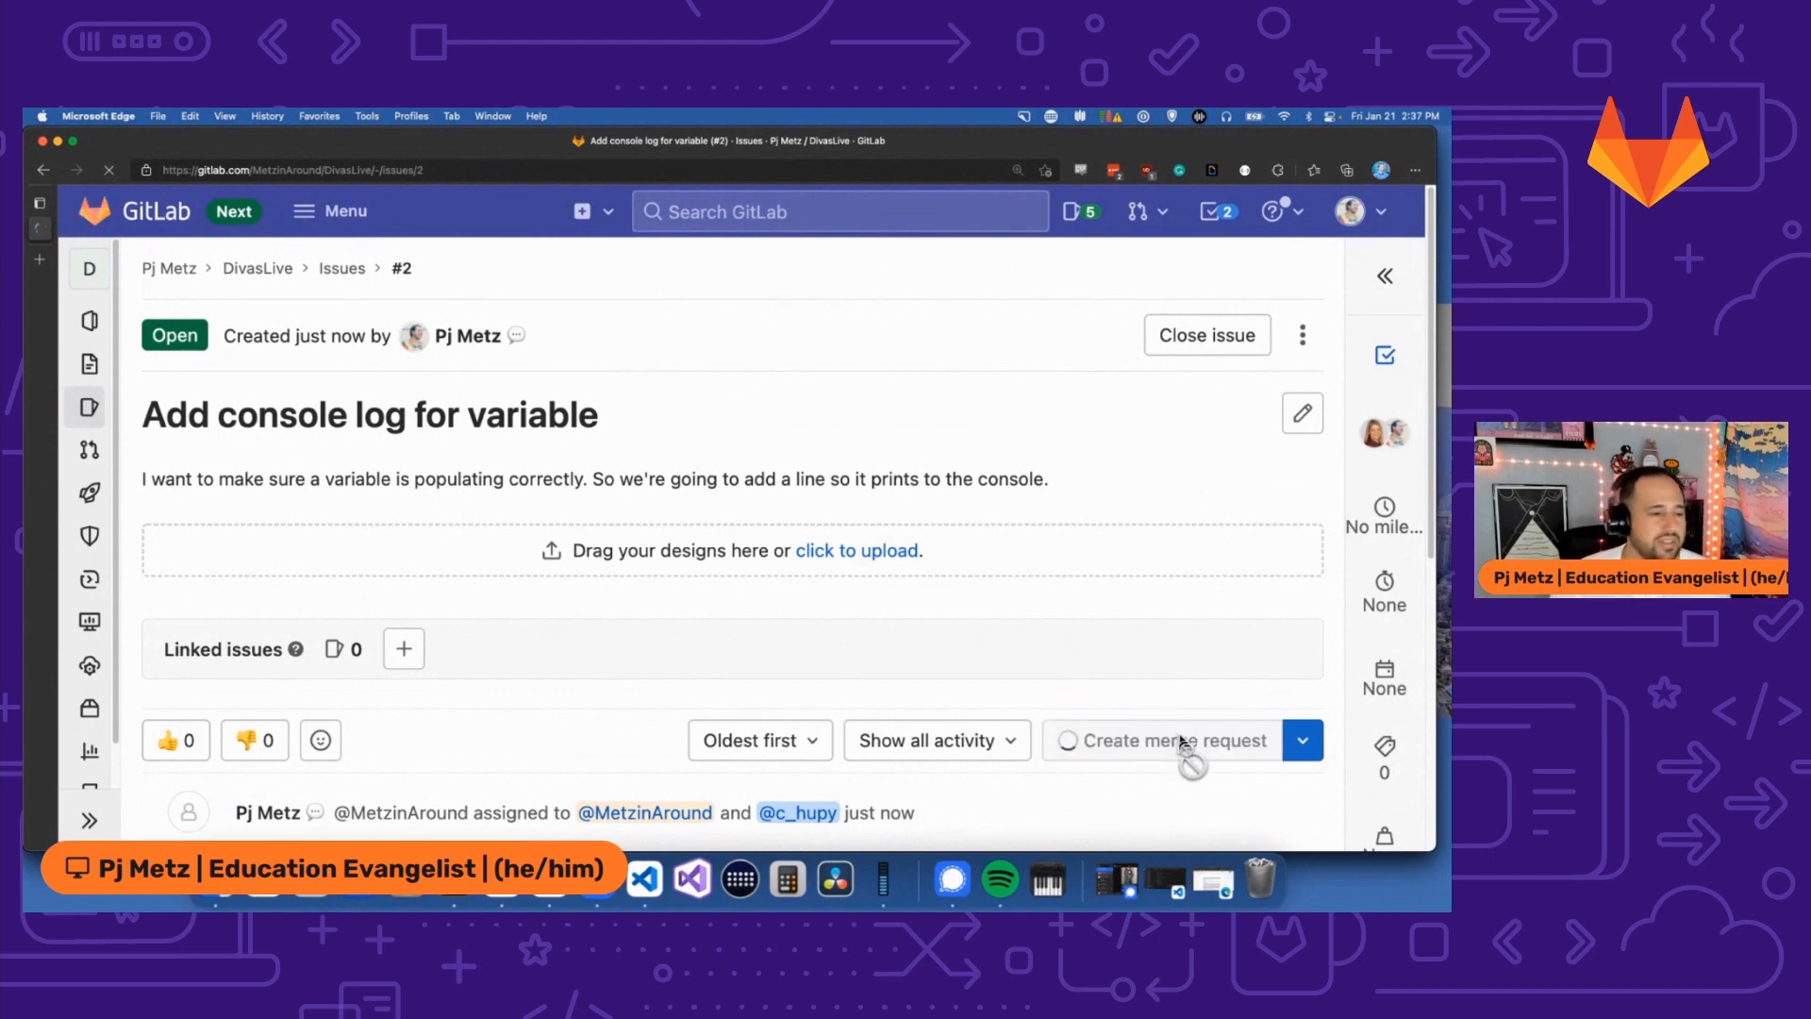
left_click(1160, 740)
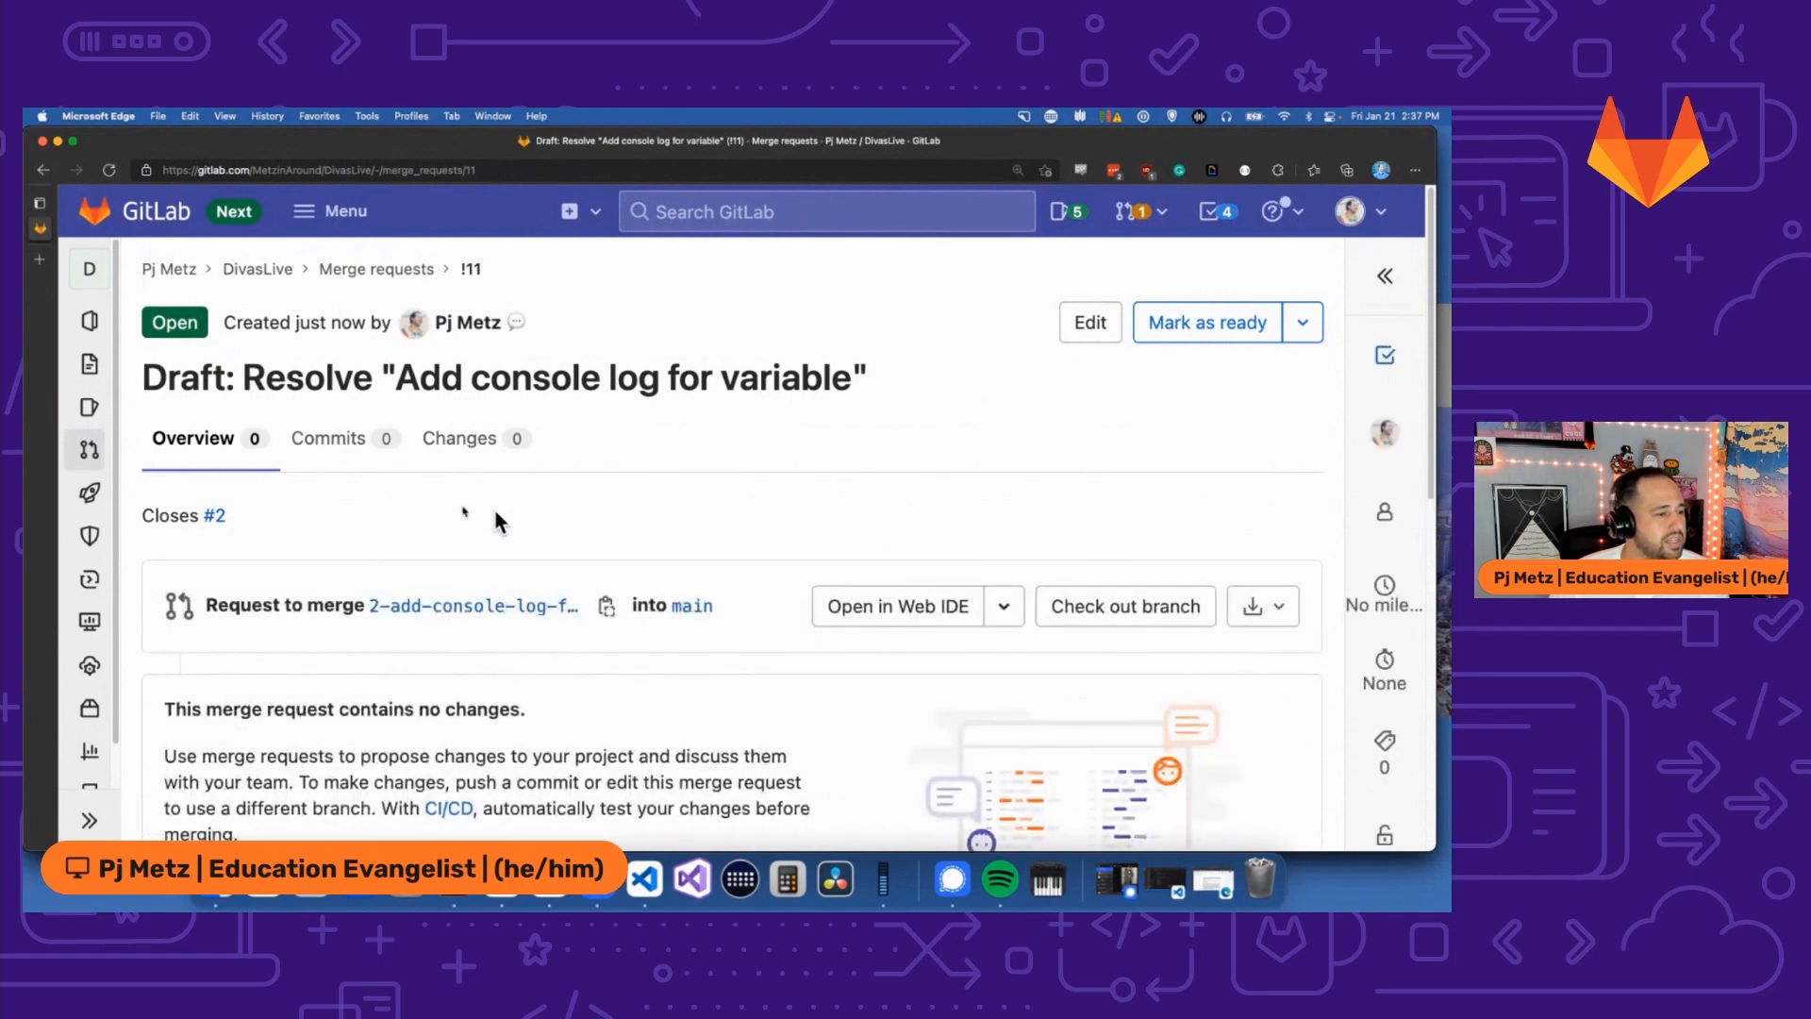
scroll("down", 3)
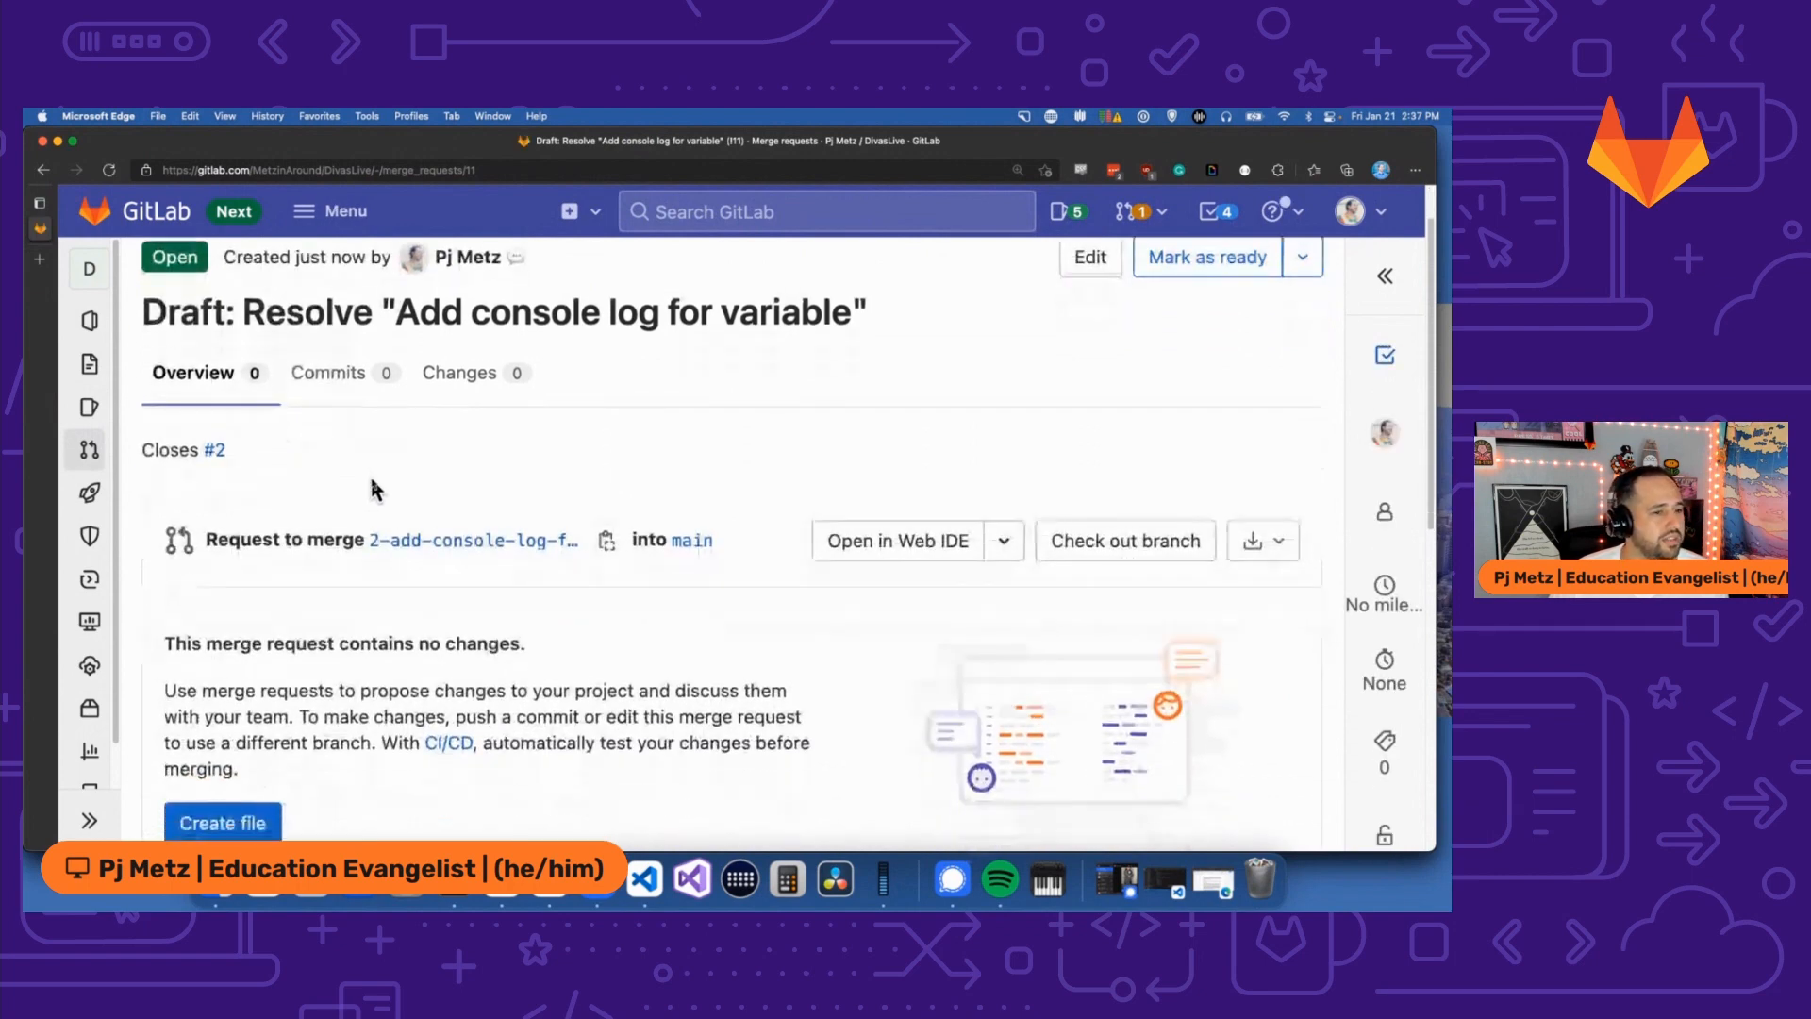
Open the merge request branch in the Web IDE and load kickstart.js.
left_click(898, 560)
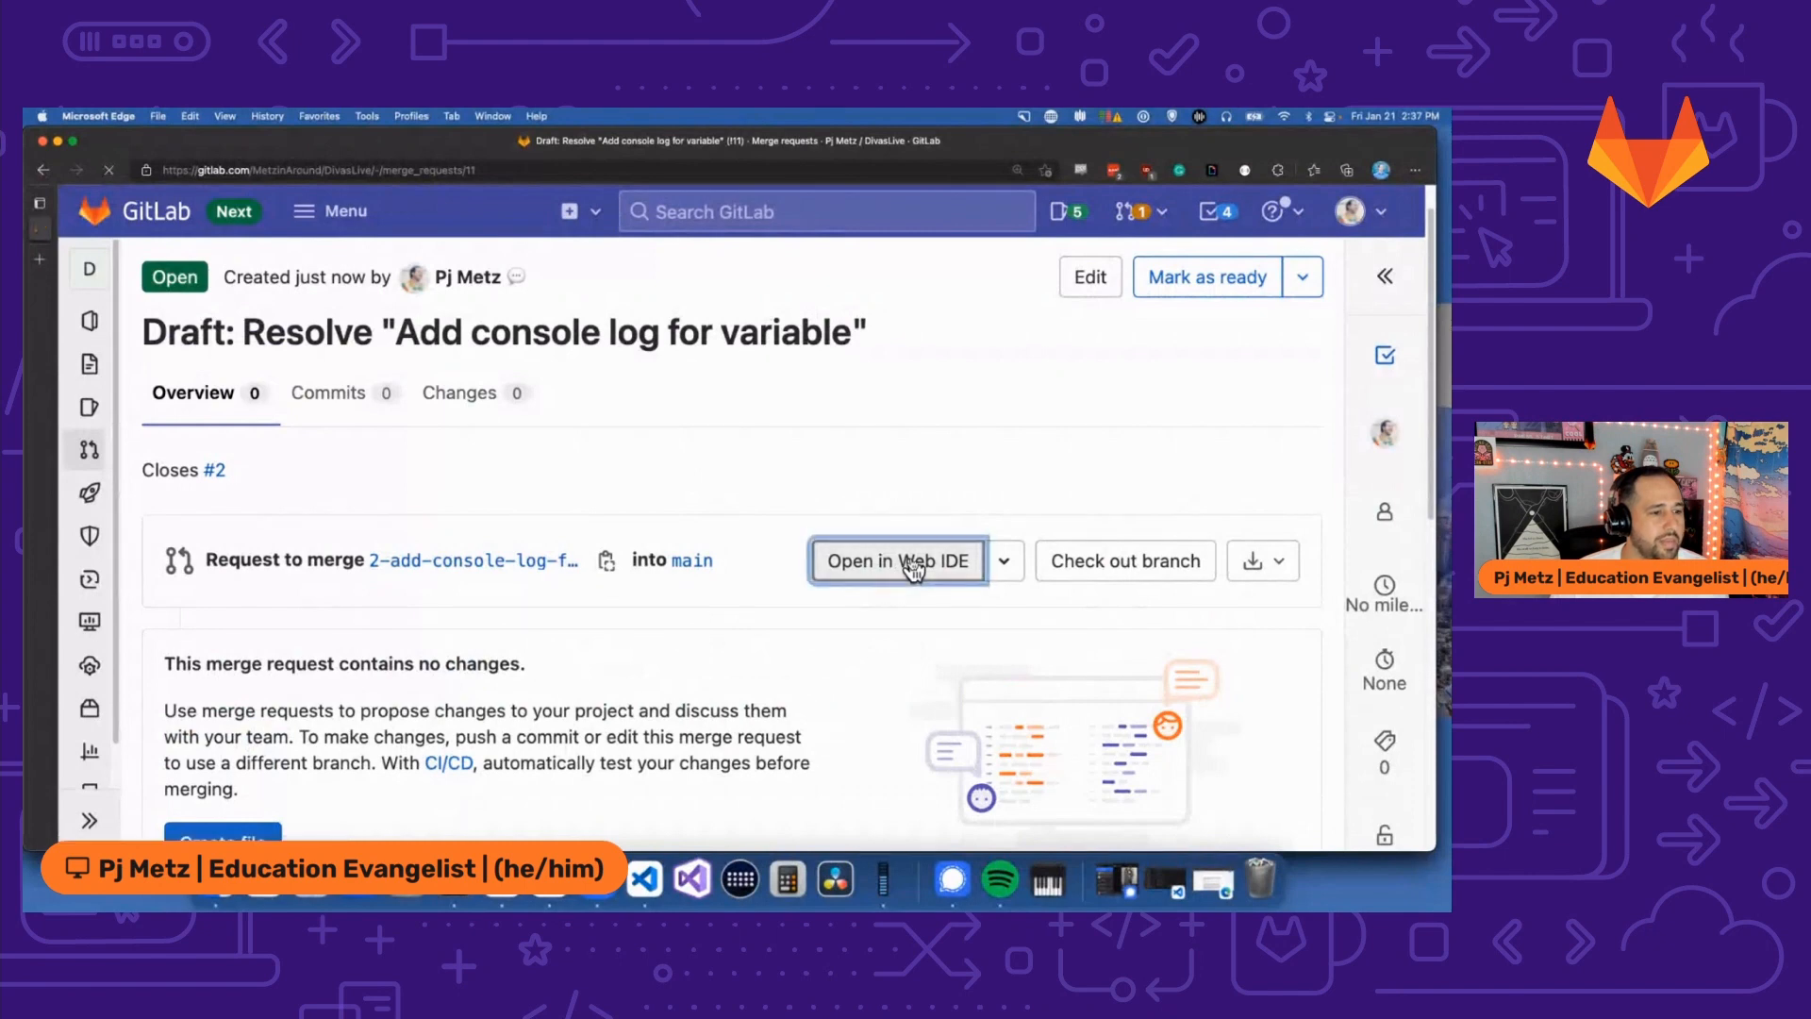
left_click(898, 560)
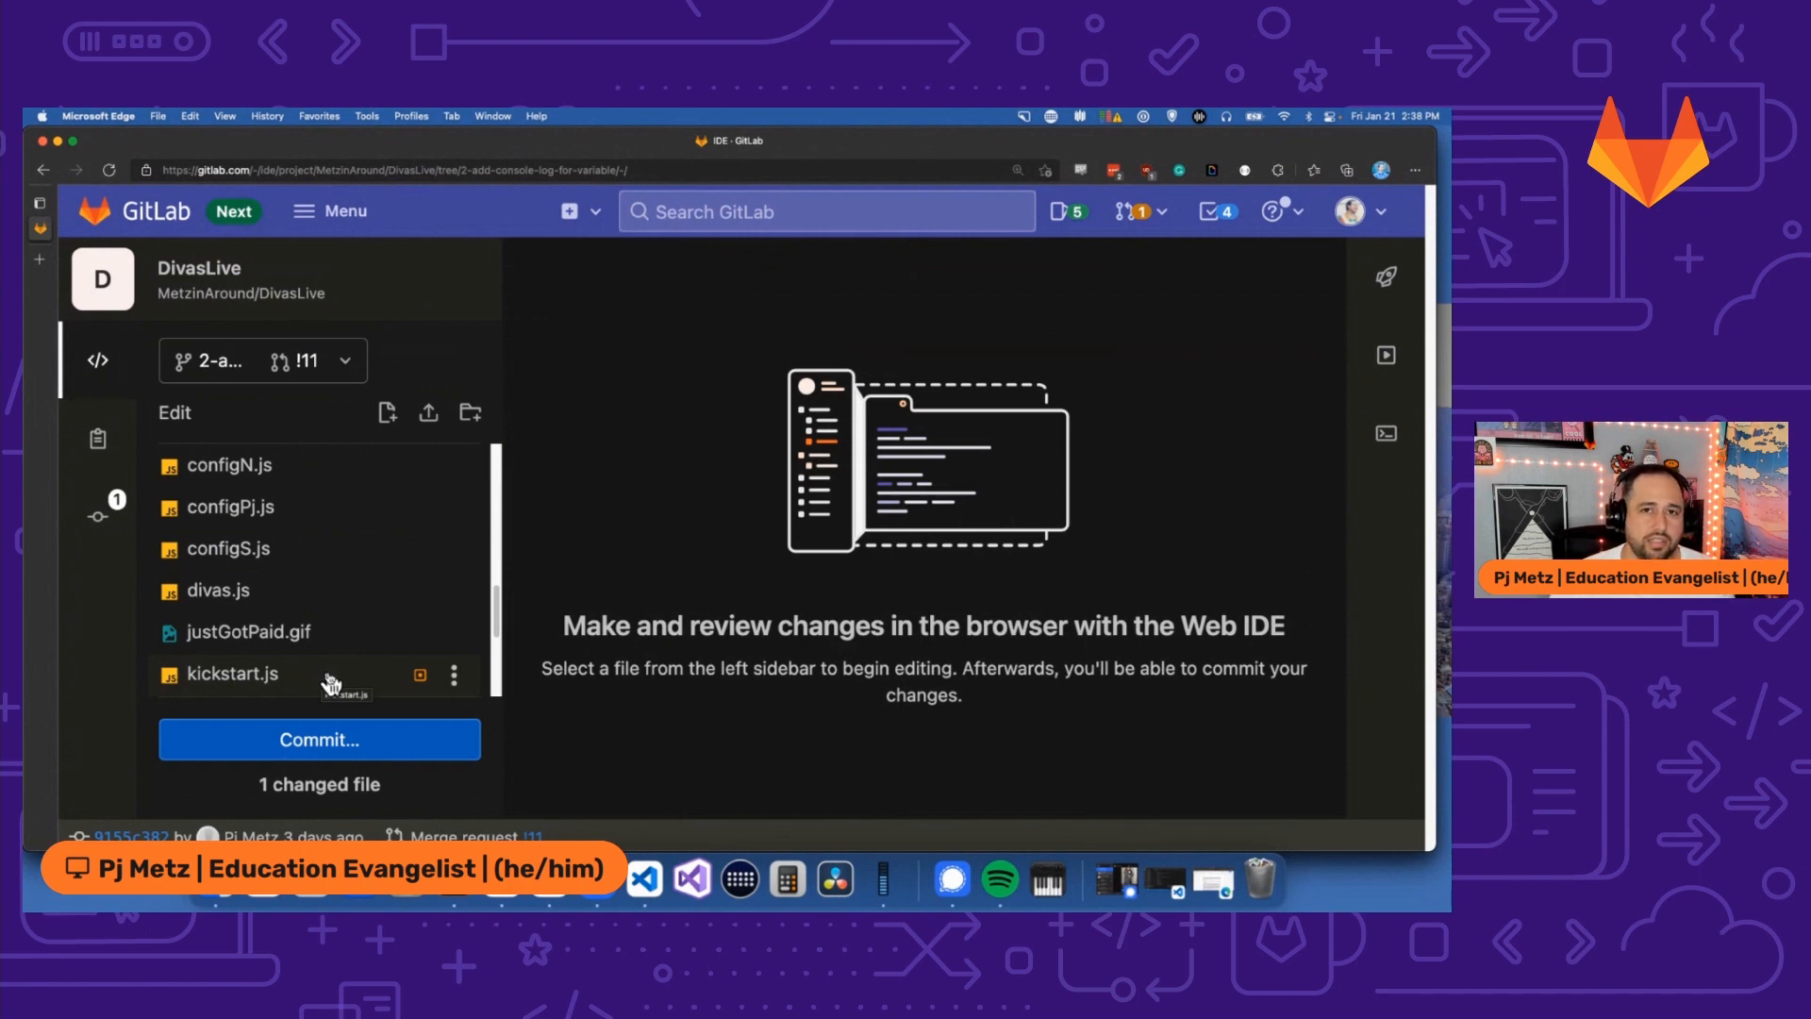
left_click(230, 673)
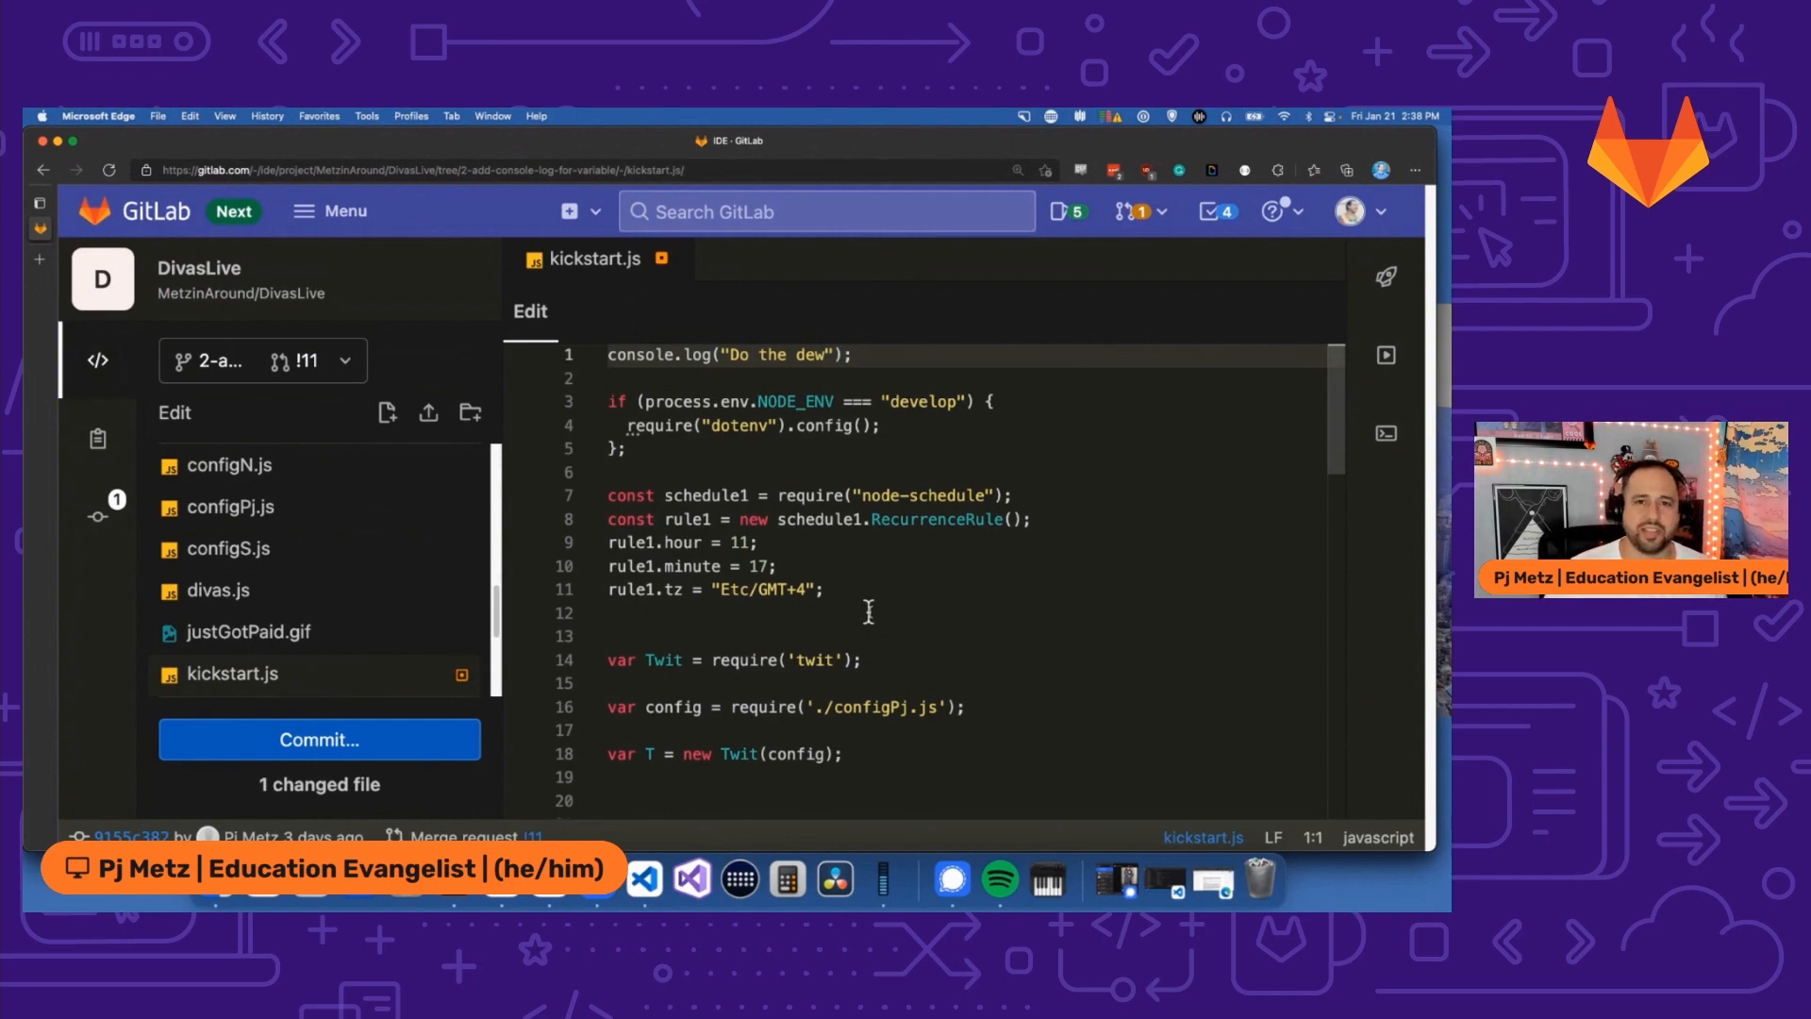
Scroll to the postStatus declaration near line 38 and place the cursor on the blank line after it.
scroll("down", 3)
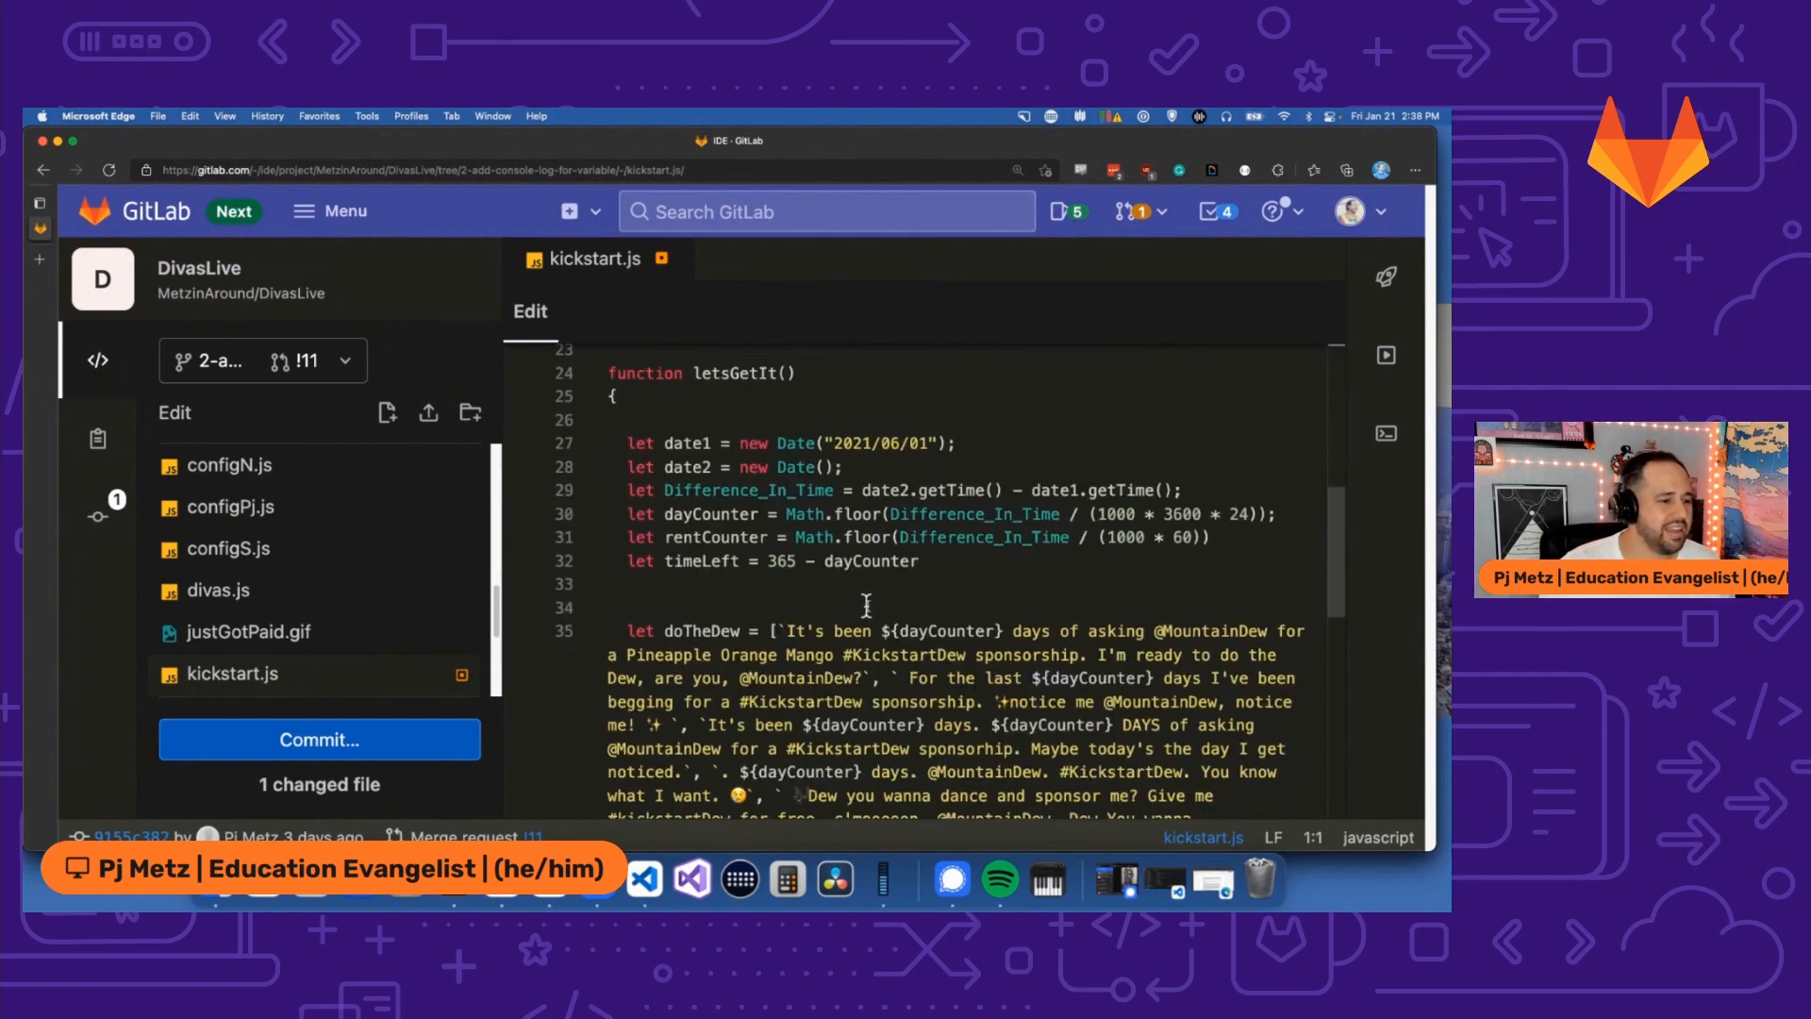
scroll("down", 3)
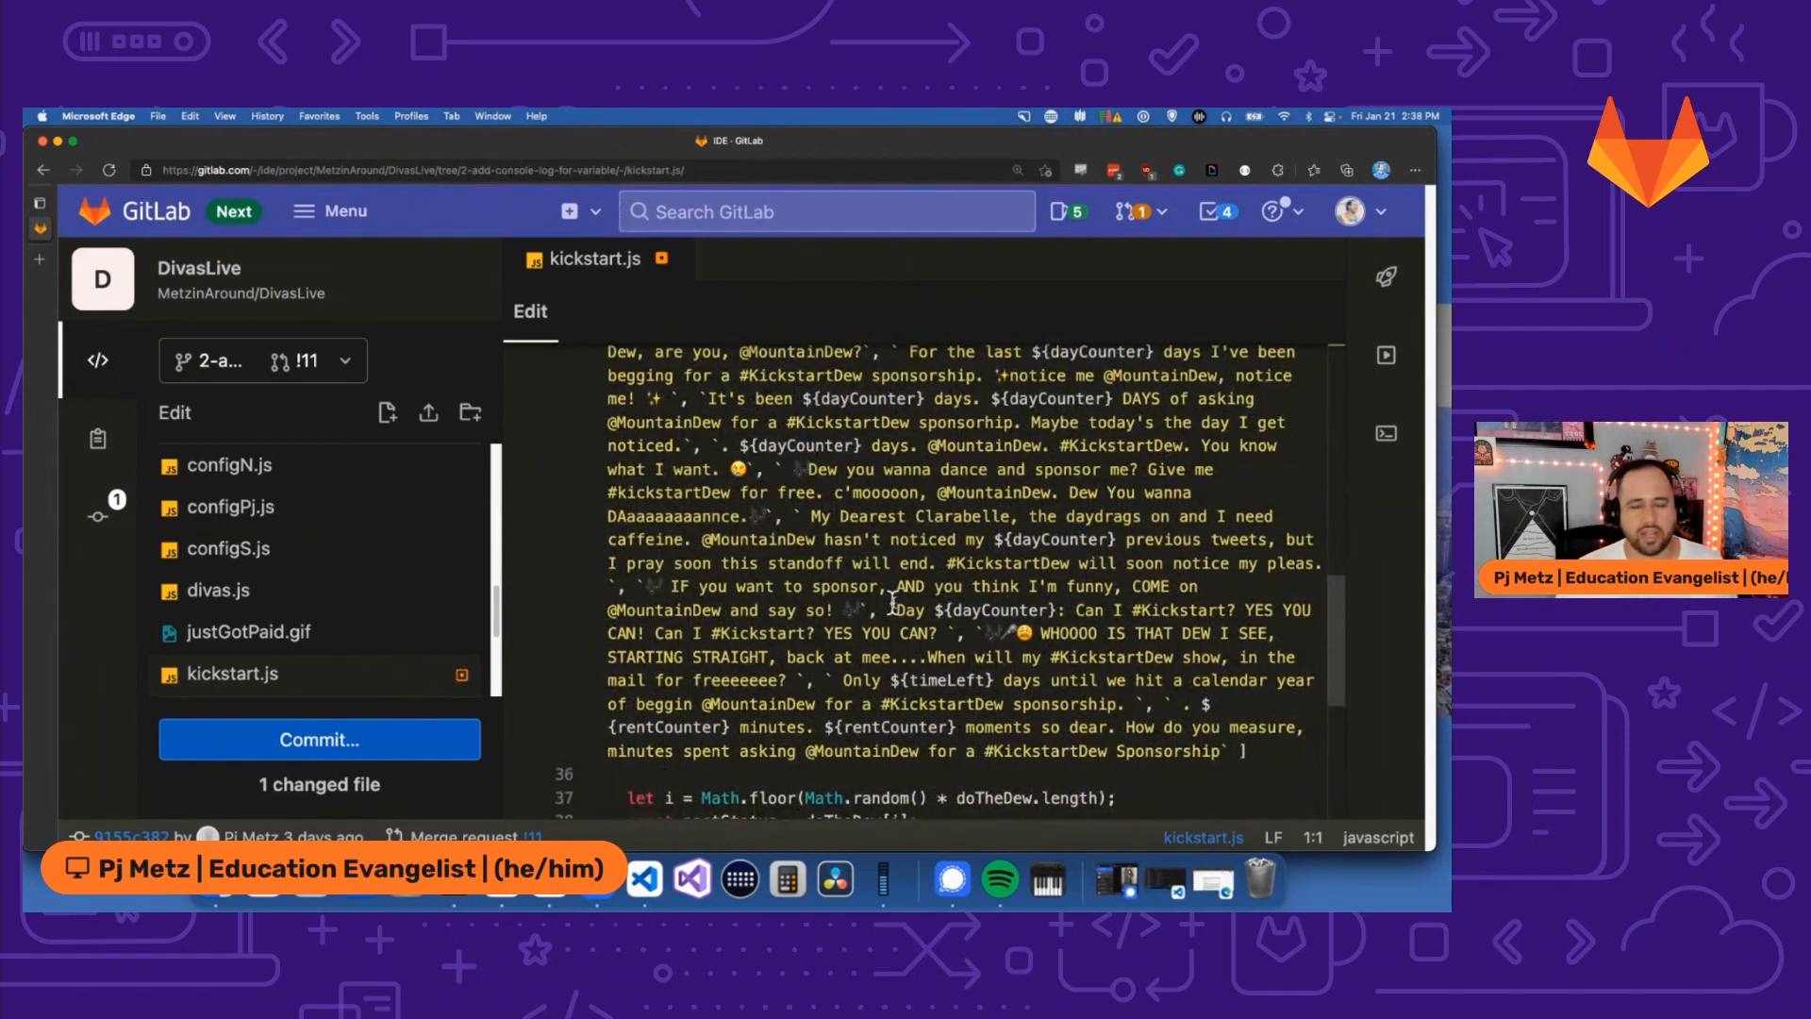
scroll("down", 3)
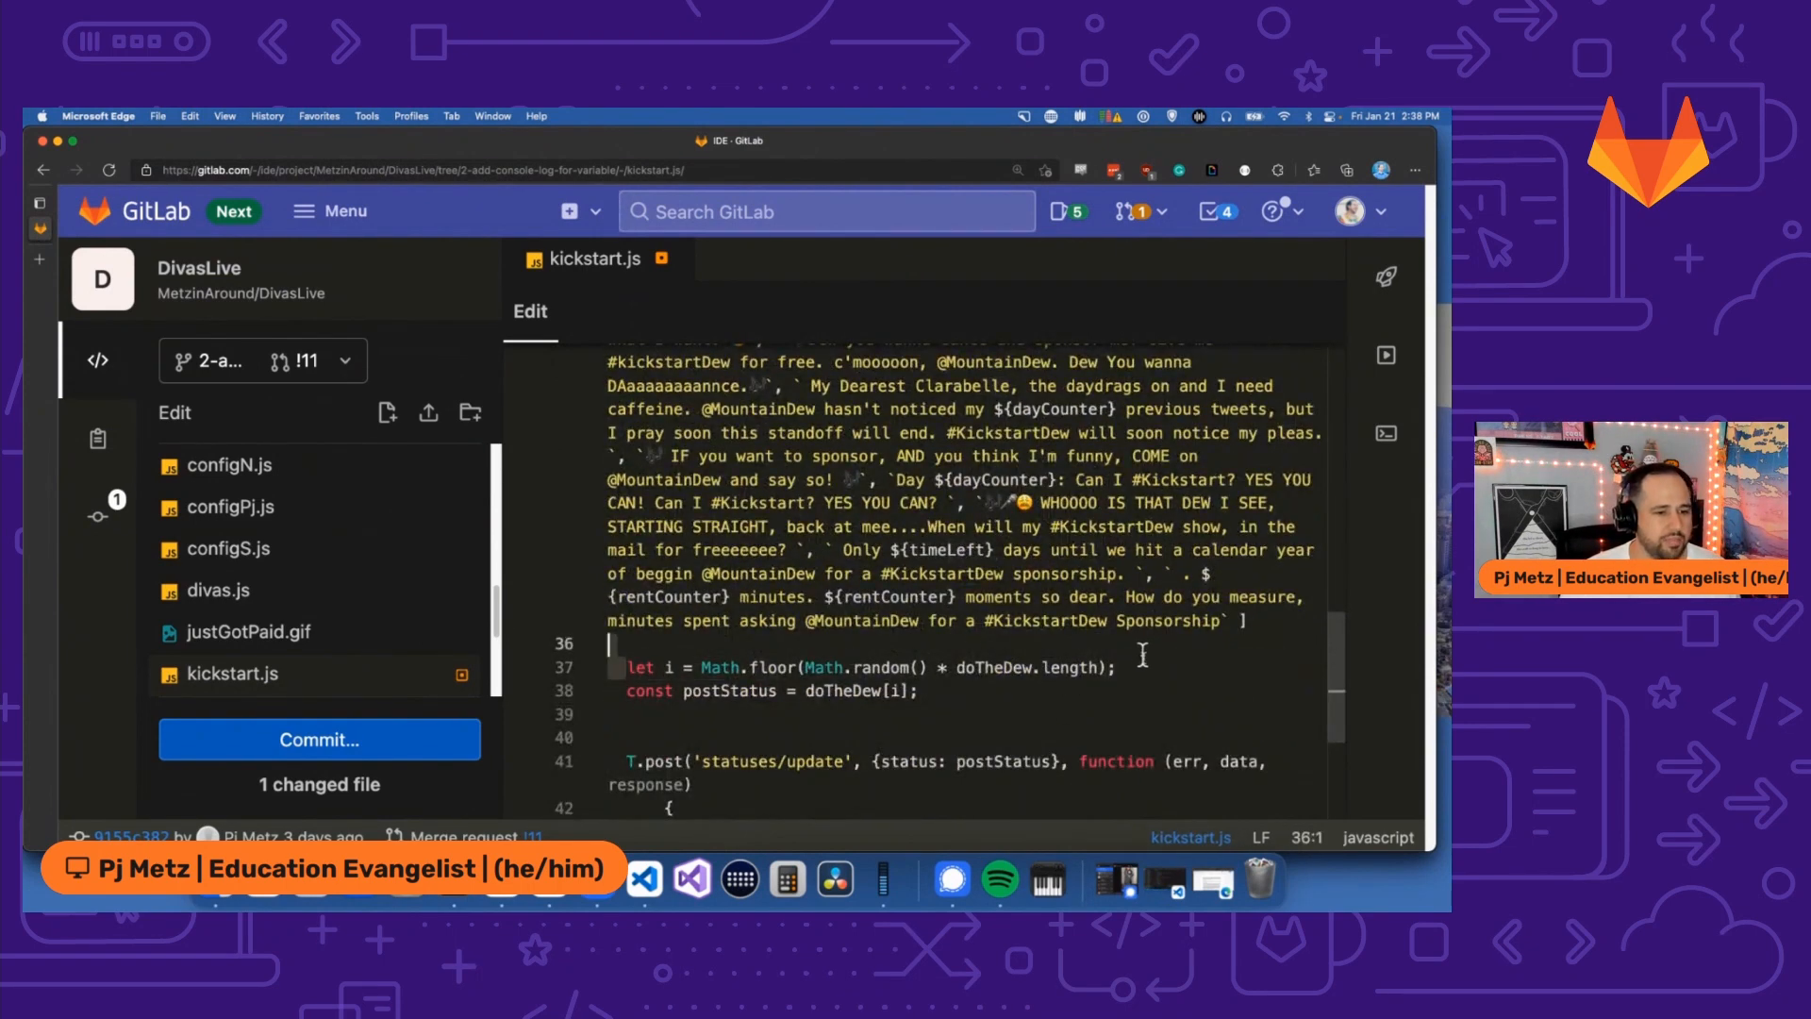
left_click(1118, 668)
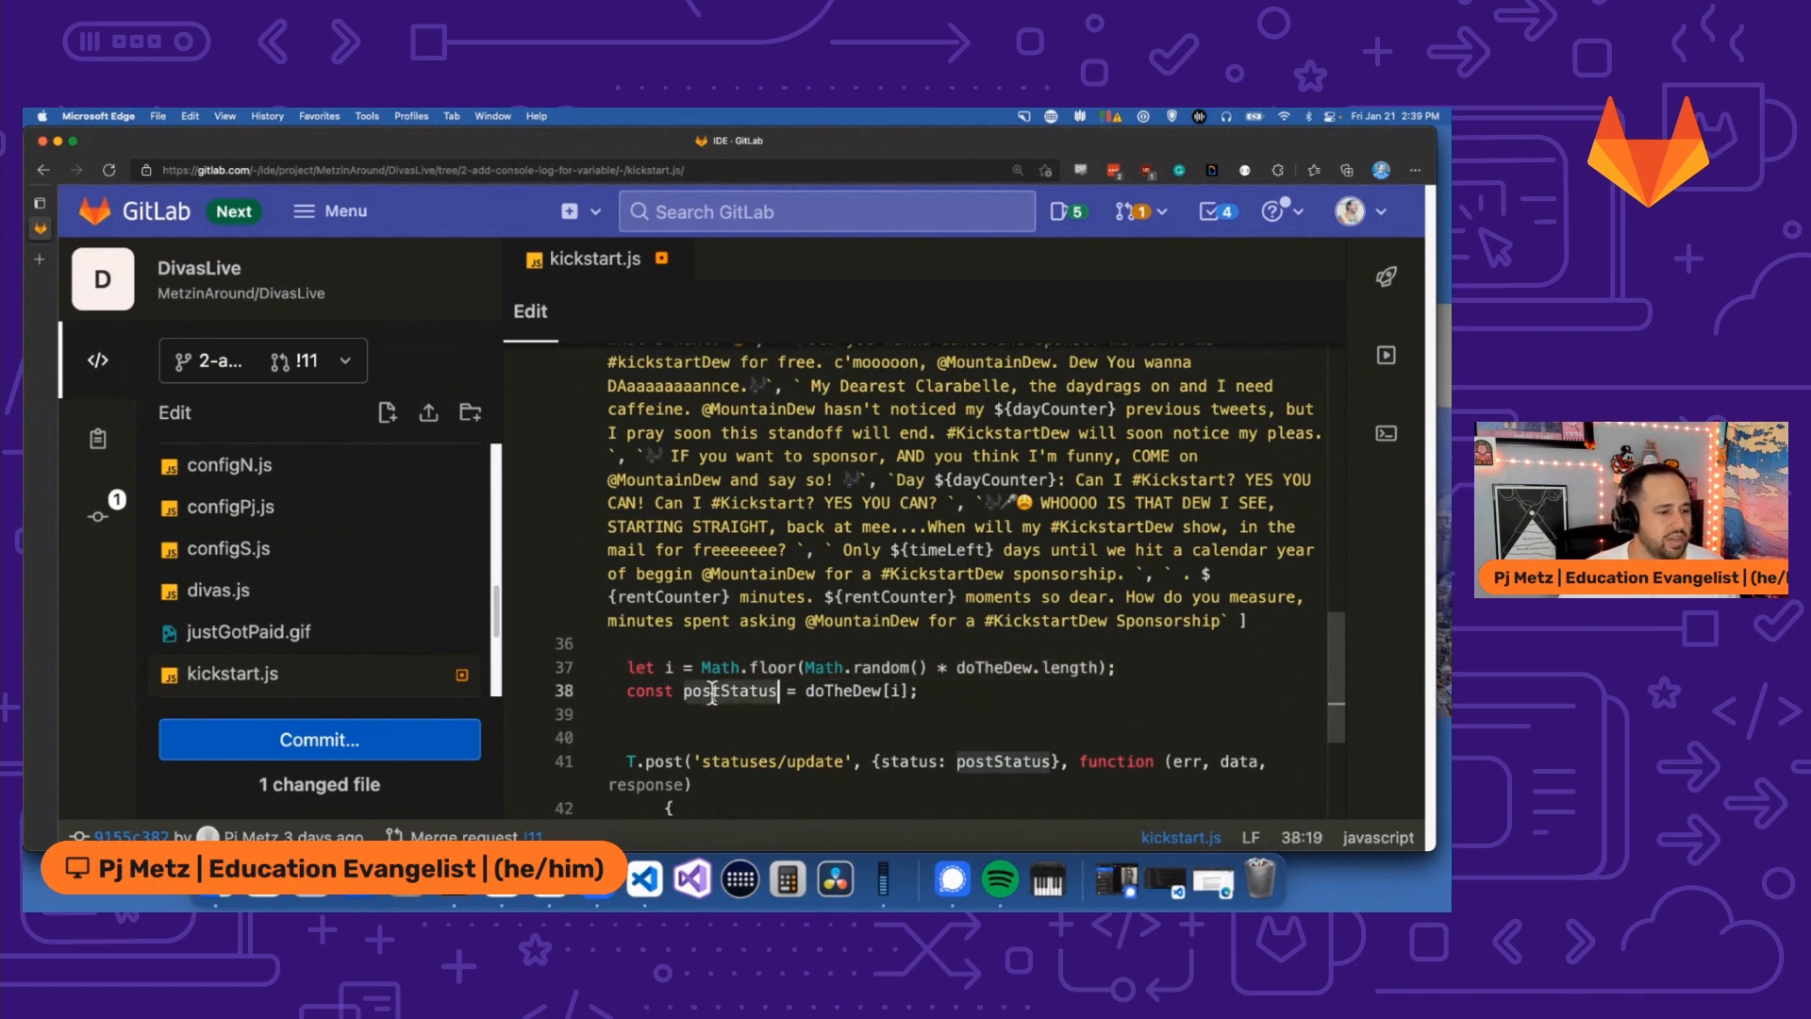
double_click(728, 690)
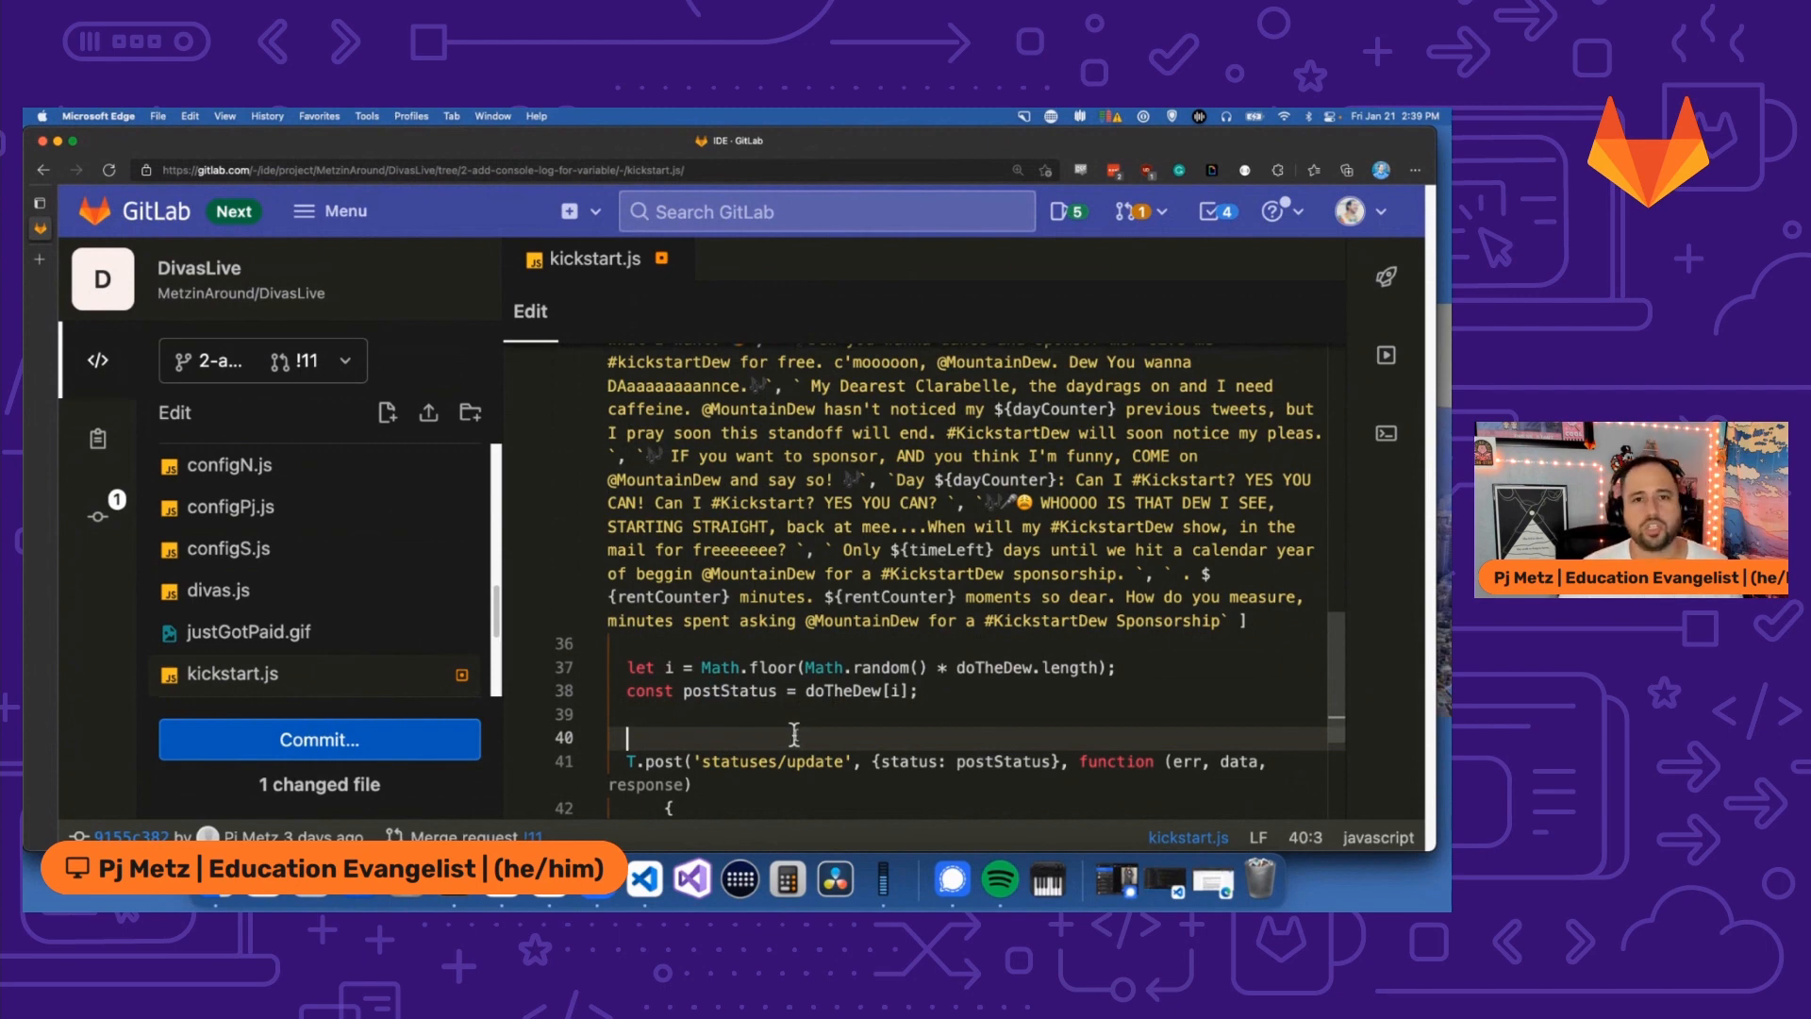
Add a console.log(postStatus line after the postStatus declaration.
type("console.log(")
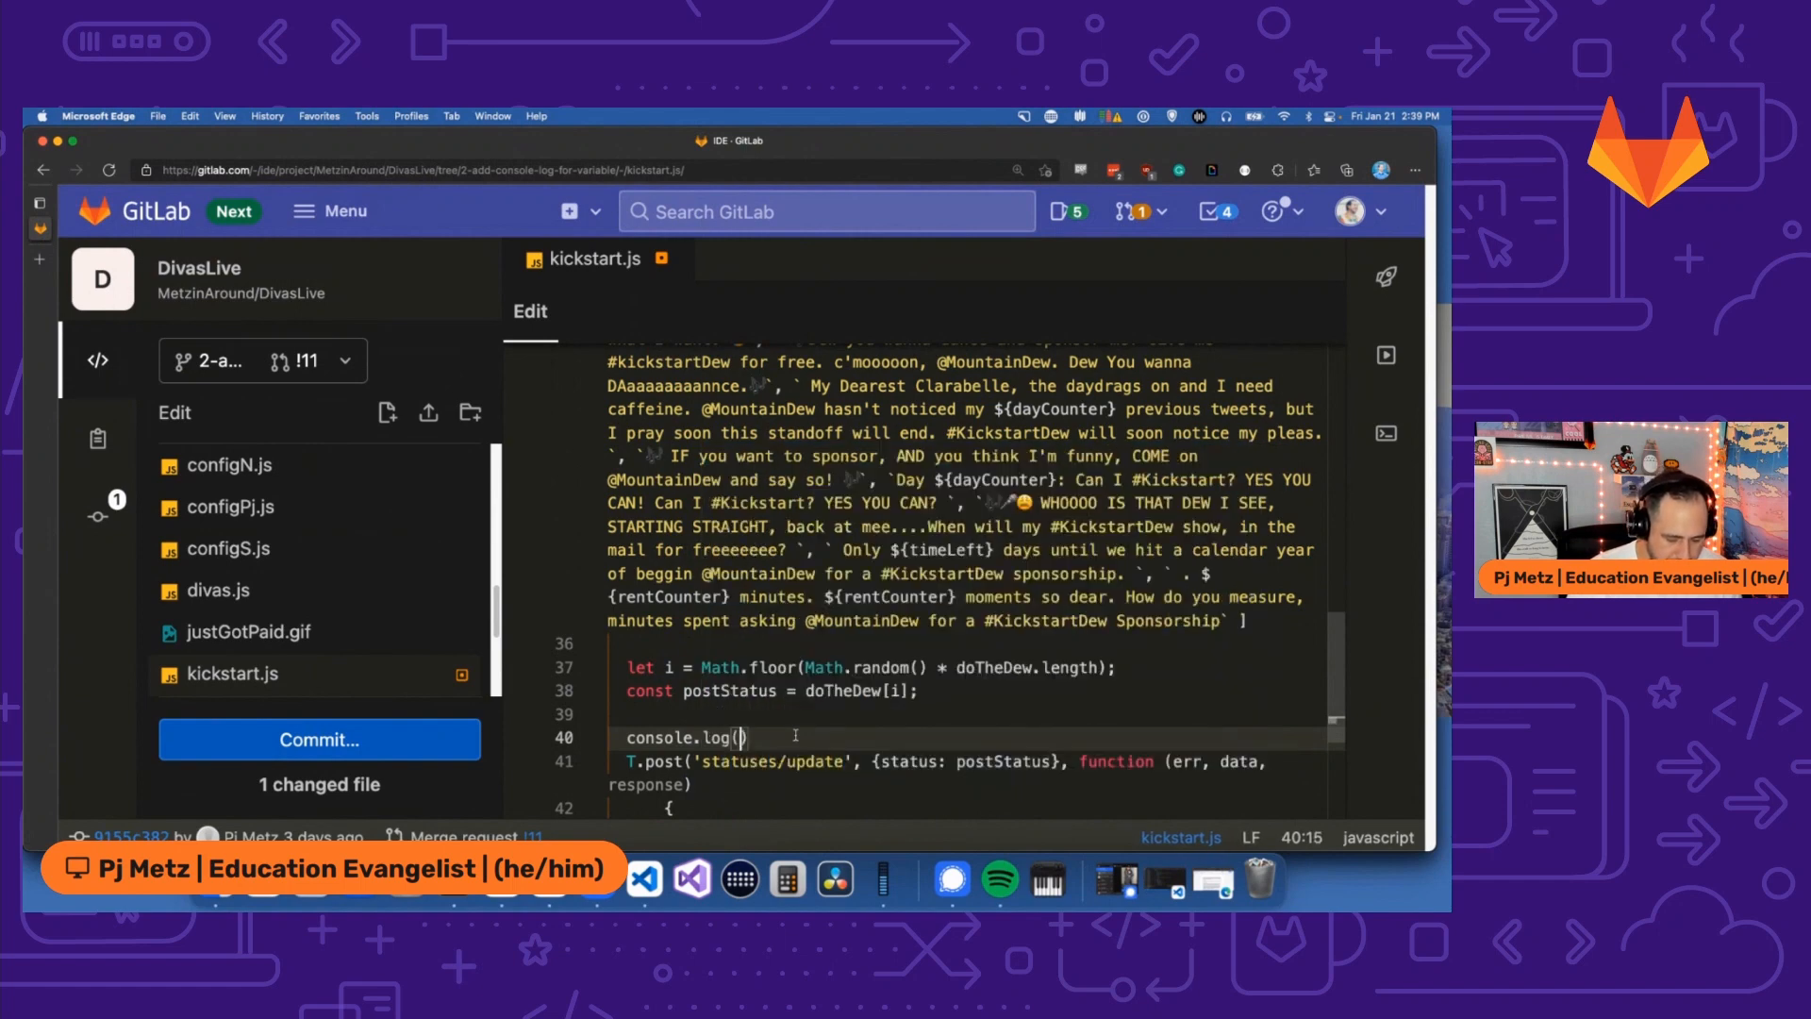
type("post")
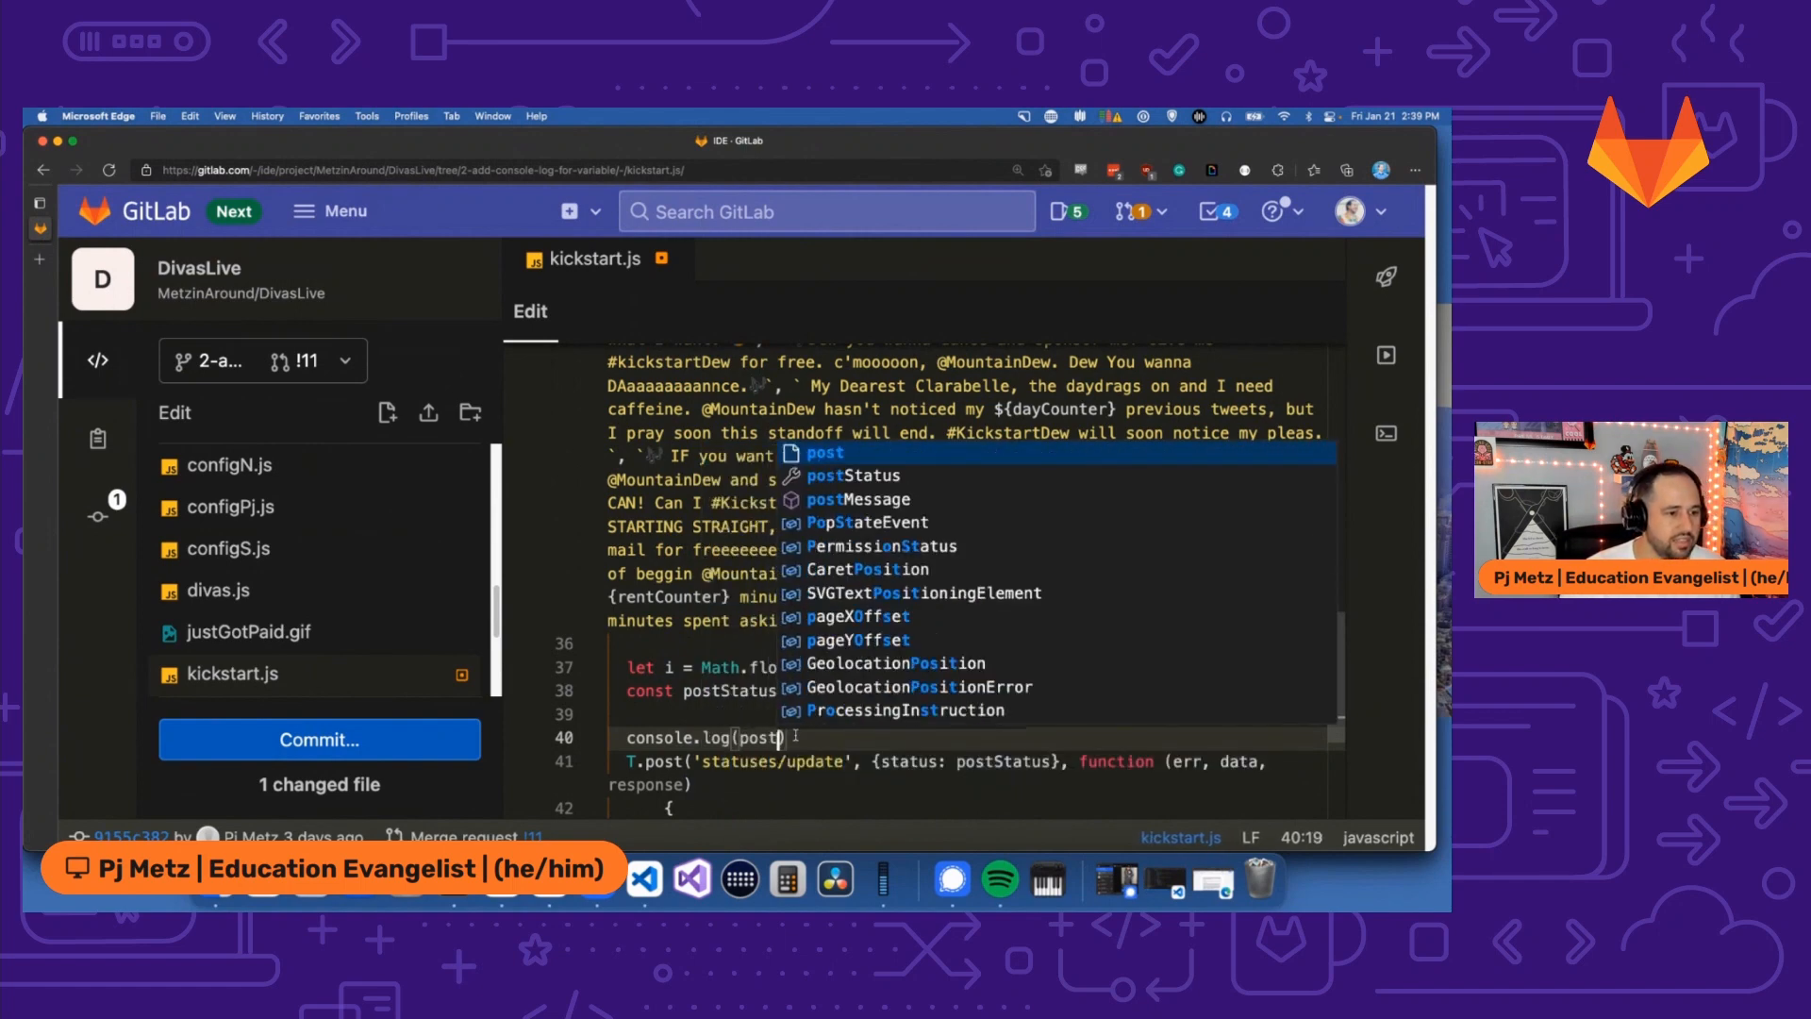
type("Status")
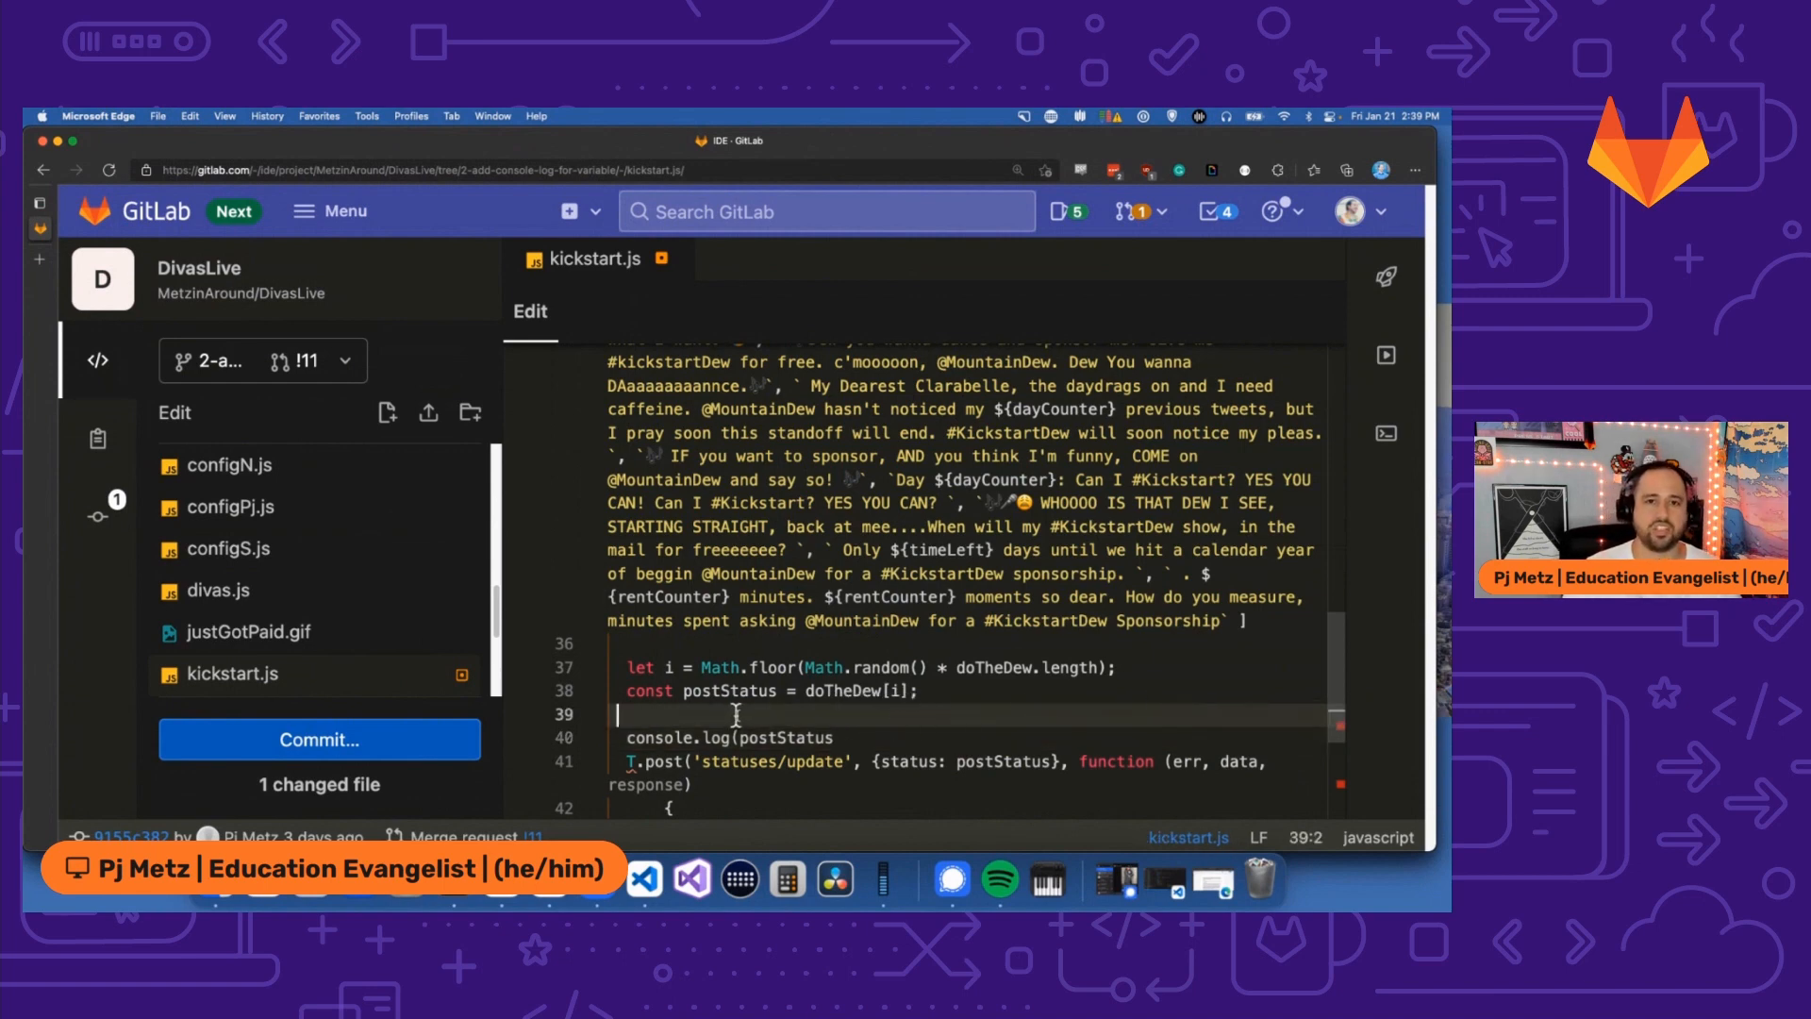
mouse_move(769, 737)
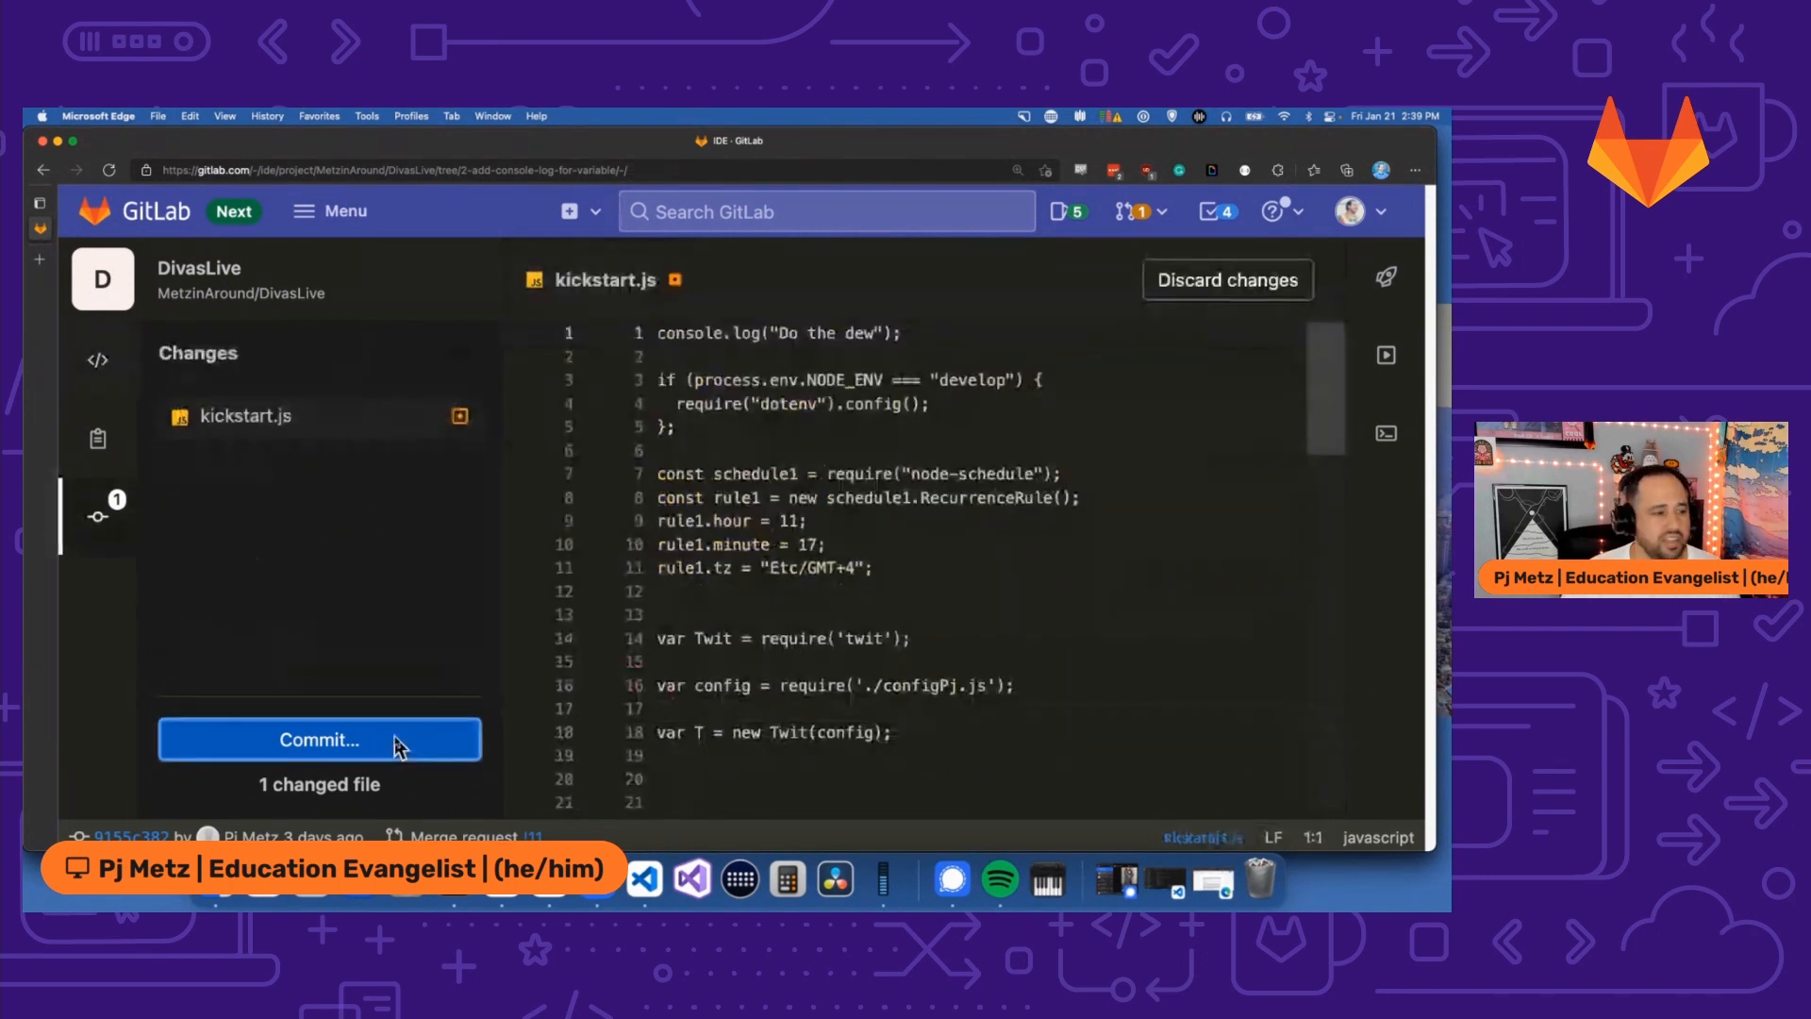
Commit the change to branch 2-add-console-log-for-variable with message 'adding a console.log here'.
left_click(319, 740)
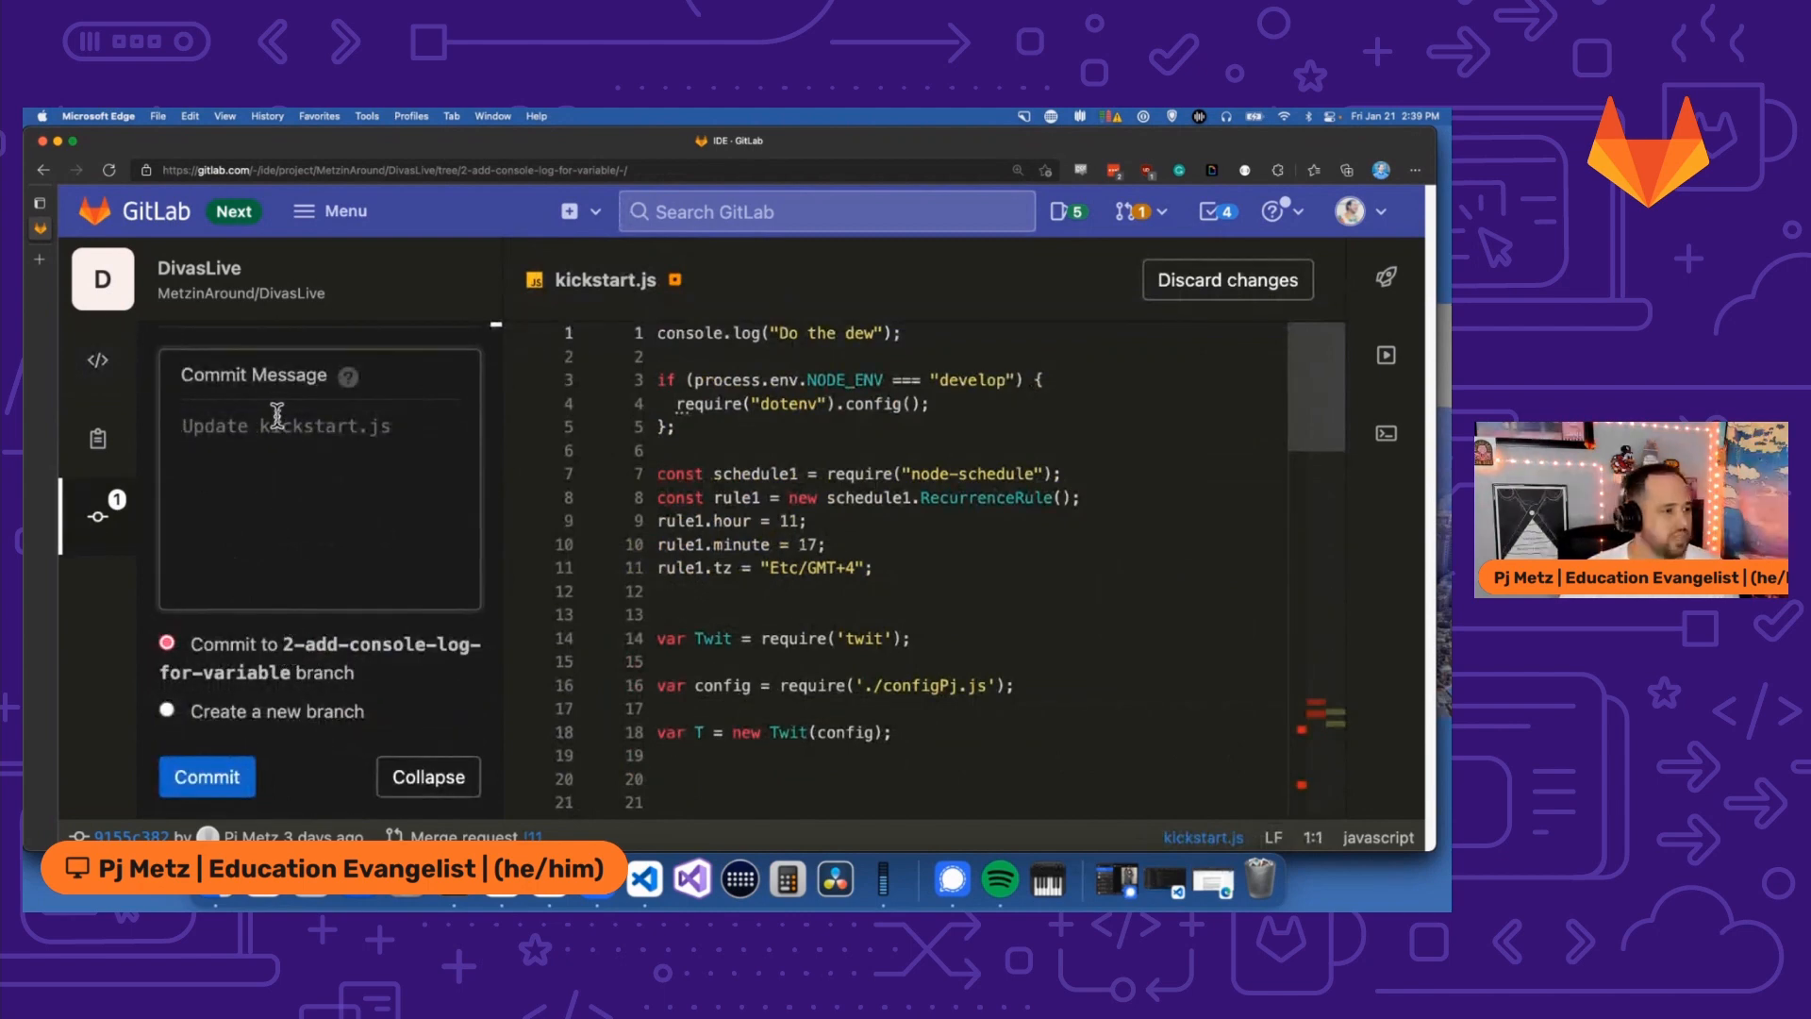
type("adding a console.log here")
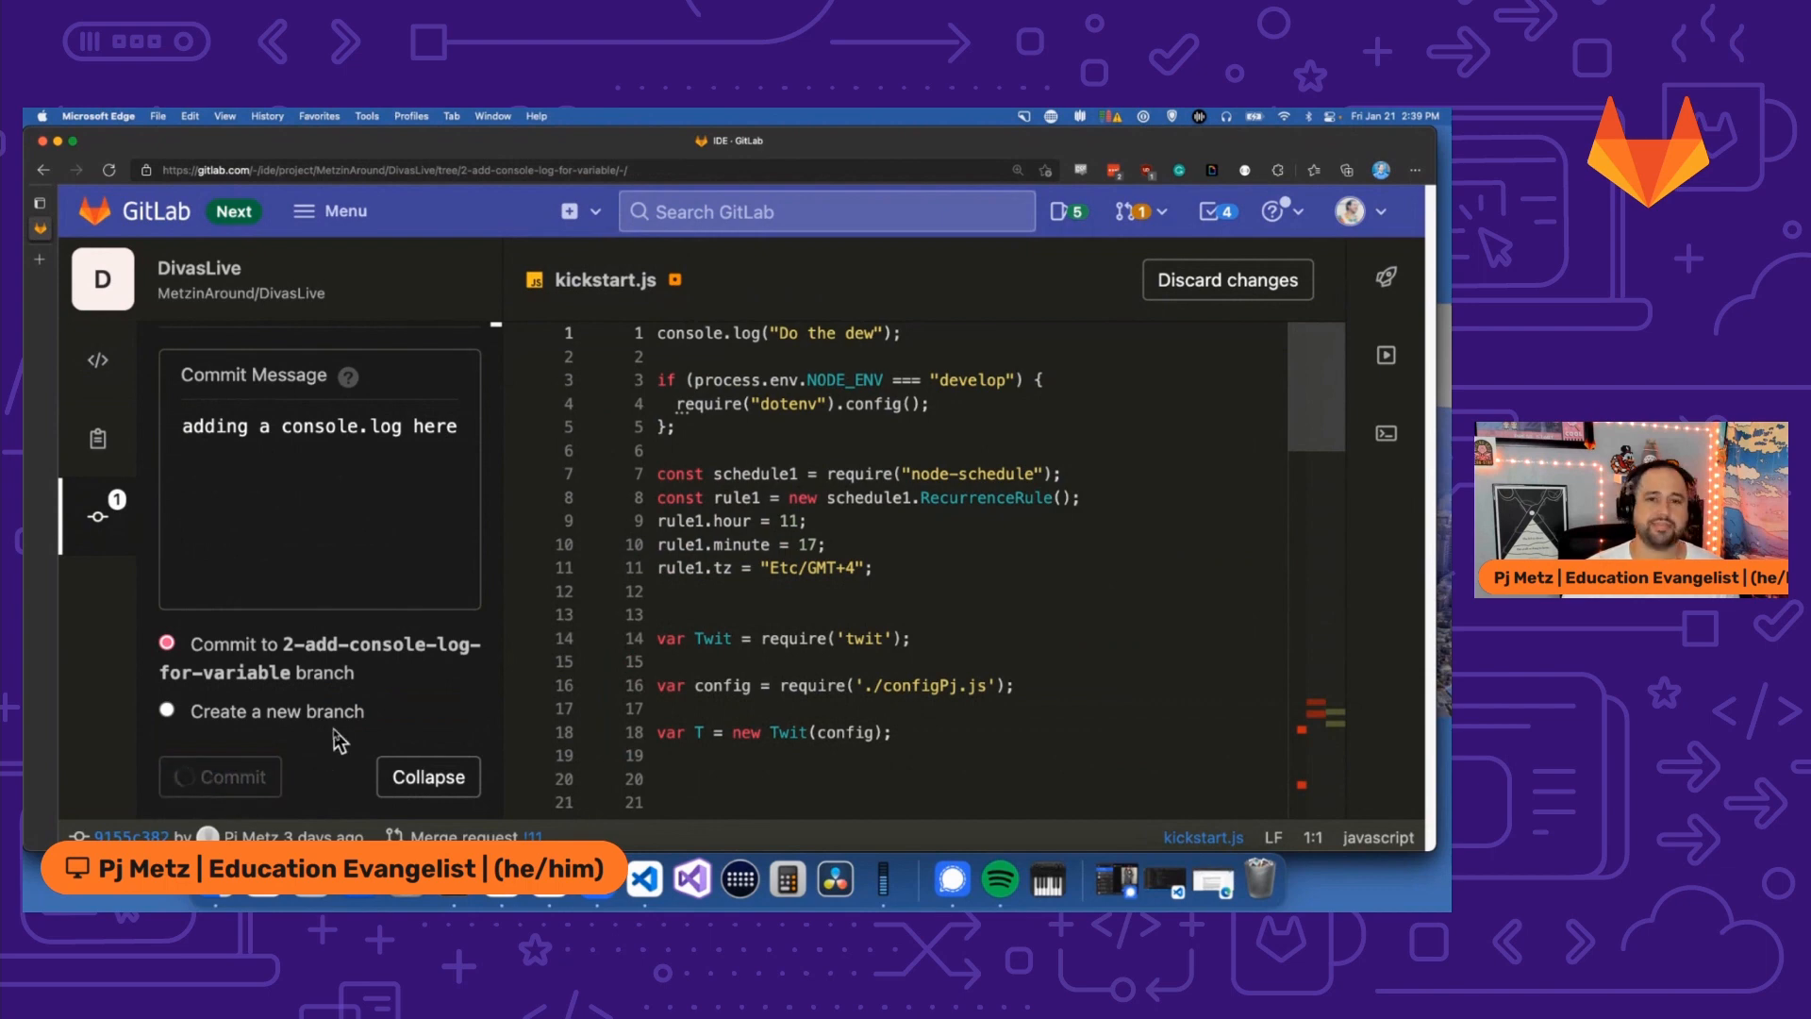
left_click(219, 775)
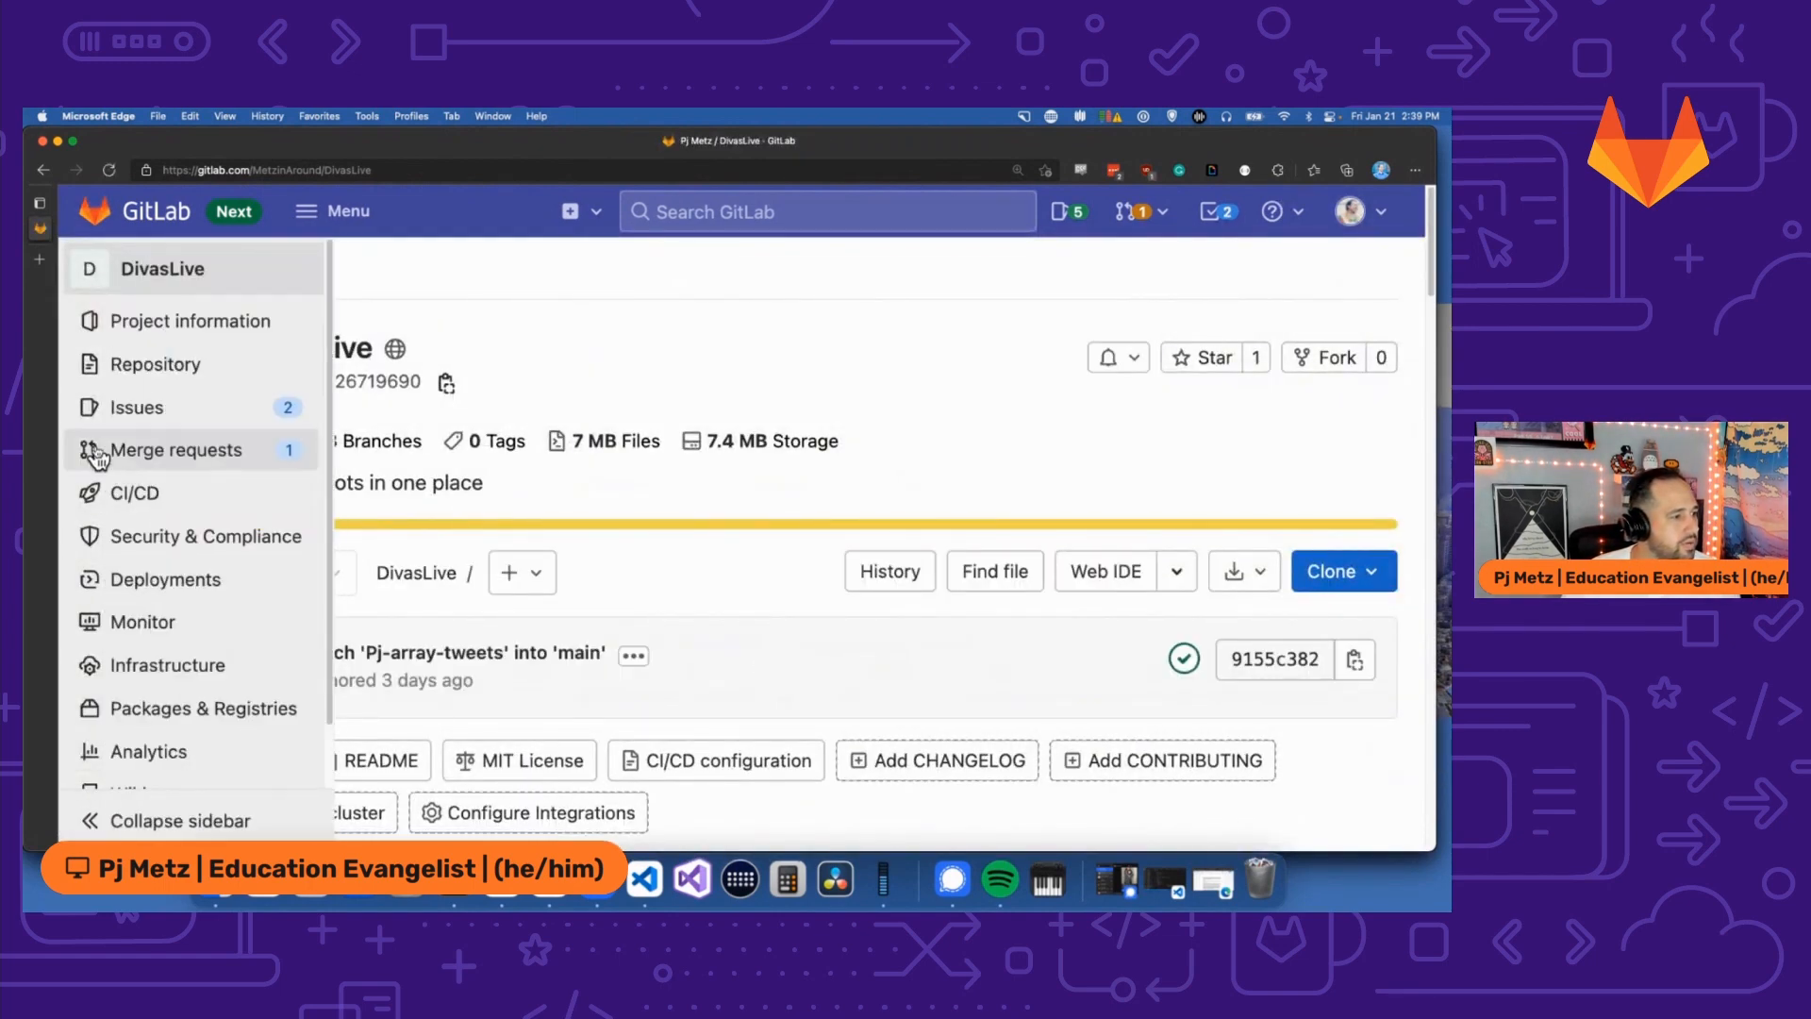
Open the draft console log merge request and view its kickstart.js changes.
left_click(177, 449)
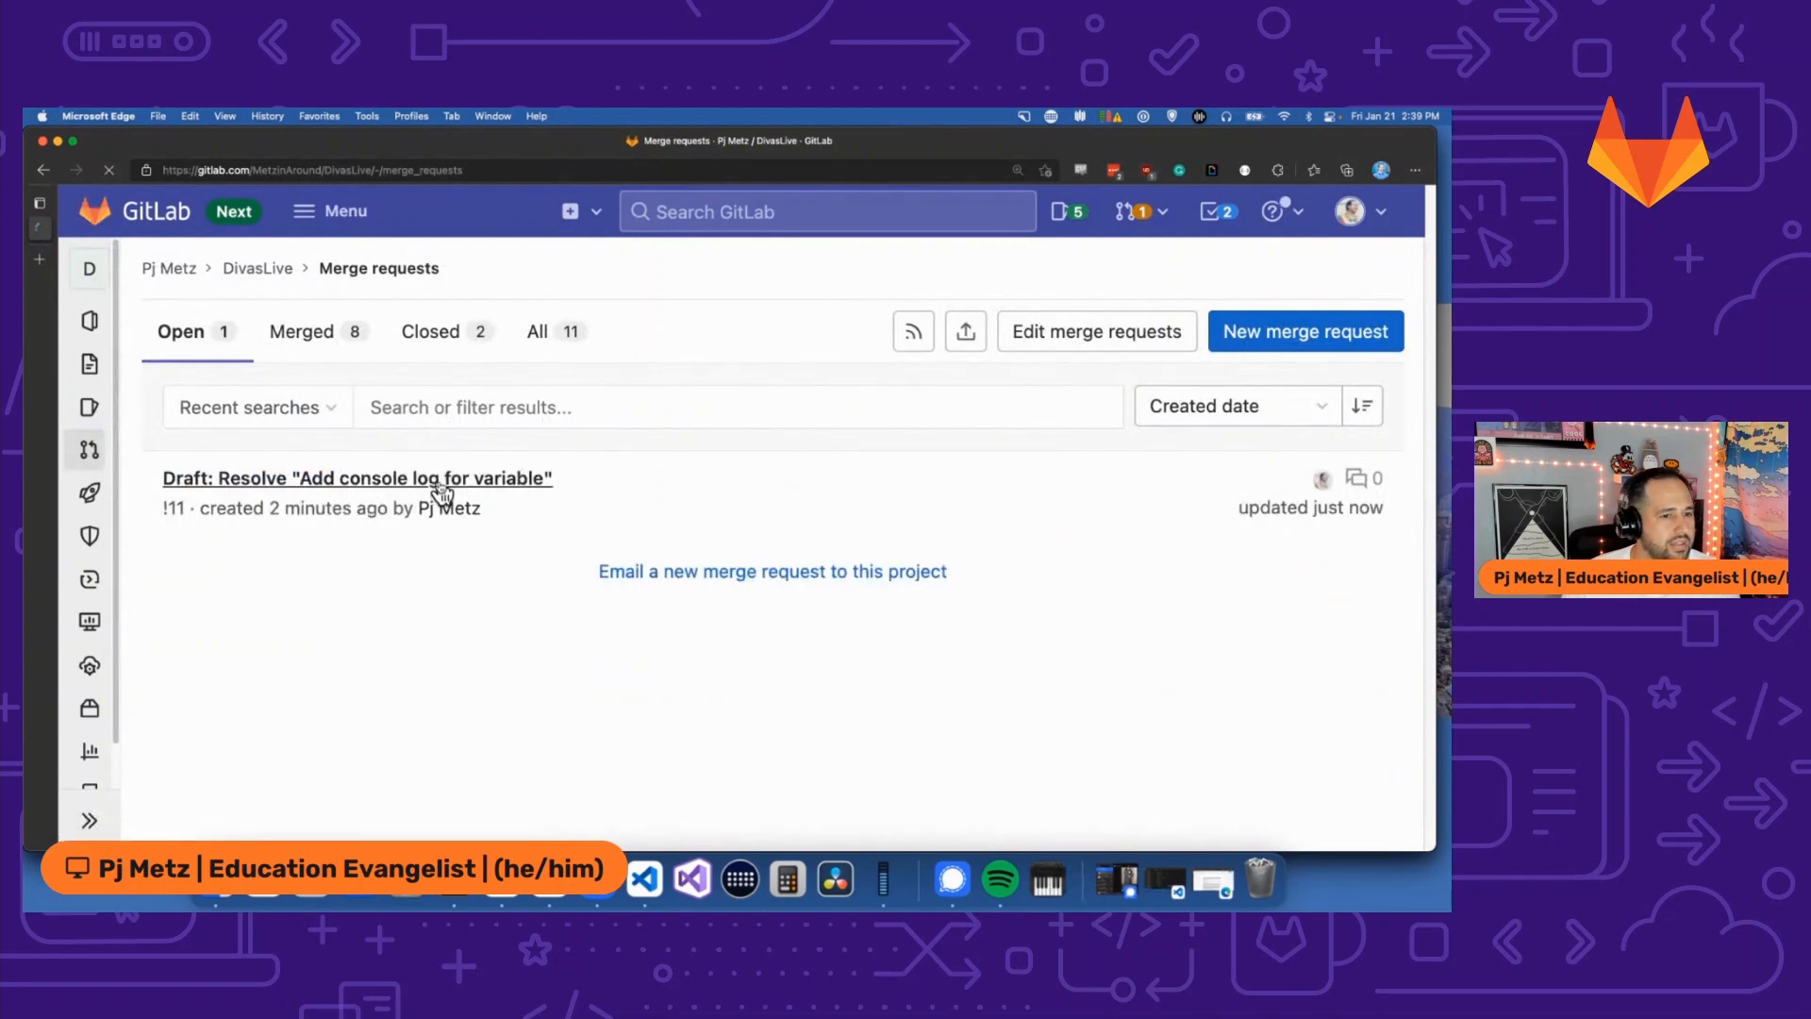
left_click(357, 477)
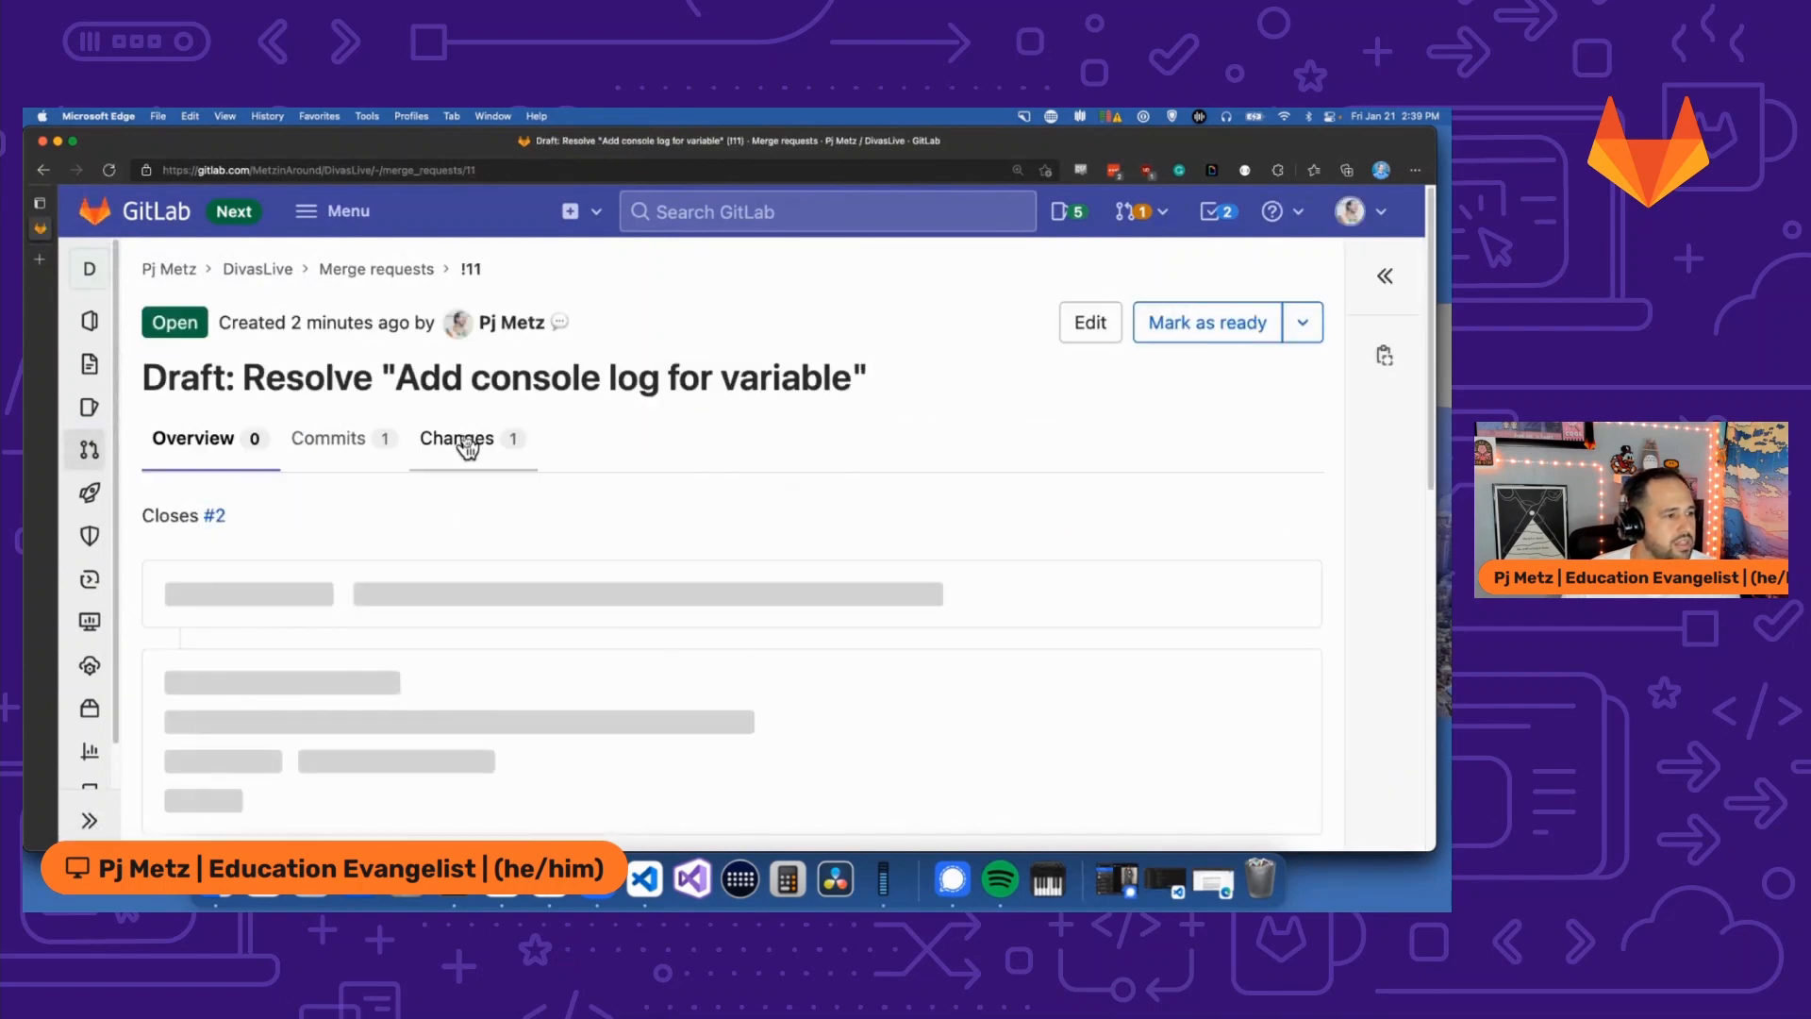
left_click(456, 438)
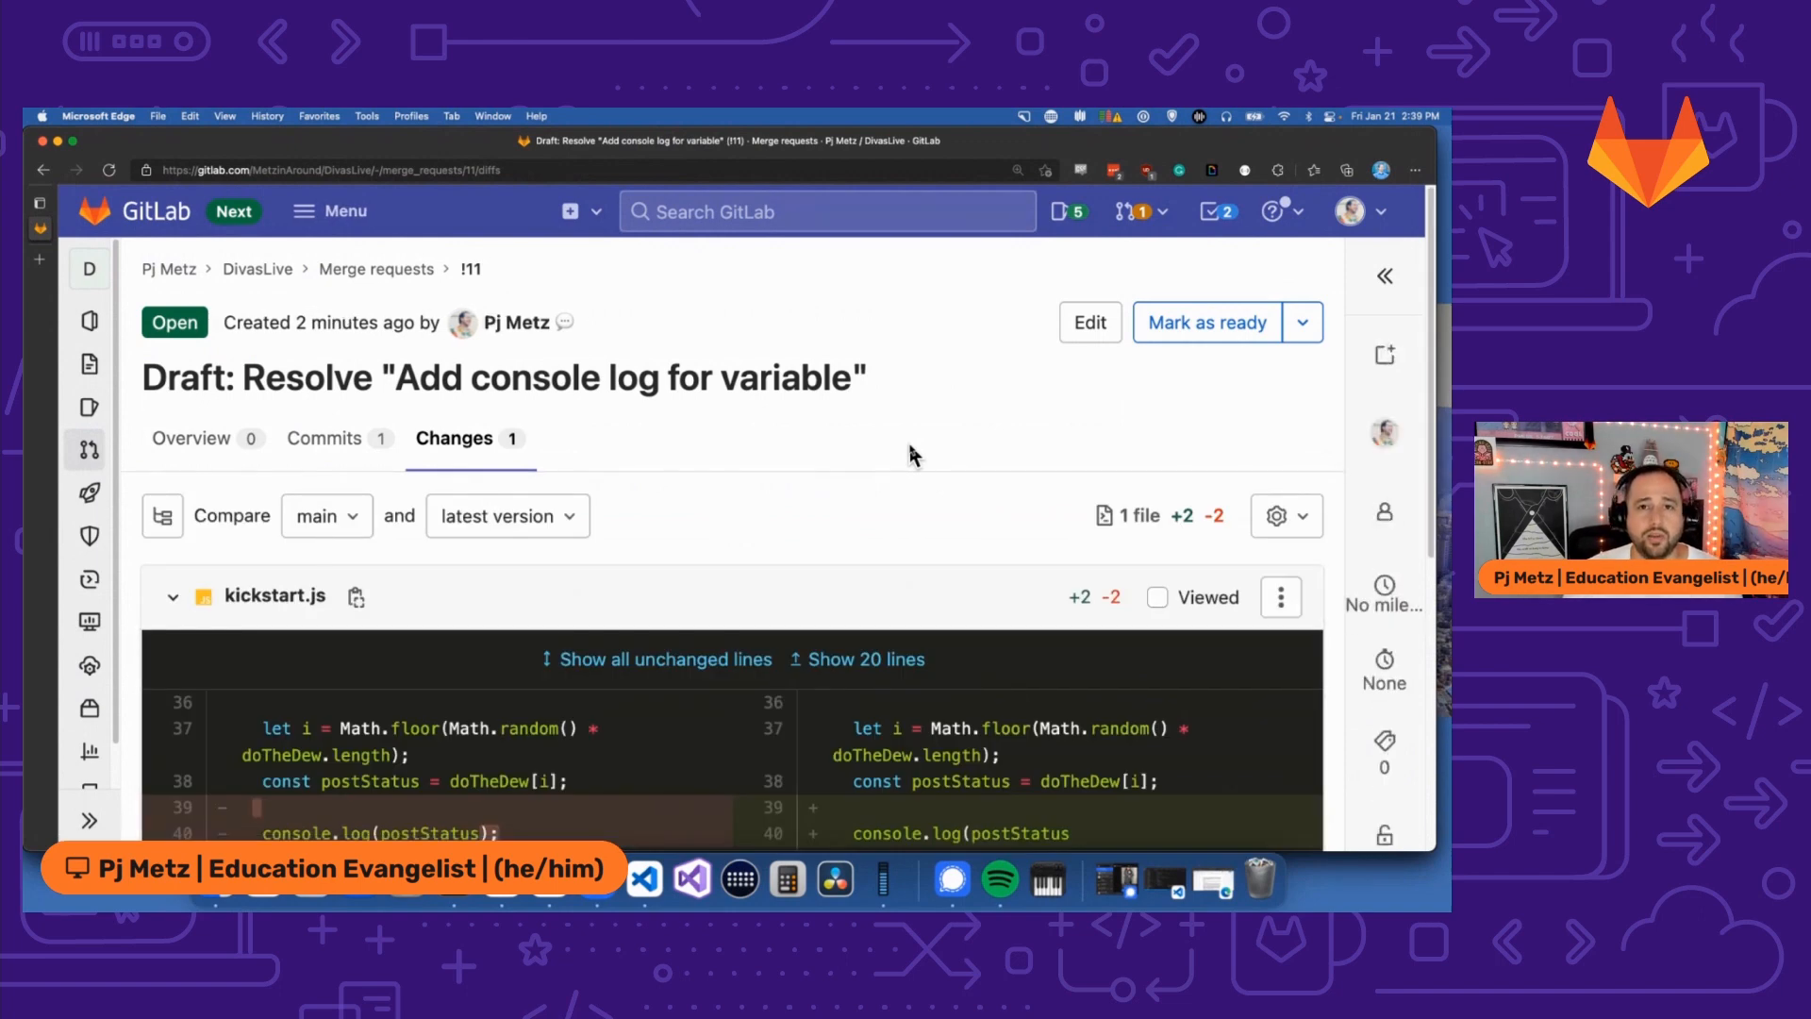
mouse_move(909, 466)
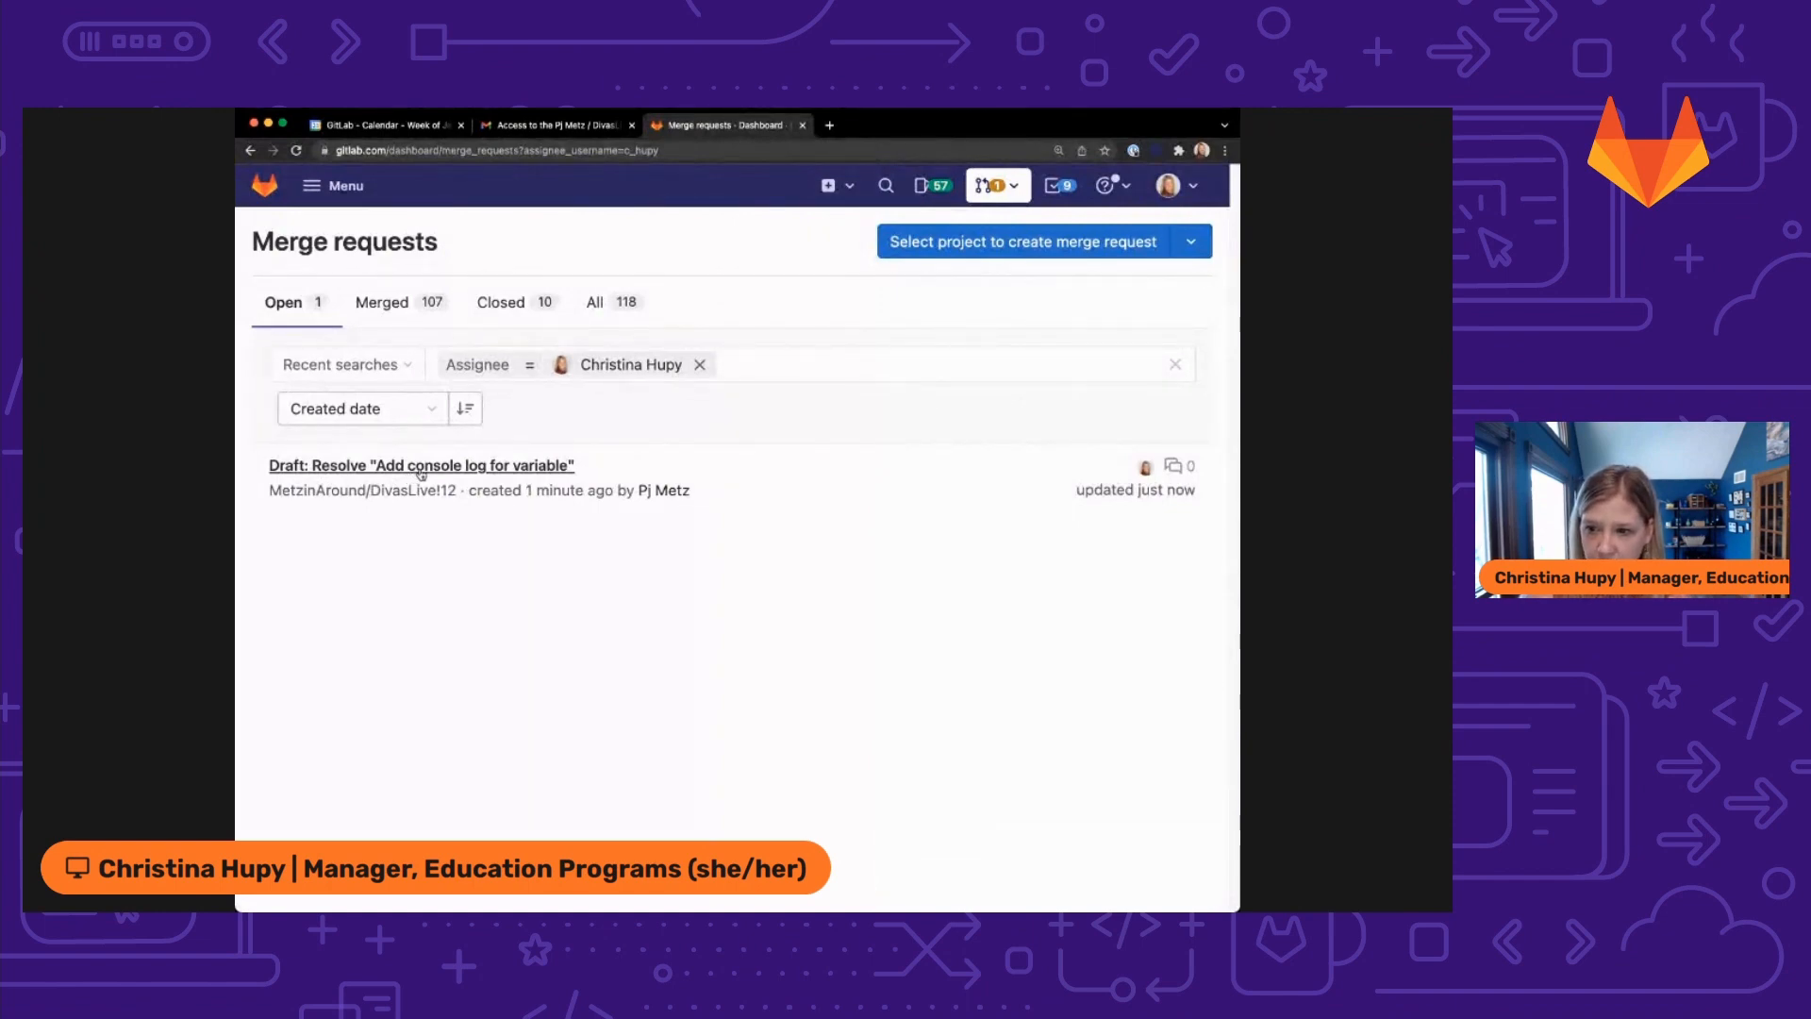
As reviewer Christina, open draft merge request !12 from the assigned merge requests list.
left_click(421, 464)
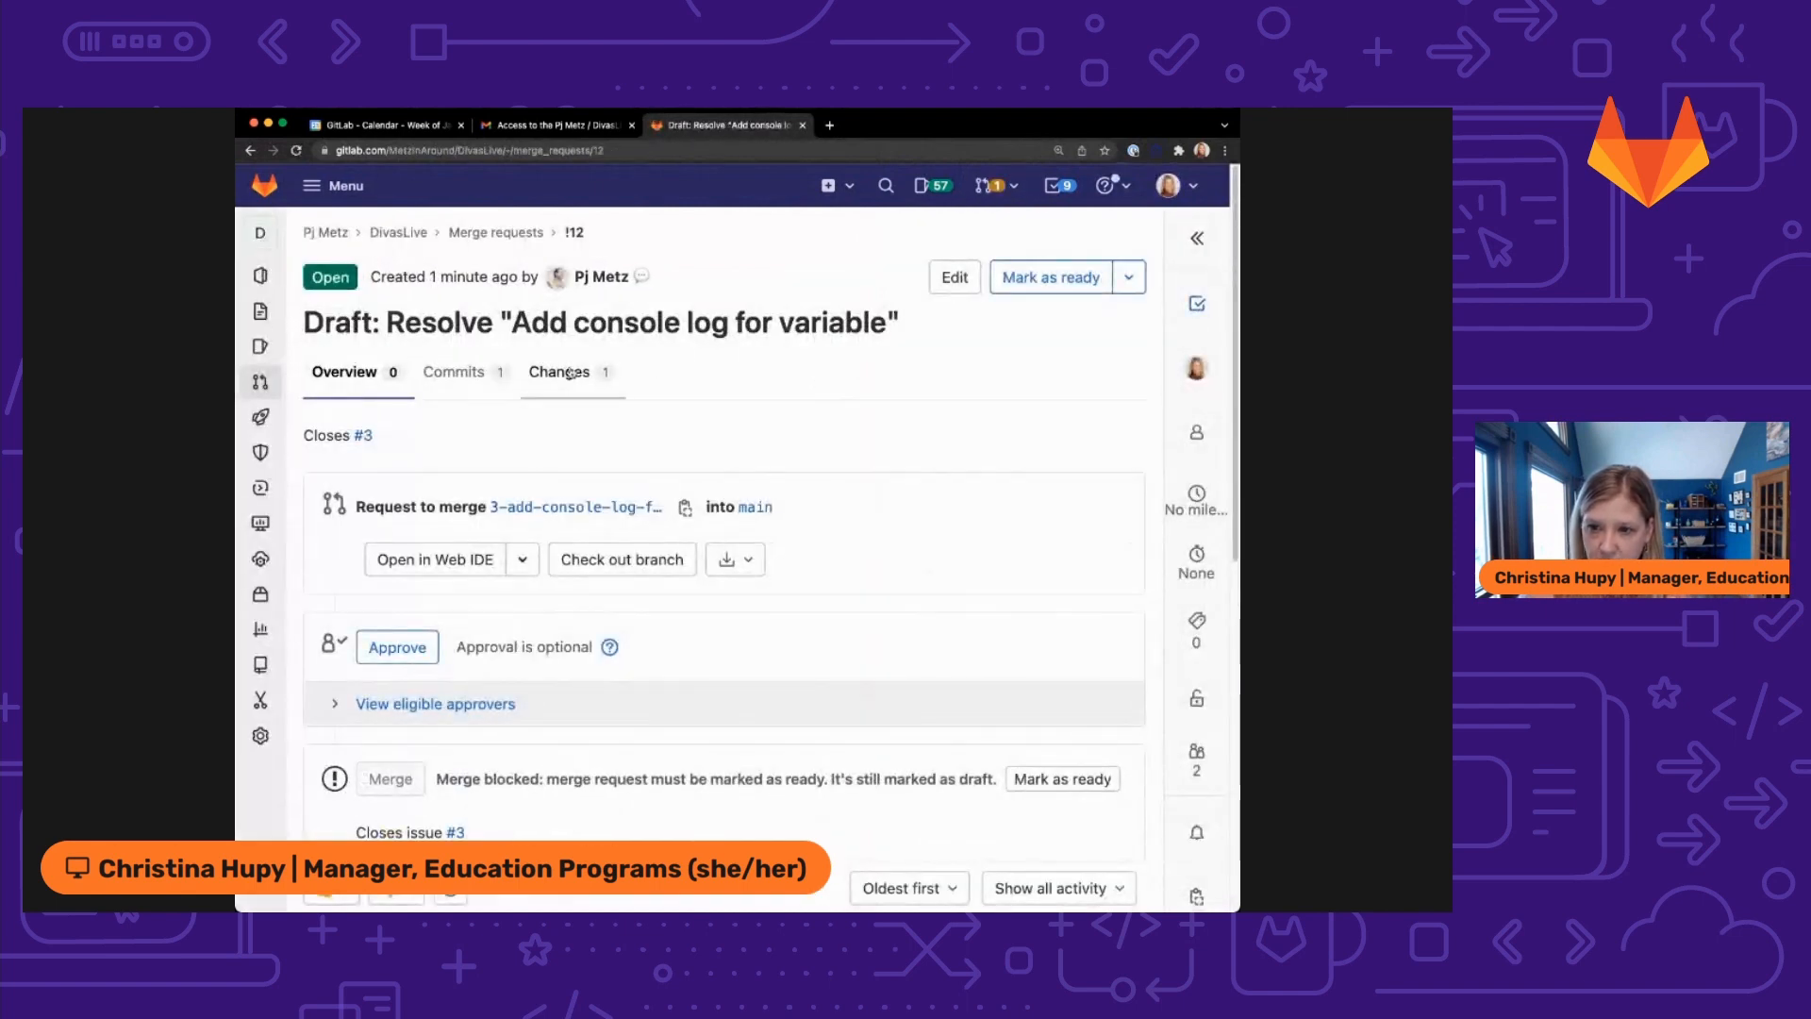
View merge request !12's changes showing the added console.log(postStatus line 40.
left_click(558, 372)
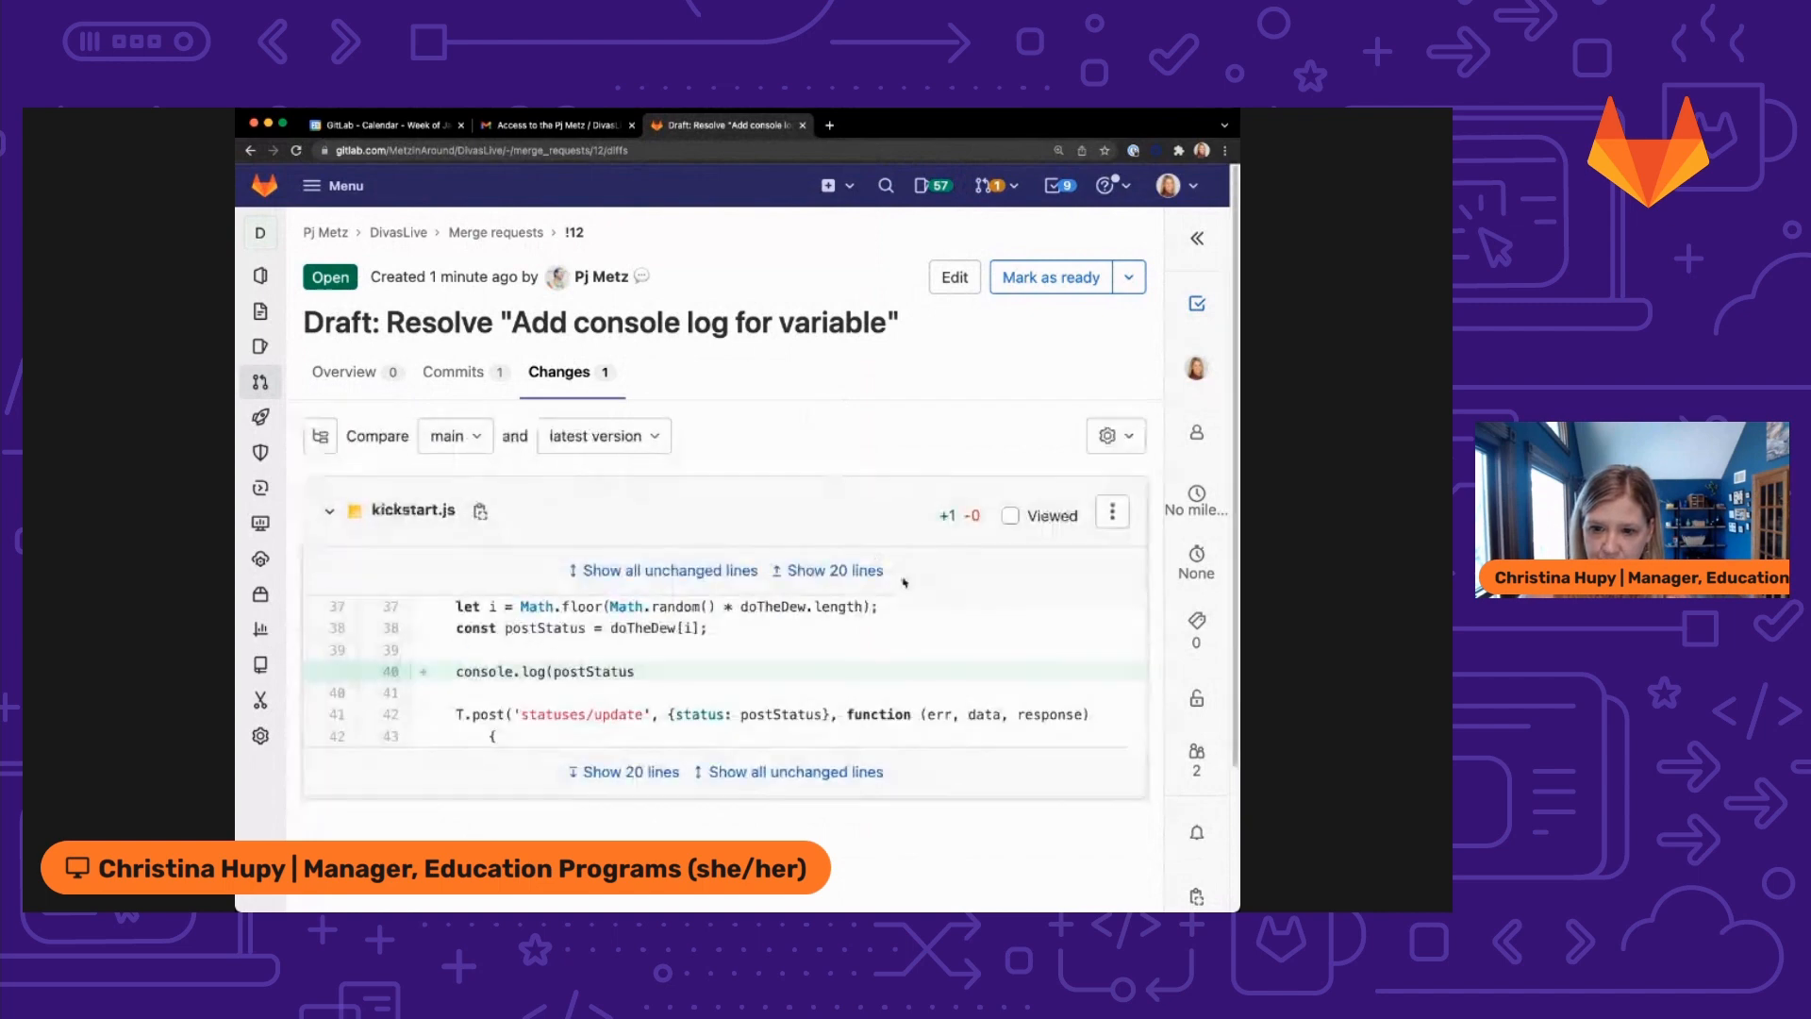
scroll("down", 3)
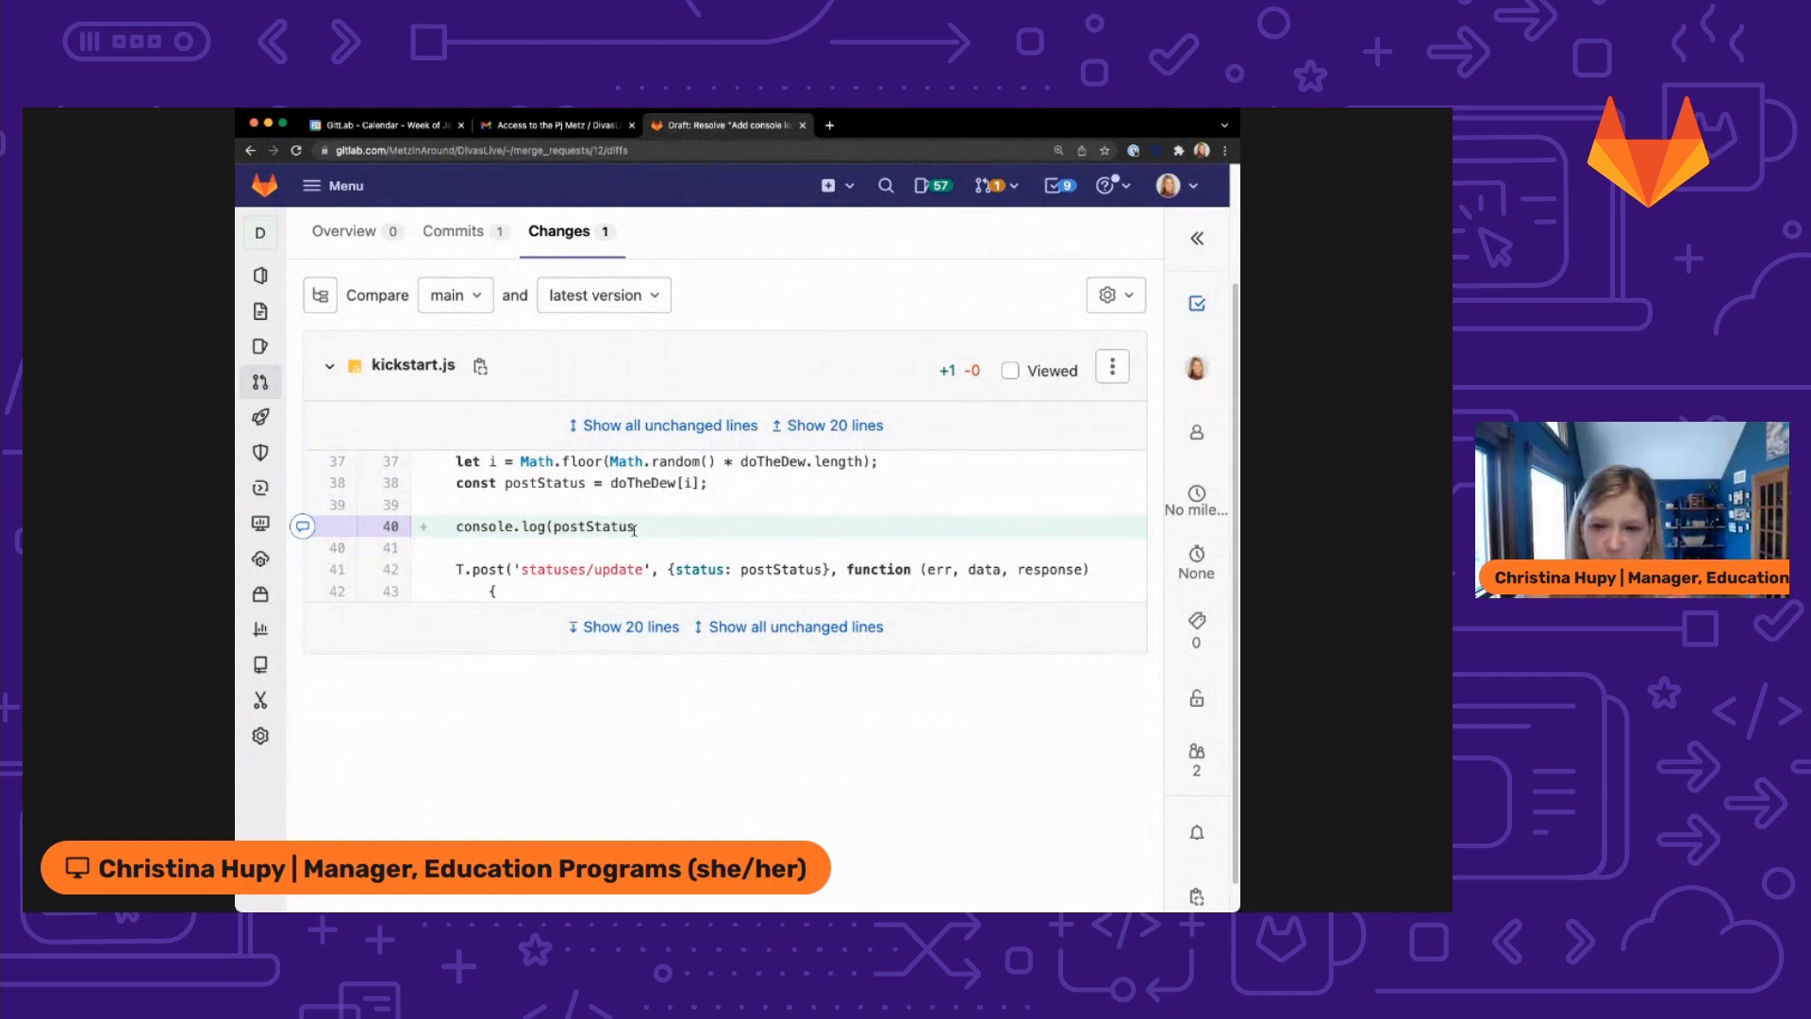
Comment on line 40 with a suggestion console.log(postStatus) plus a note 'Added missing parenthesis... back to you'.
left_click(302, 527)
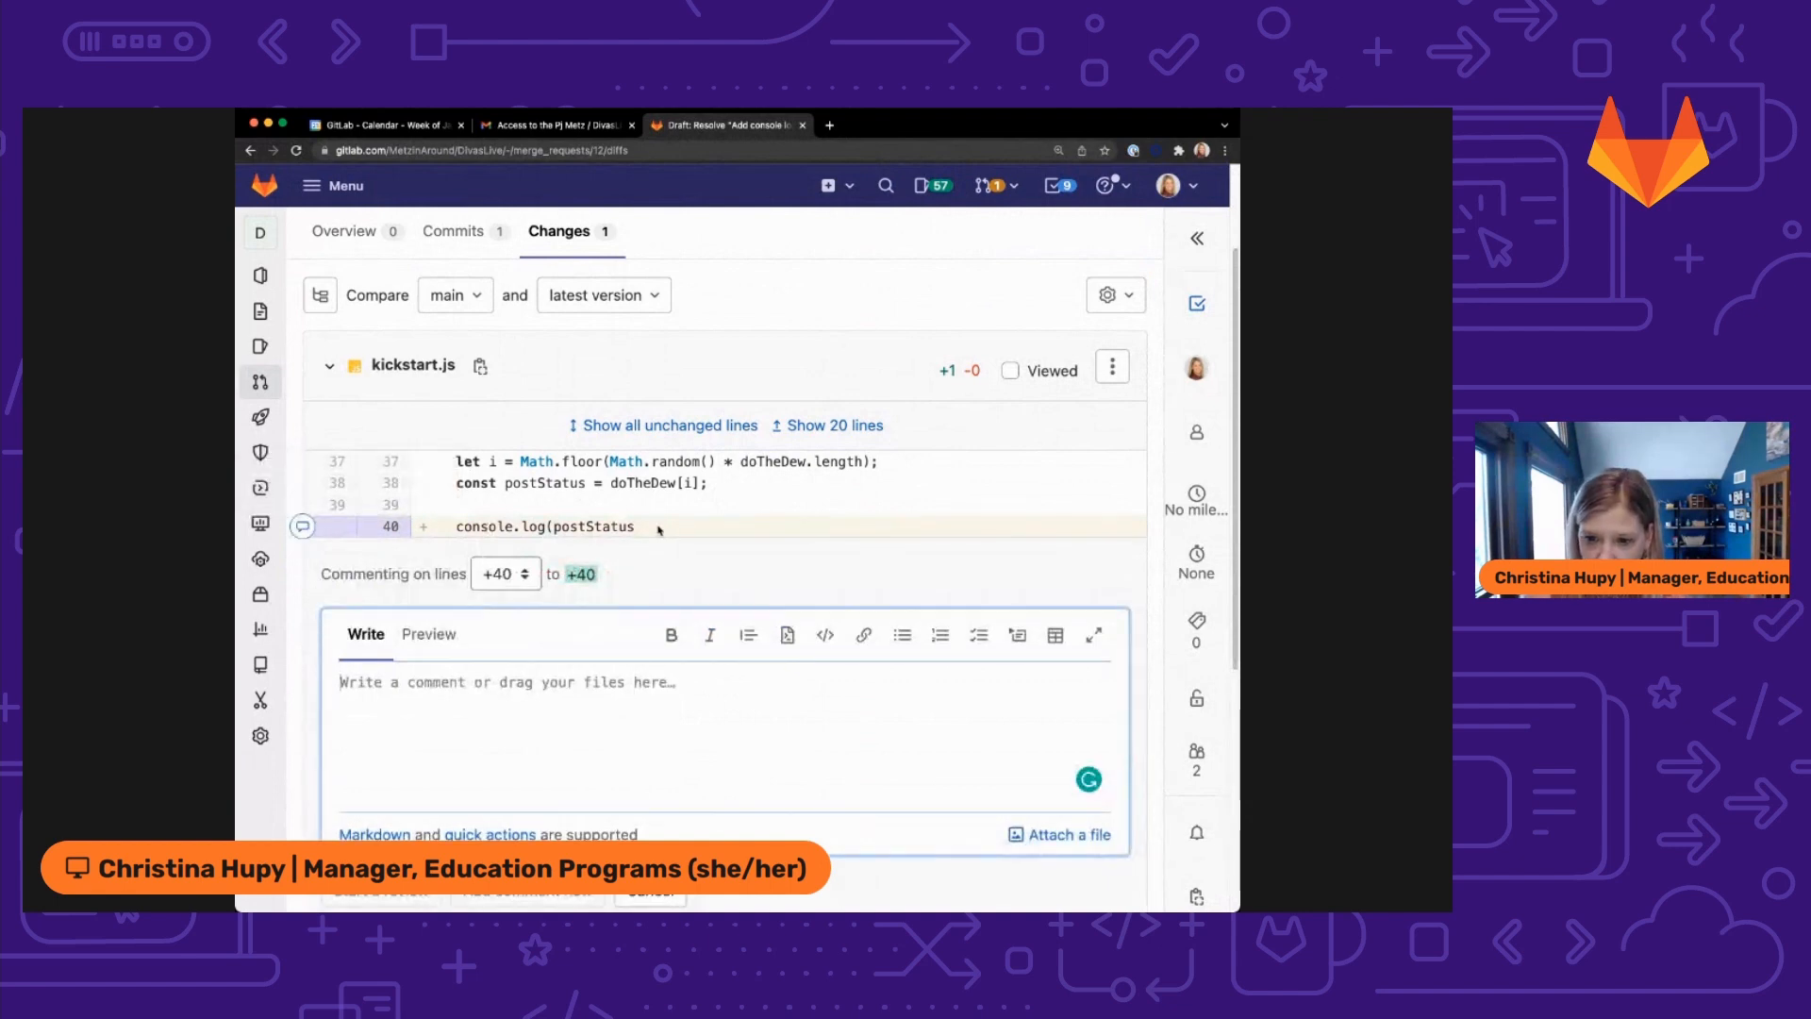
mouse_move(785, 636)
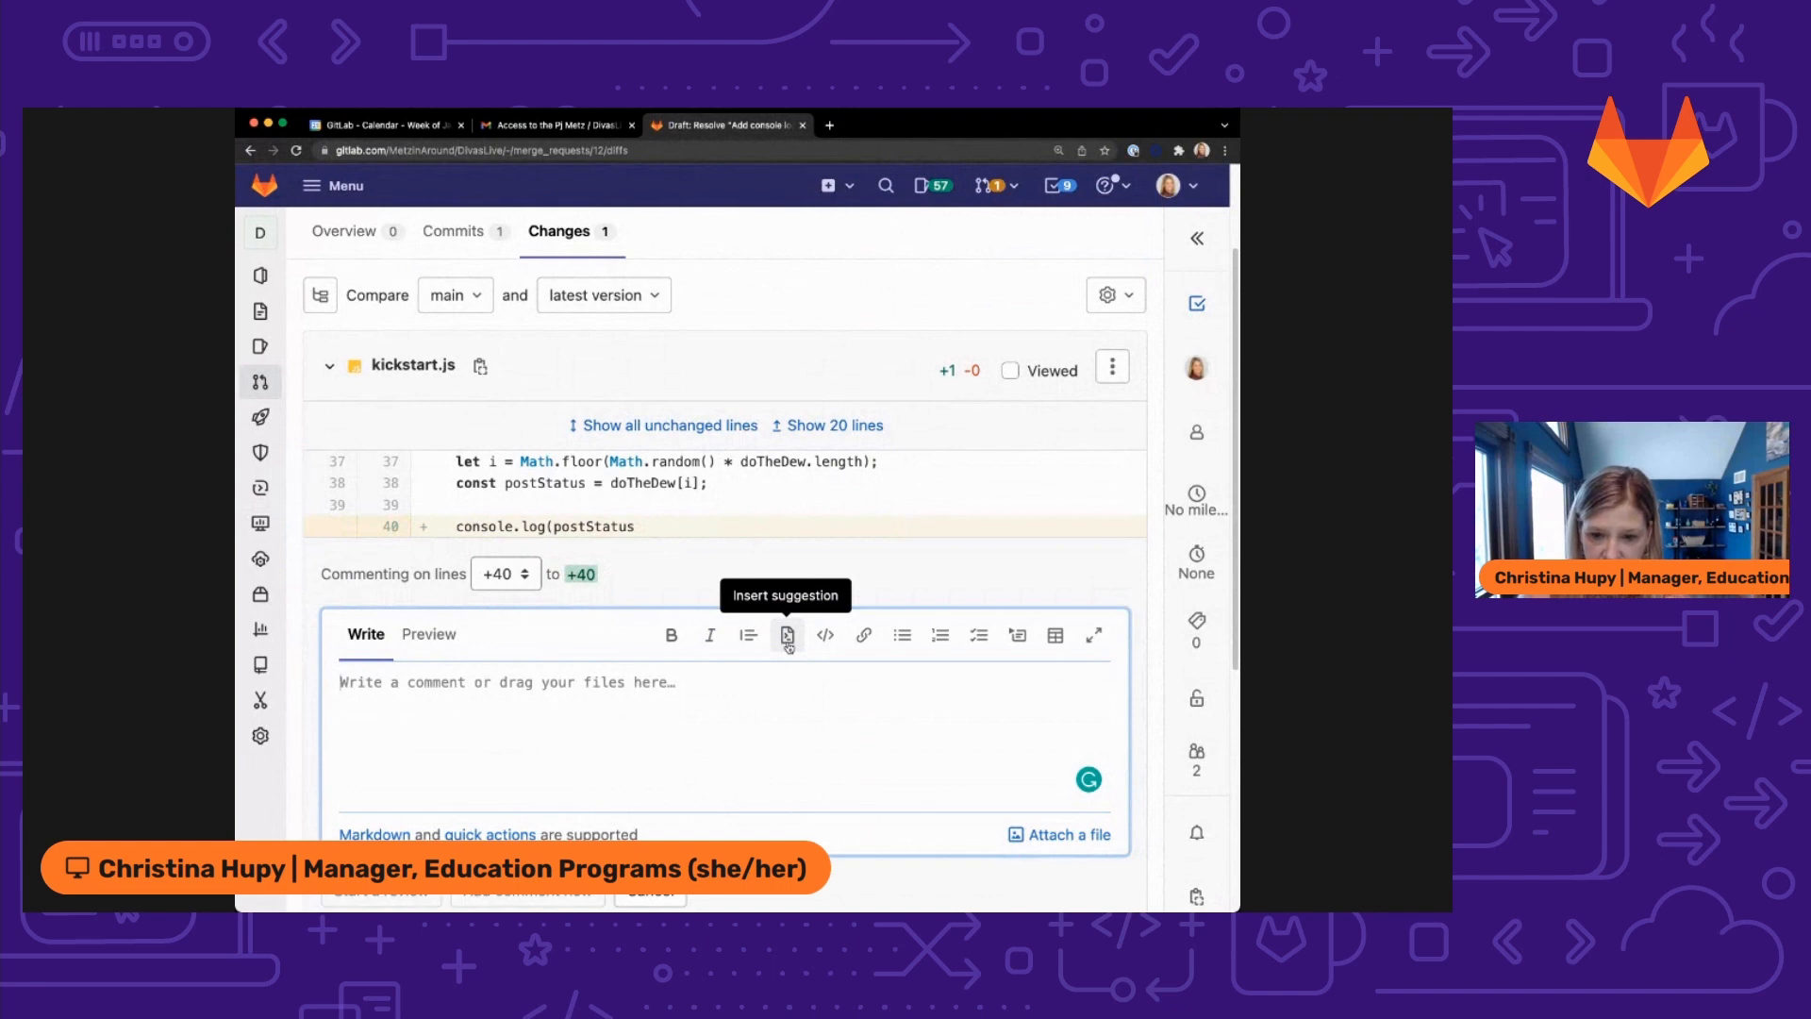
left_click(786, 634)
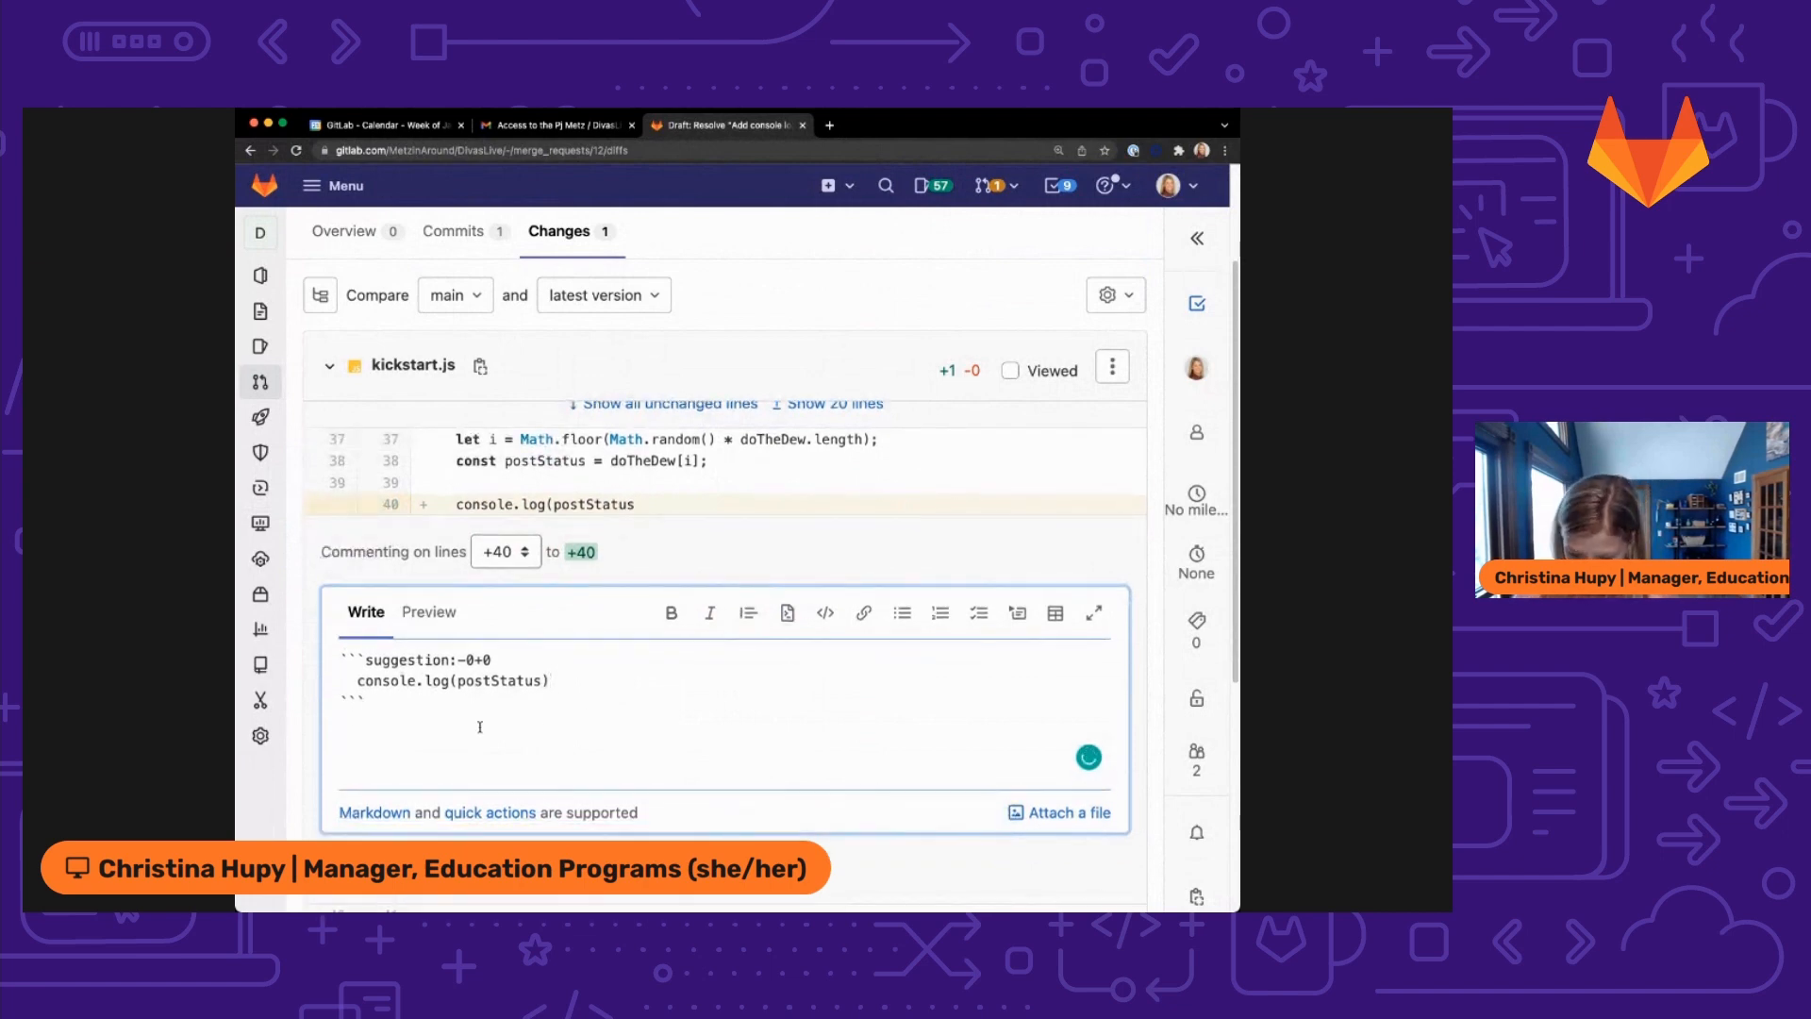
type("Added mising ).")
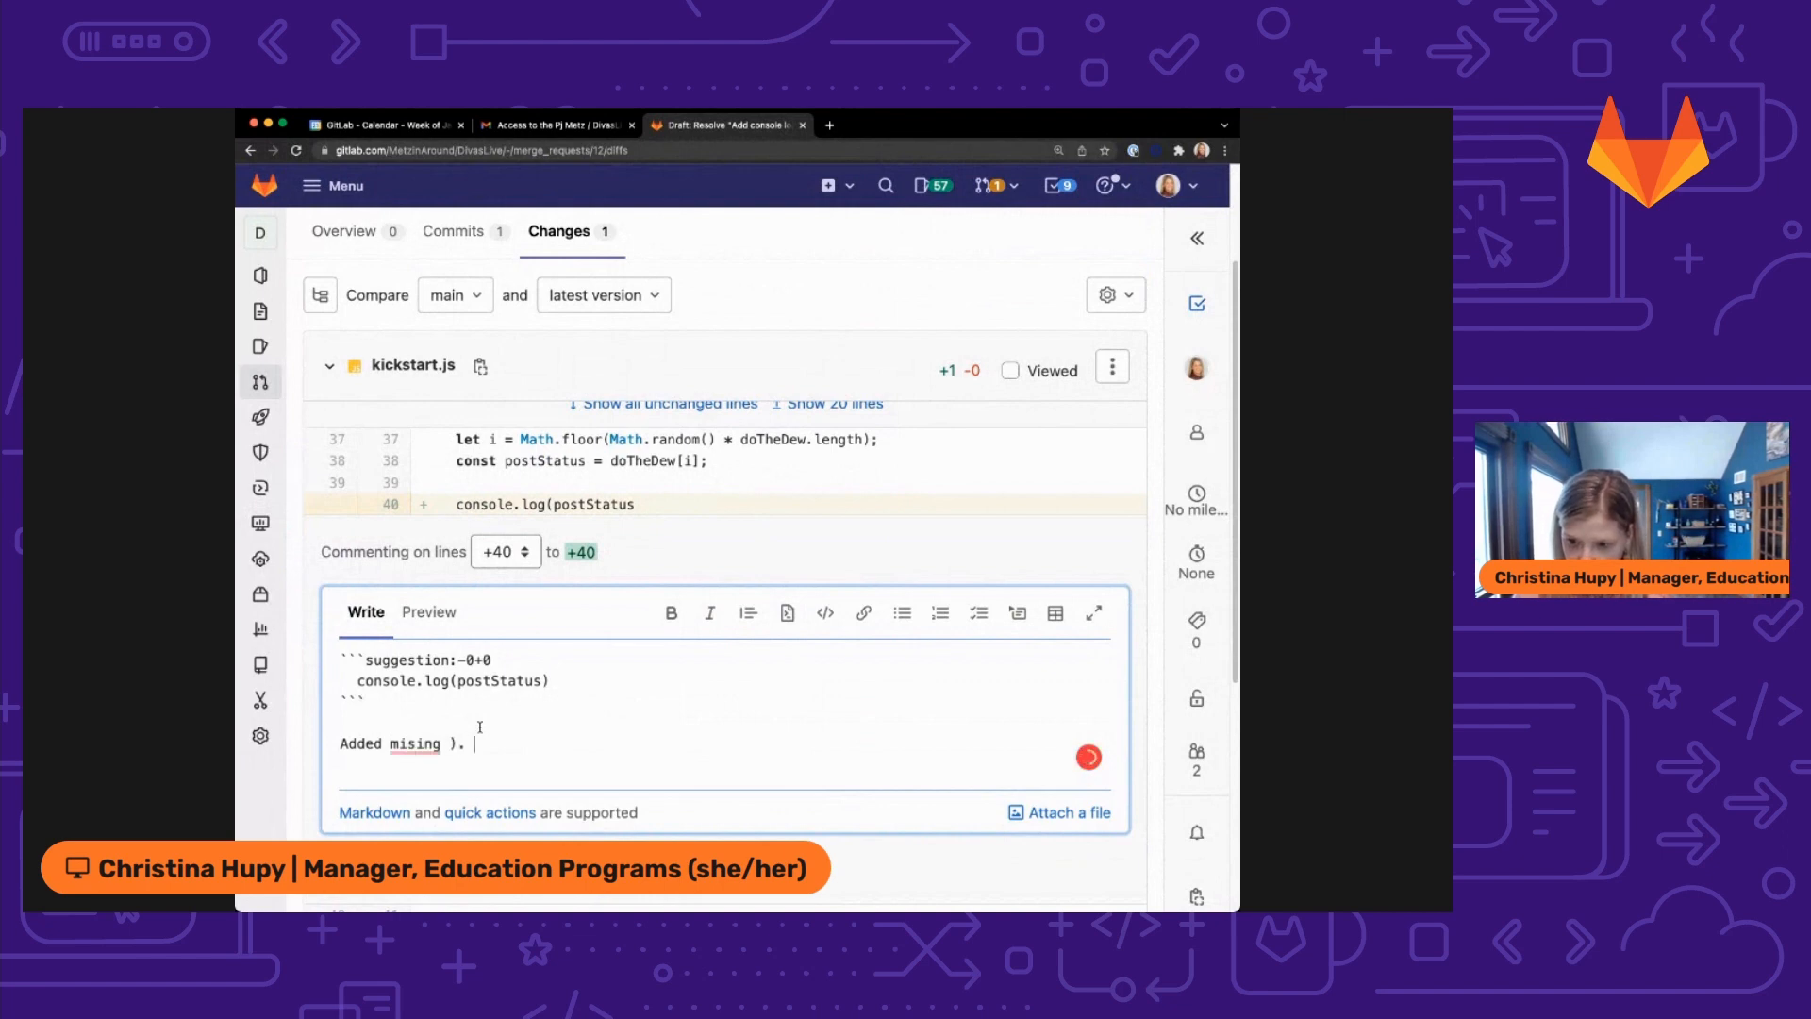
key("Backspace")
type("s")
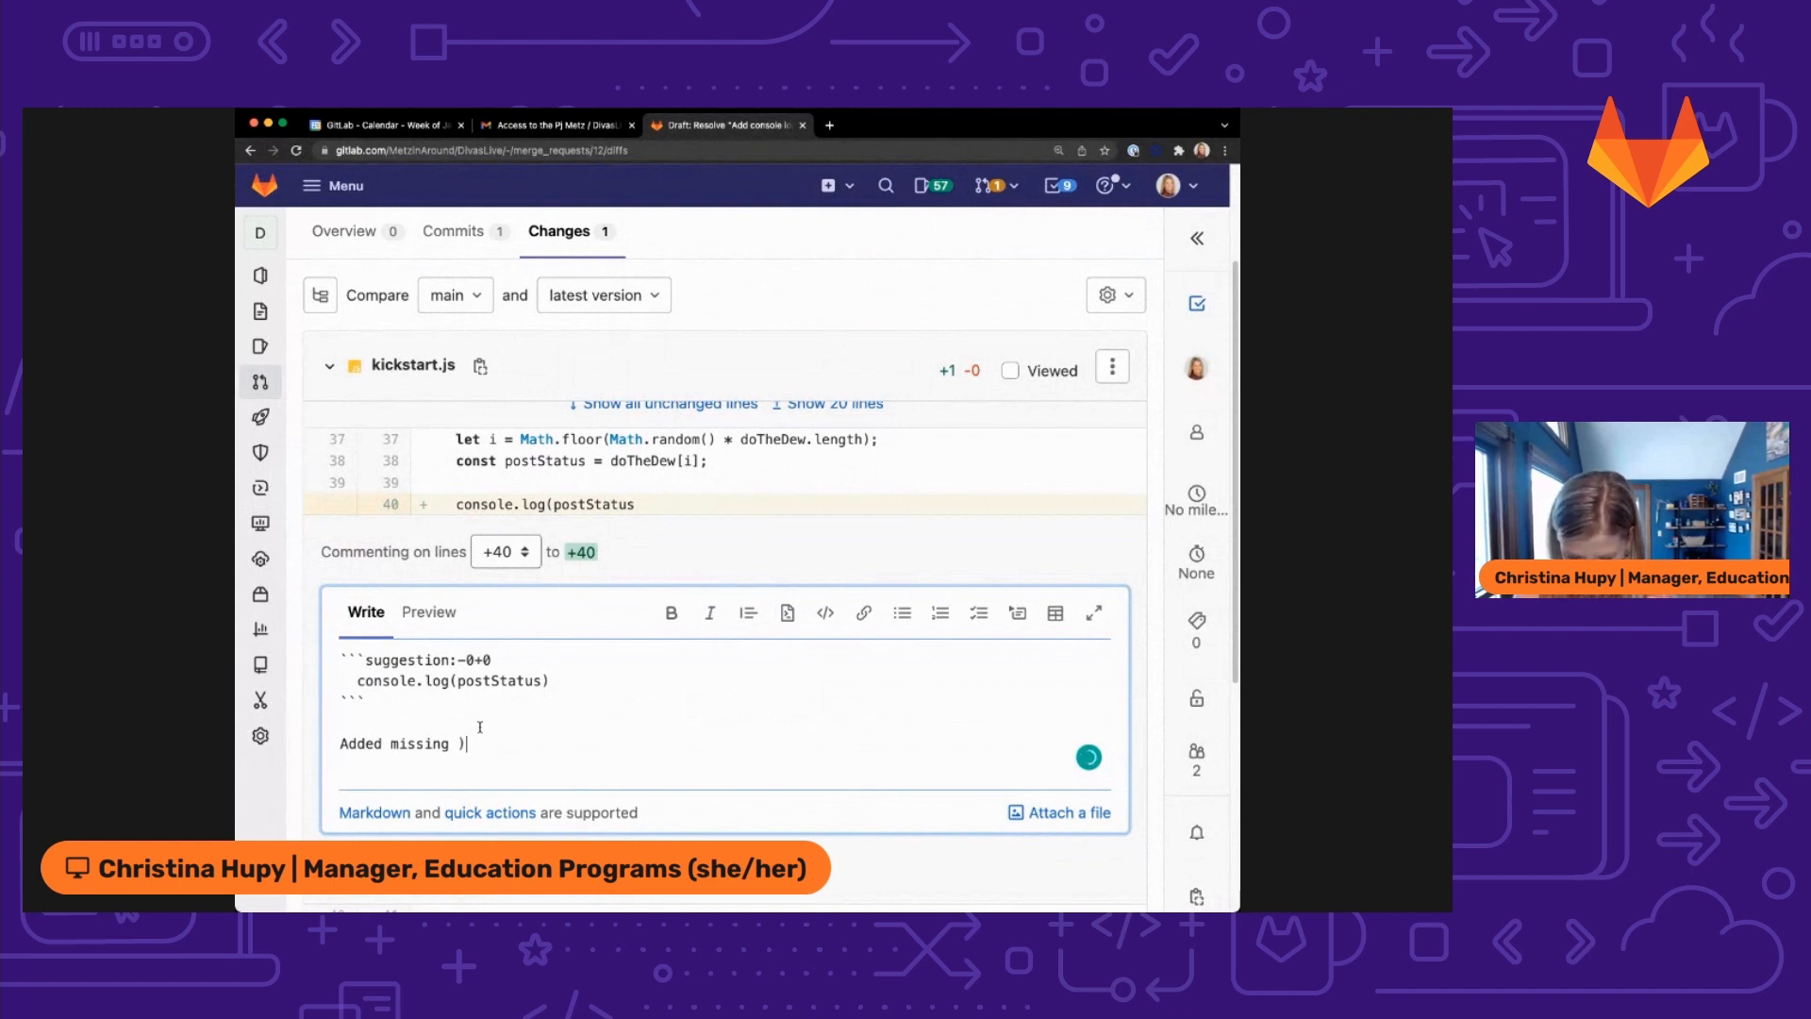
type(". :ping_pong:")
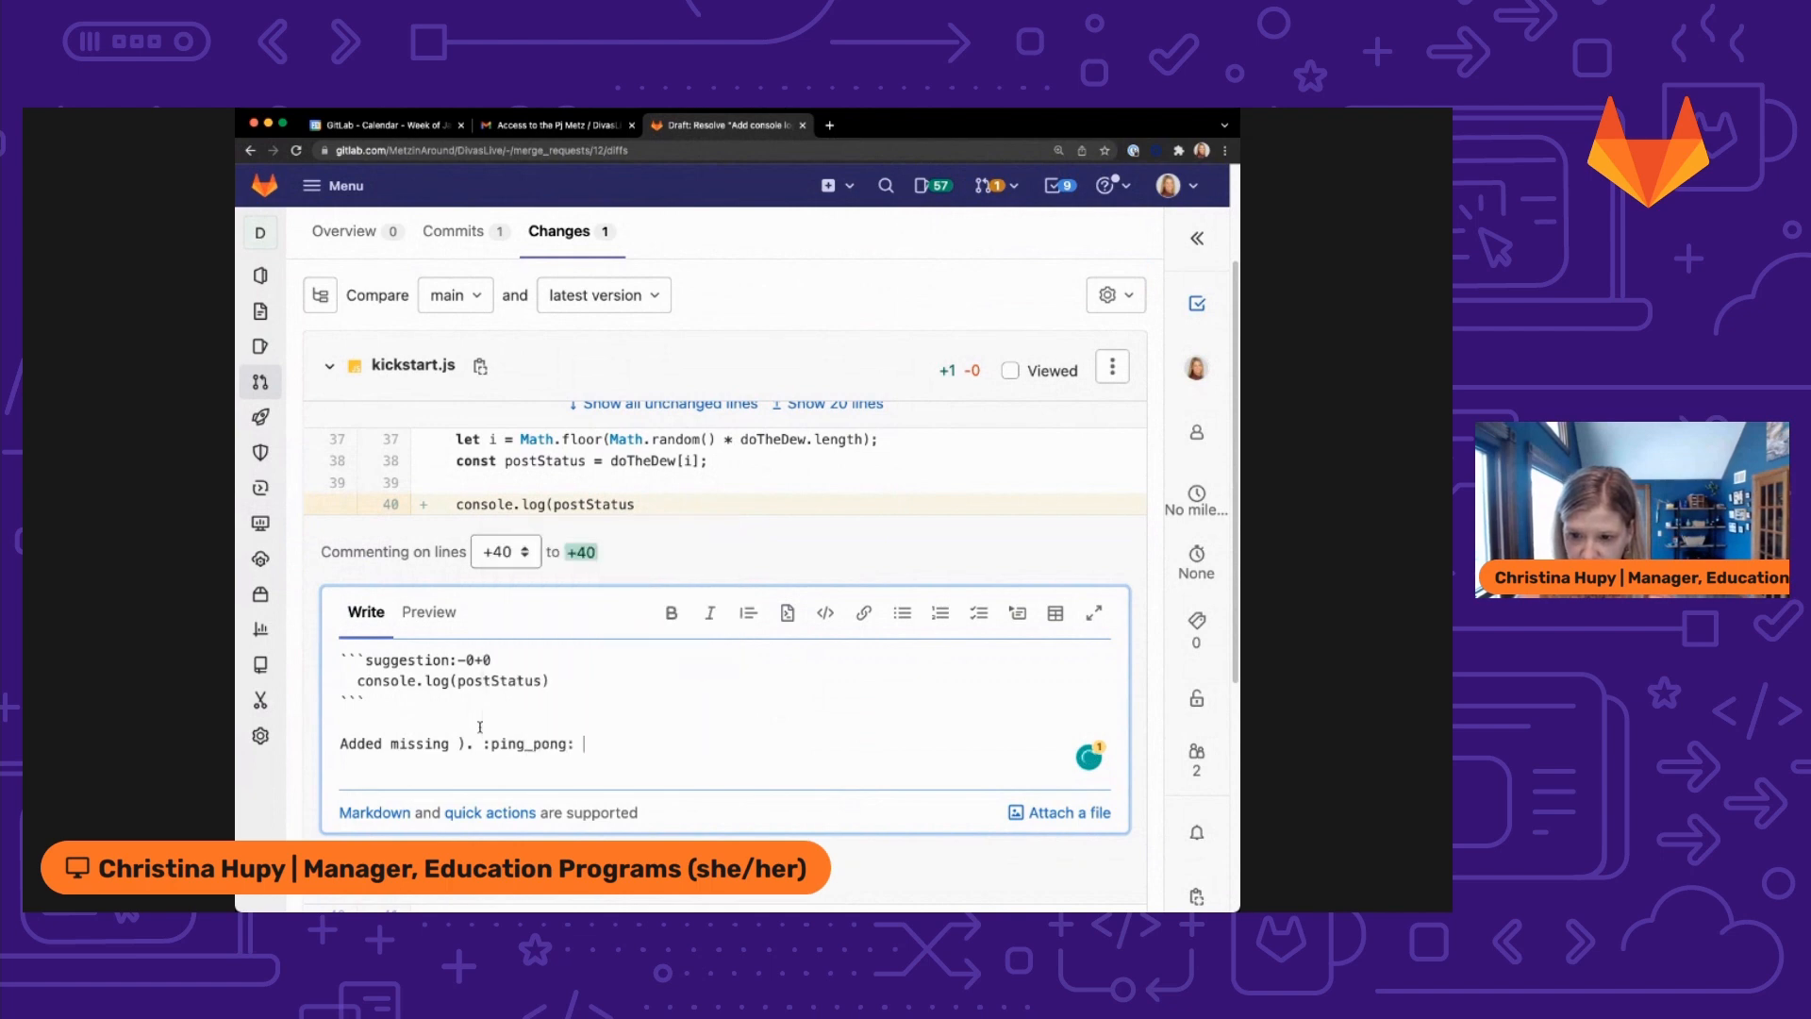
type("back toyou")
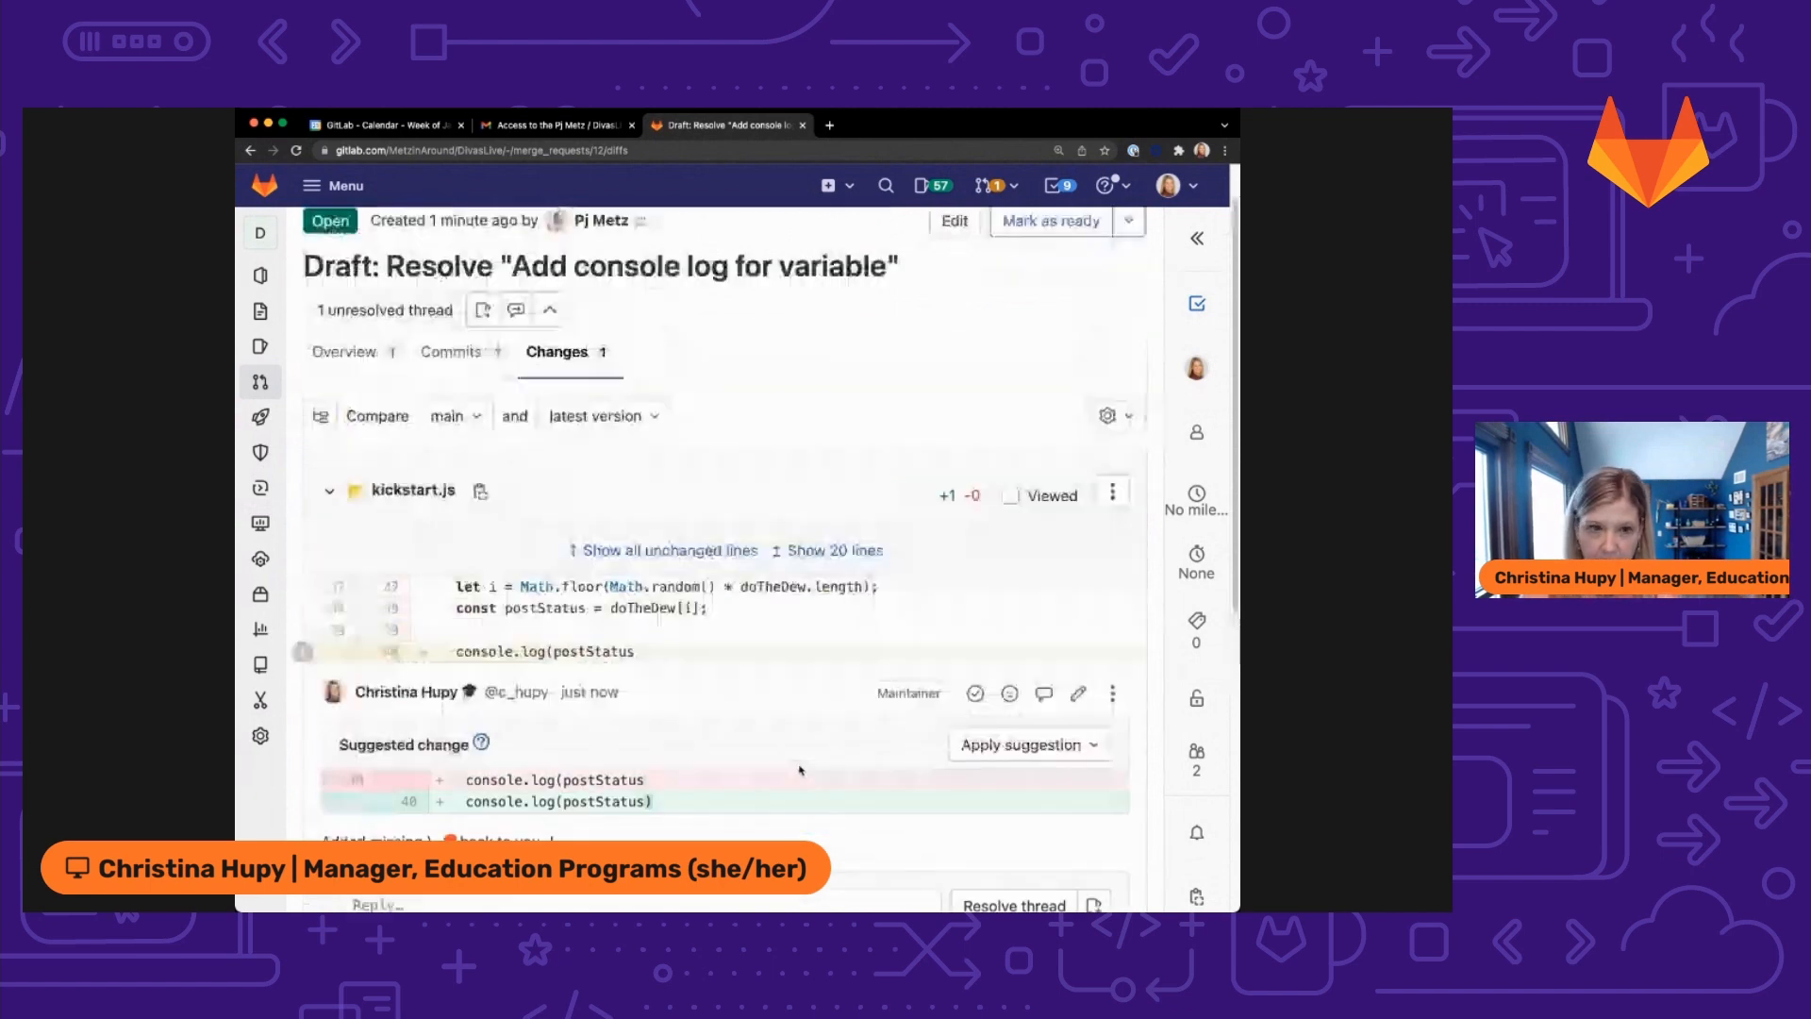
Expand the merge request details panel to change its assignee back to Pj Metz.
left_click(1198, 238)
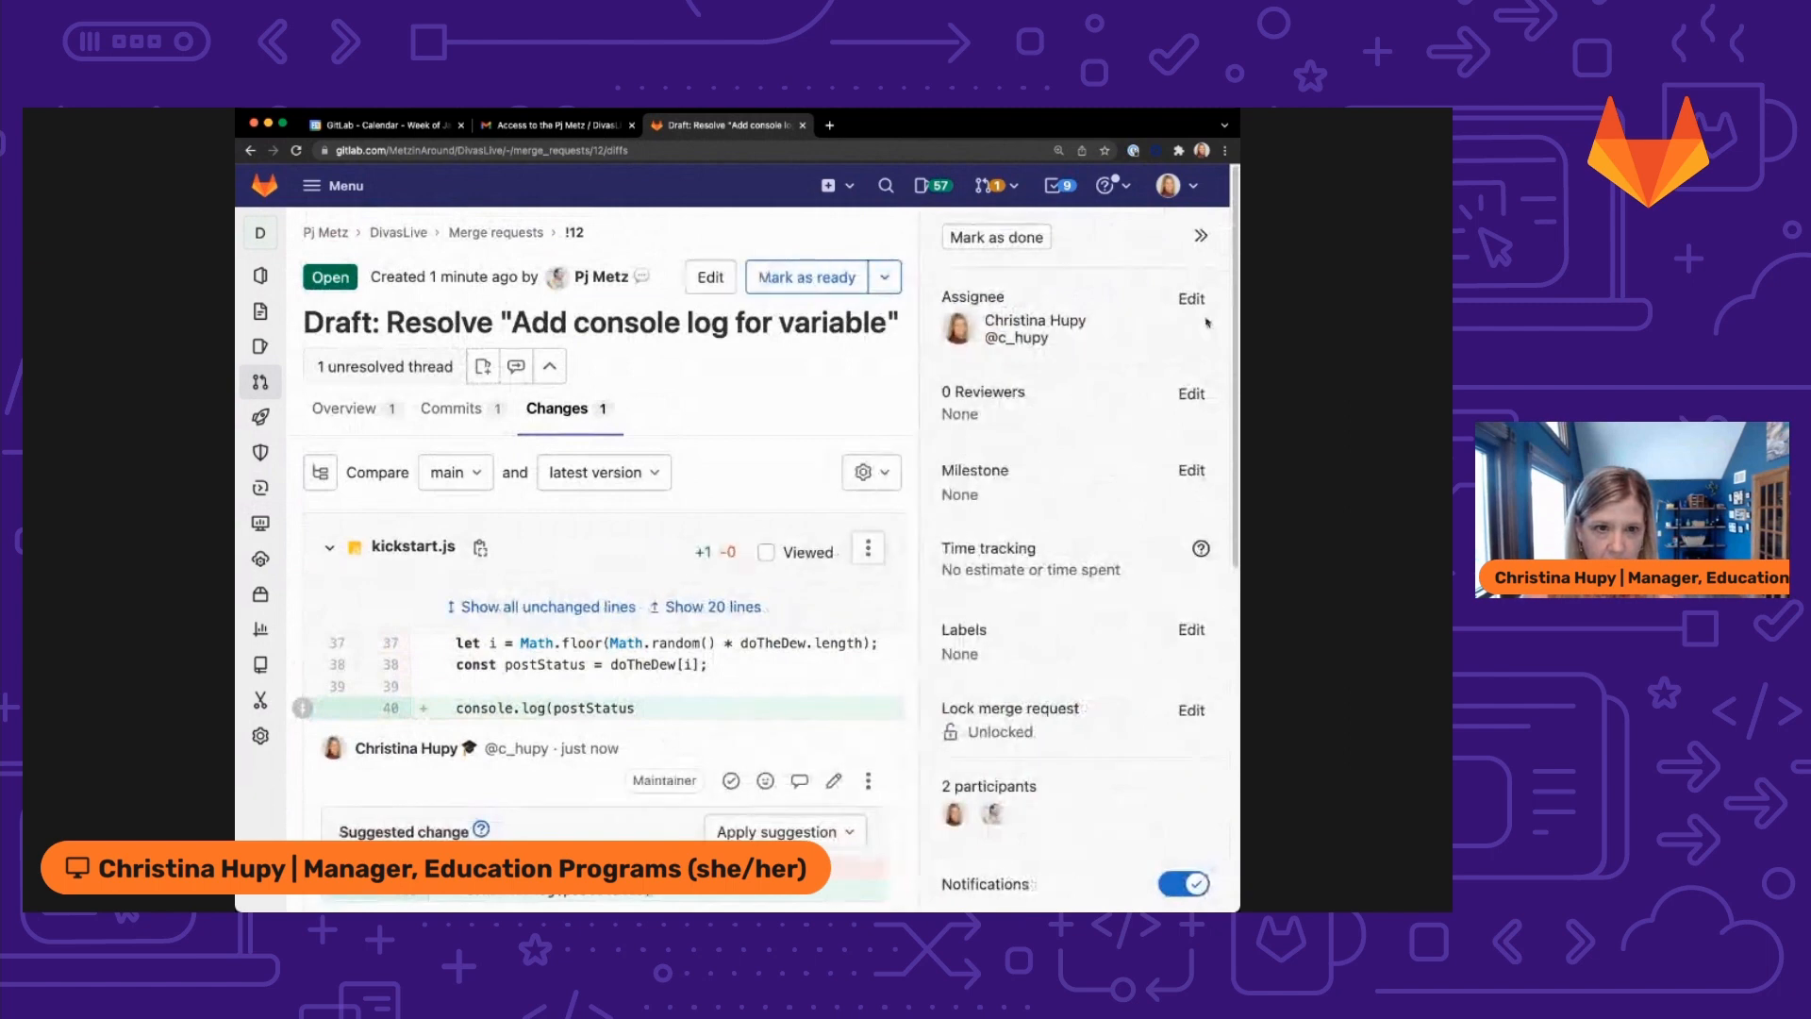
left_click(1190, 298)
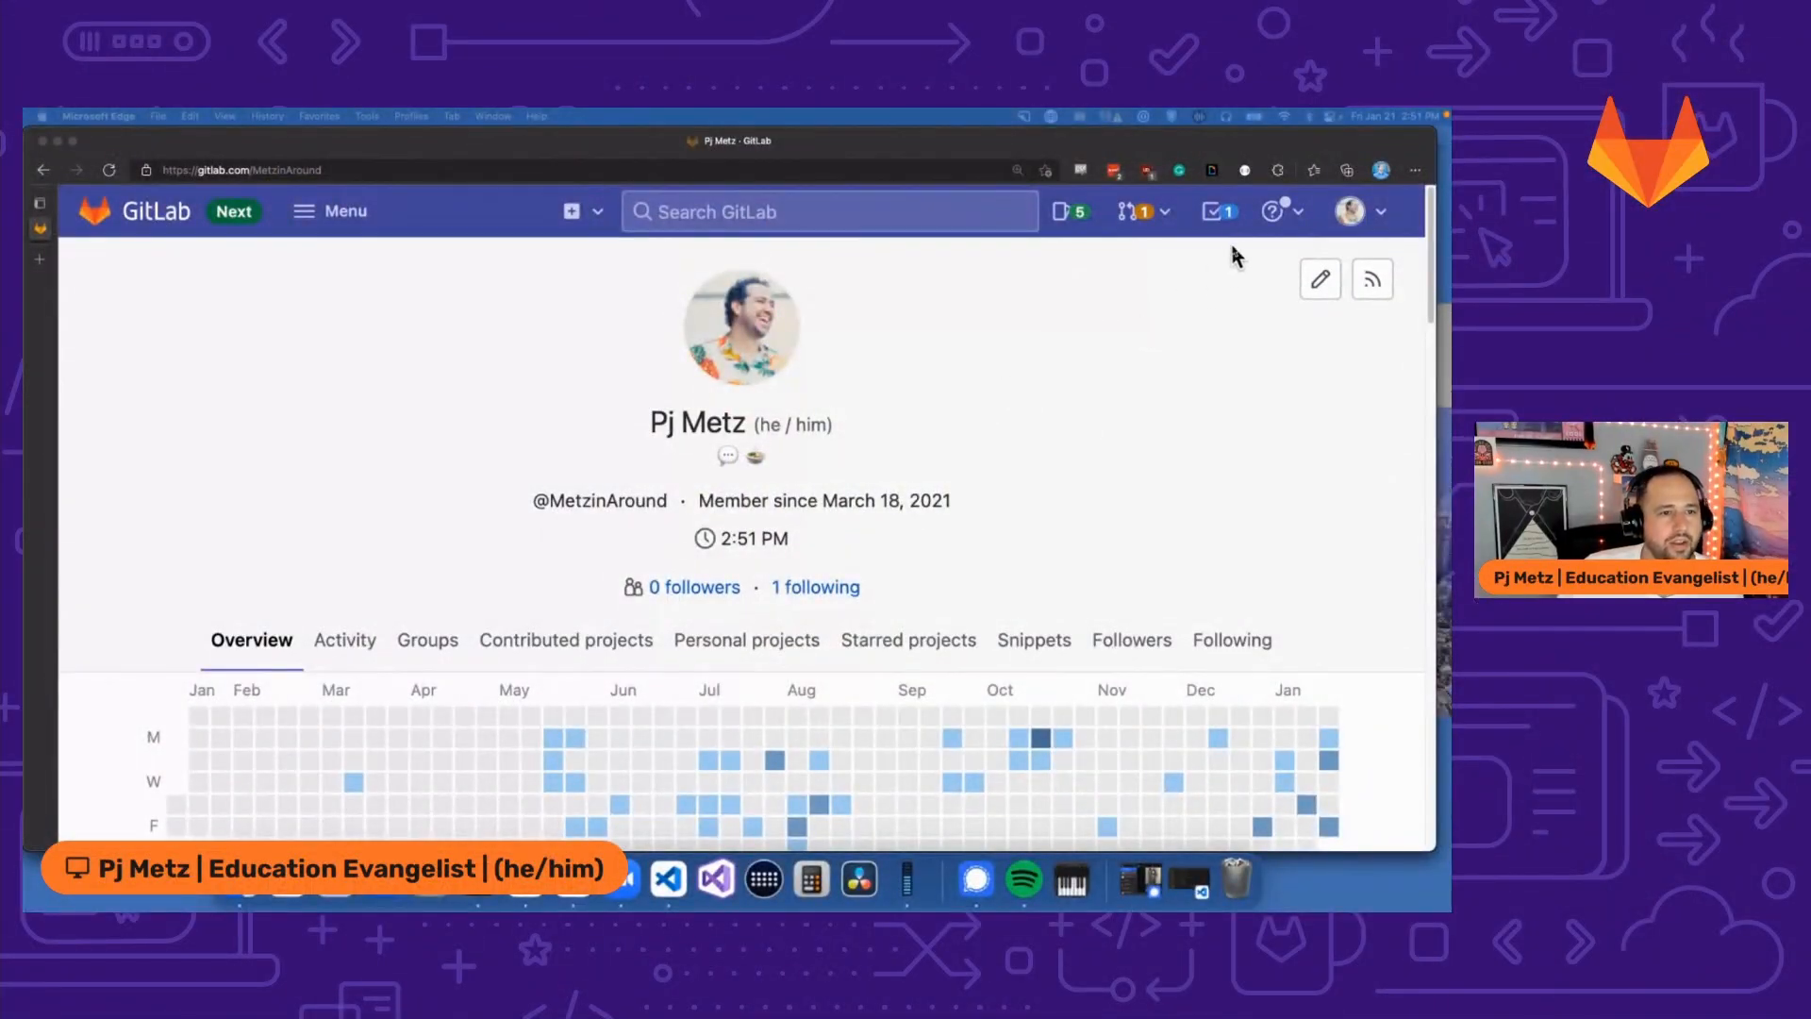
mouse_move(1213, 211)
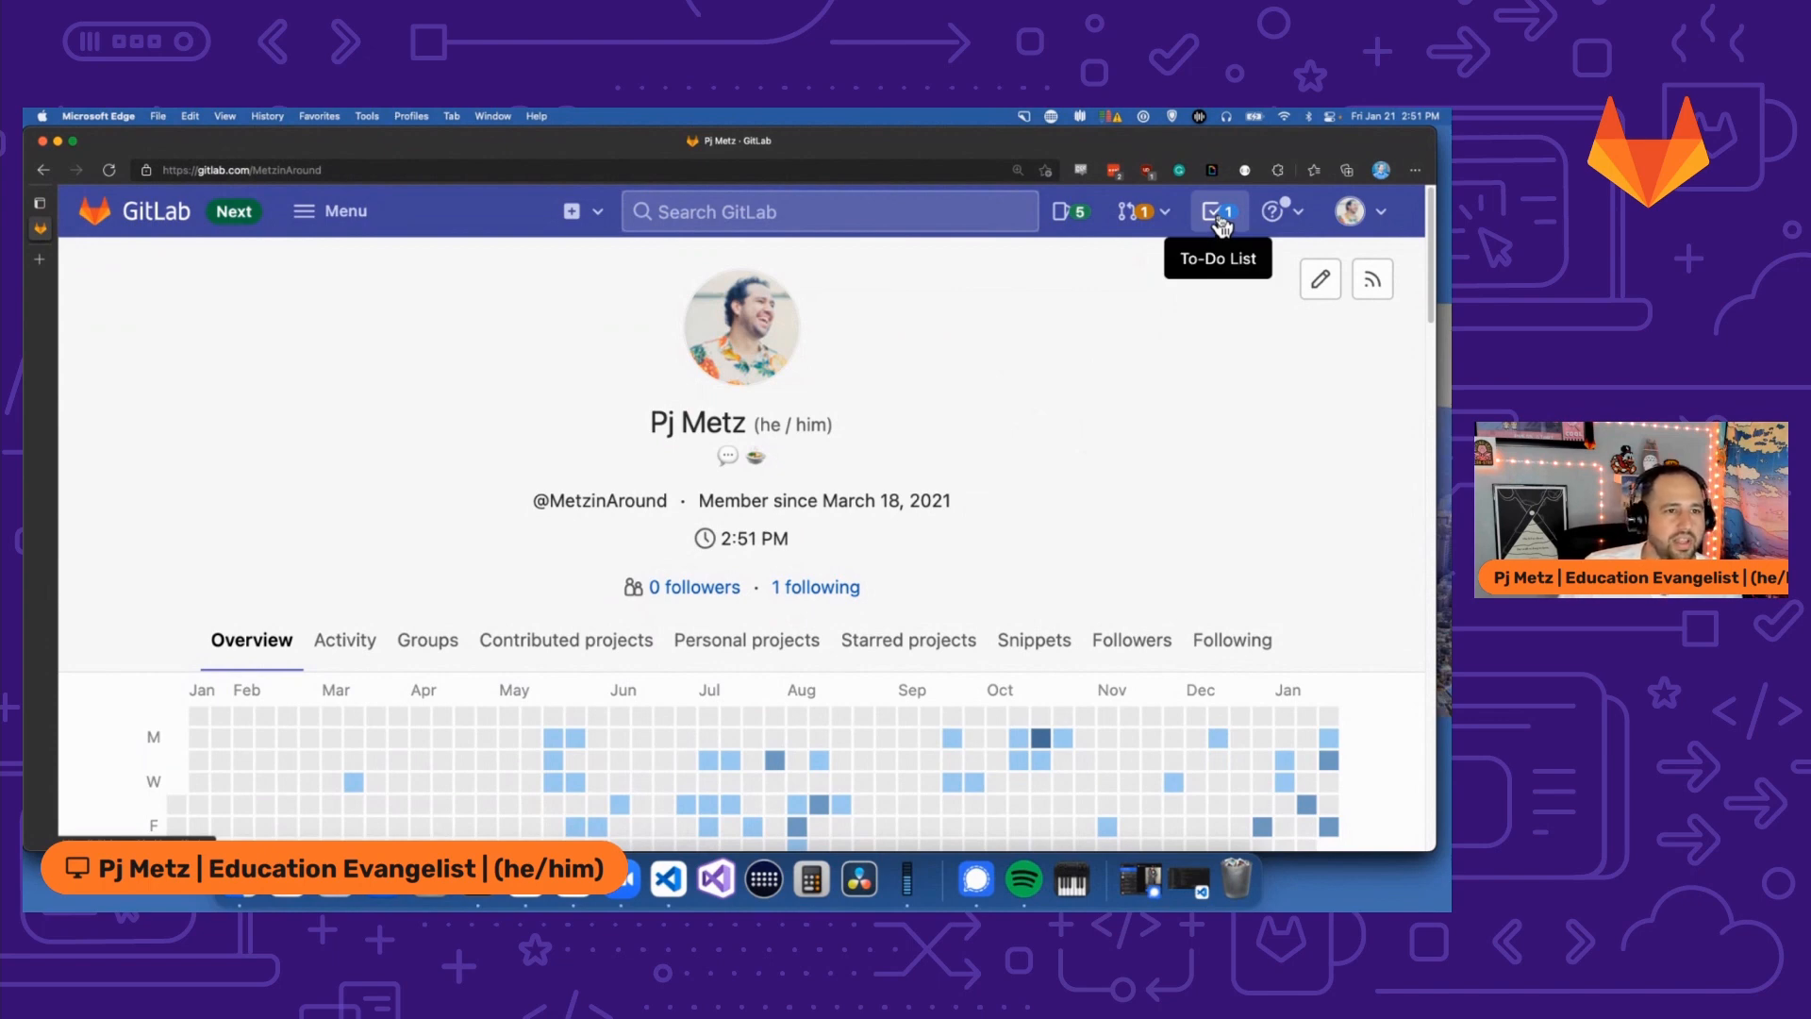
Open merge request !12 from the pending To-Do List items.
left_click(1216, 212)
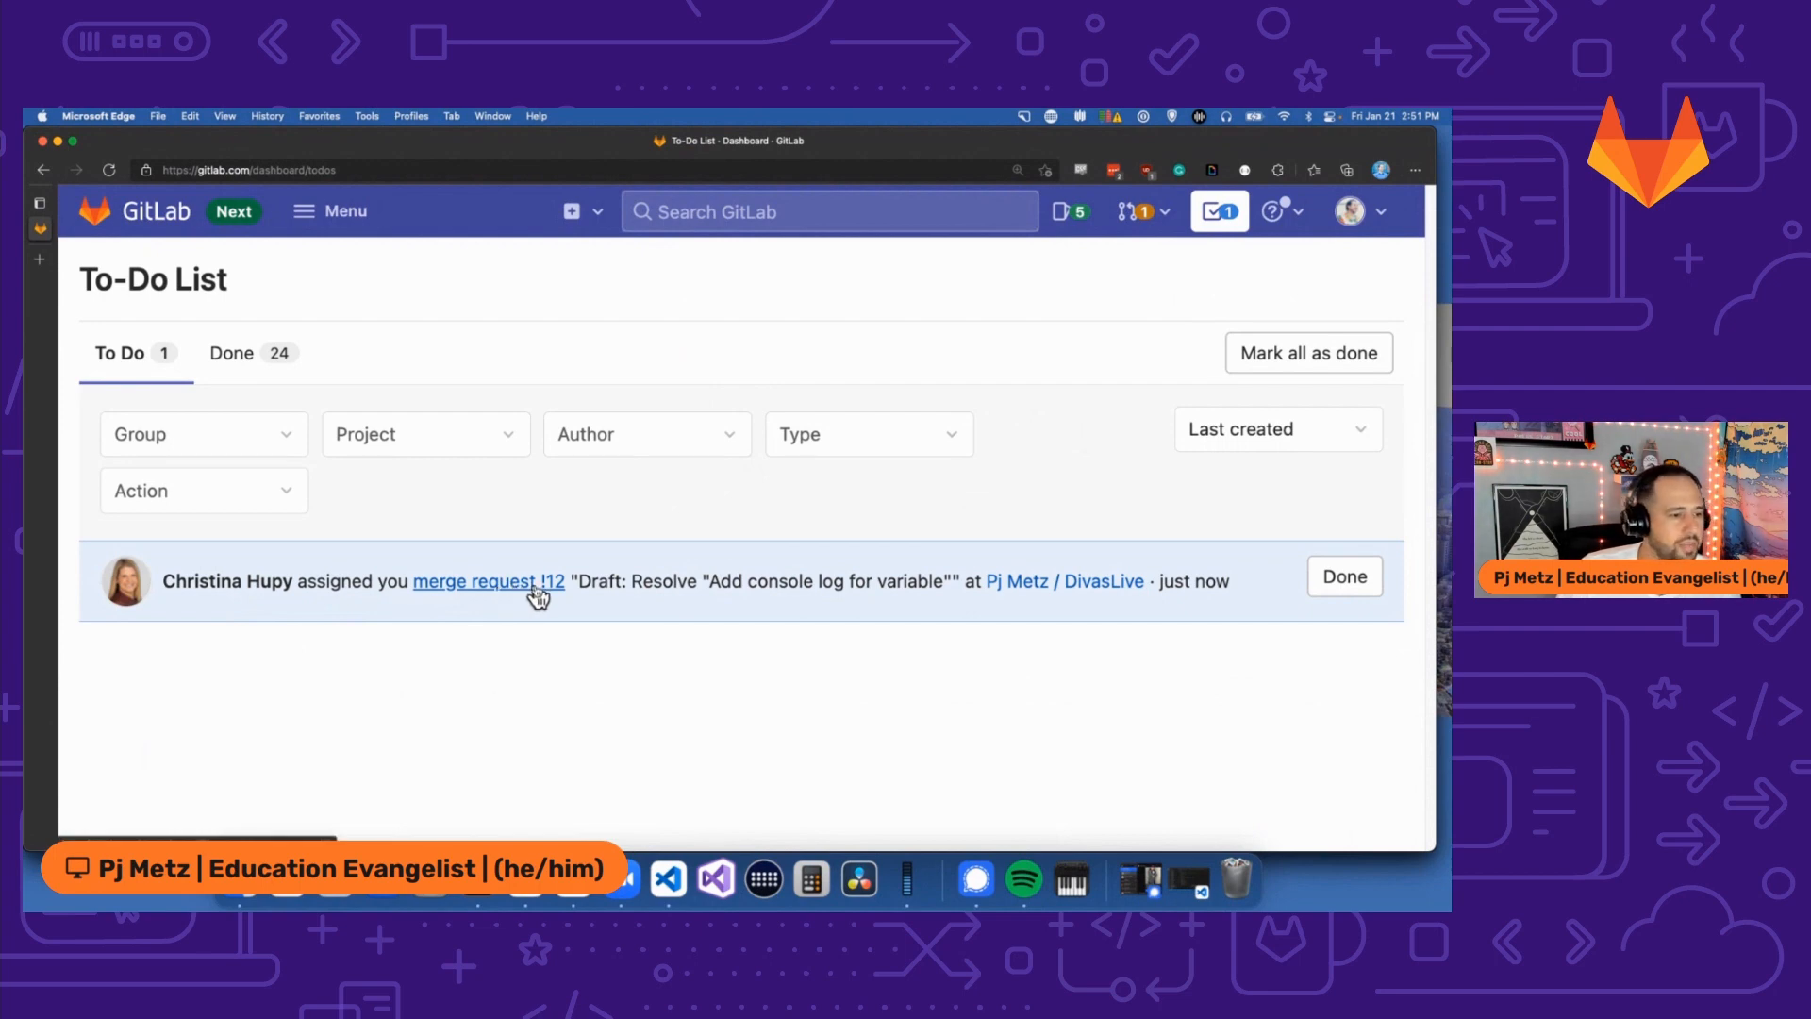
left_click(487, 581)
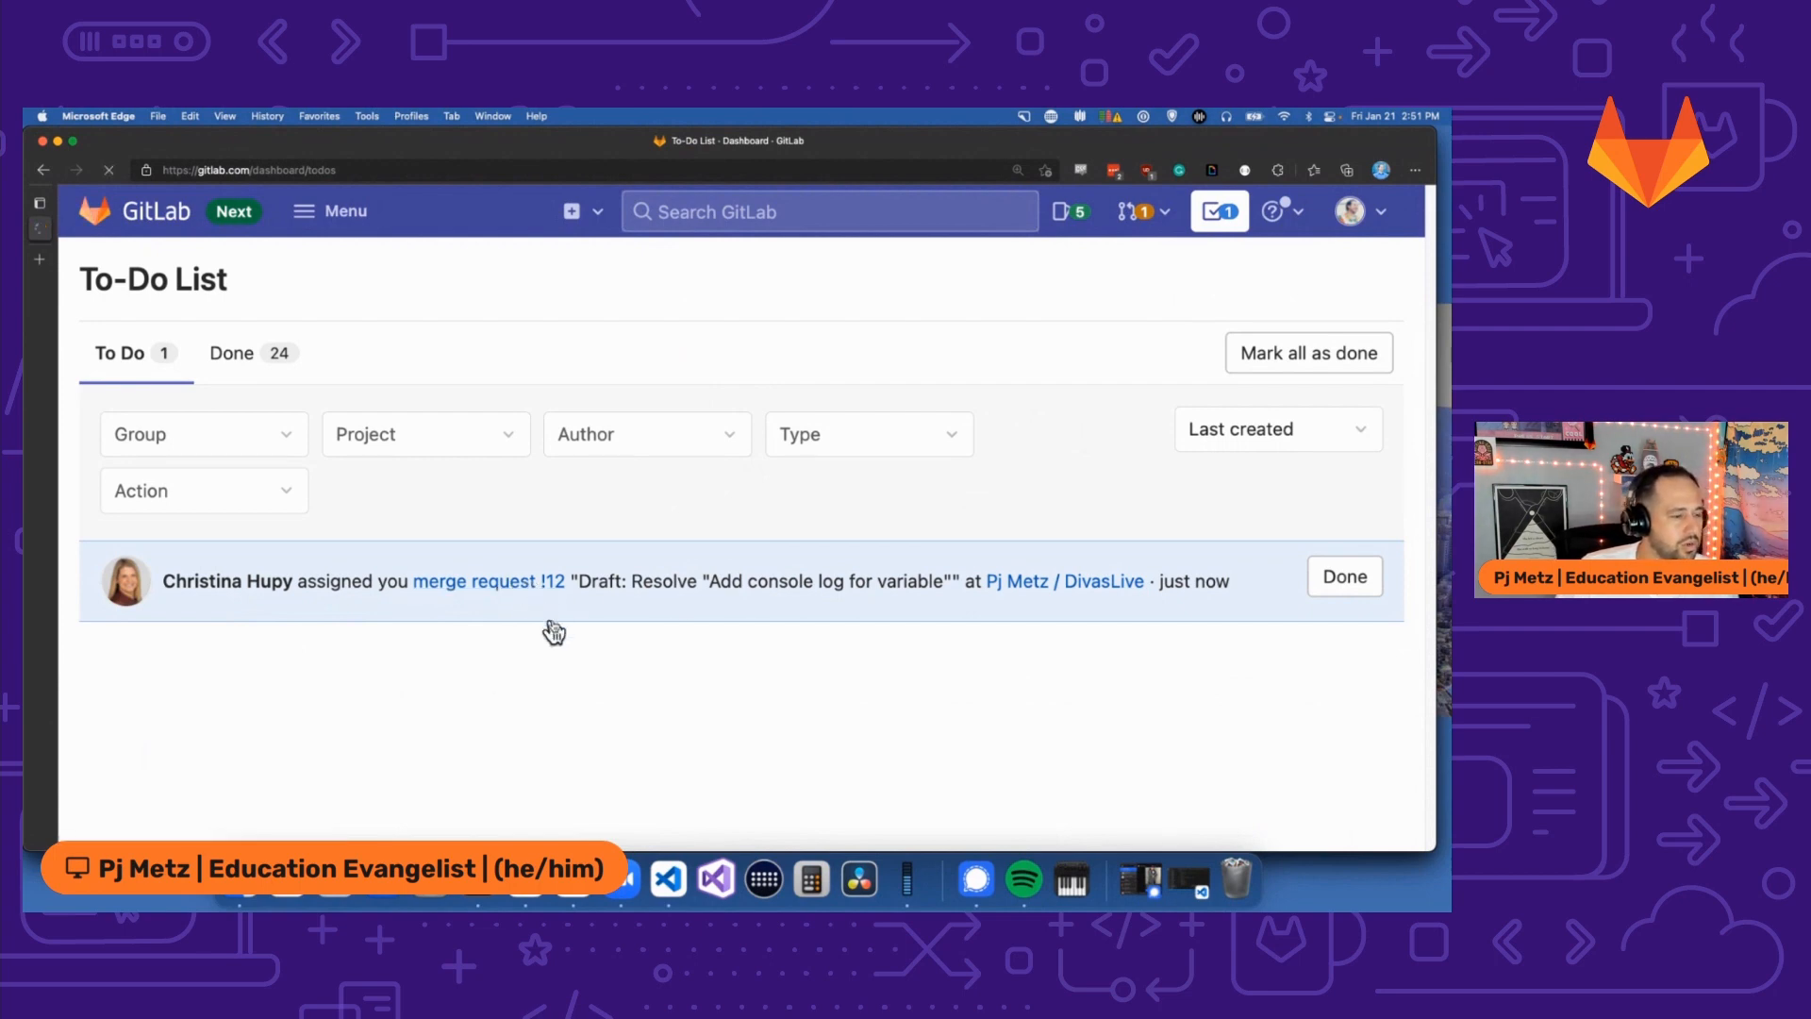
left_click(487, 581)
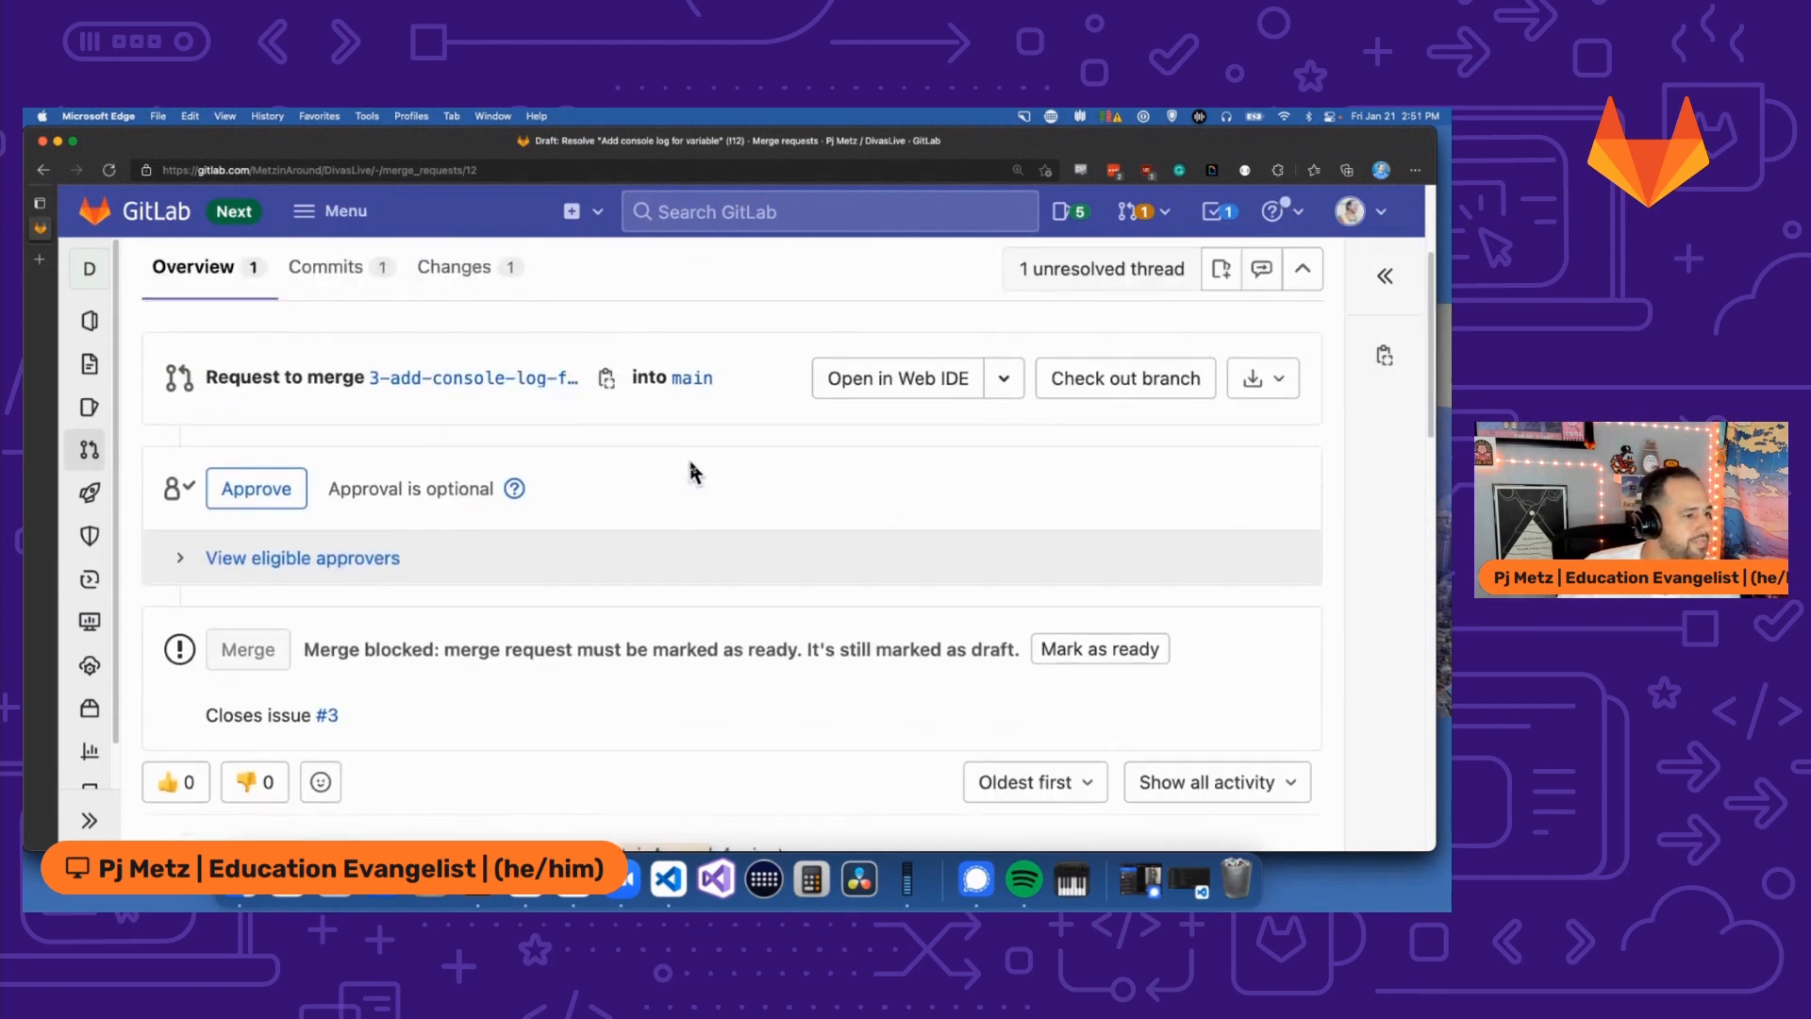
Apply Christina's kickstart.js suggestion adding the closing parenthesis to console.log(postStatus).
scroll("down", 3)
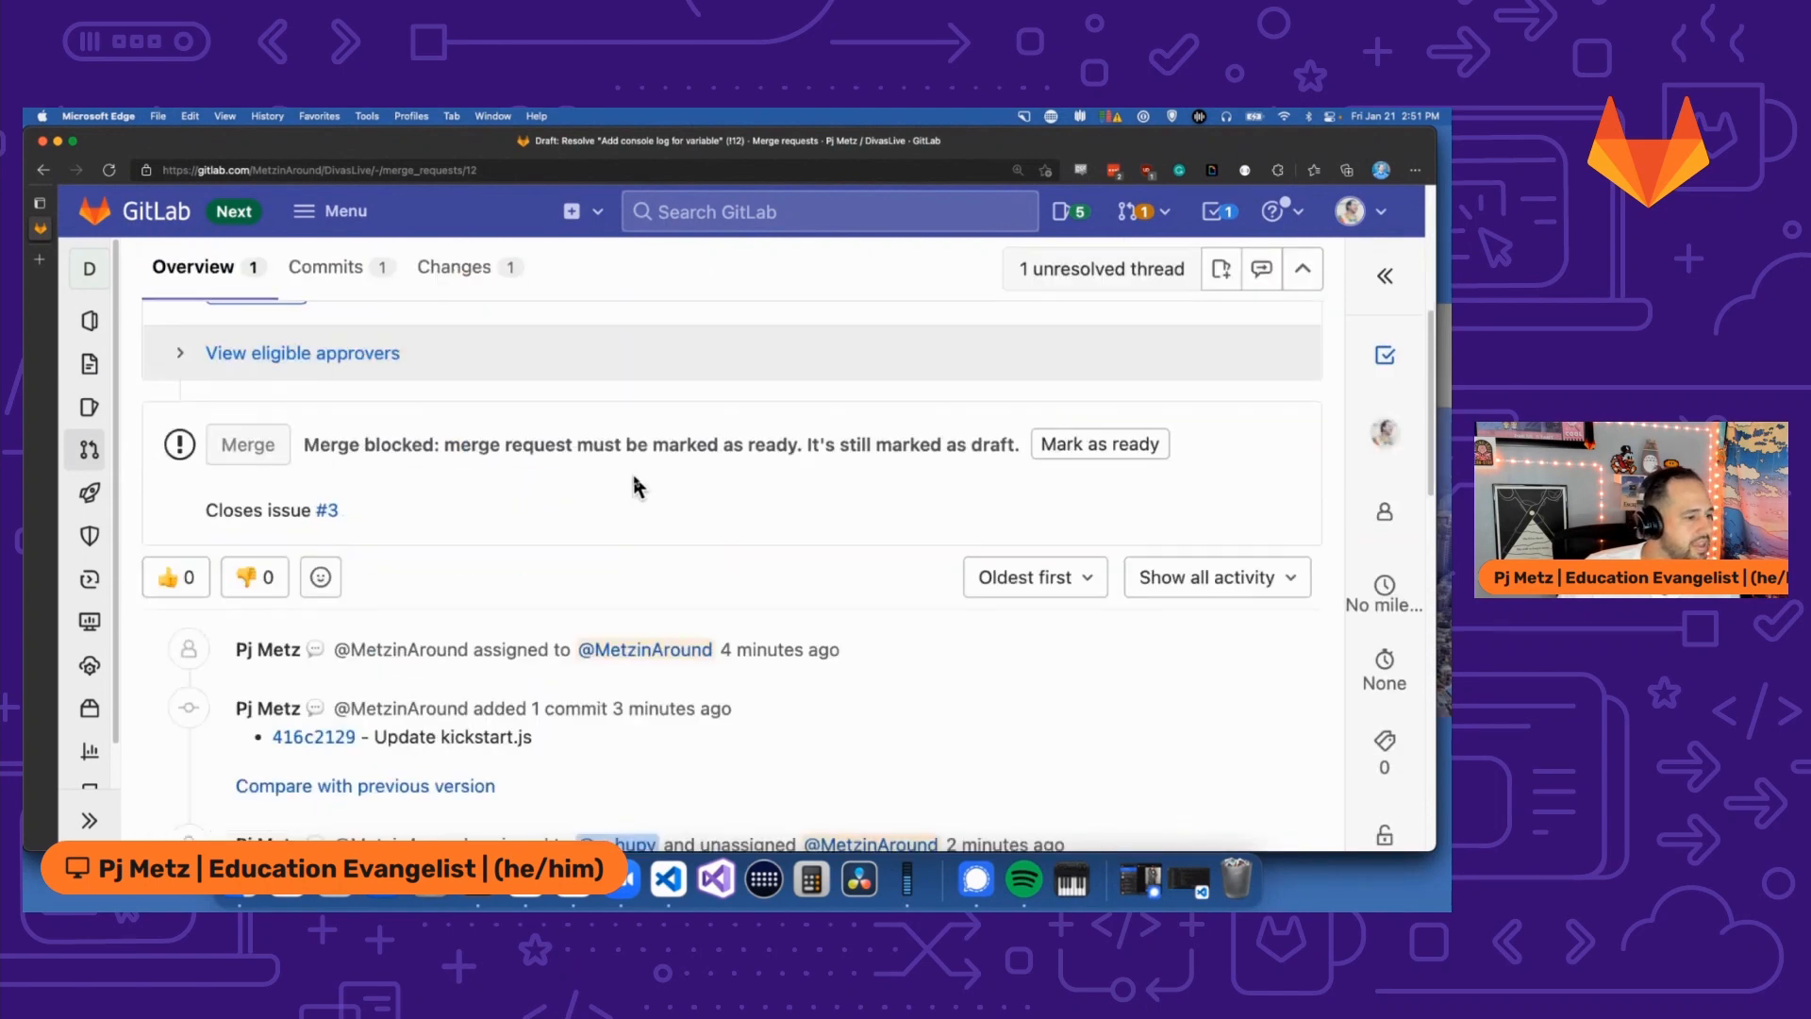
scroll("down", 3)
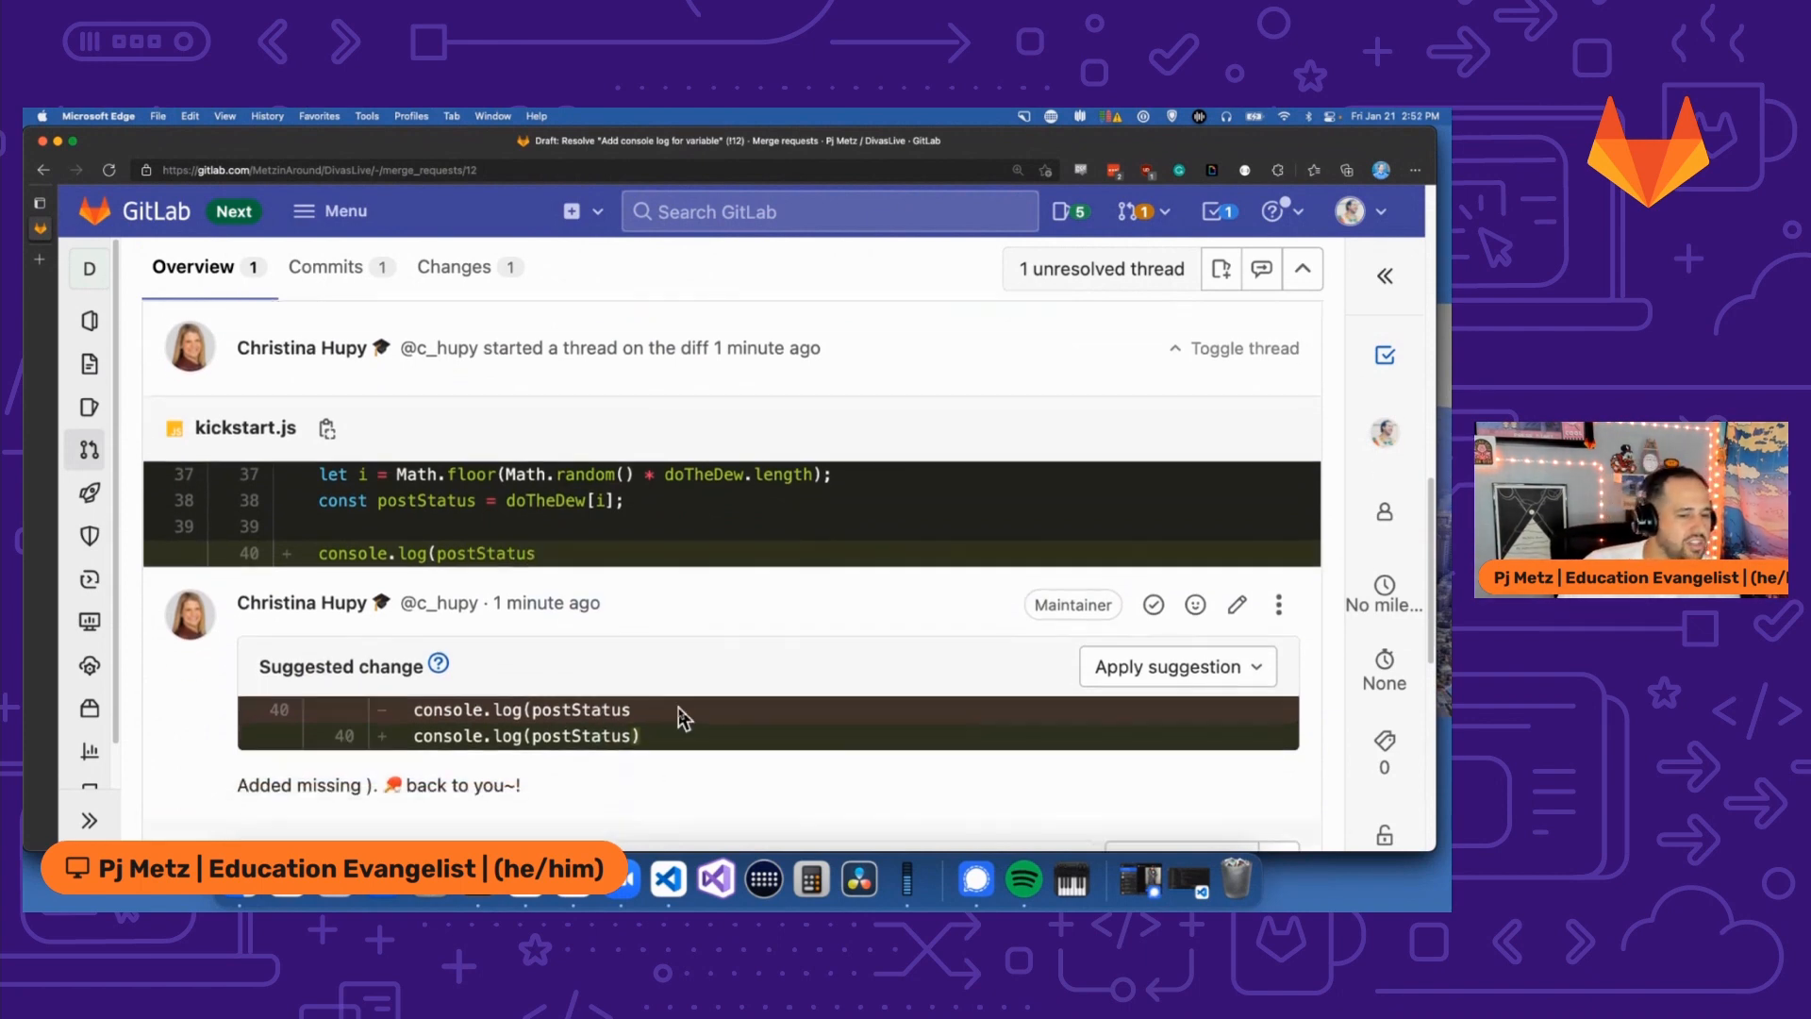
scroll("down", 3)
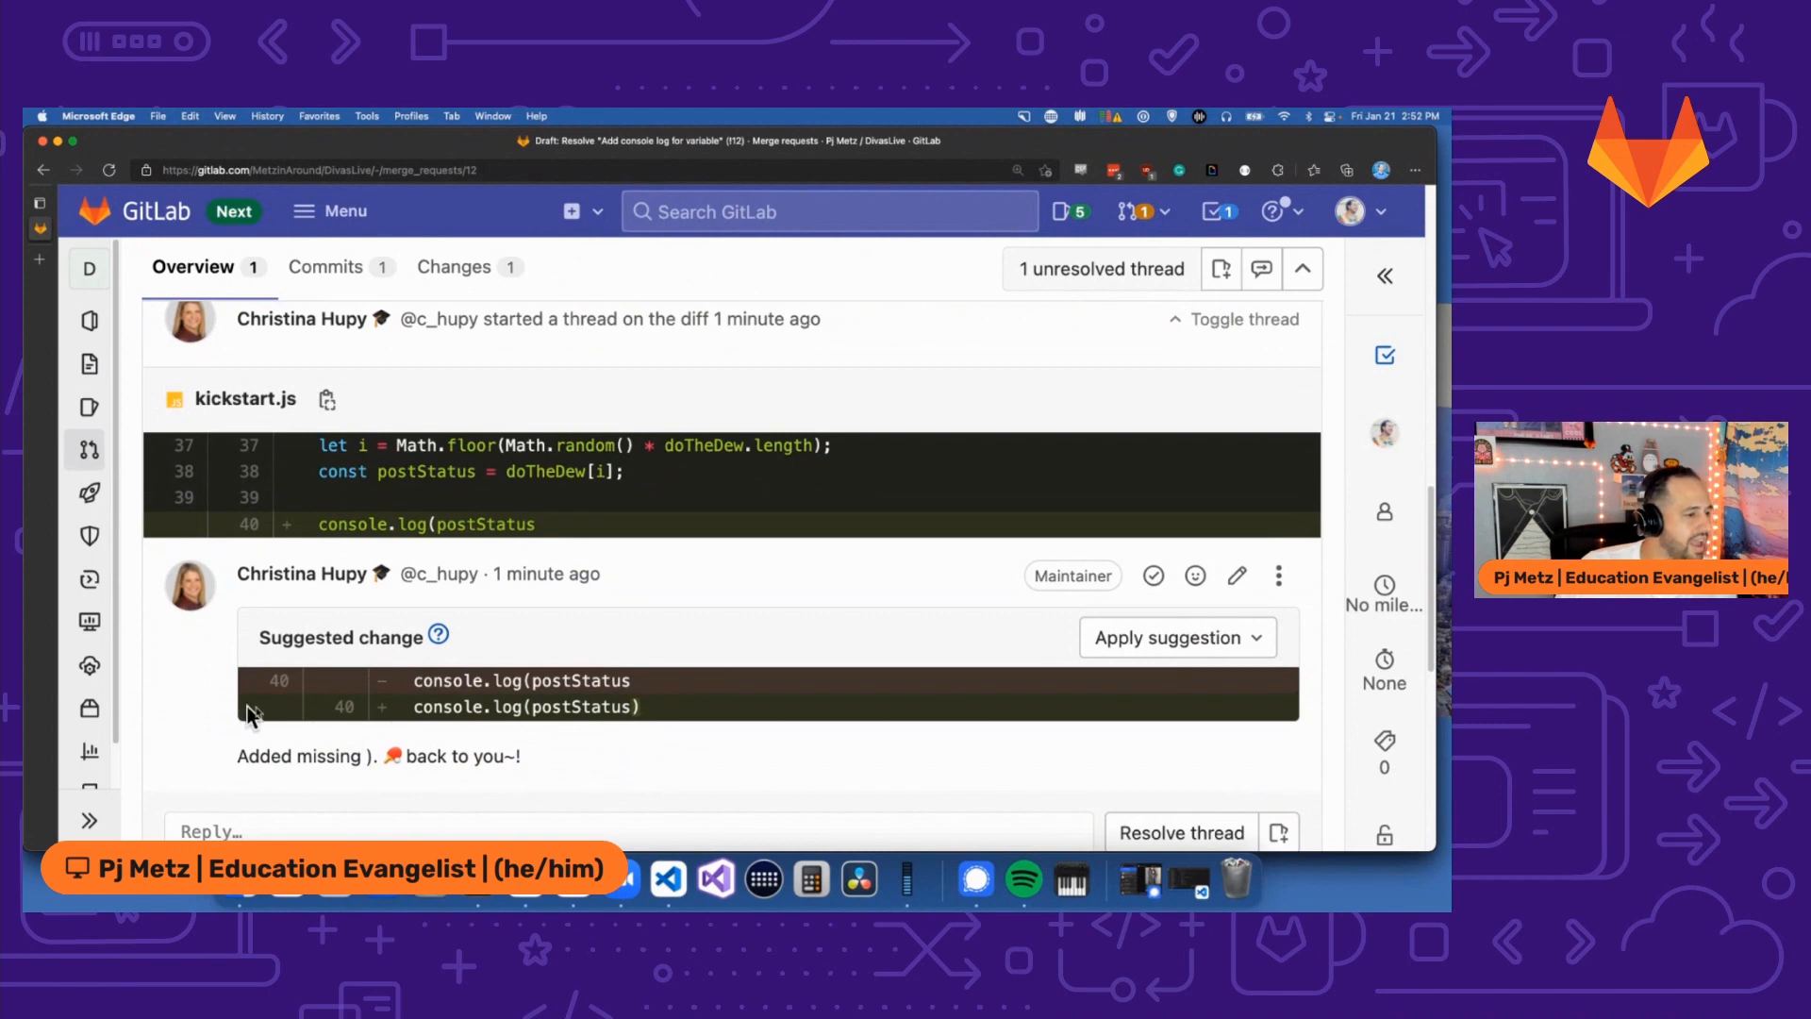
mouse_move(636, 707)
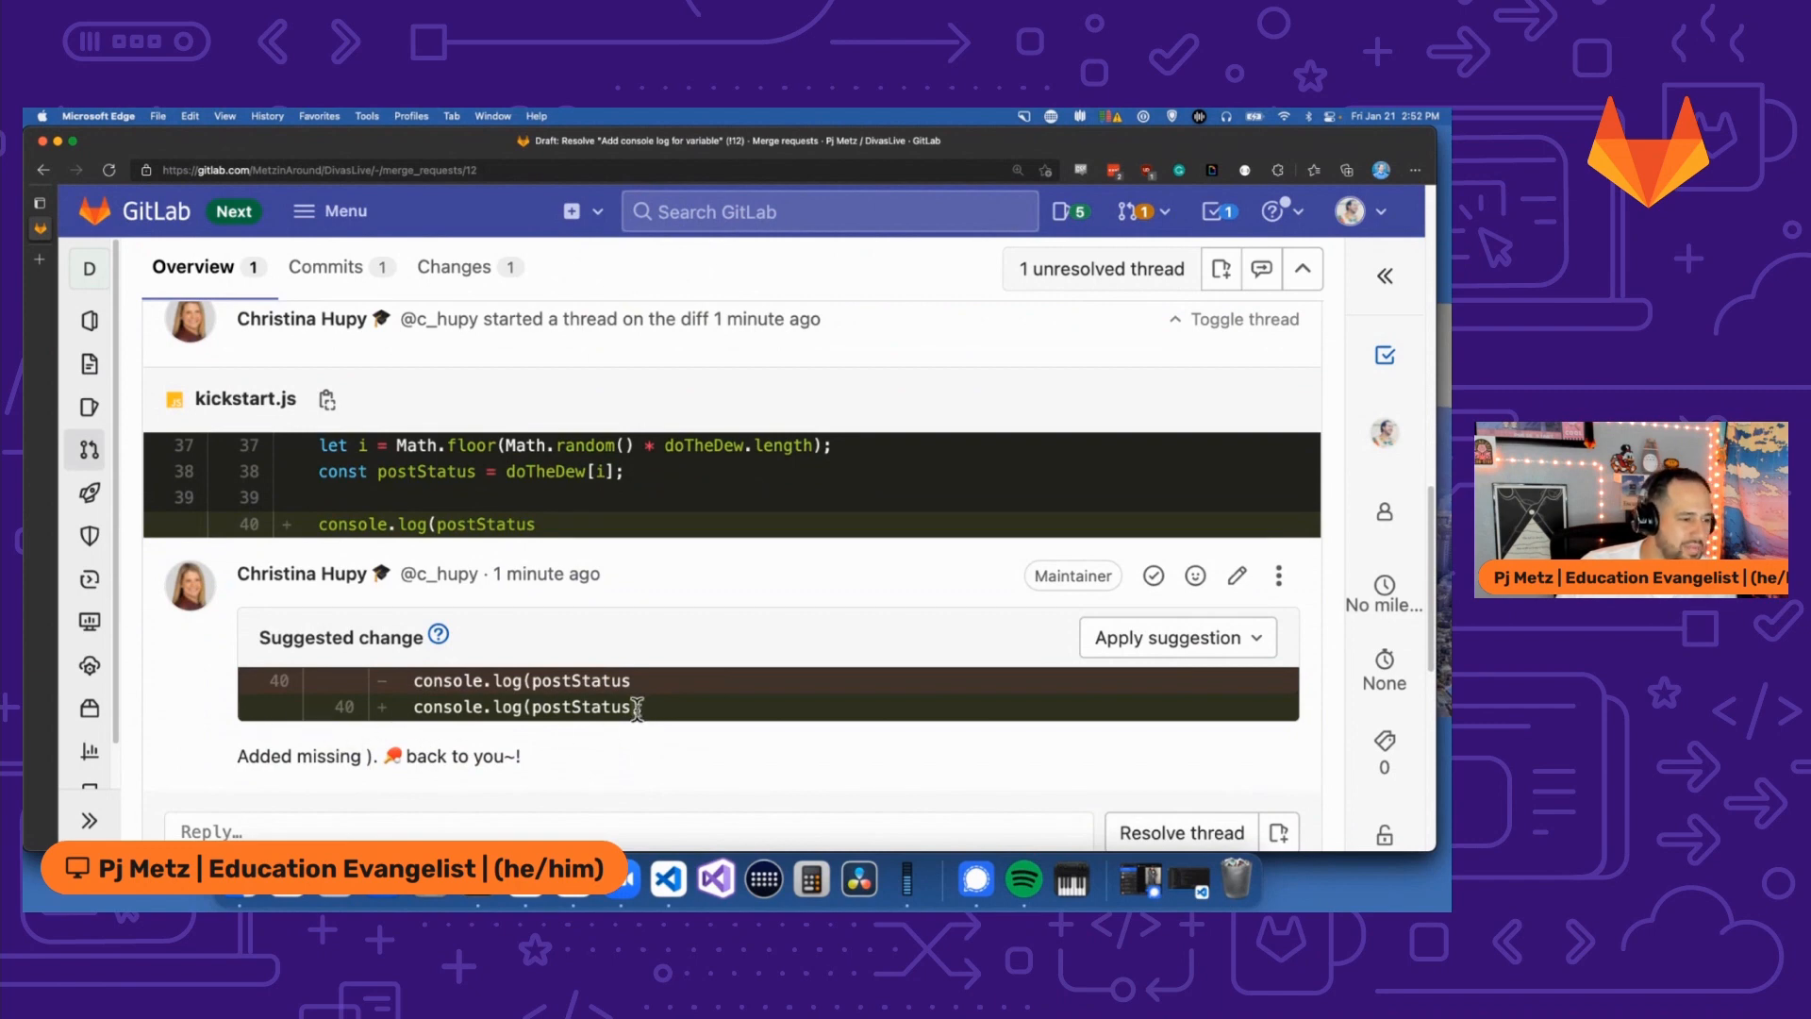
mouse_move(1062, 722)
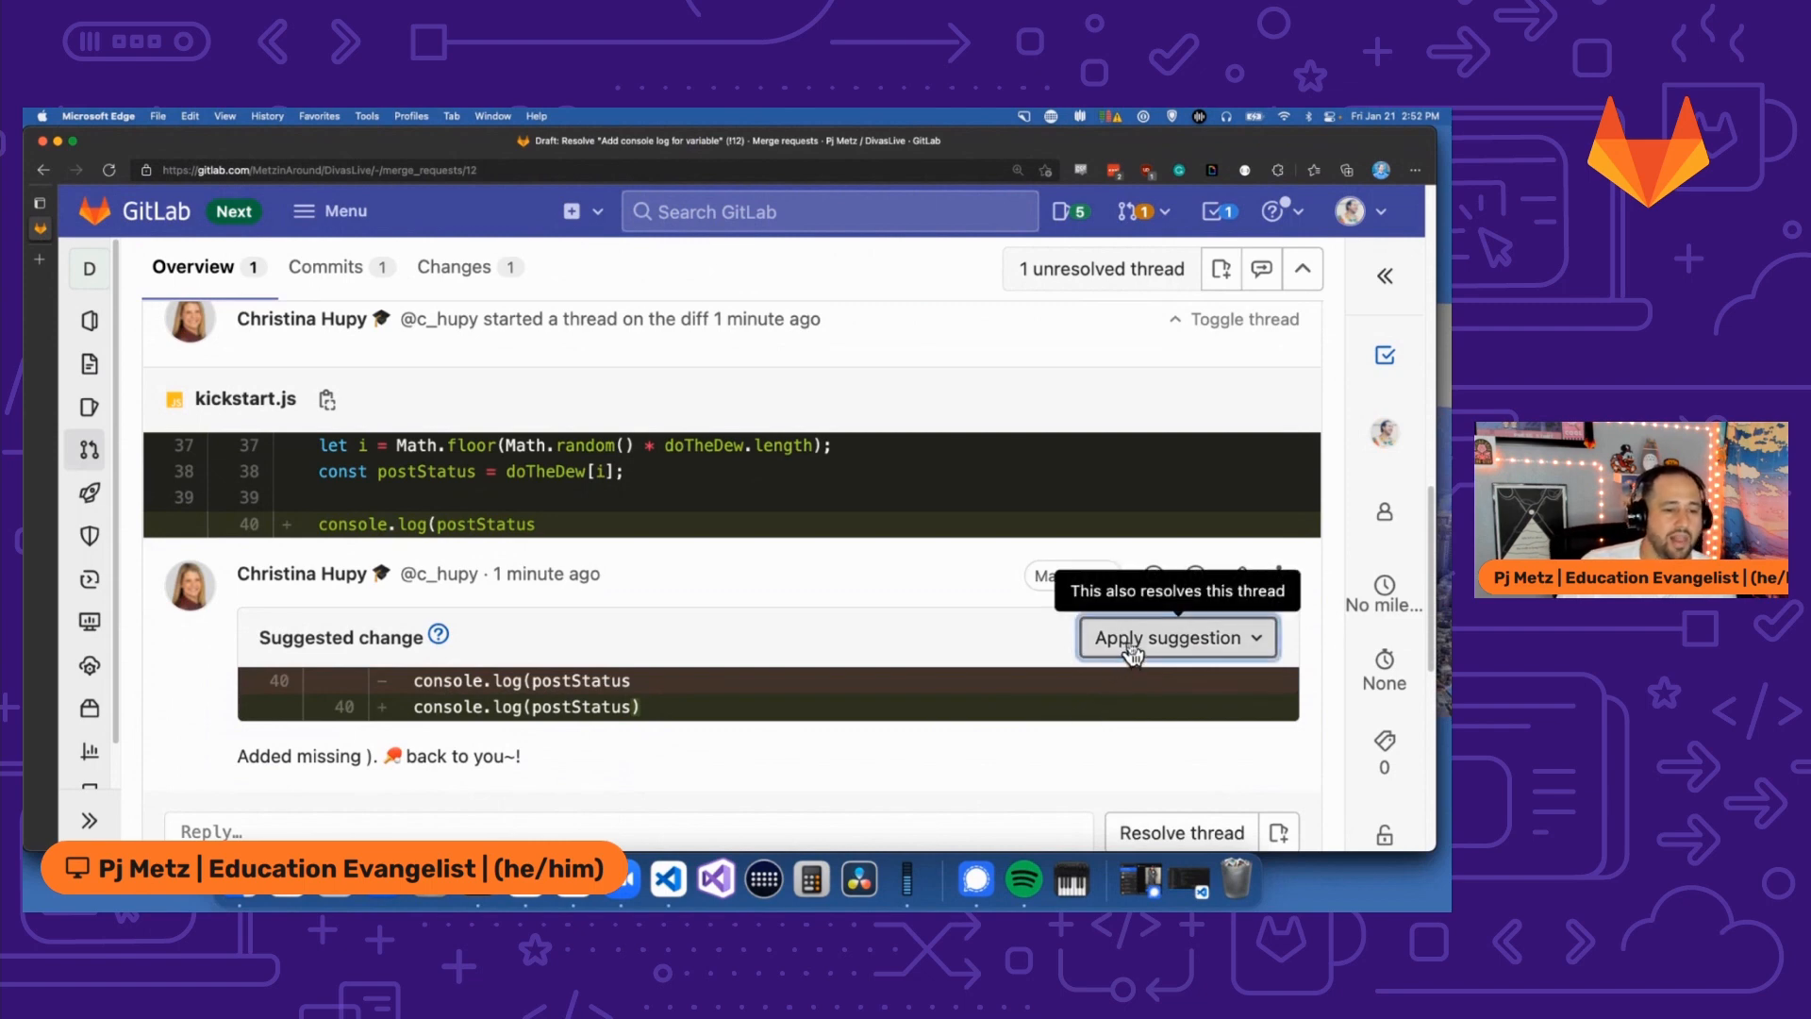
left_click(1168, 635)
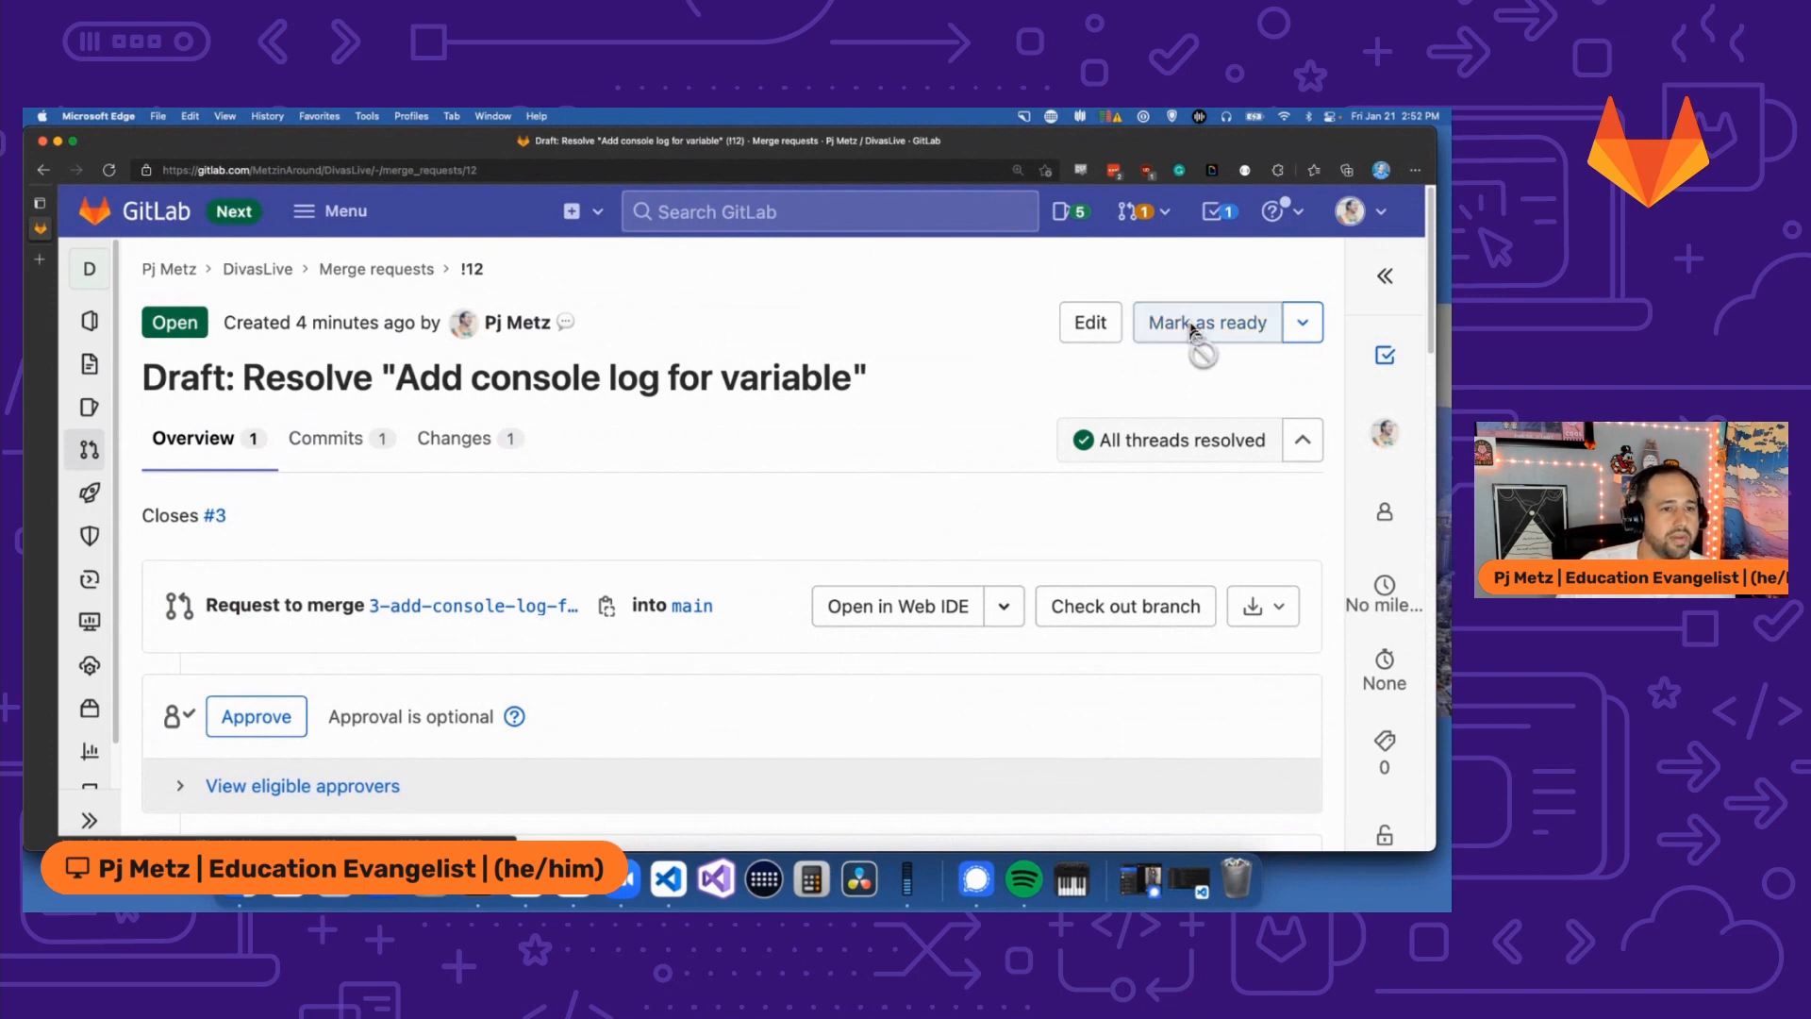
Mark merge request !12 as ready and reassign it to the reviewer.
left_click(1205, 323)
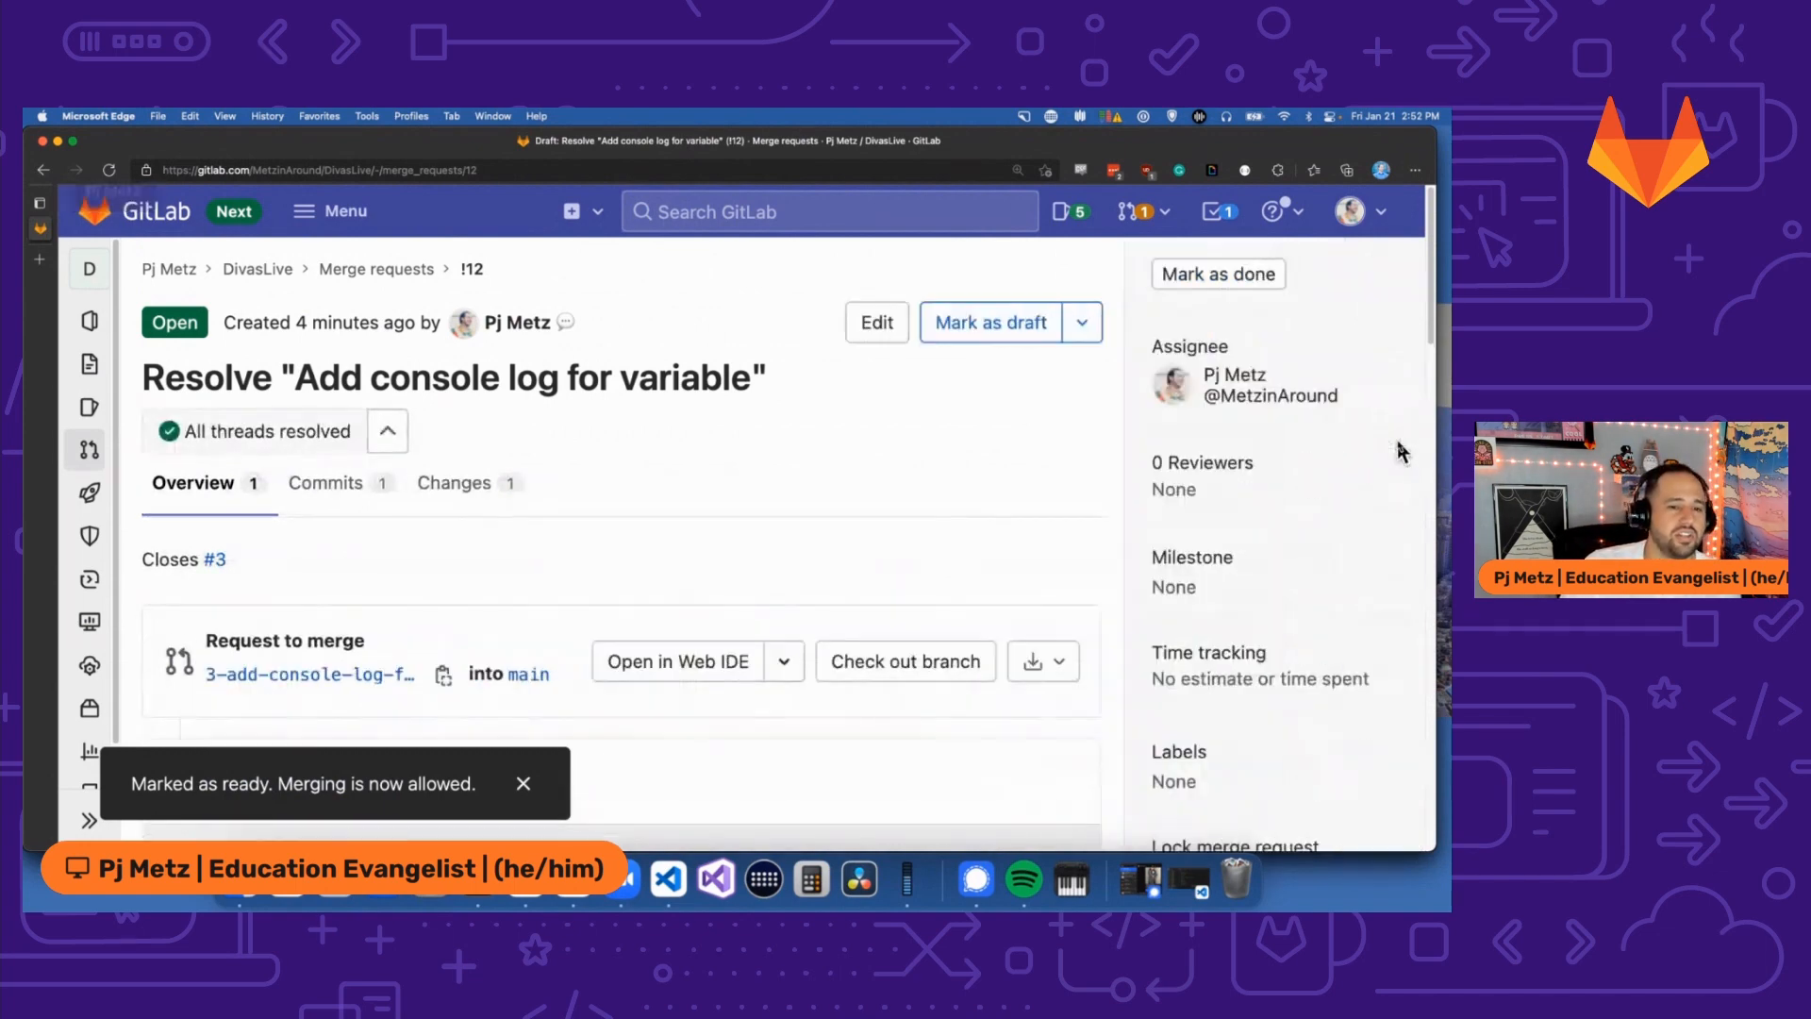
left_click(1377, 348)
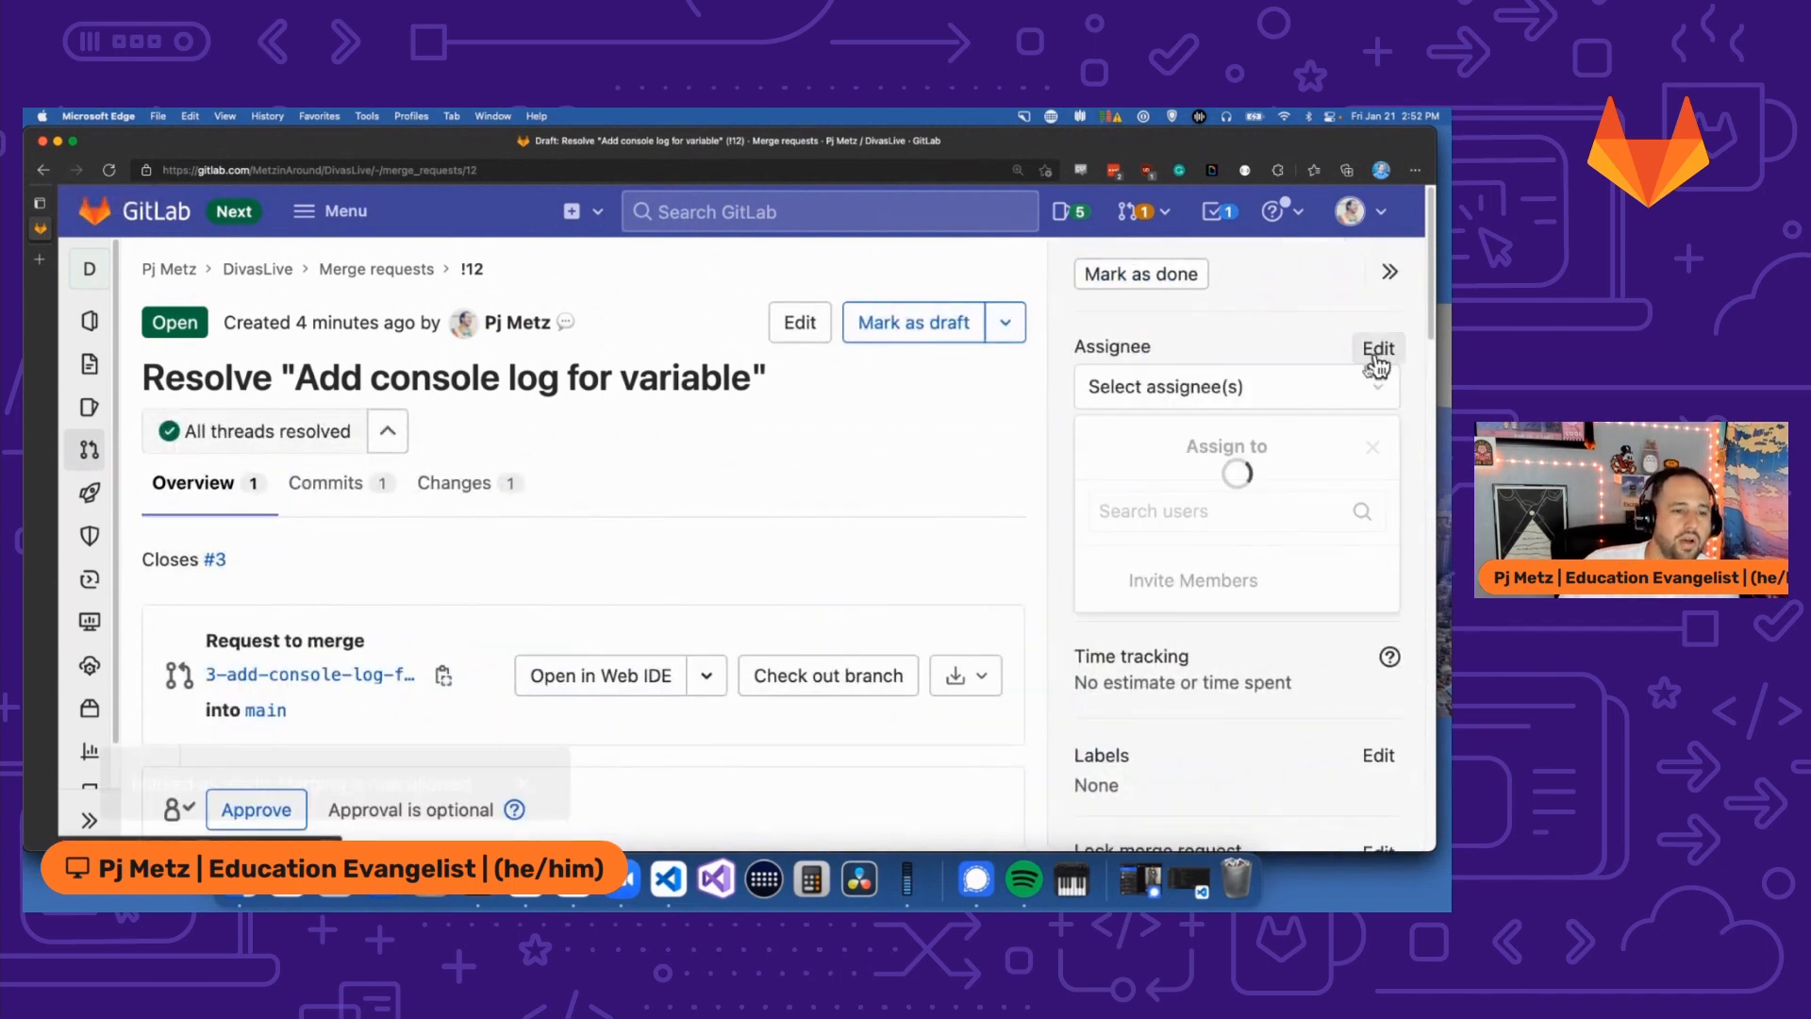
left_click(1232, 675)
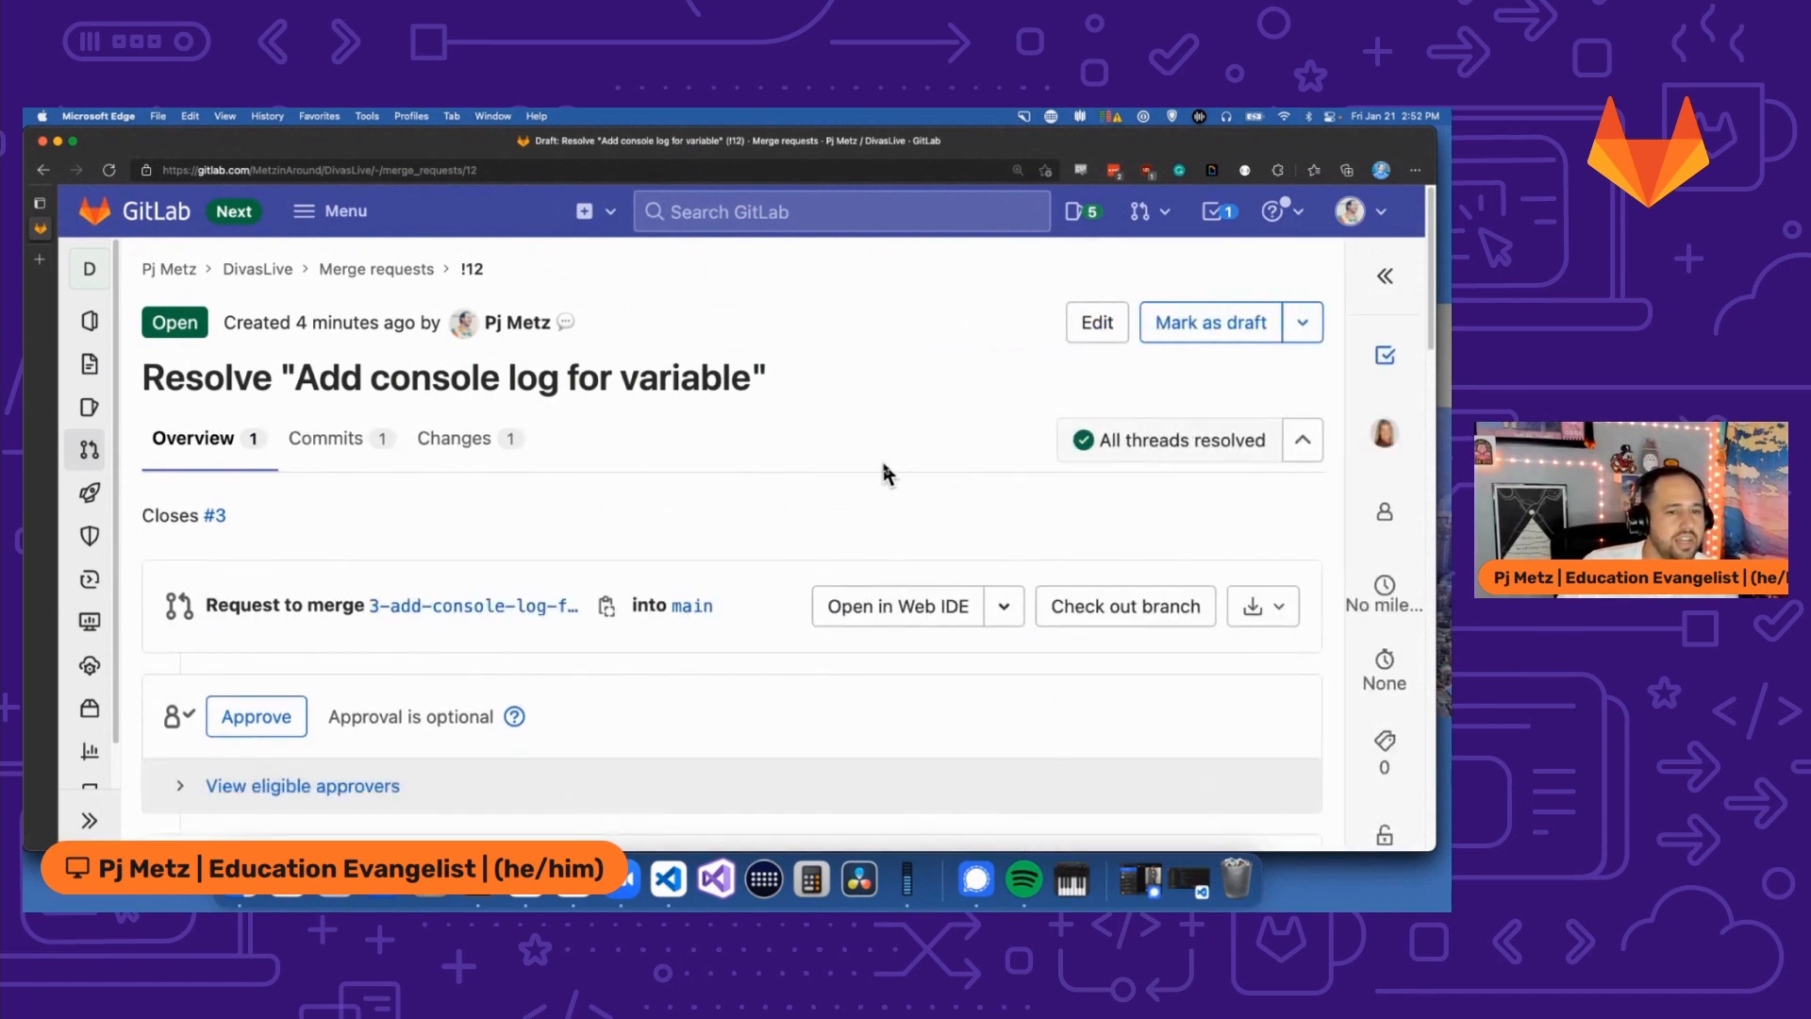
mouse_move(898, 504)
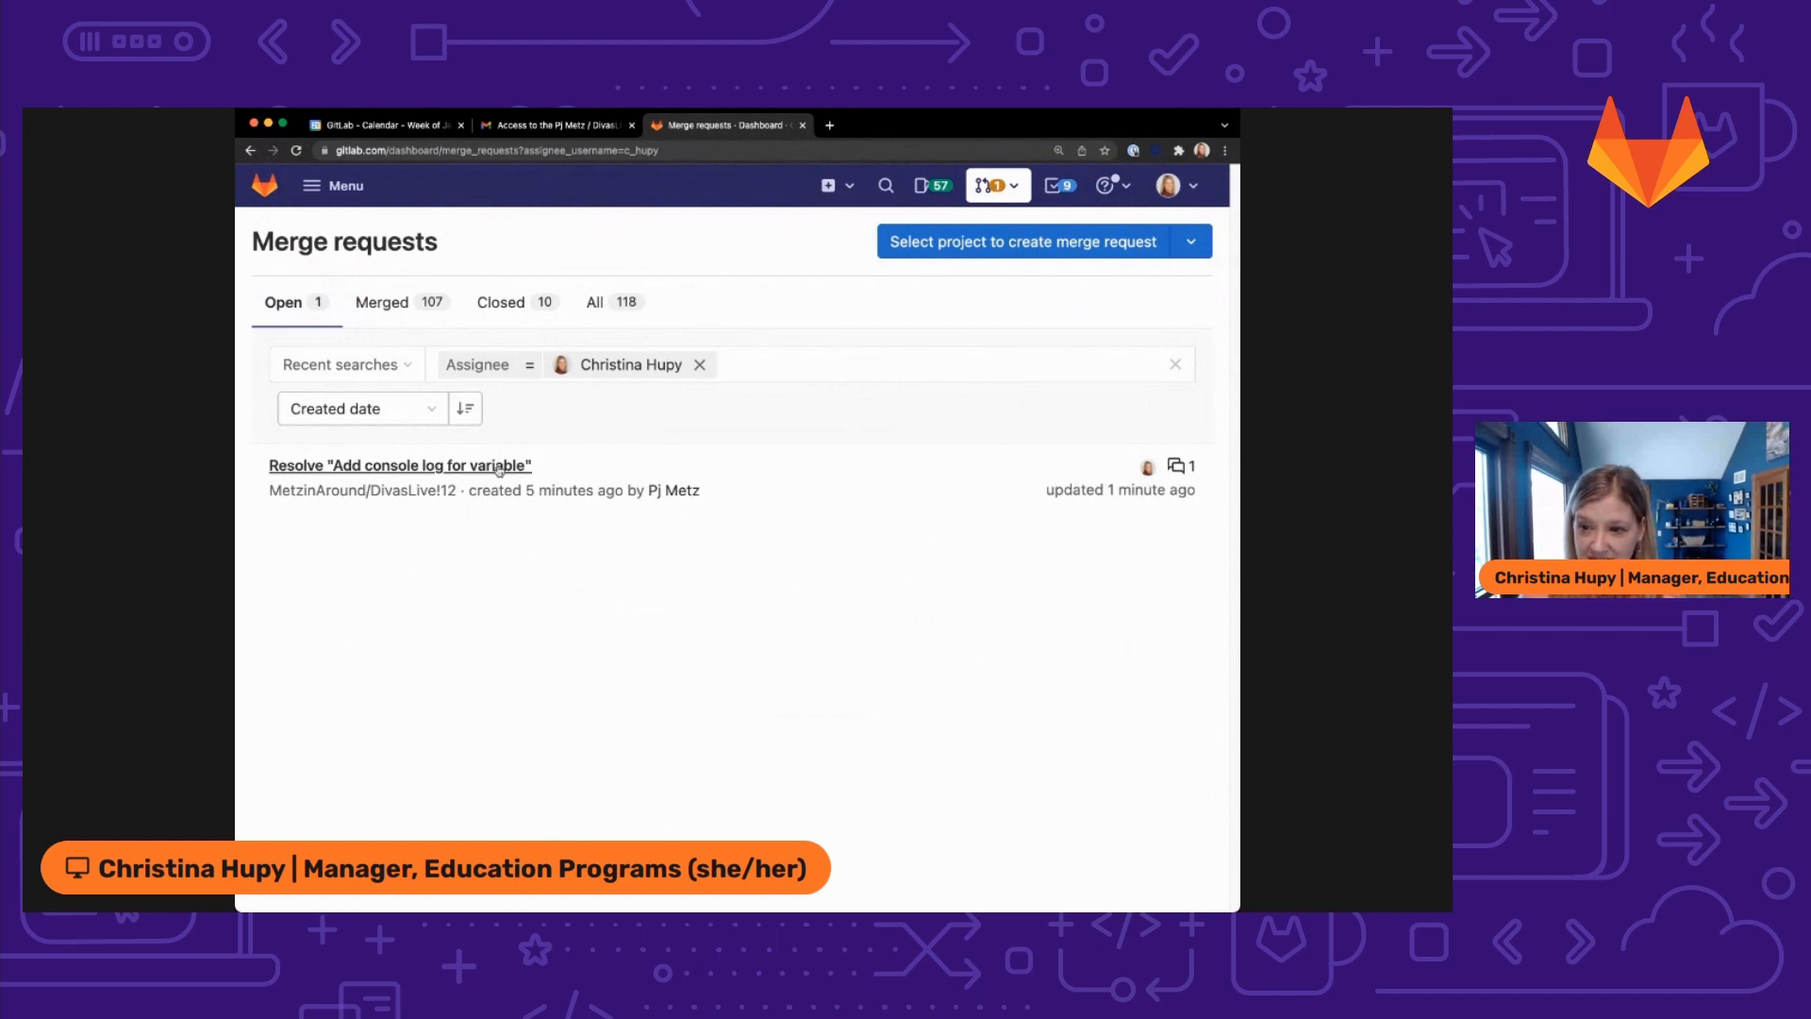
Open the Resolve "Add console log for variable" merge request and review its activity feed.
left_click(400, 464)
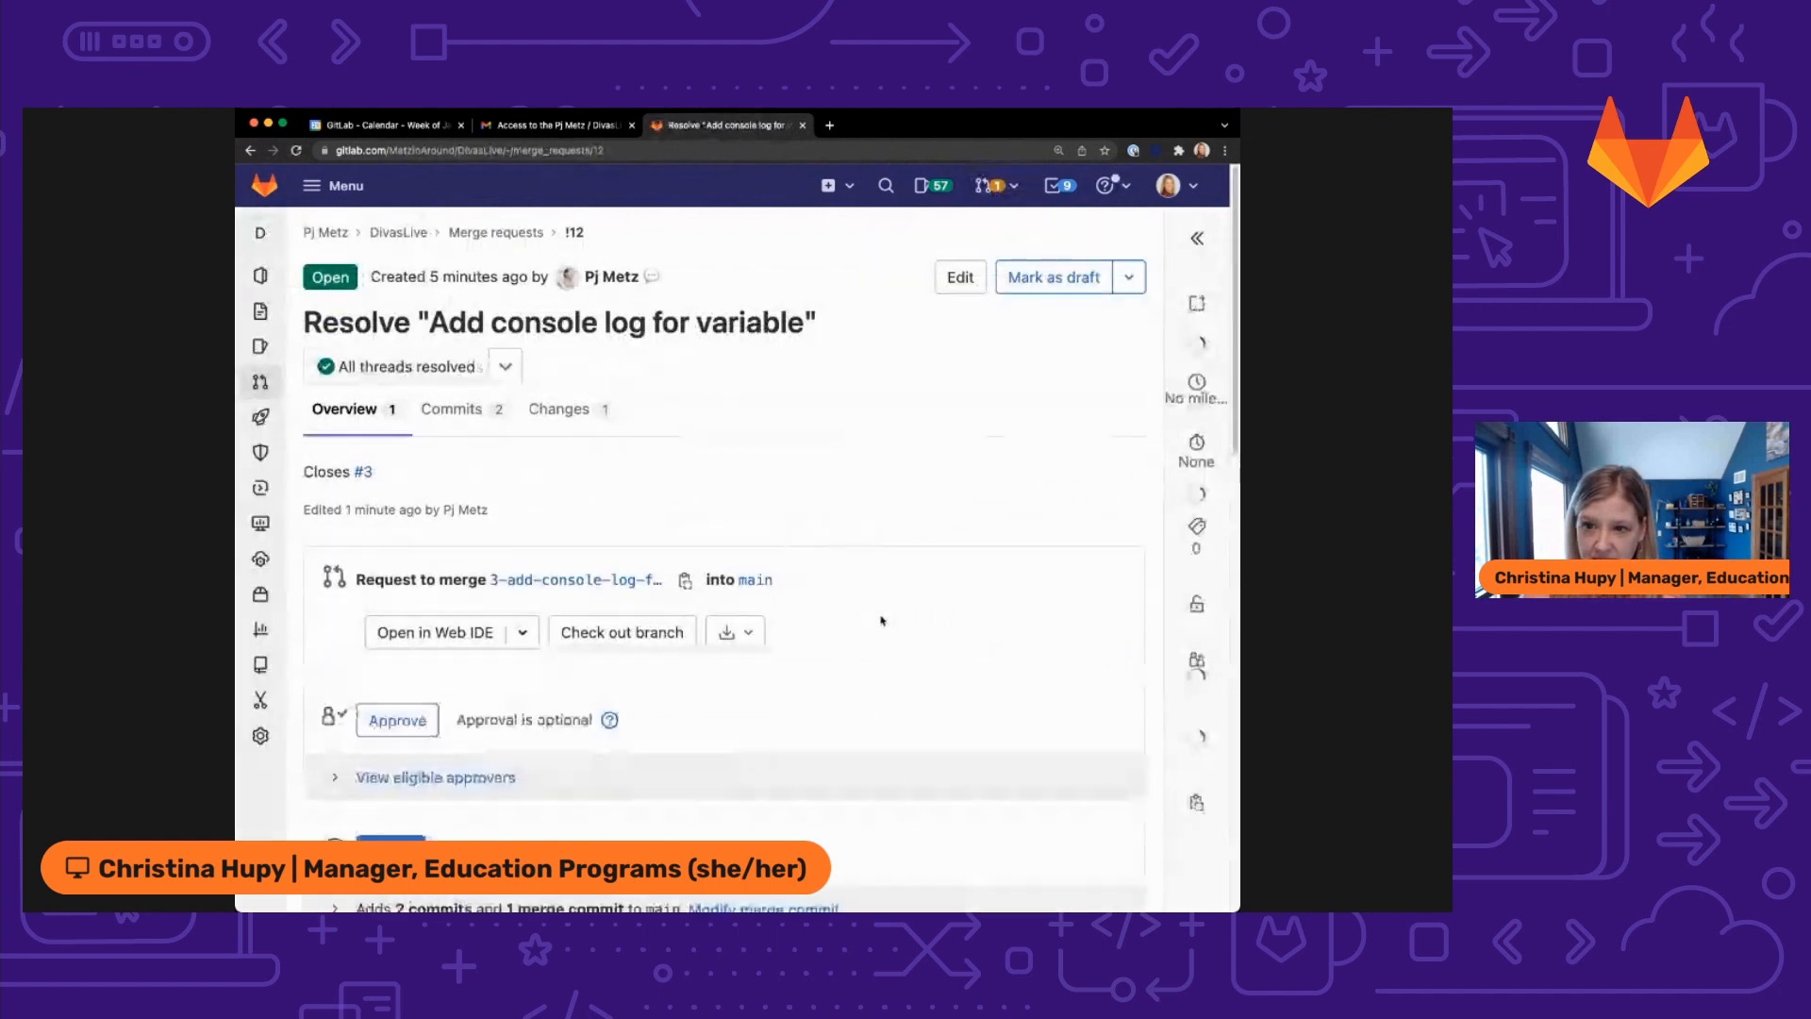
scroll("down", 3)
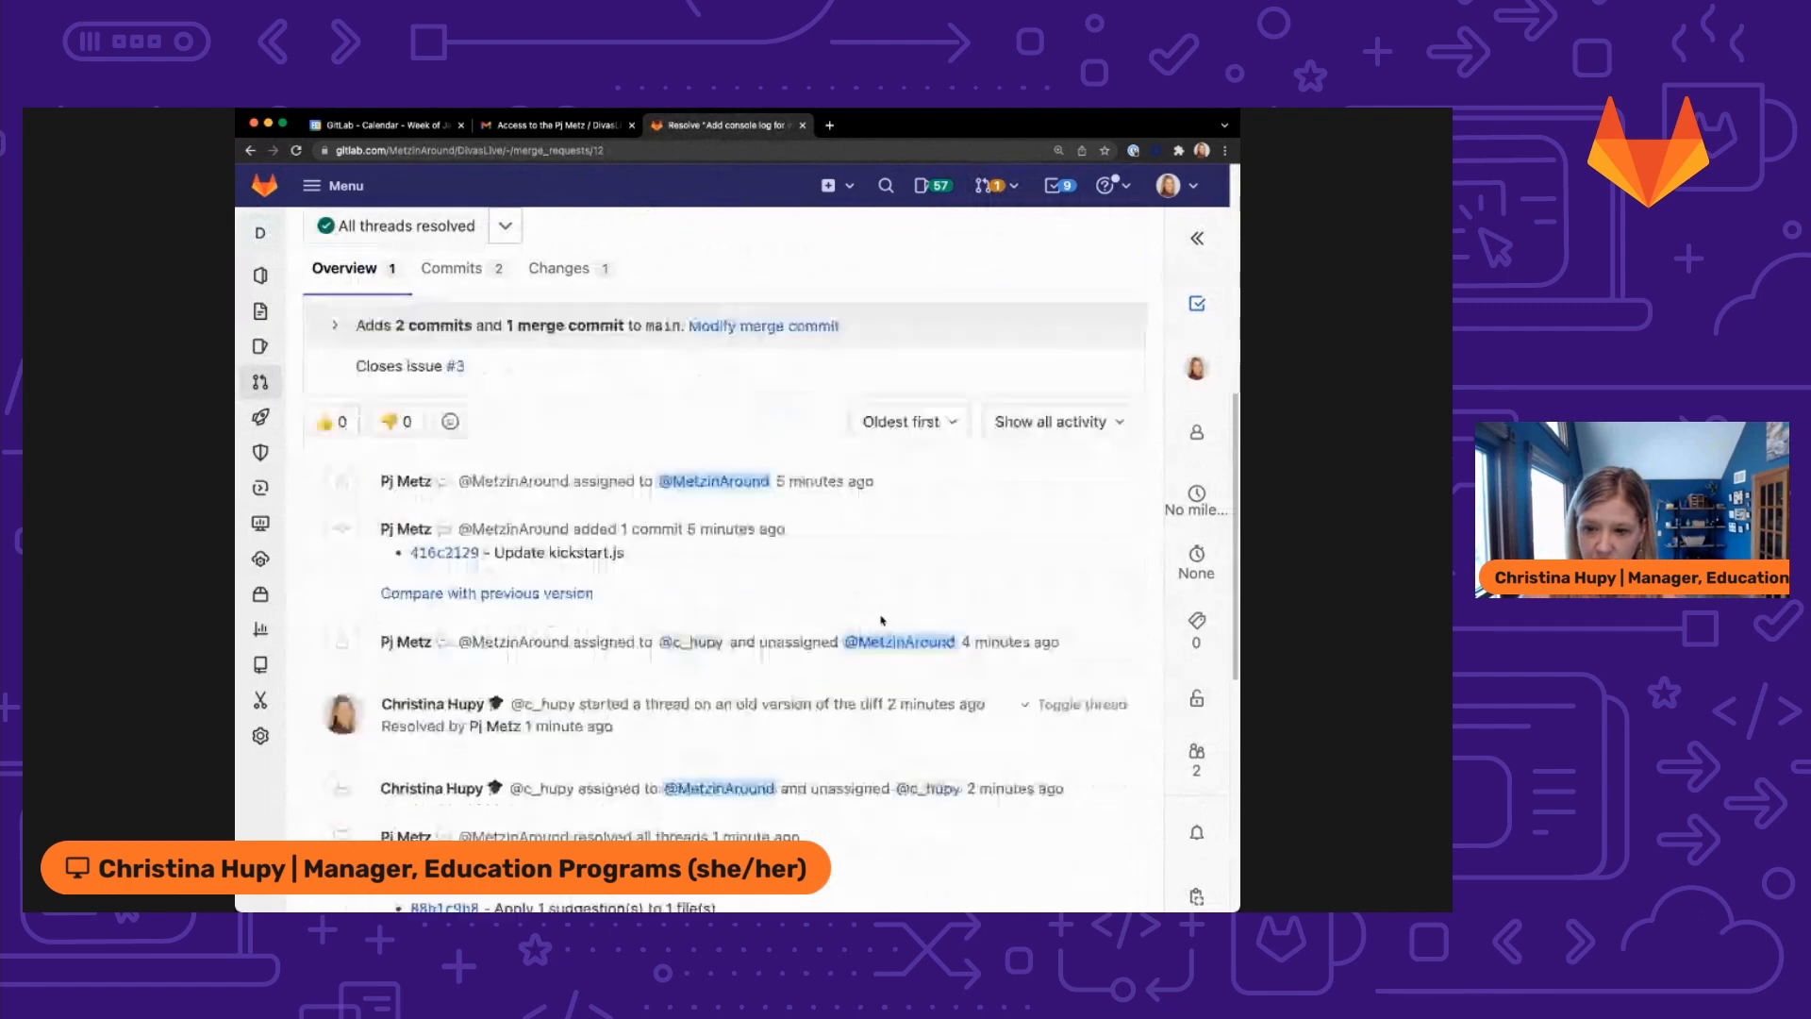
scroll("down", 3)
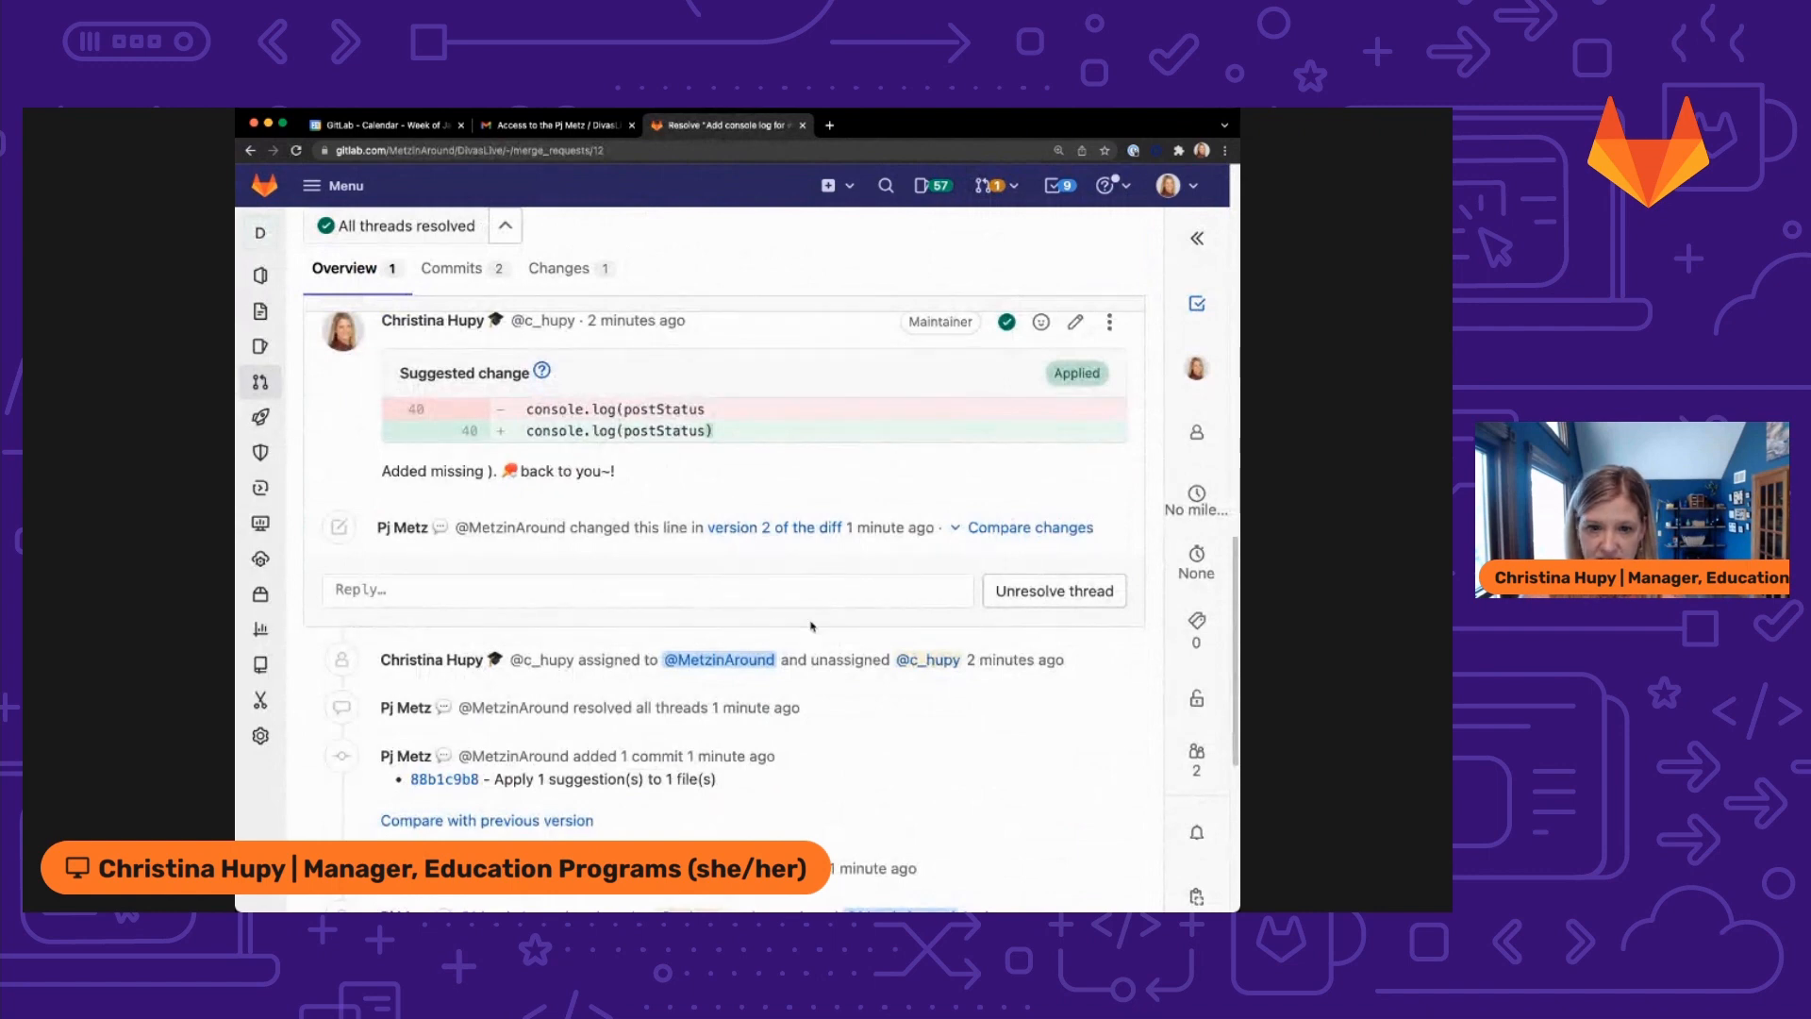
scroll("up", 3)
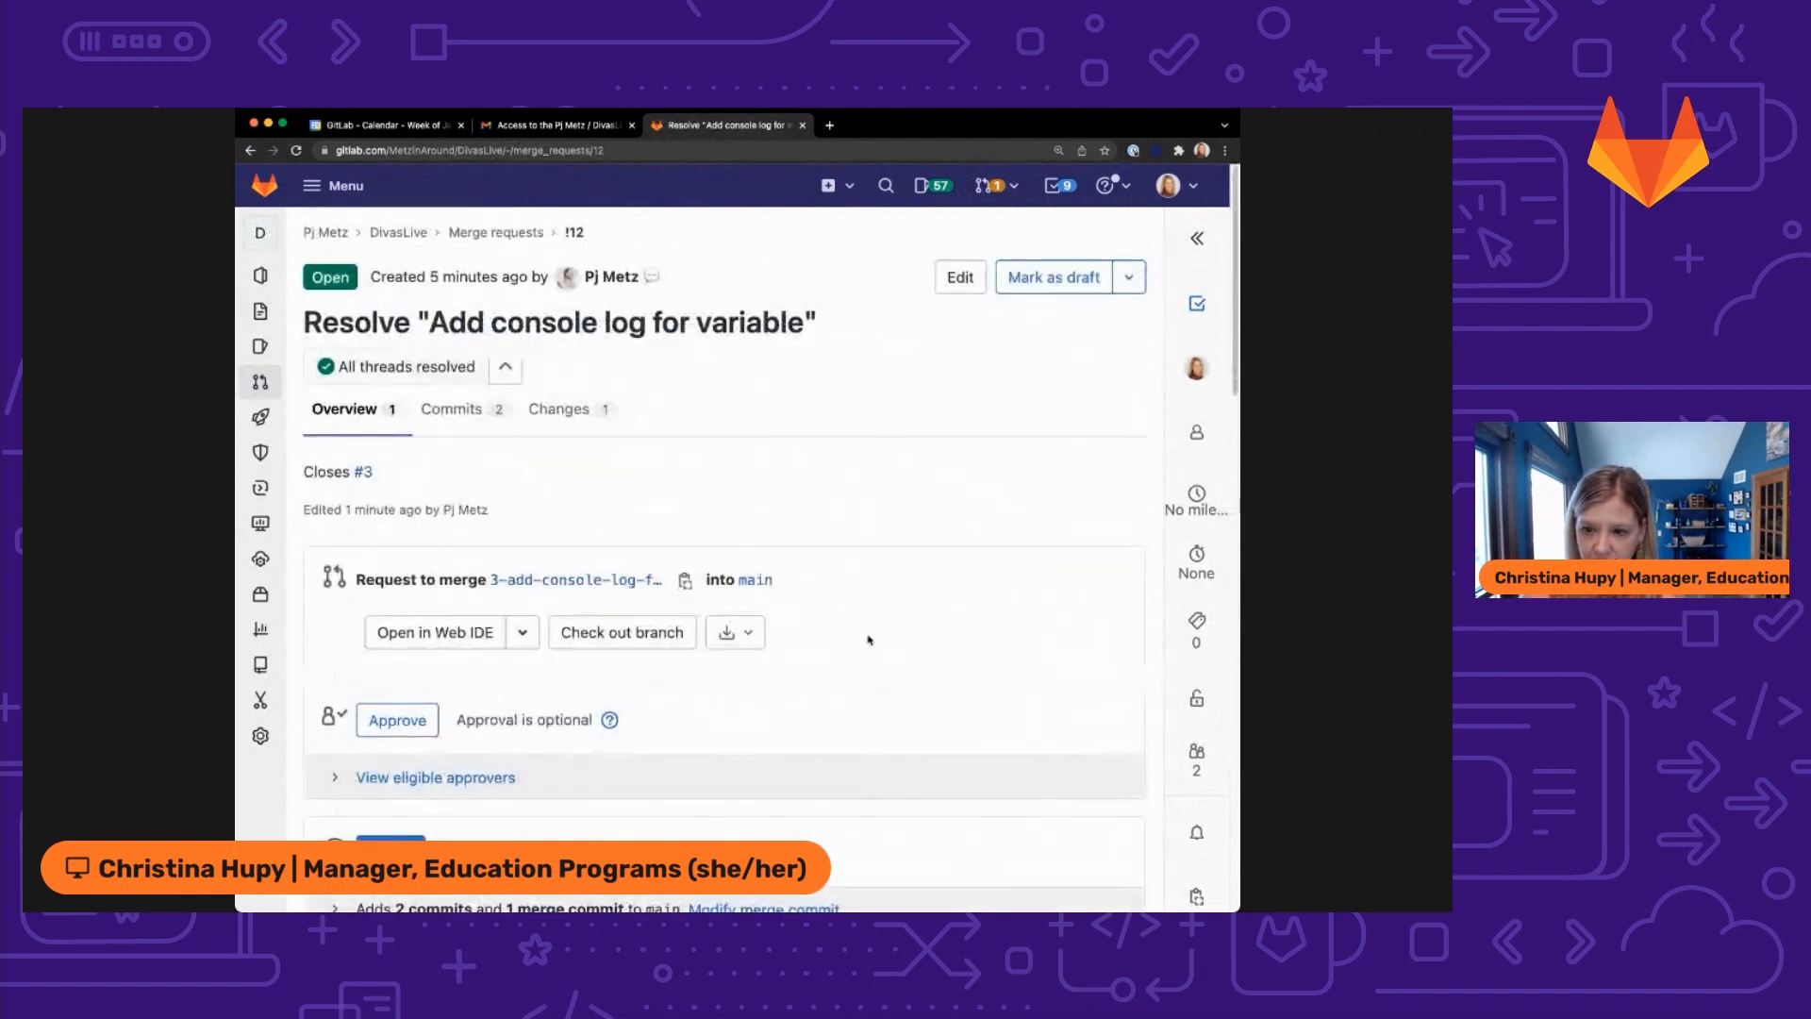
scroll("down", 3)
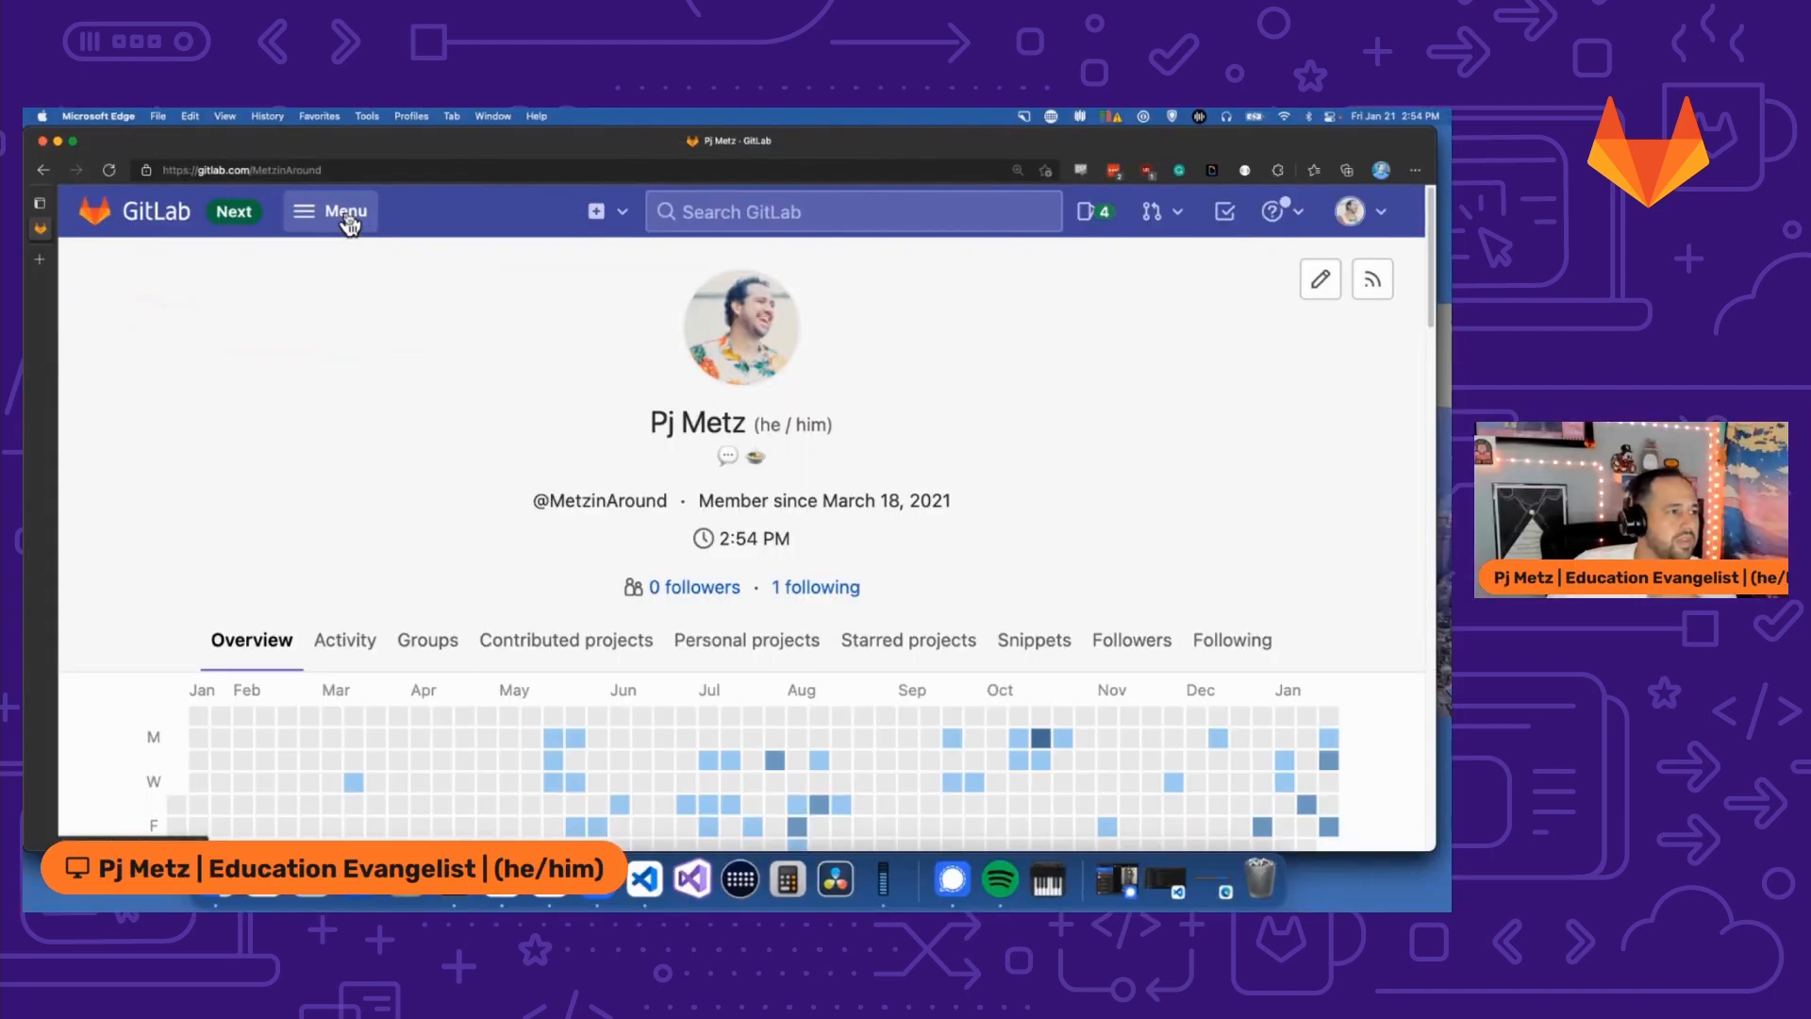
Navigate to the DivasLive project's CI/CD Pipelines list showing the main merge pipeline running.
left_click(330, 211)
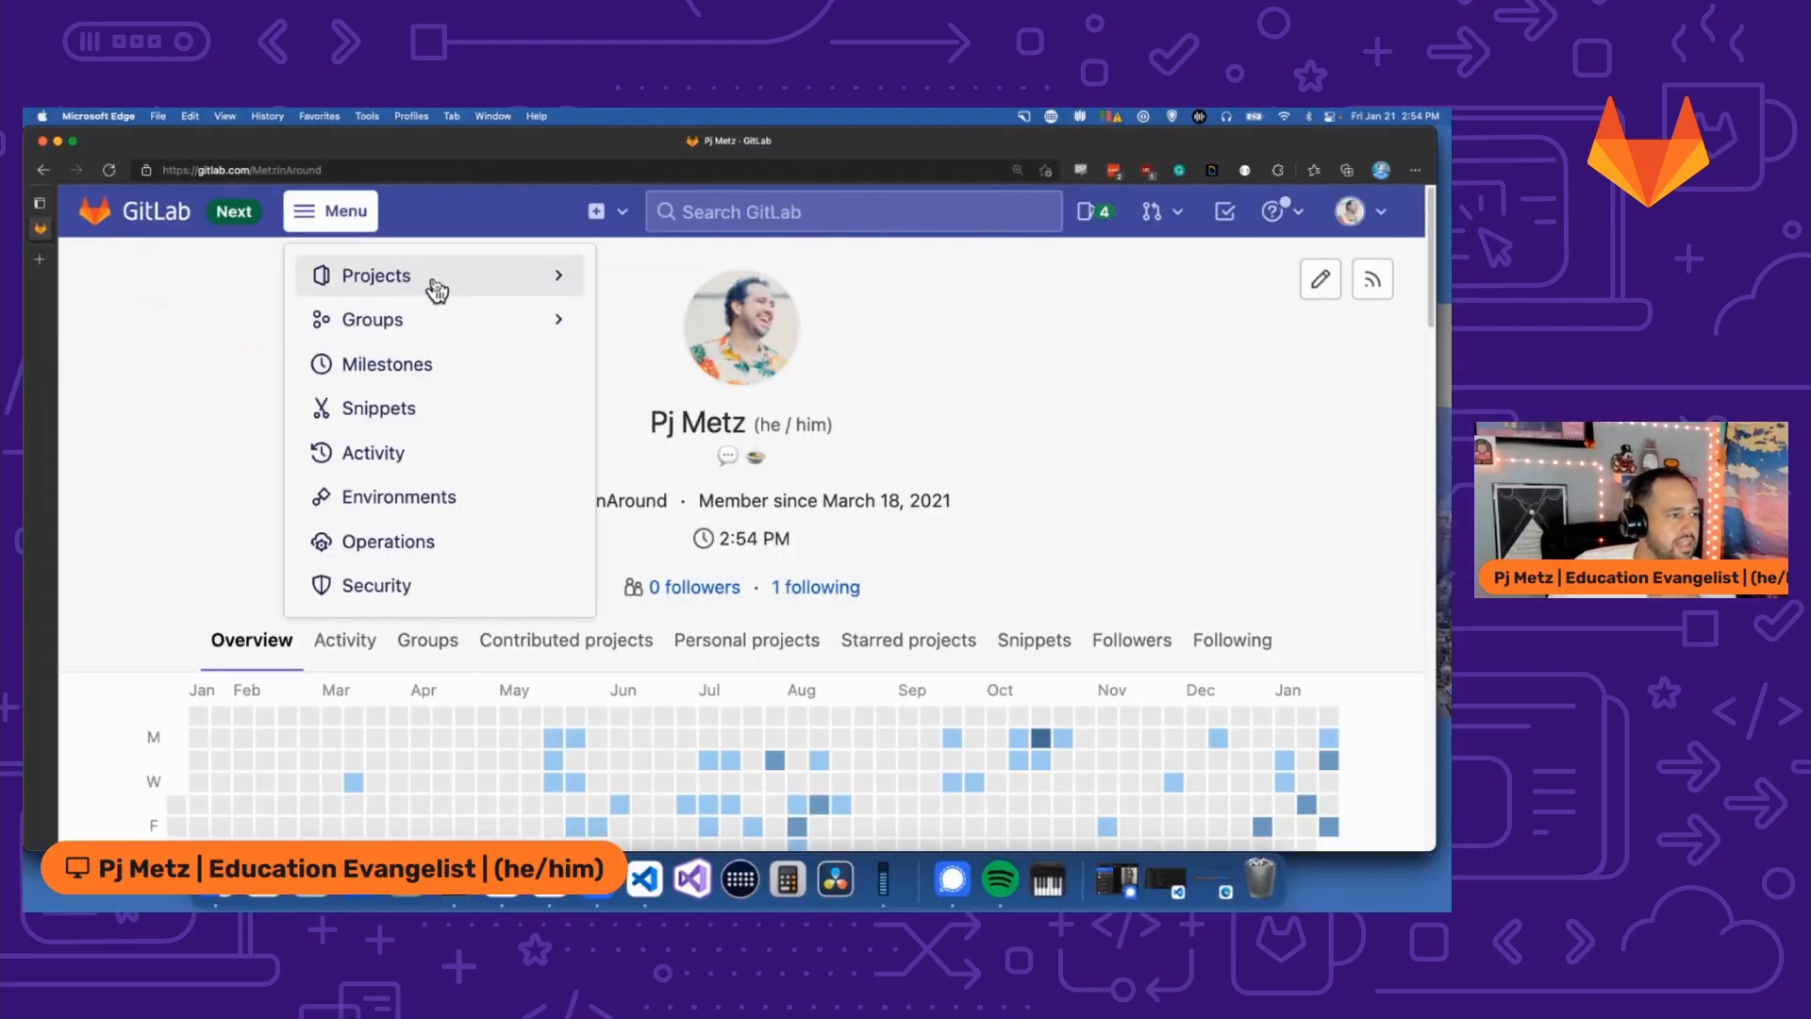
left_click(373, 275)
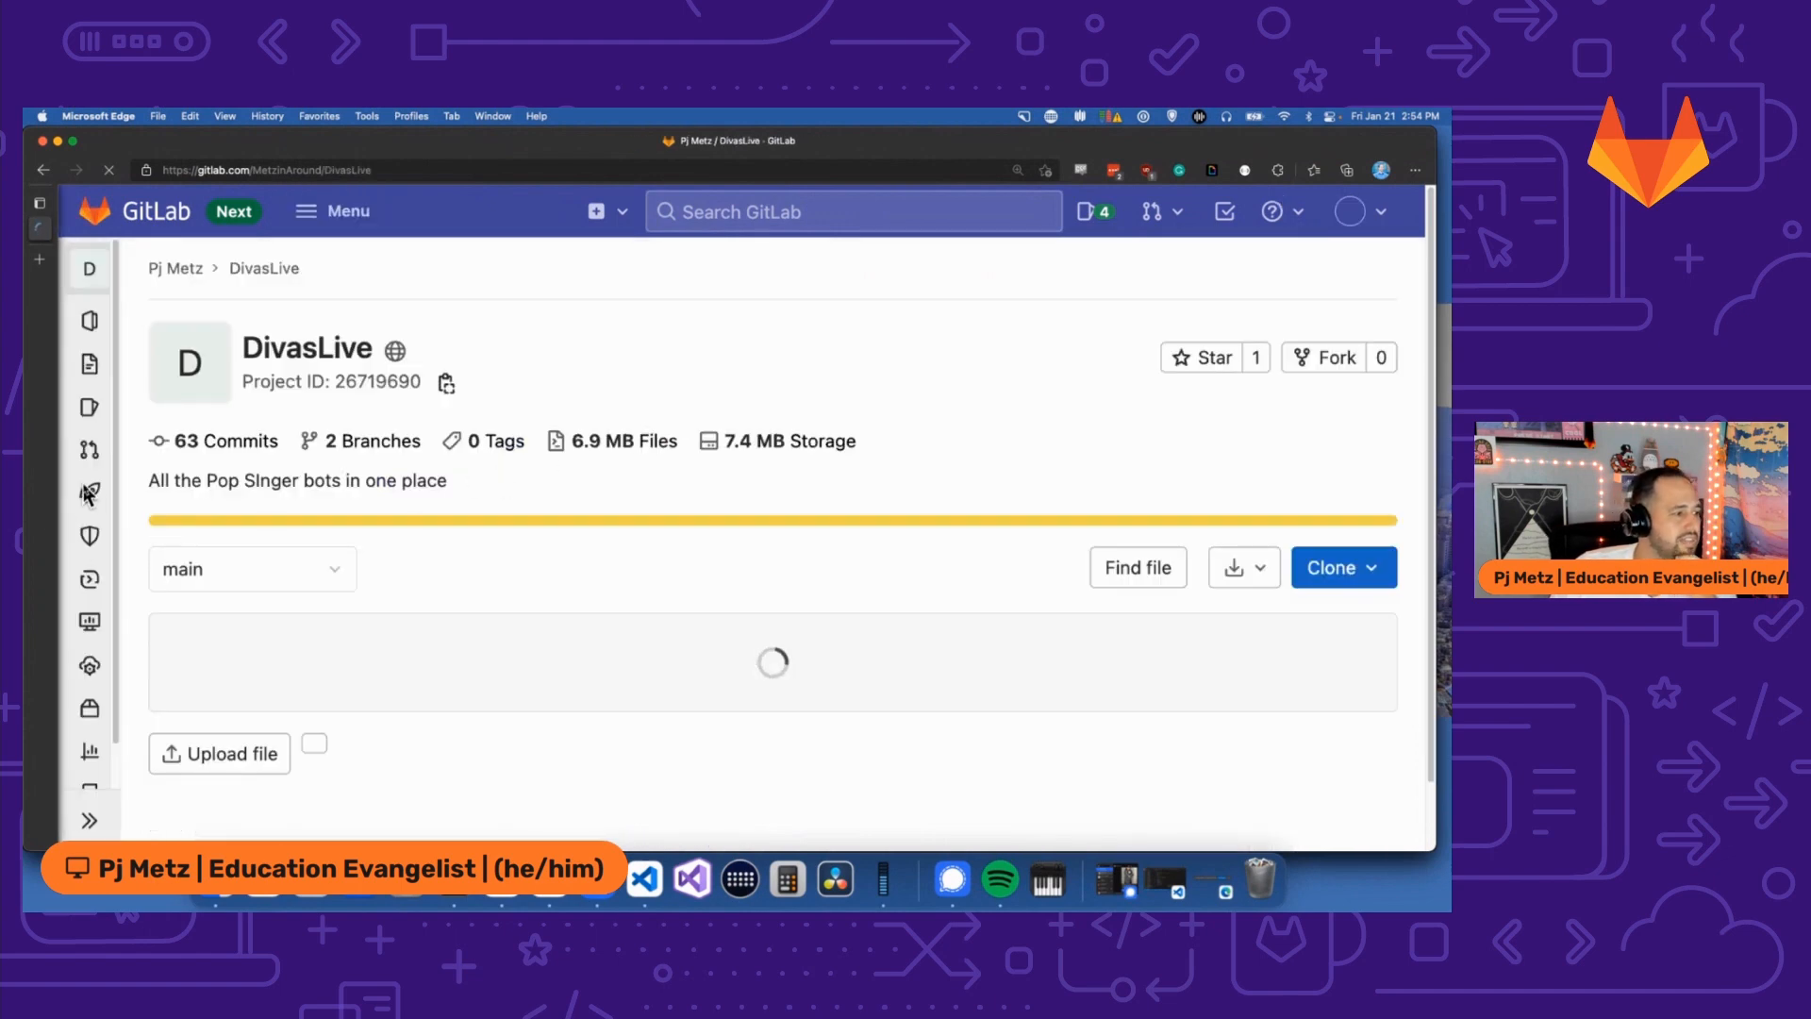
left_click(89, 491)
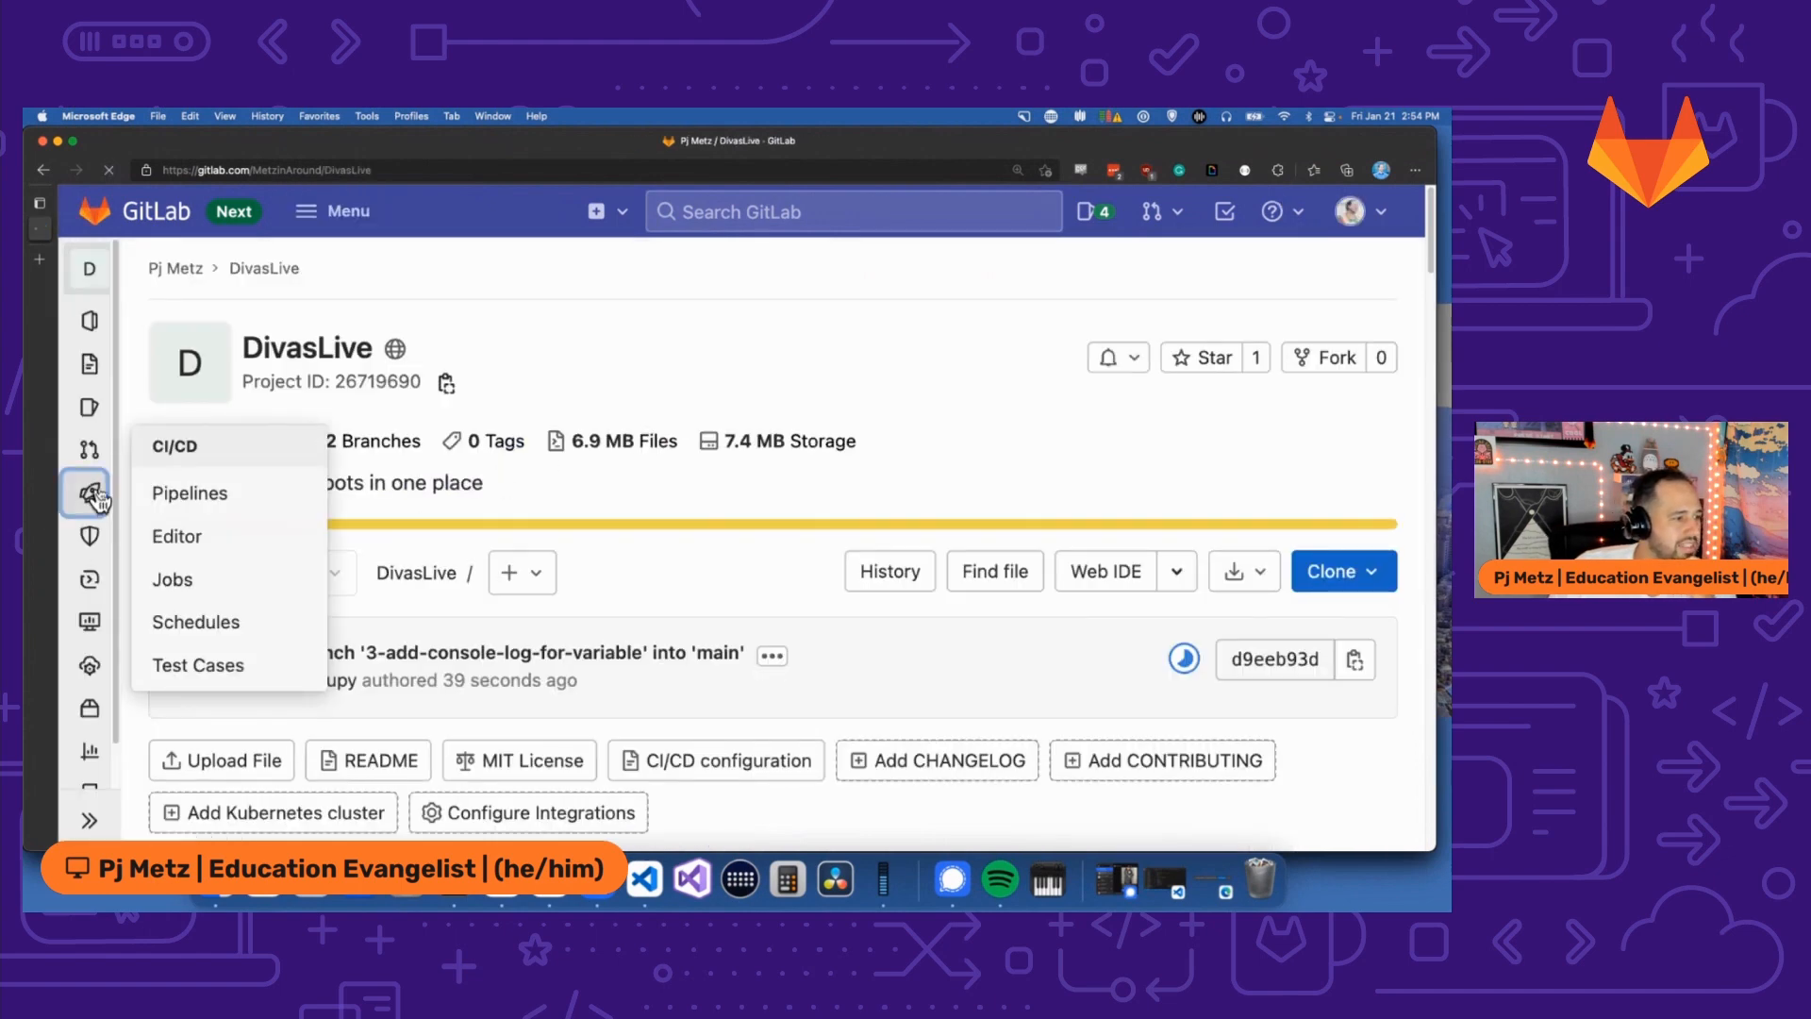
left_click(189, 492)
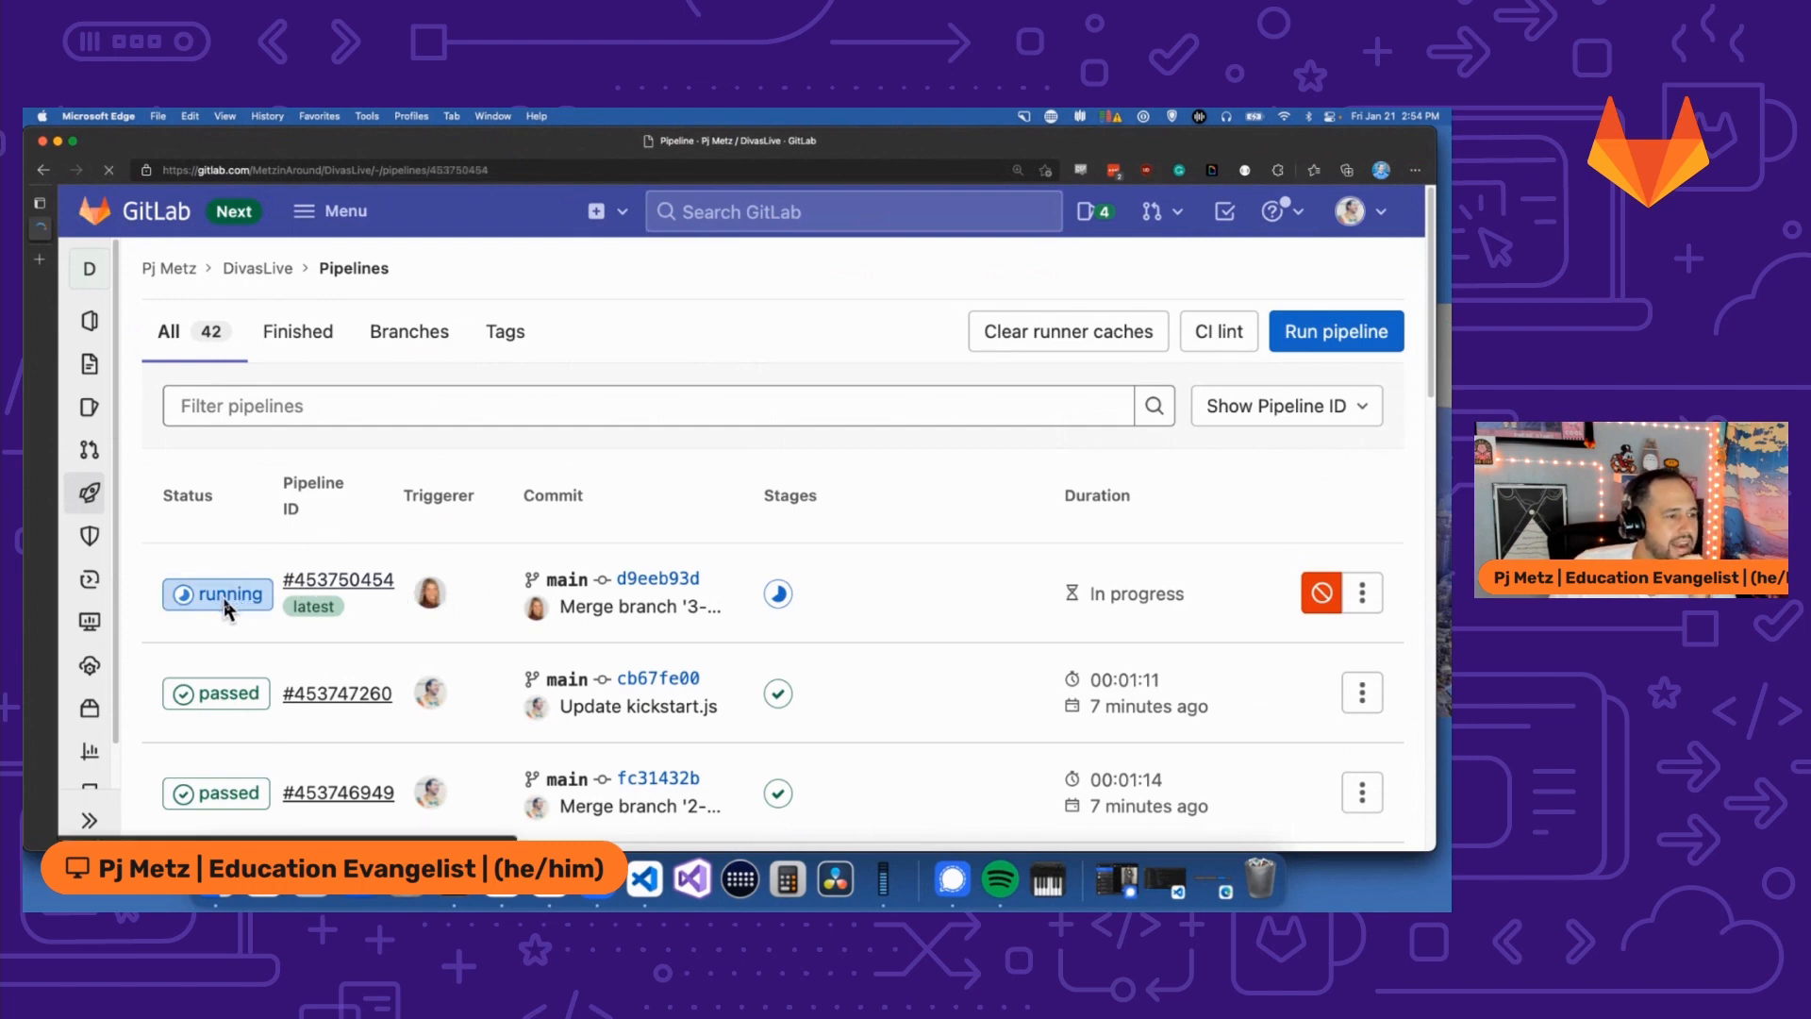
Open pipeline #453750454 on main and its running production job log.
left_click(338, 579)
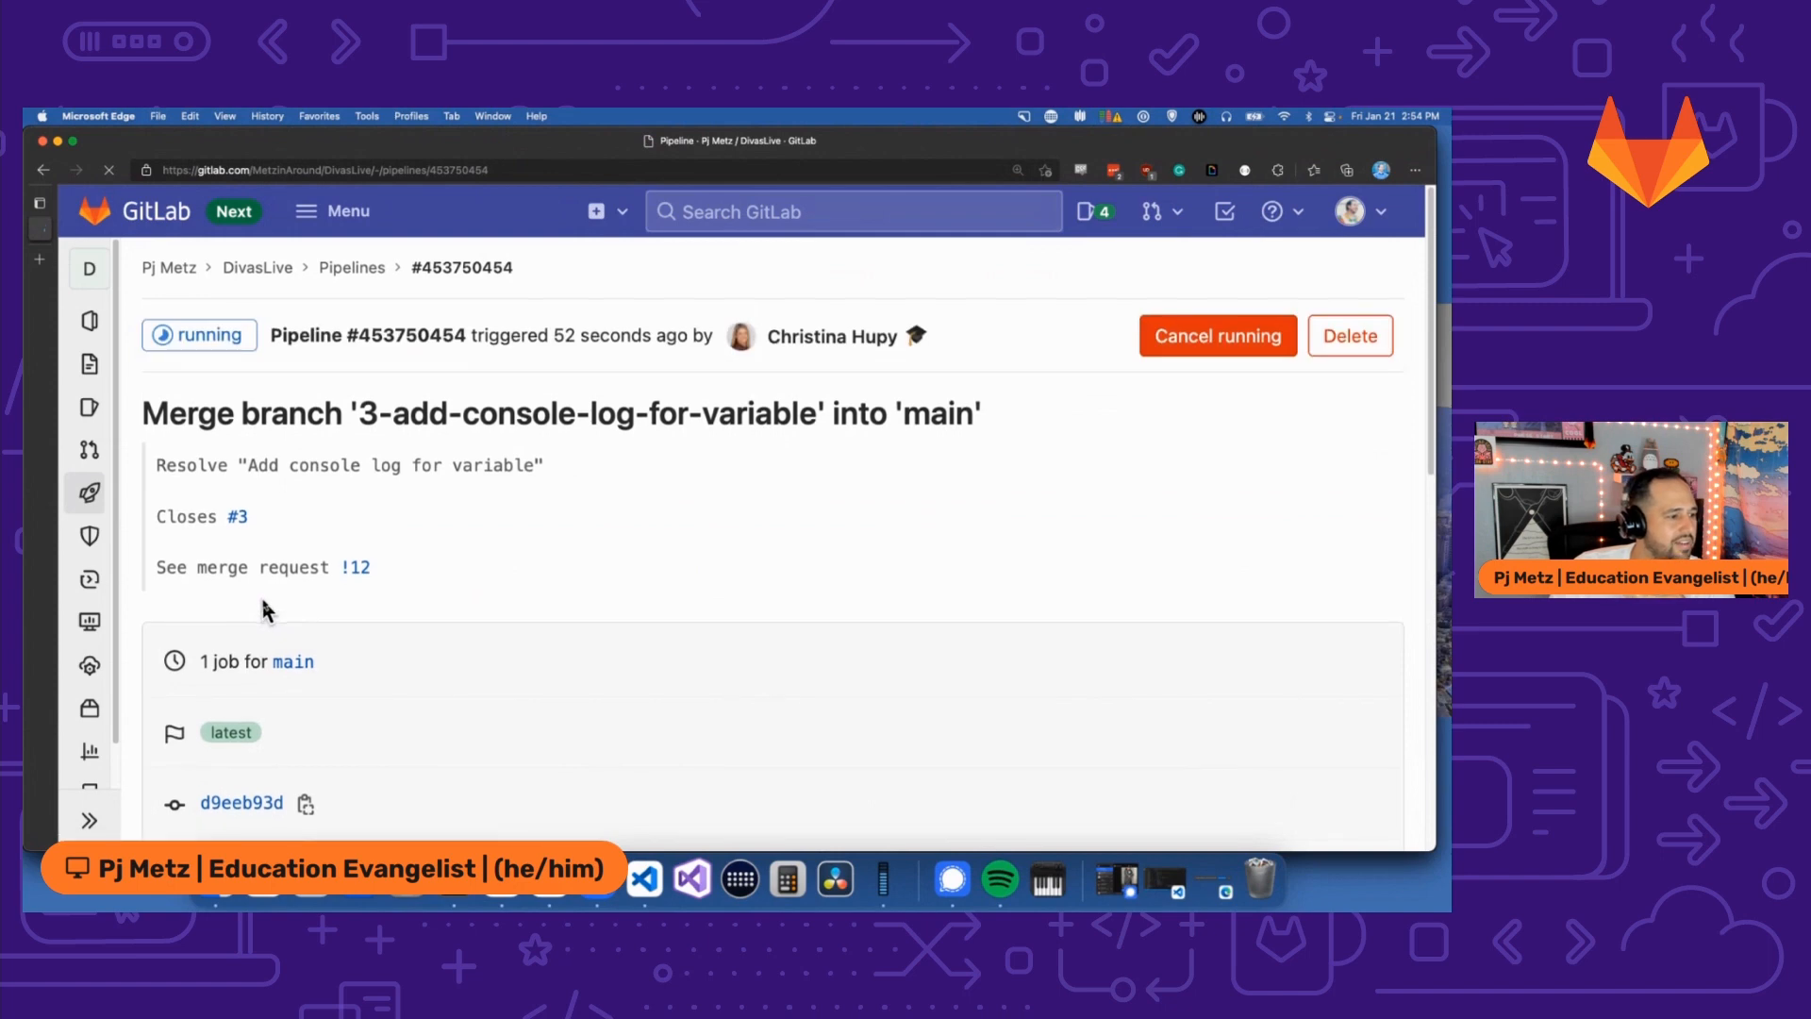
scroll("down", 3)
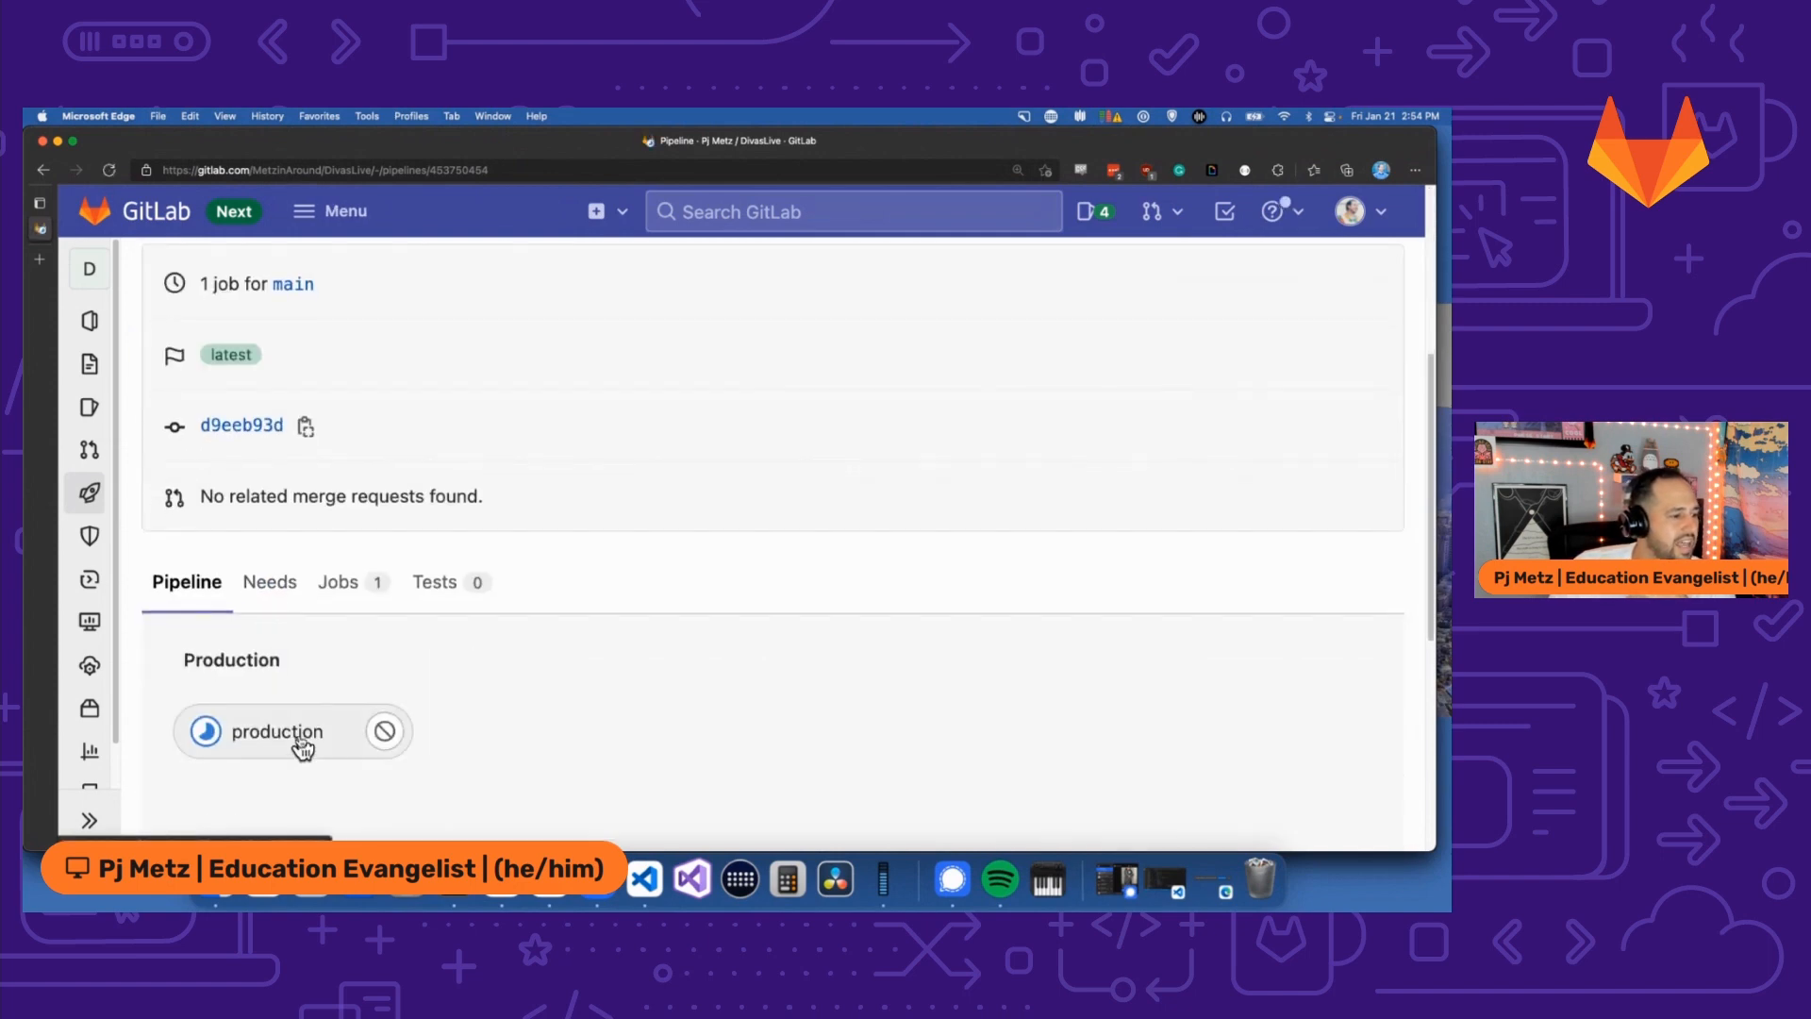
left_click(275, 732)
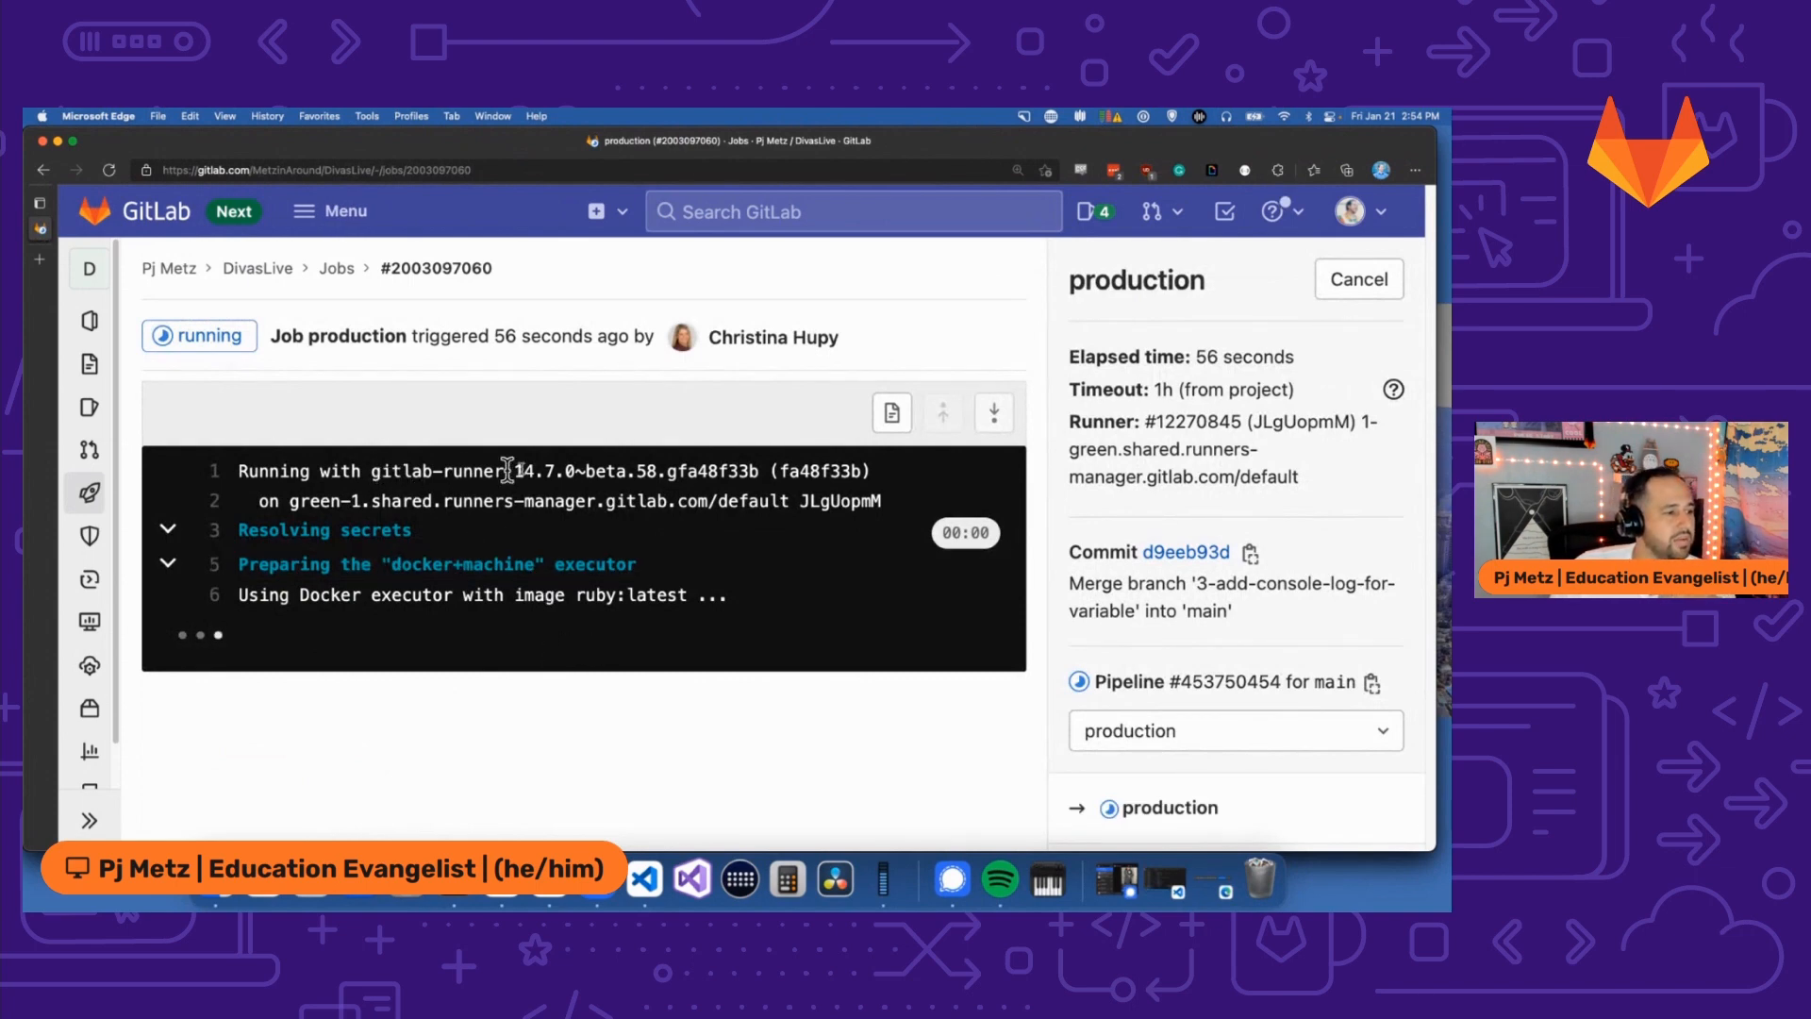
mouse_move(713, 606)
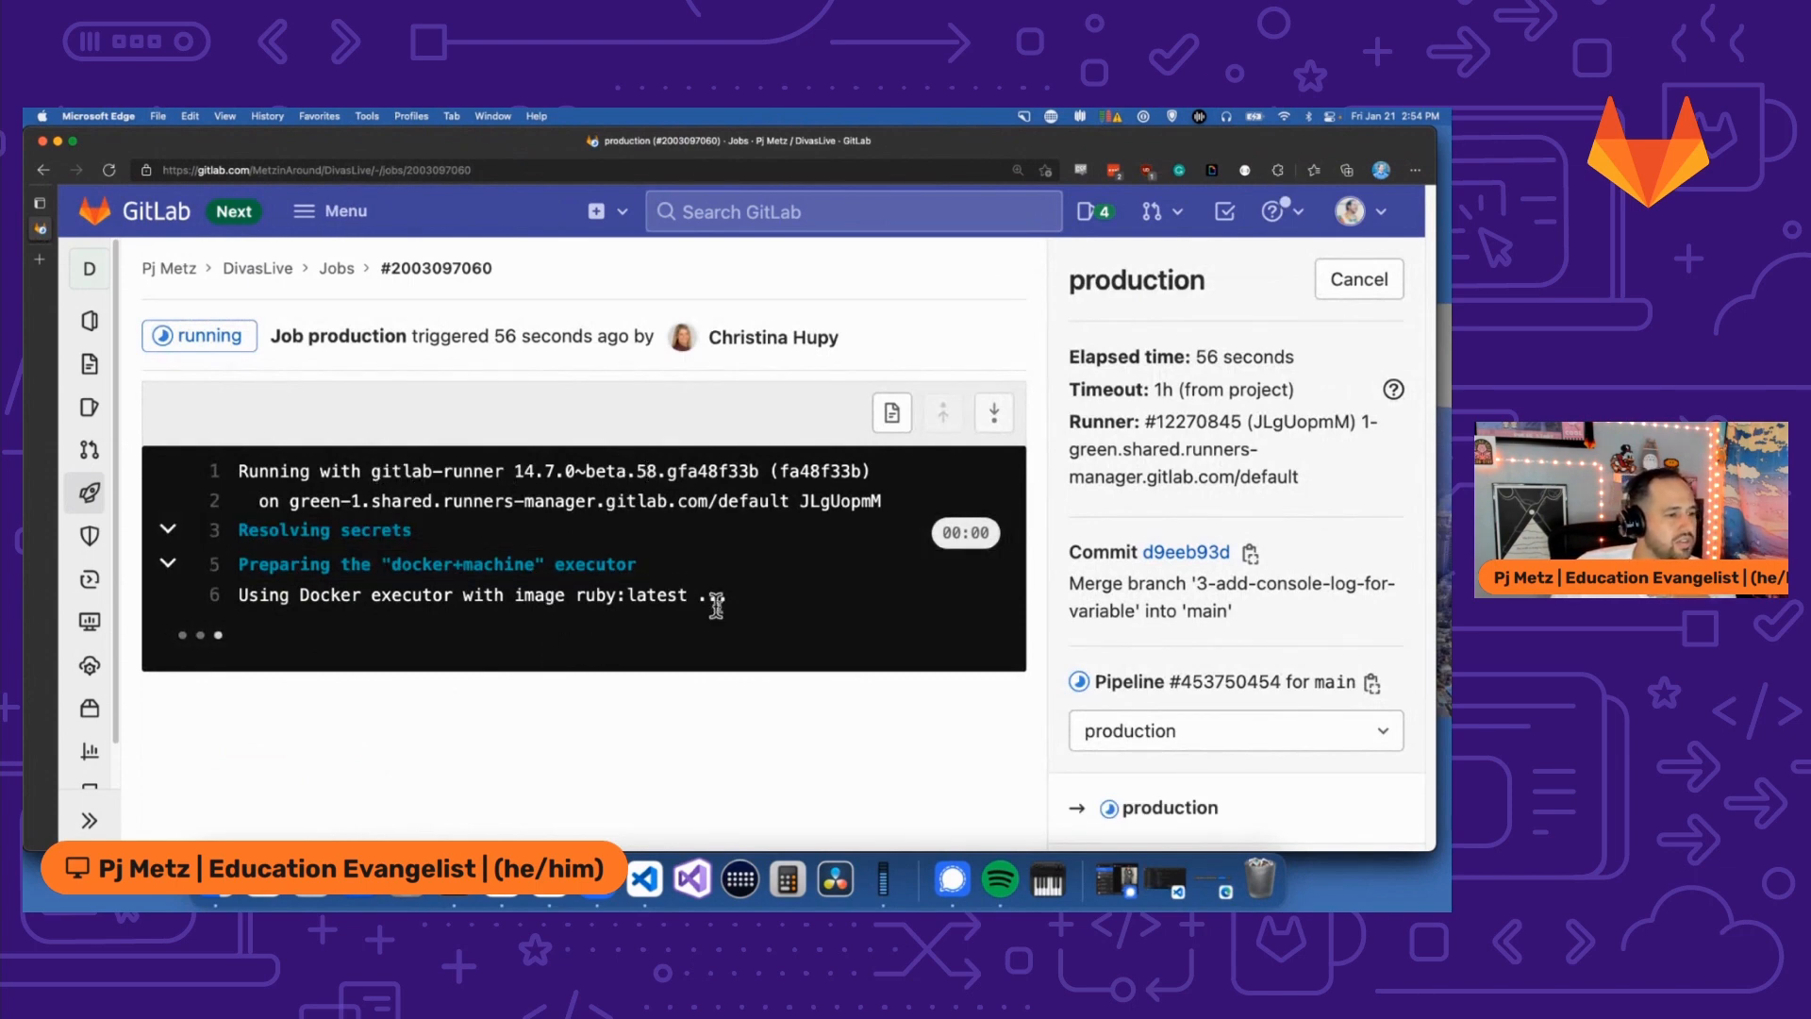